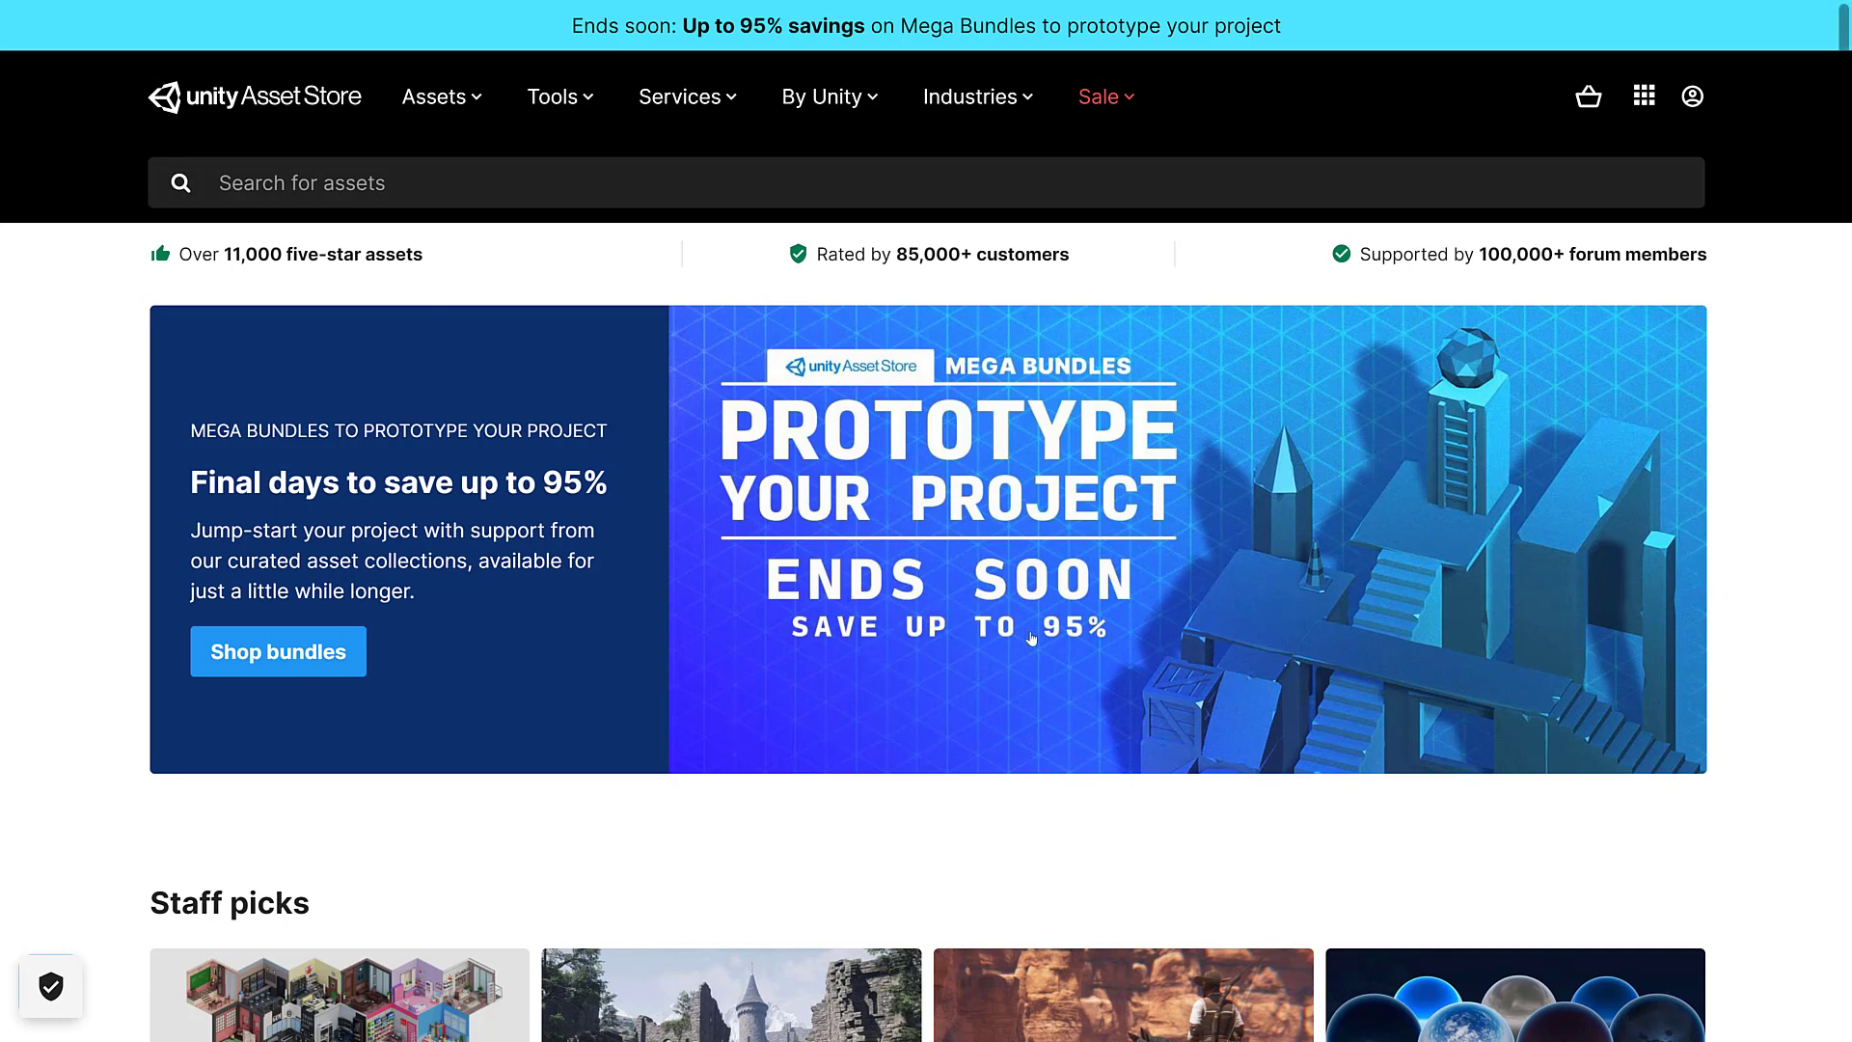
mouse_move(1227, 550)
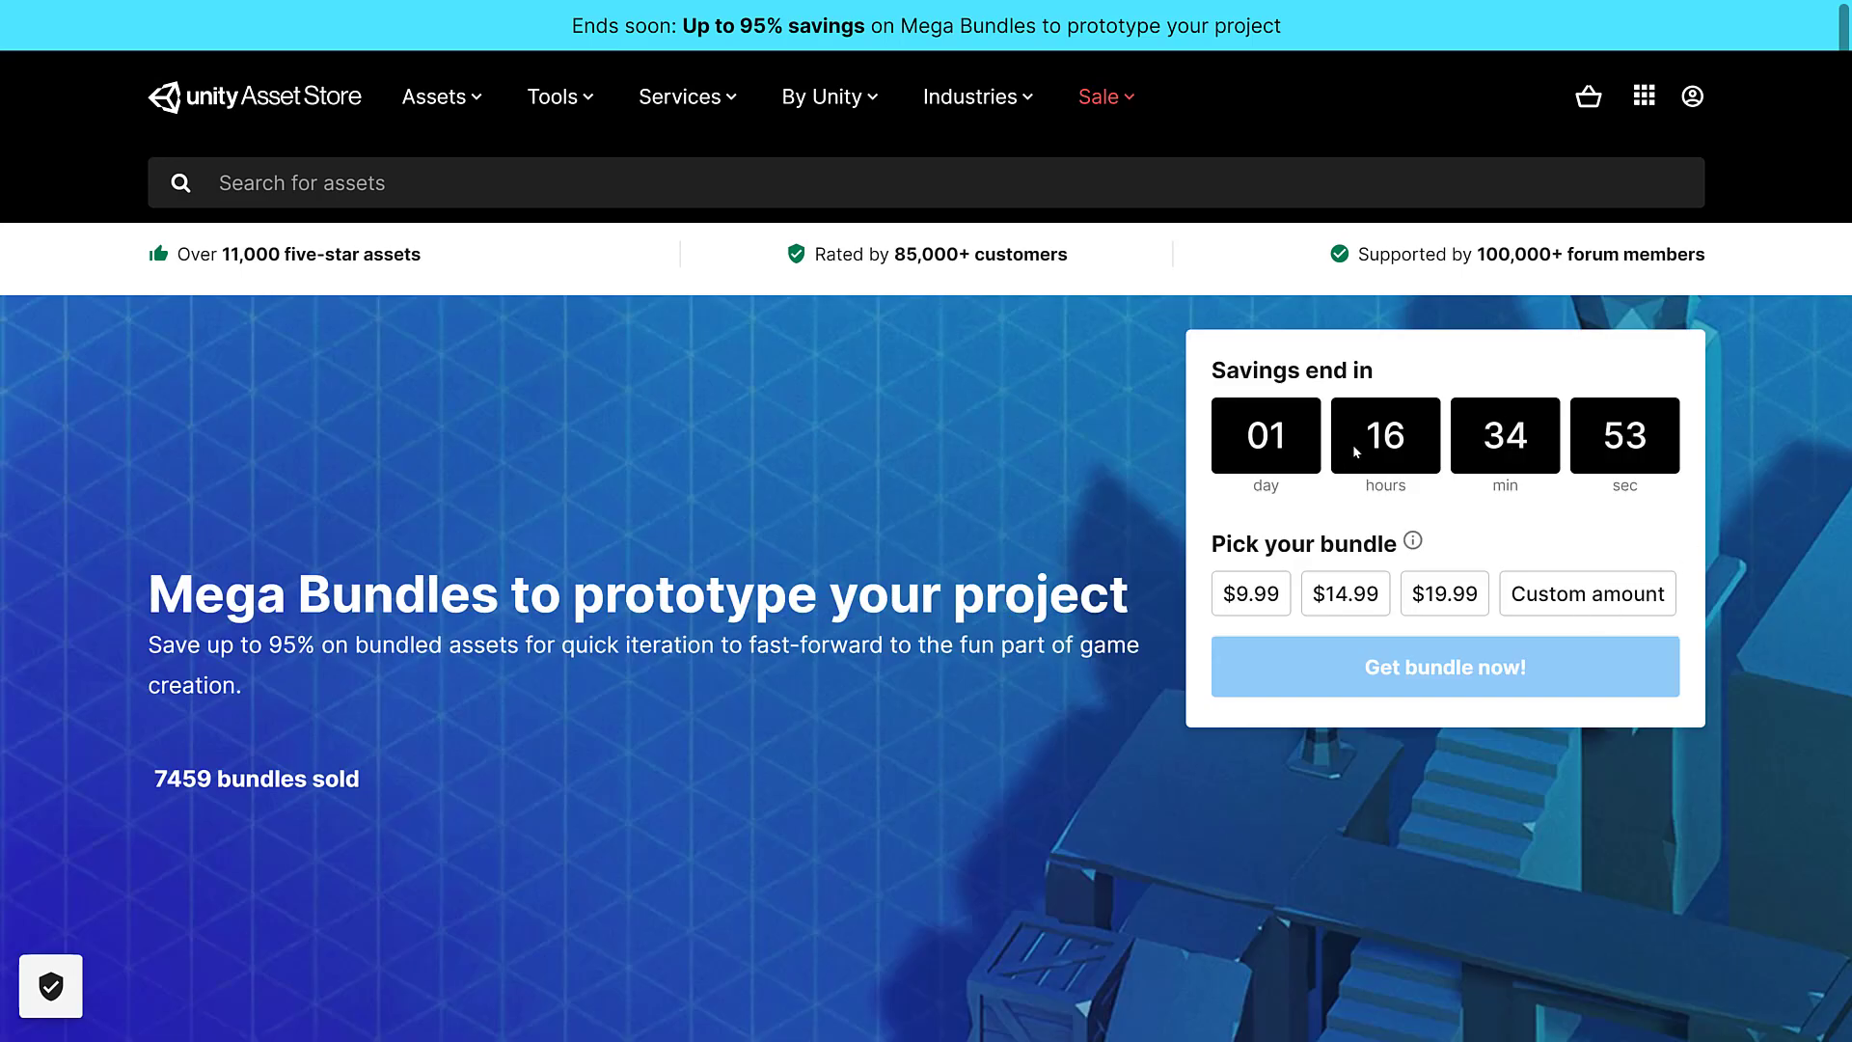
mouse_move(1296, 450)
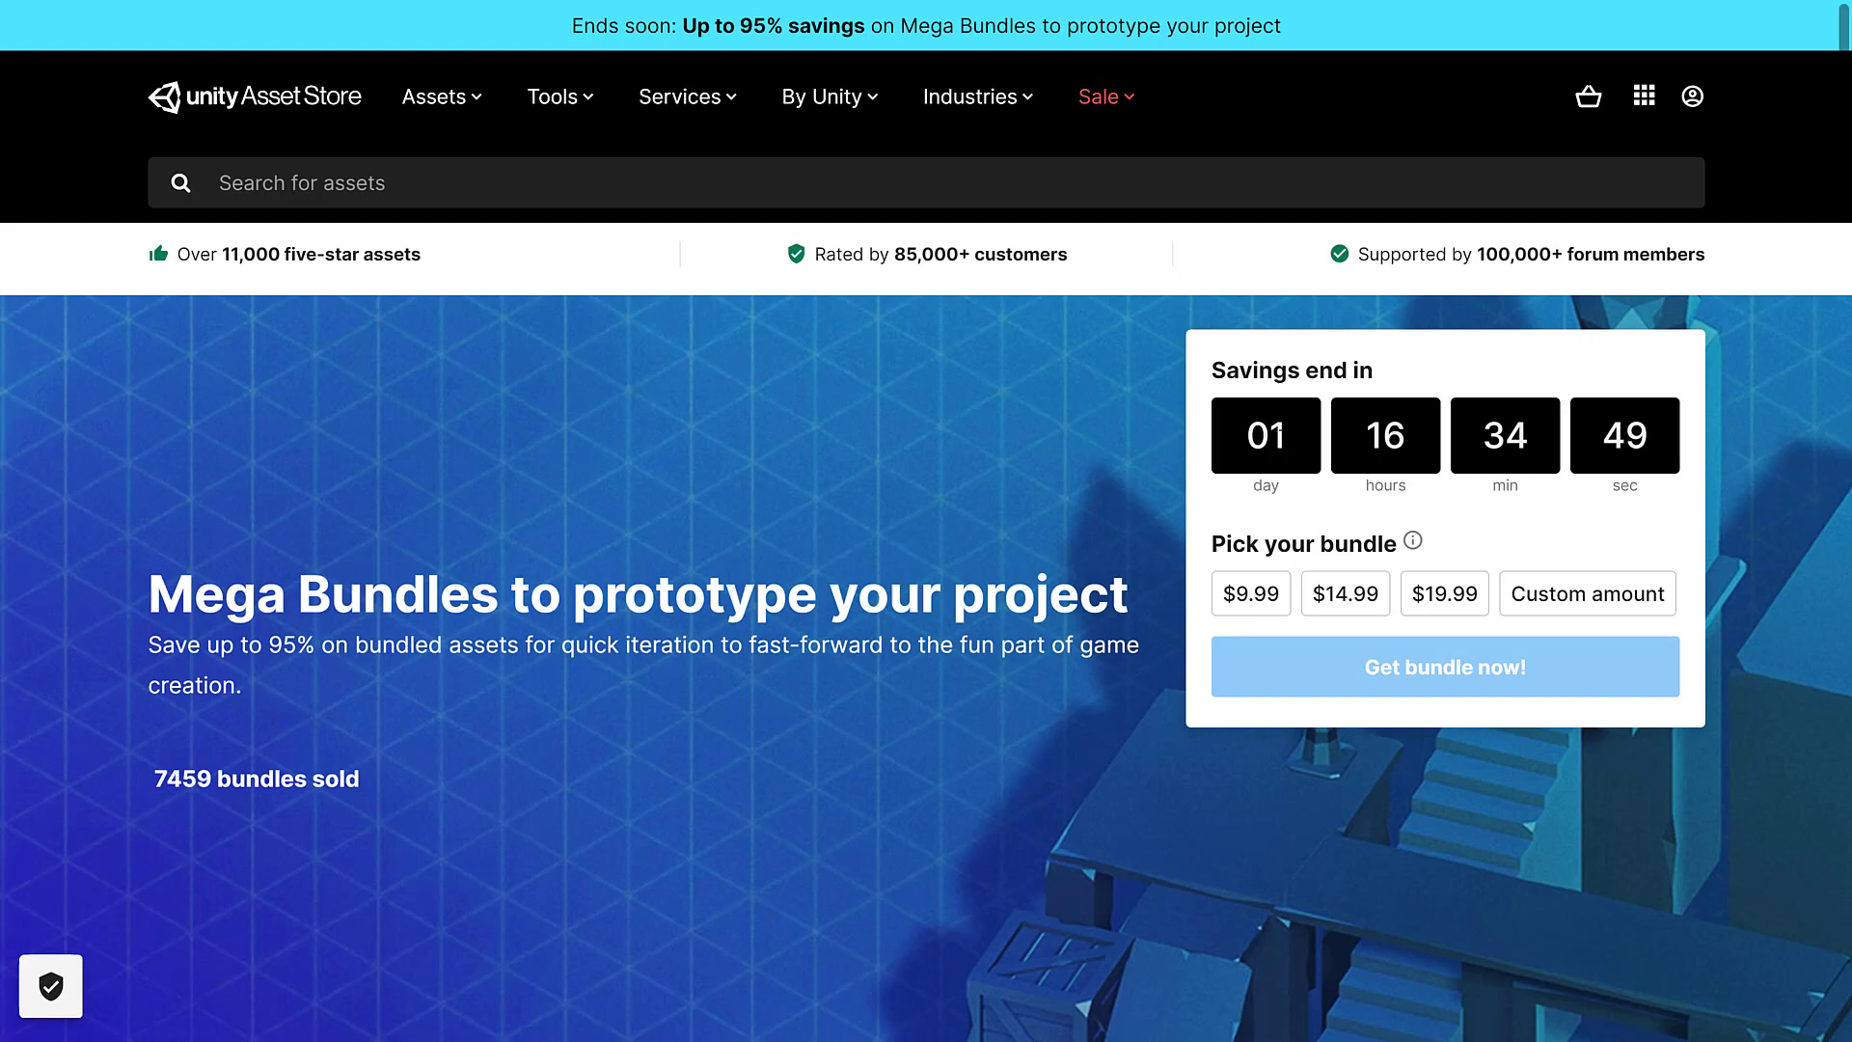
Scroll the Mega Bundles page to the 'Get started for $9.99+' tier with its three assets.
scroll("down", 3)
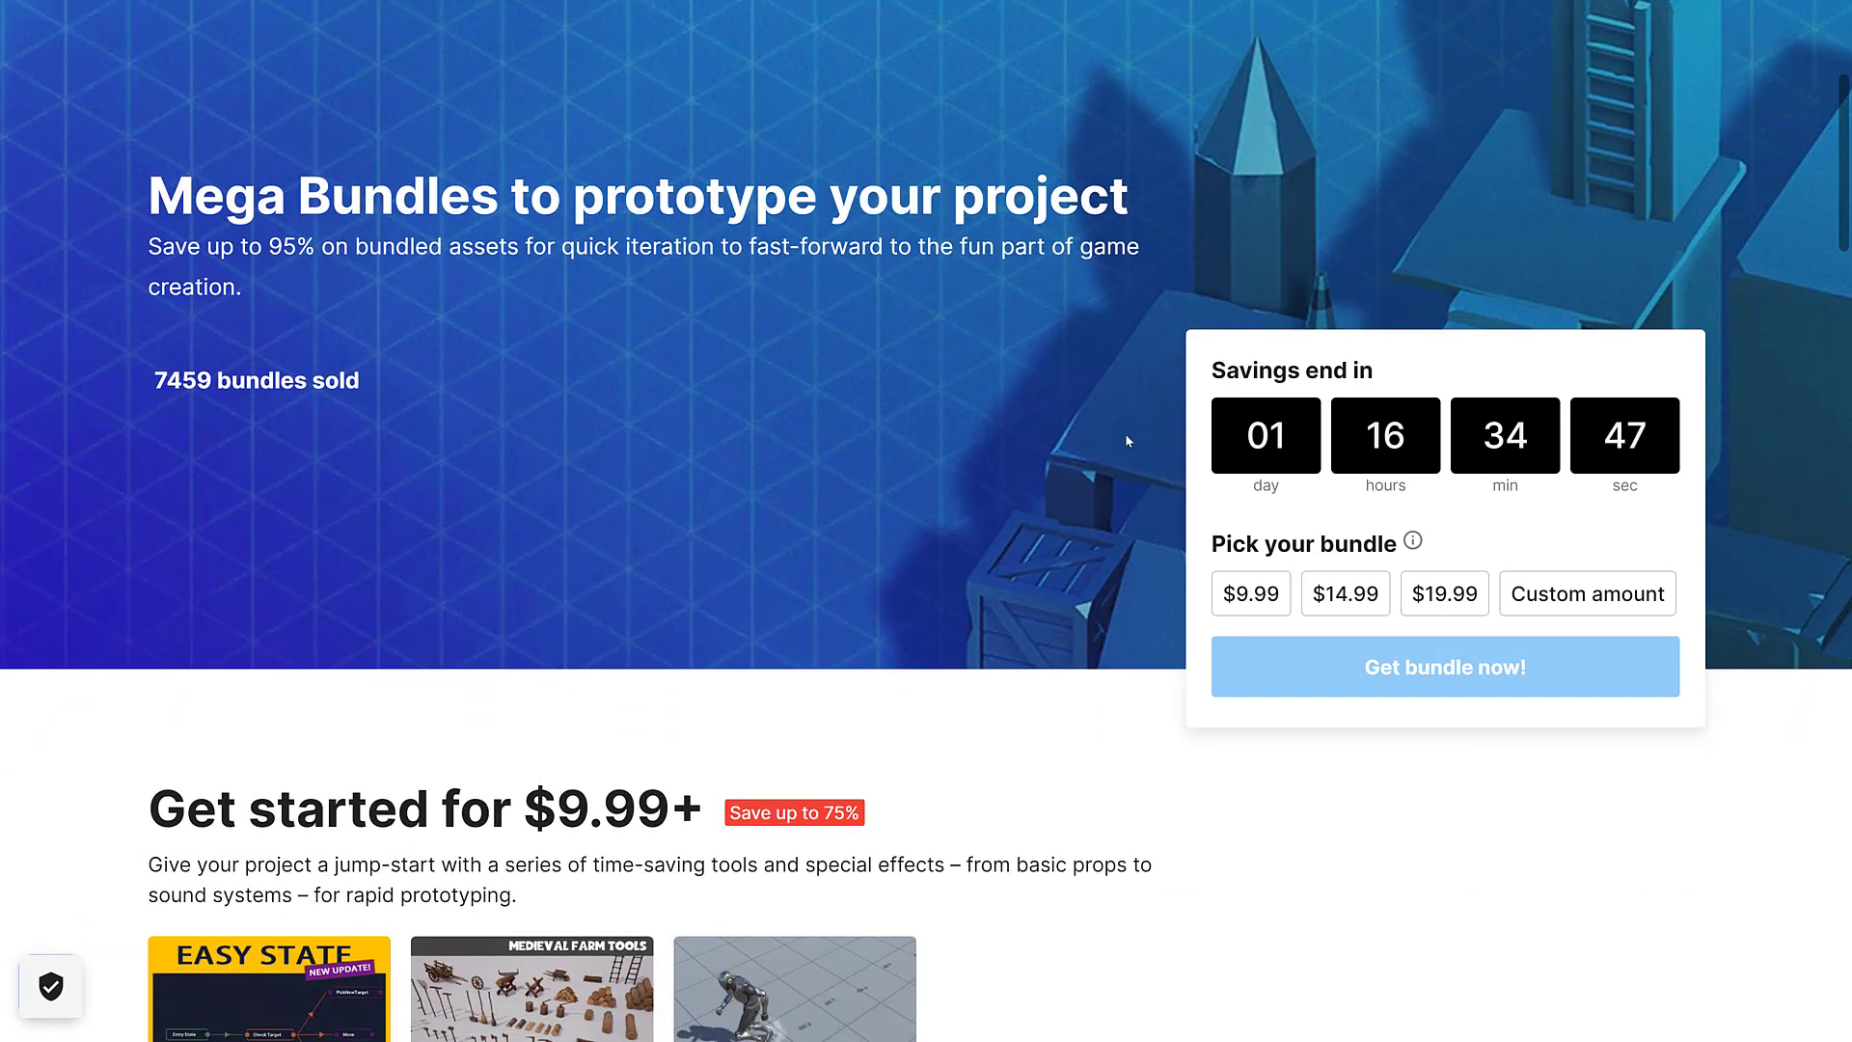
scroll("down", 3)
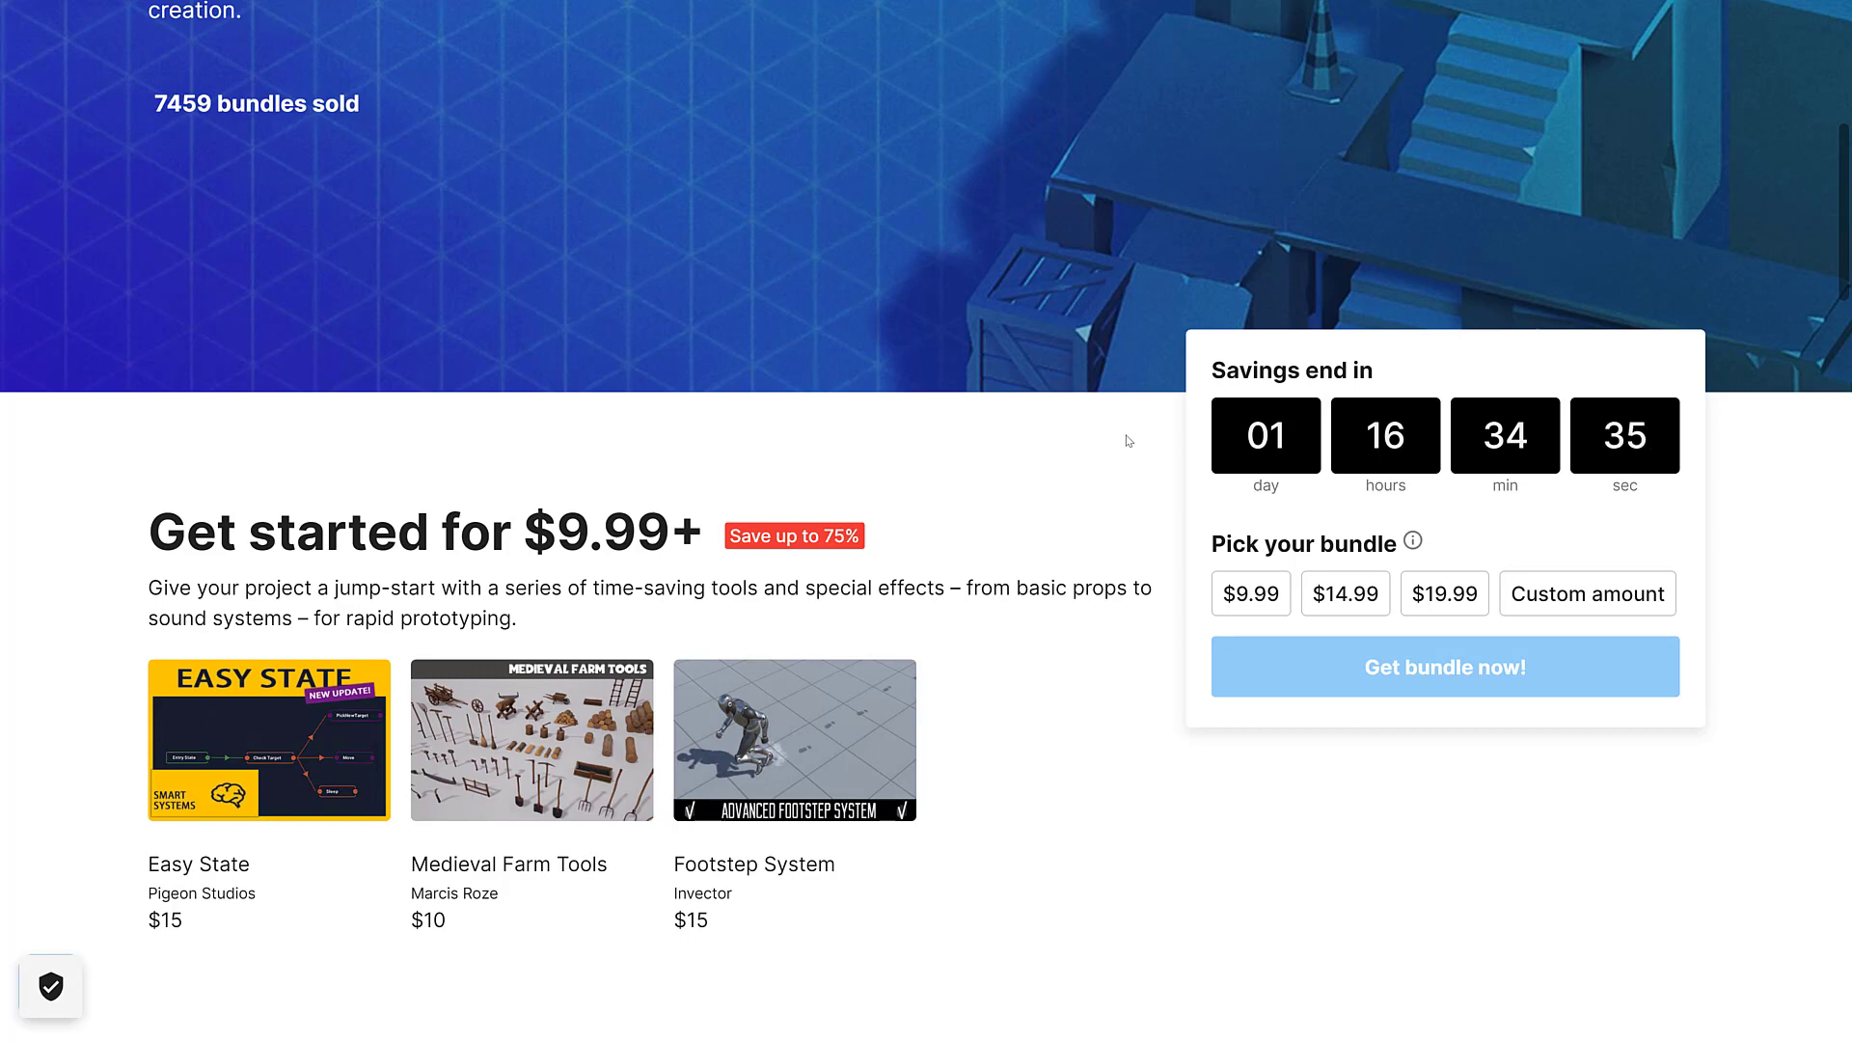
mouse_move(1813, 316)
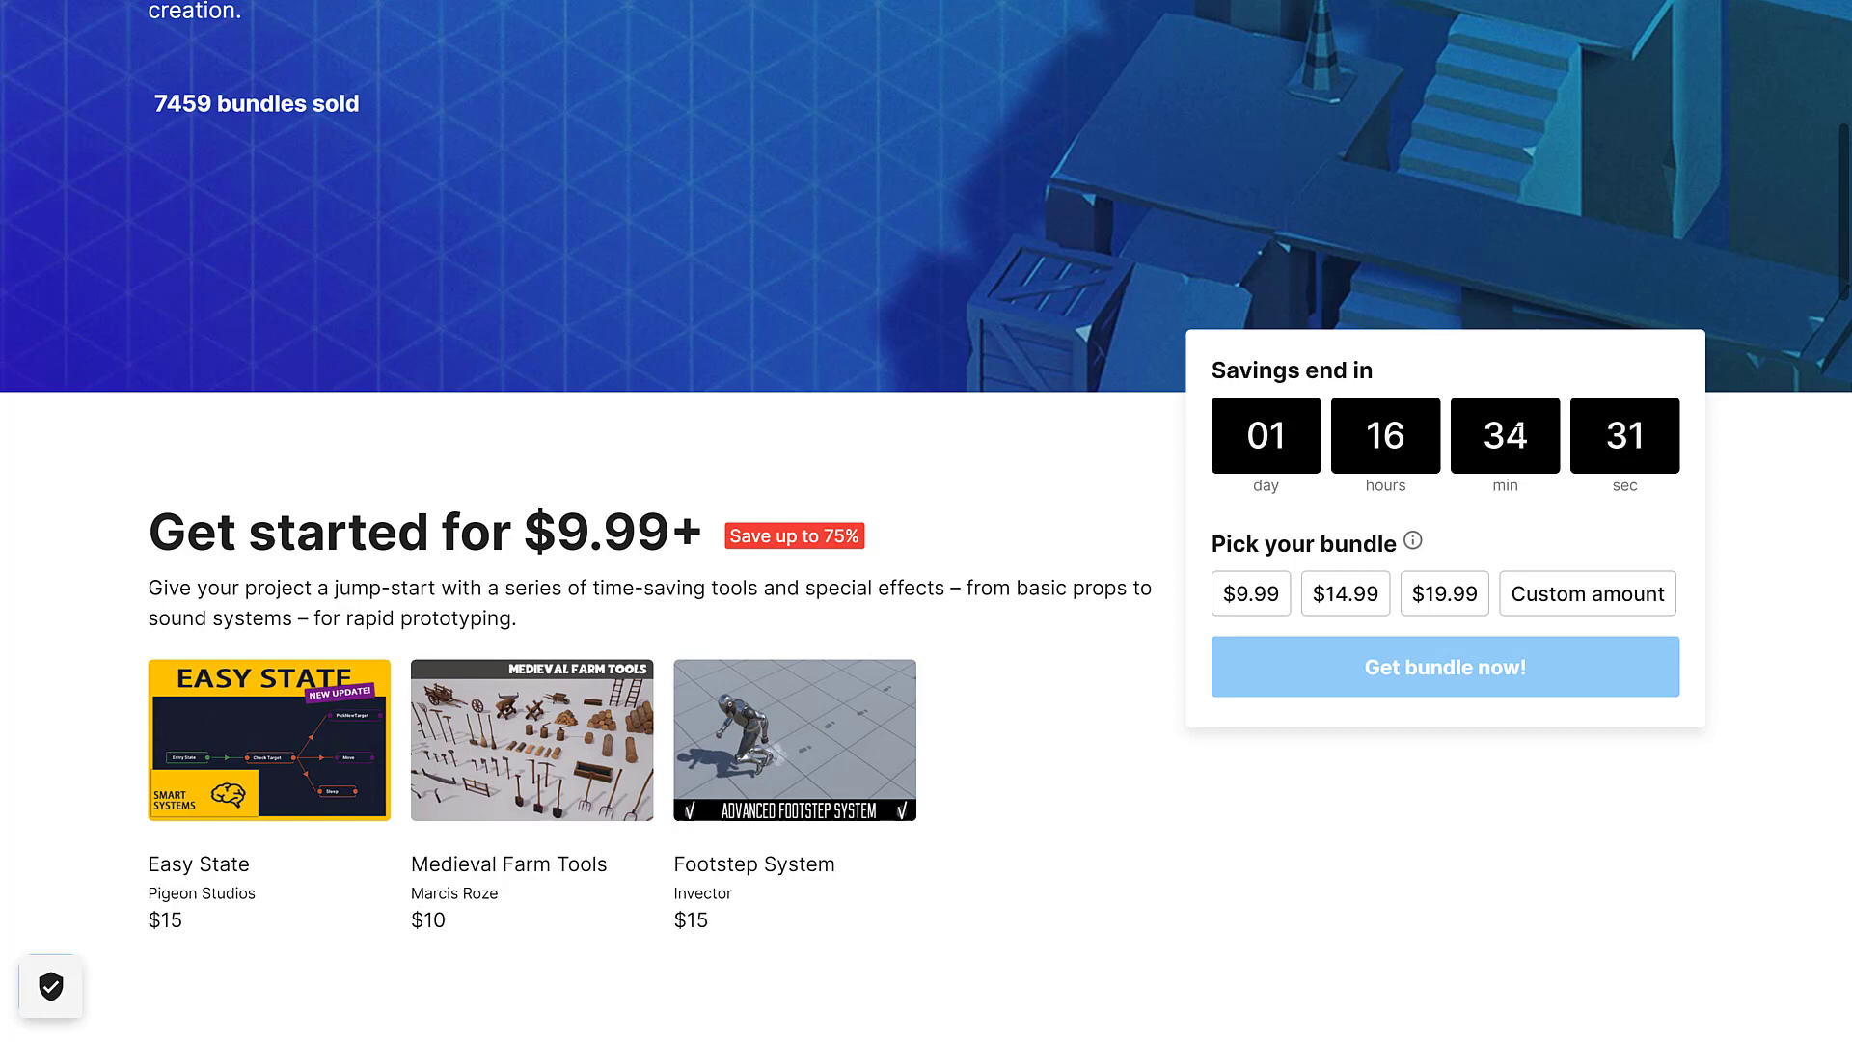
scroll("down", 3)
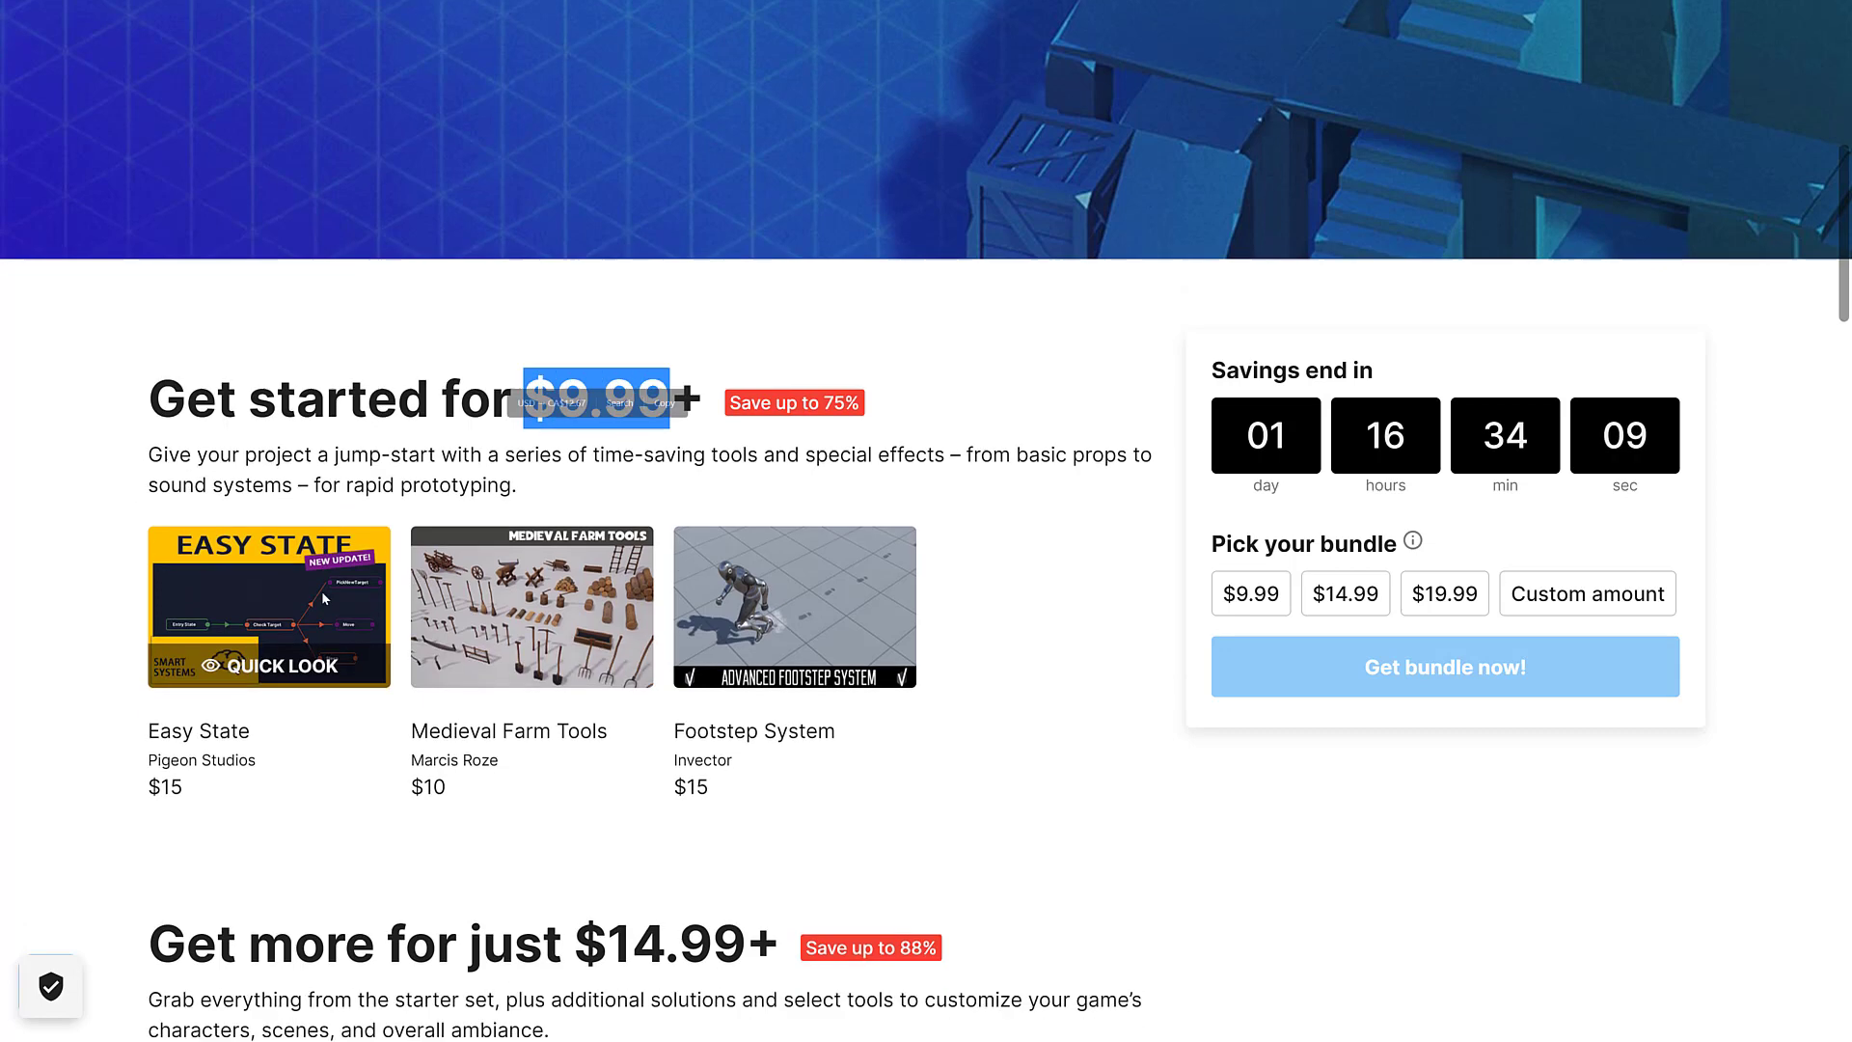
scroll("down", 3)
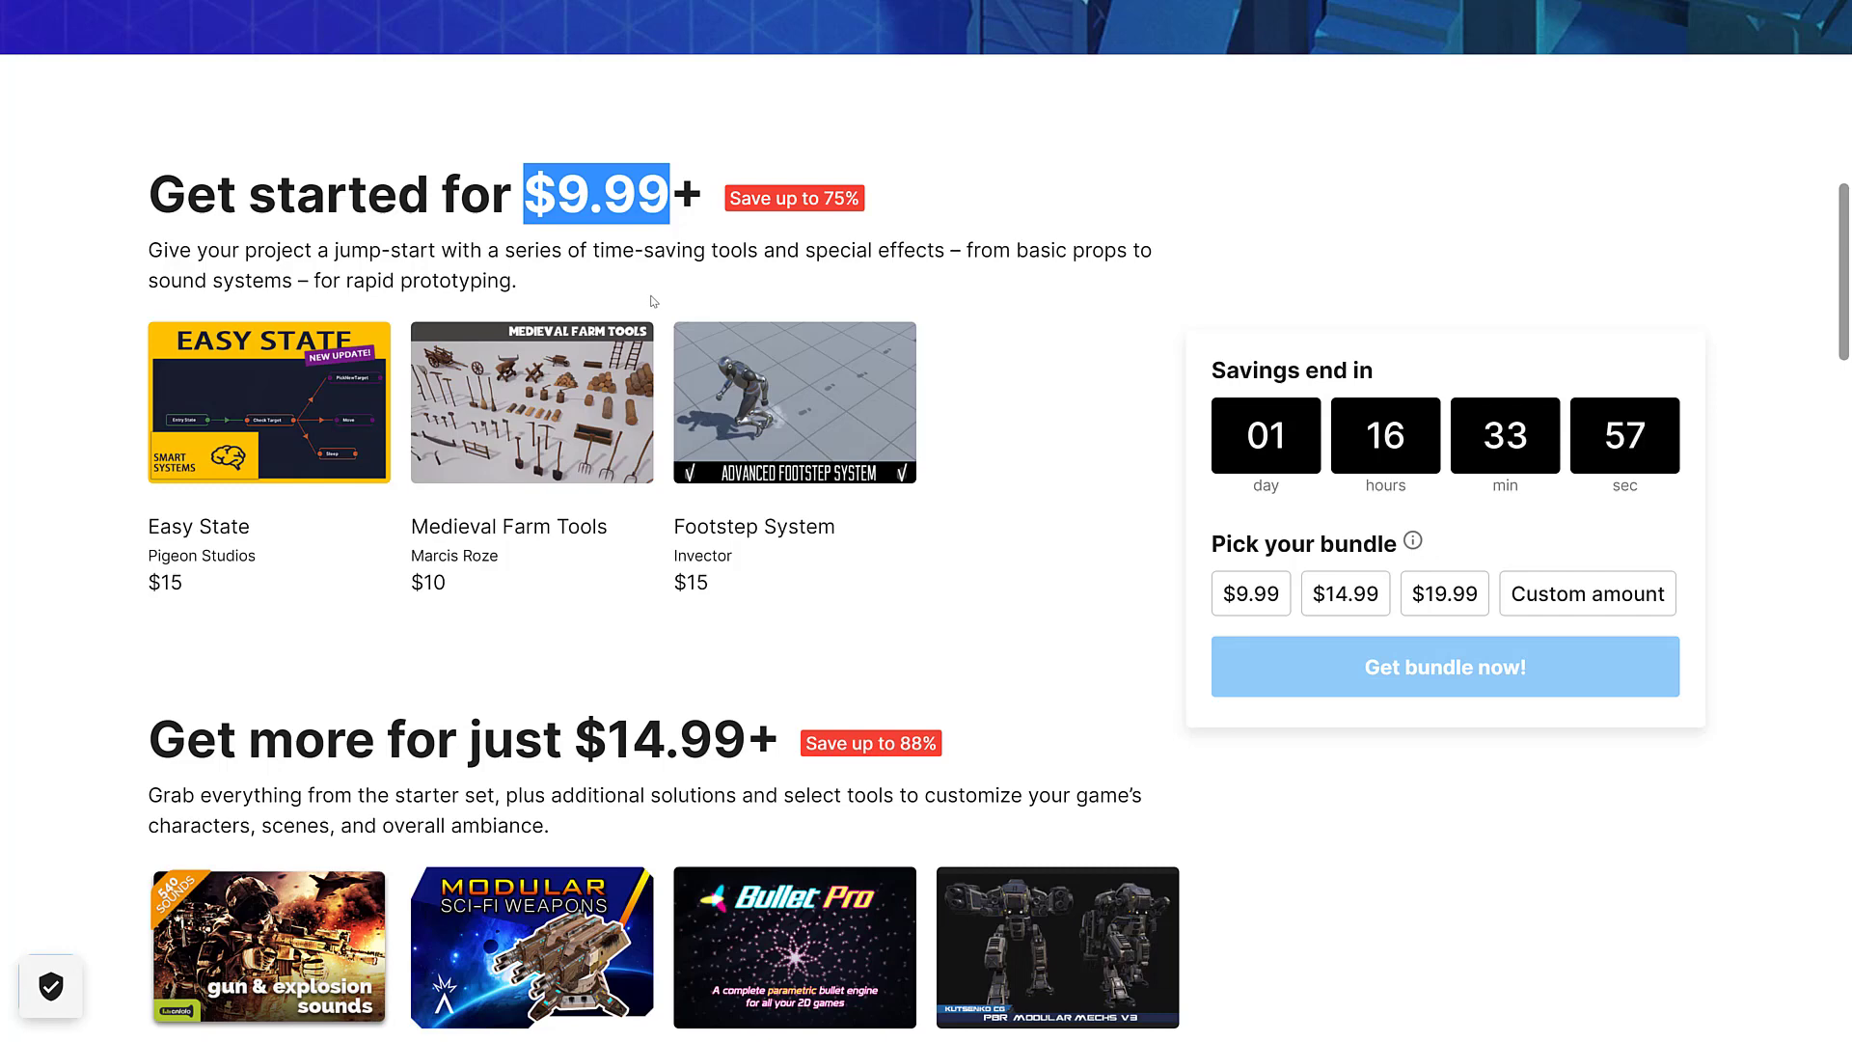
scroll("down", 3)
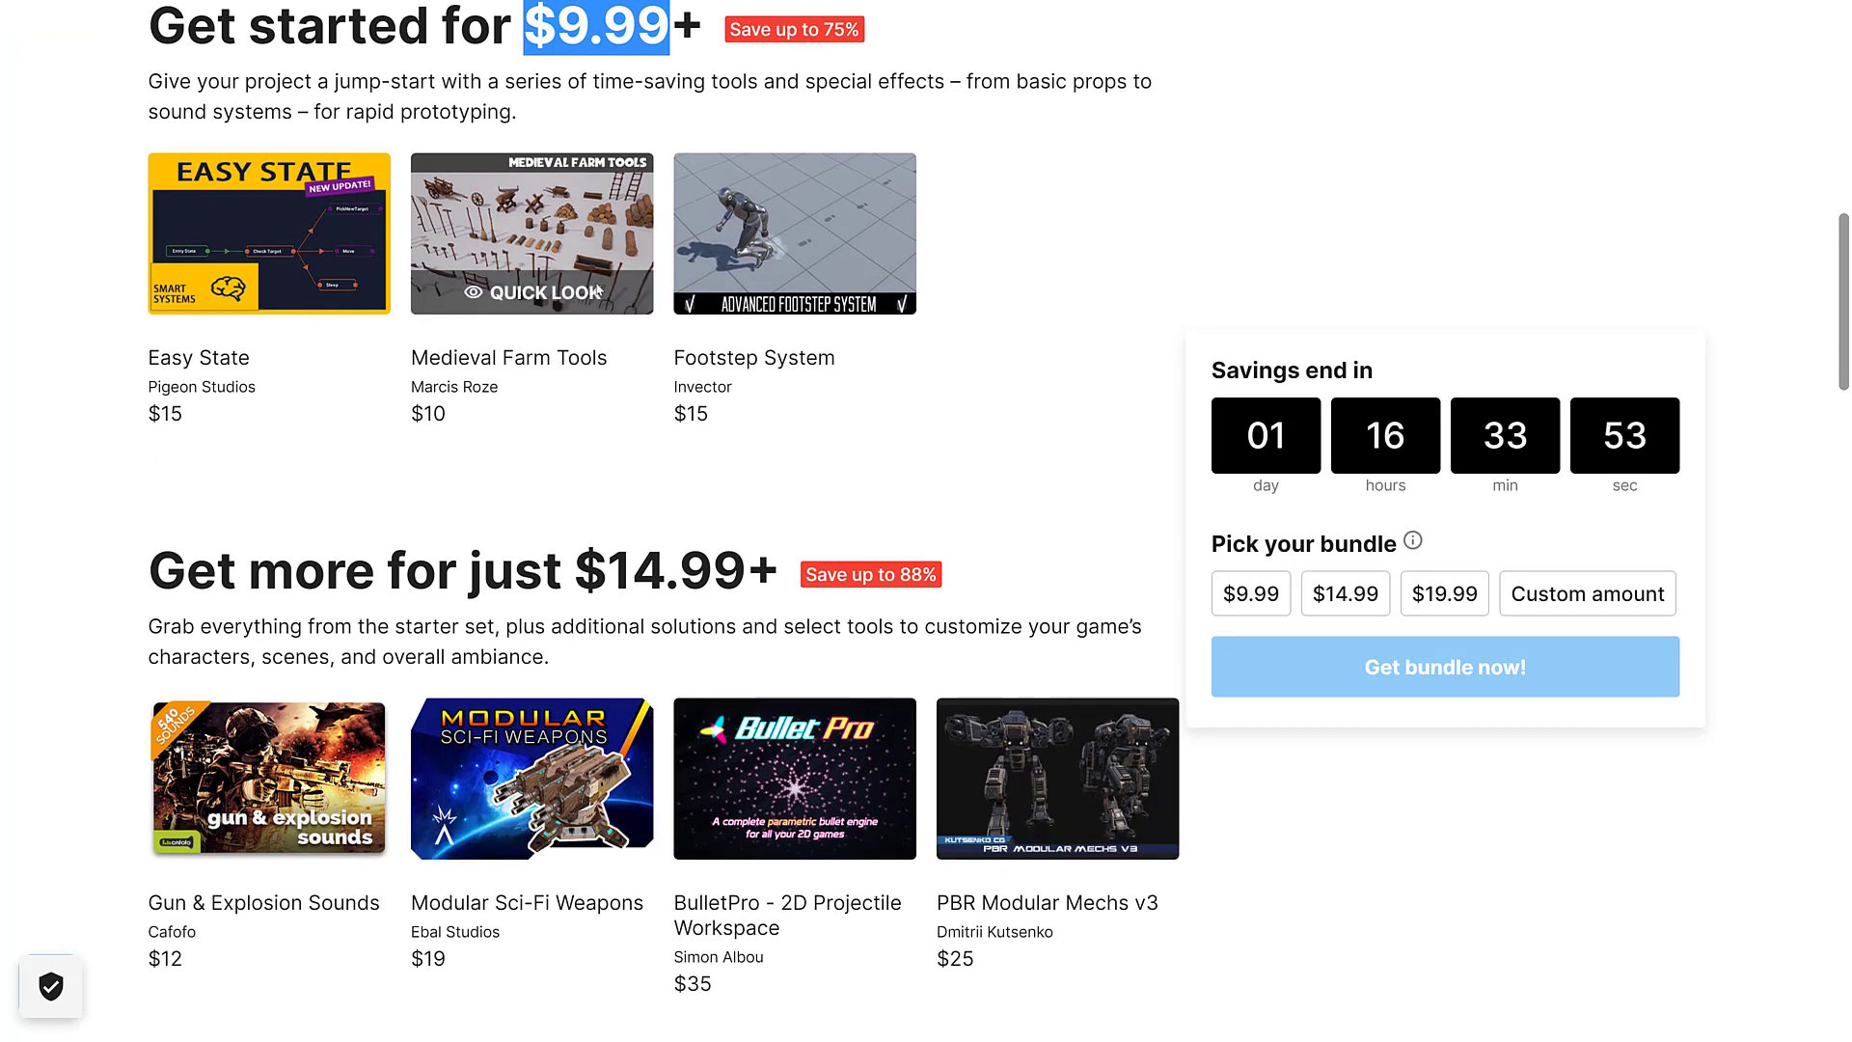
mouse_move(268, 779)
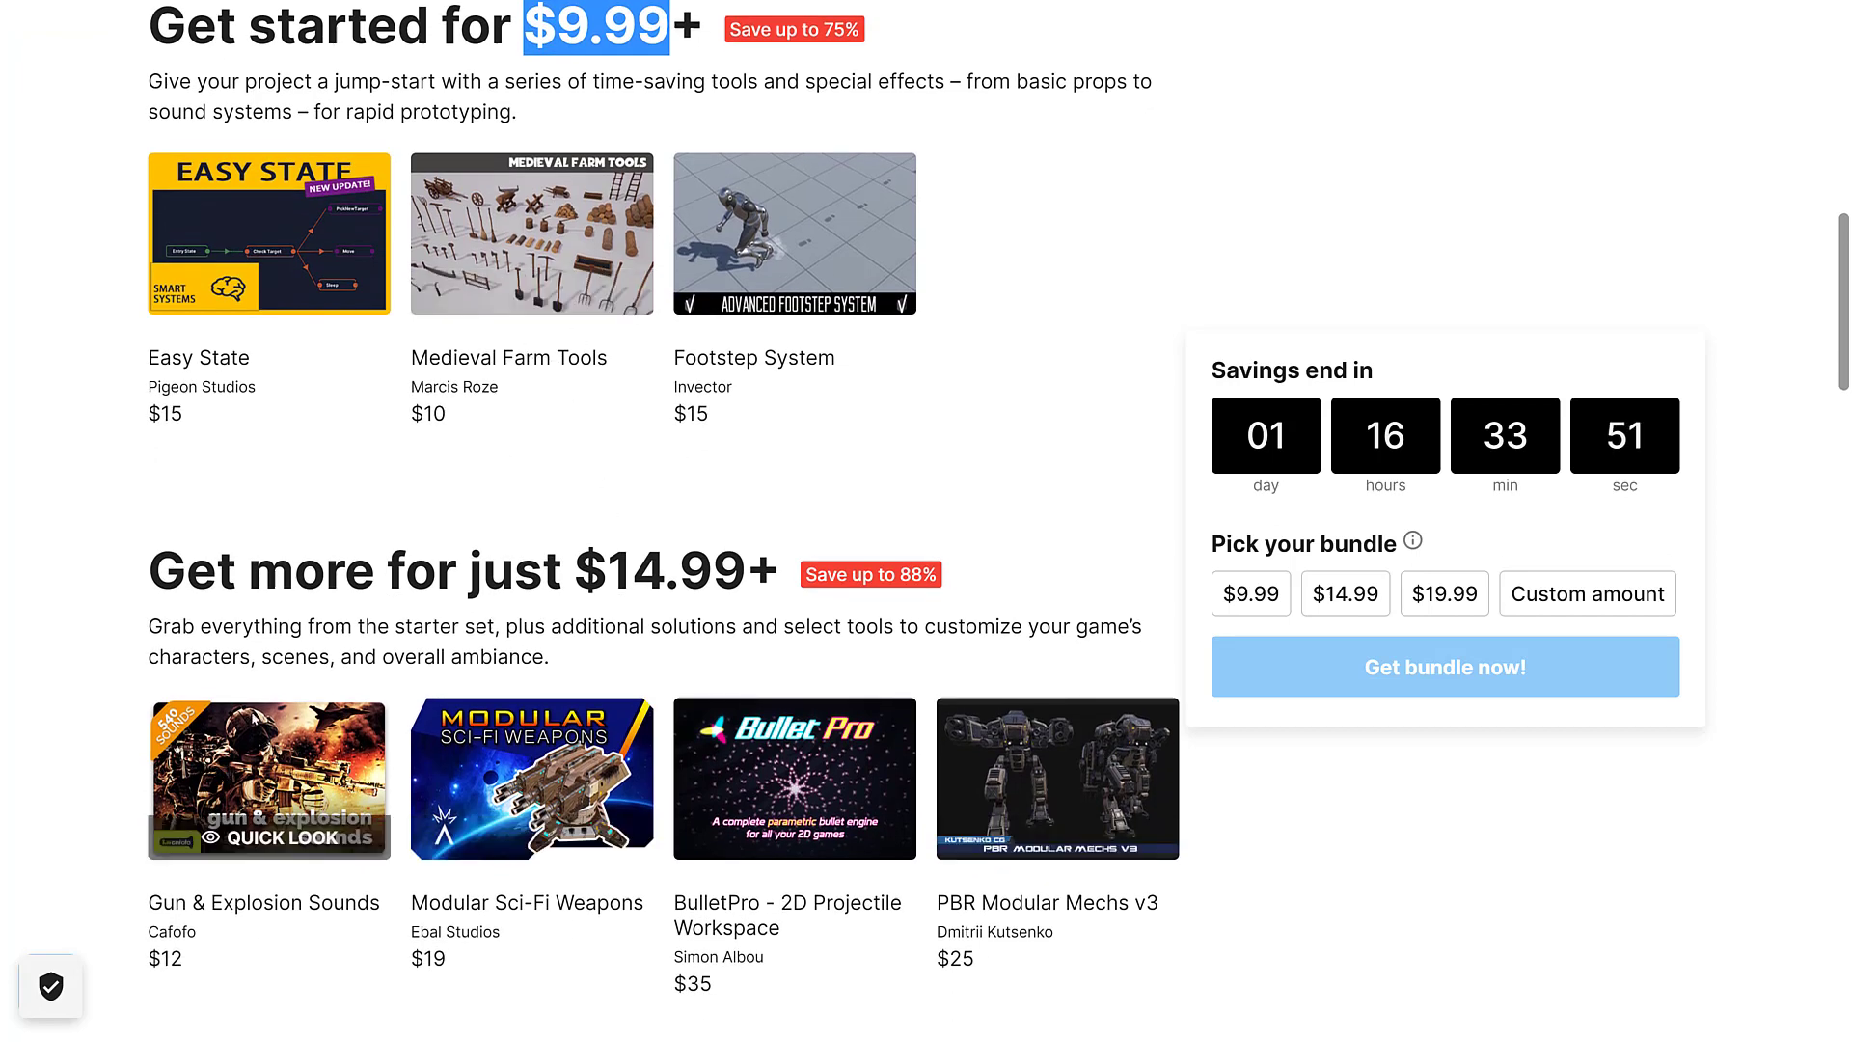
scroll("down", 3)
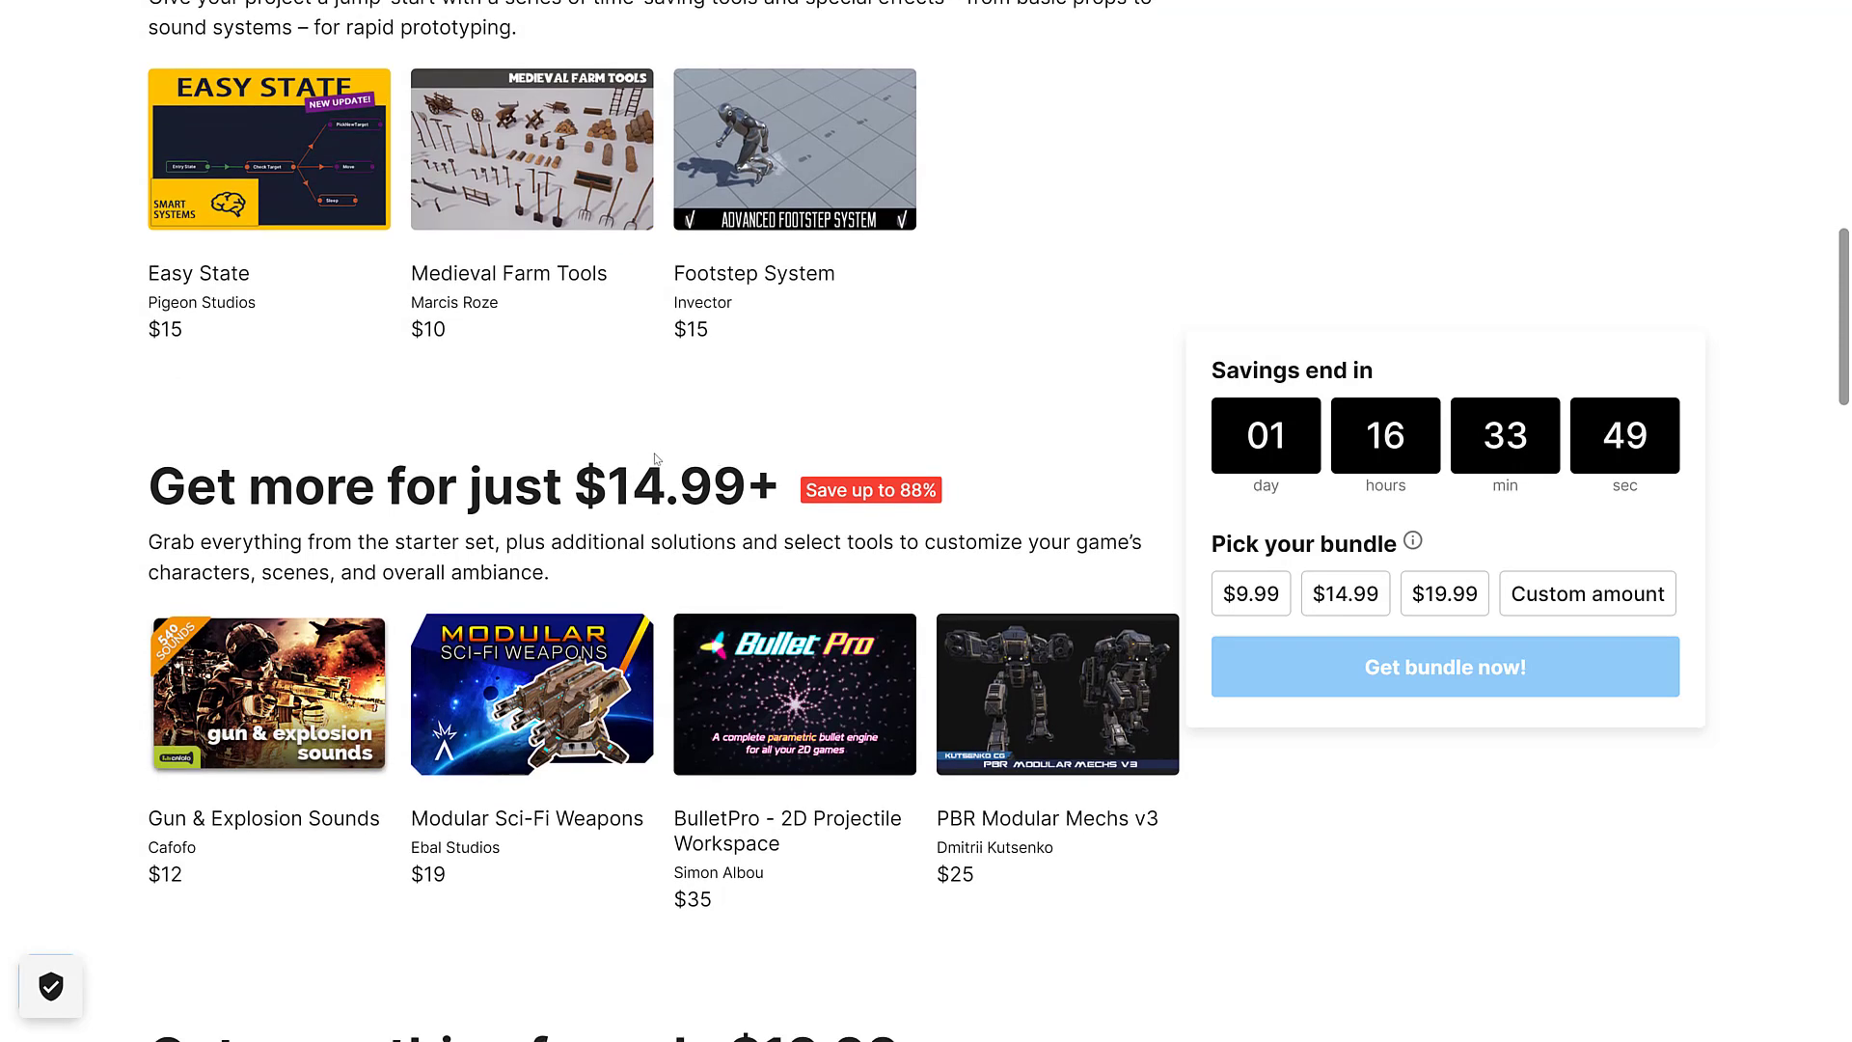
scroll("down", 3)
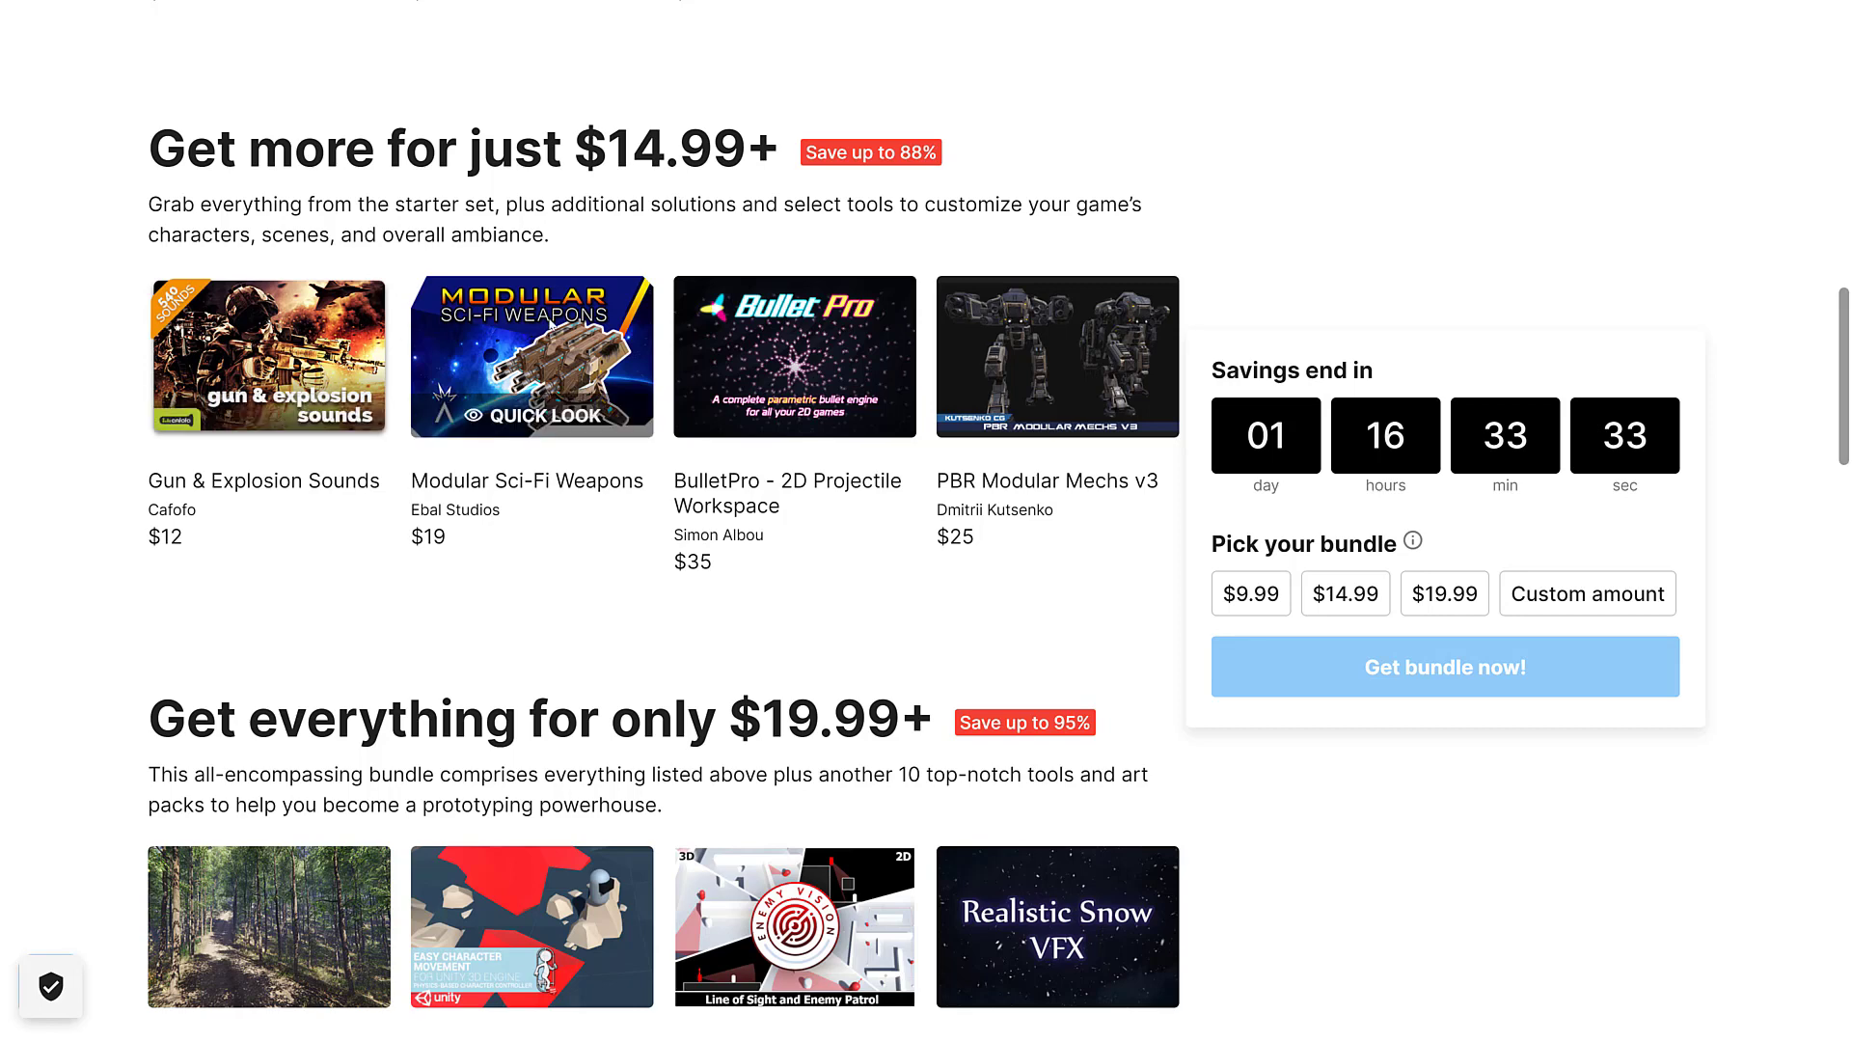
mouse_move(1073, 361)
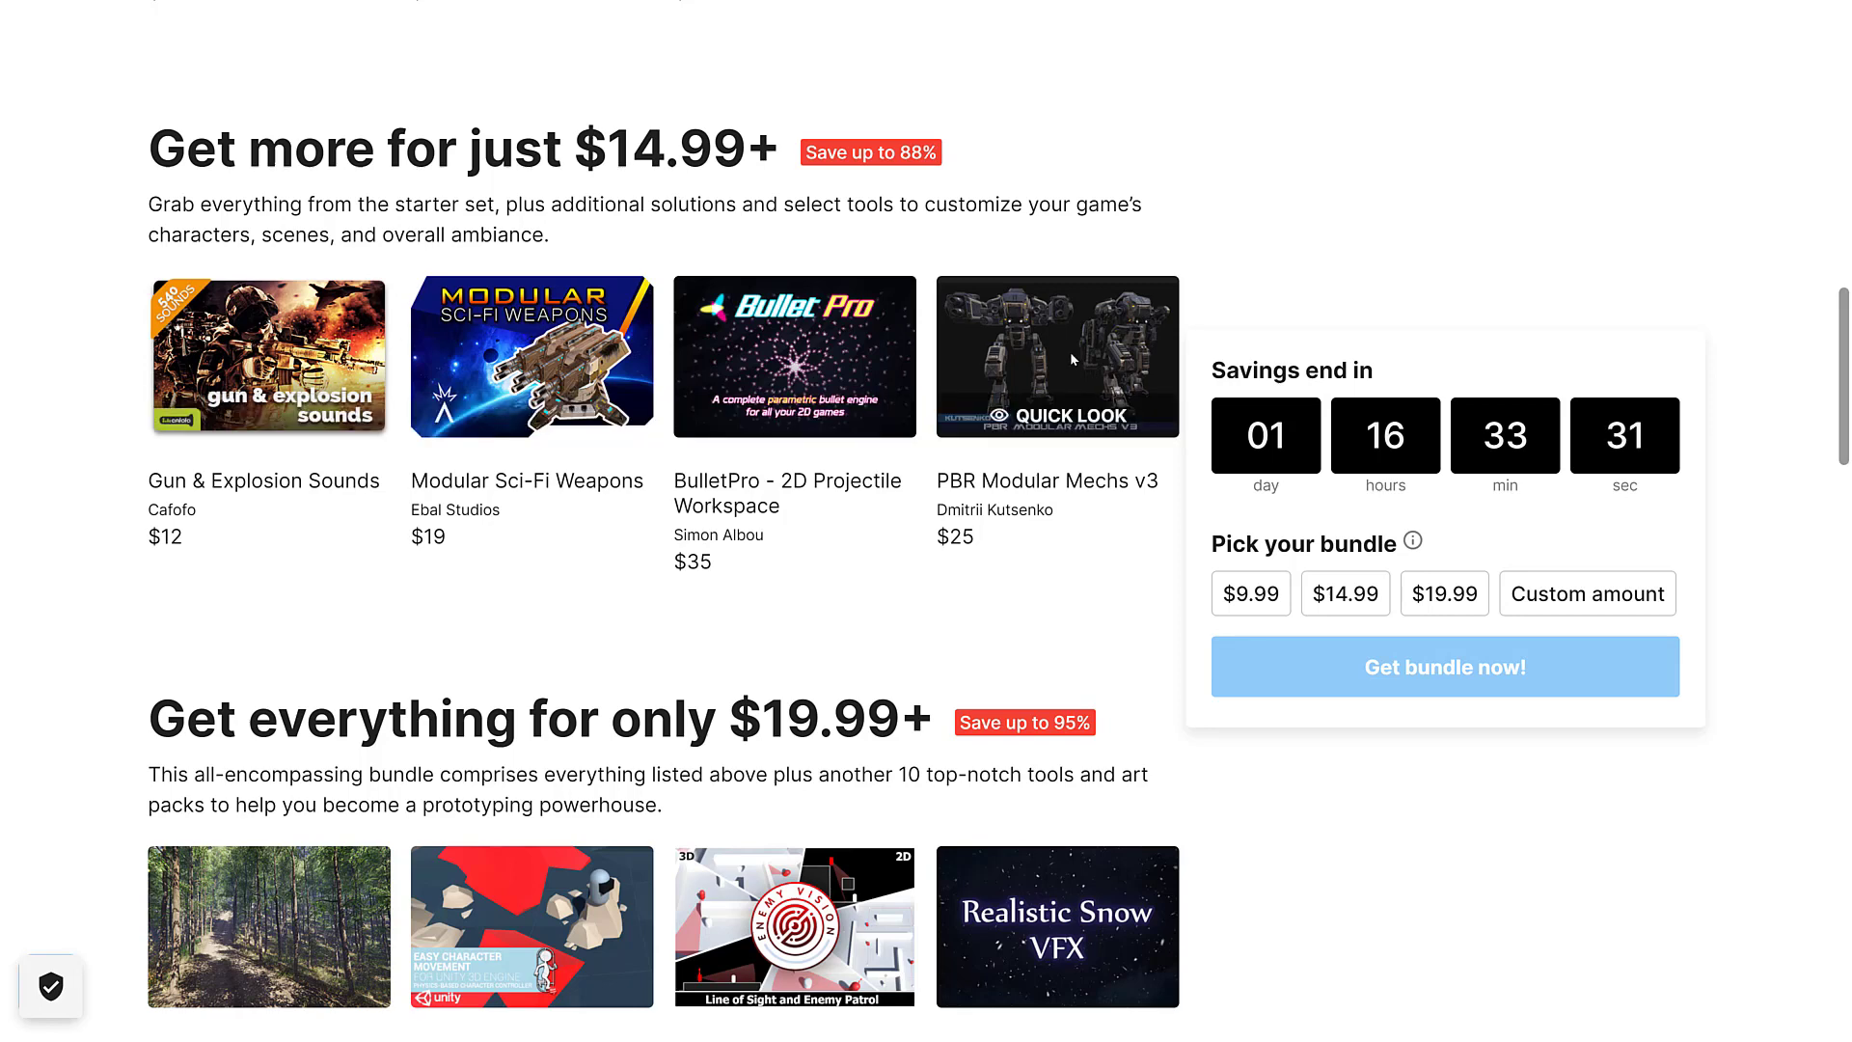
mouse_move(1157, 417)
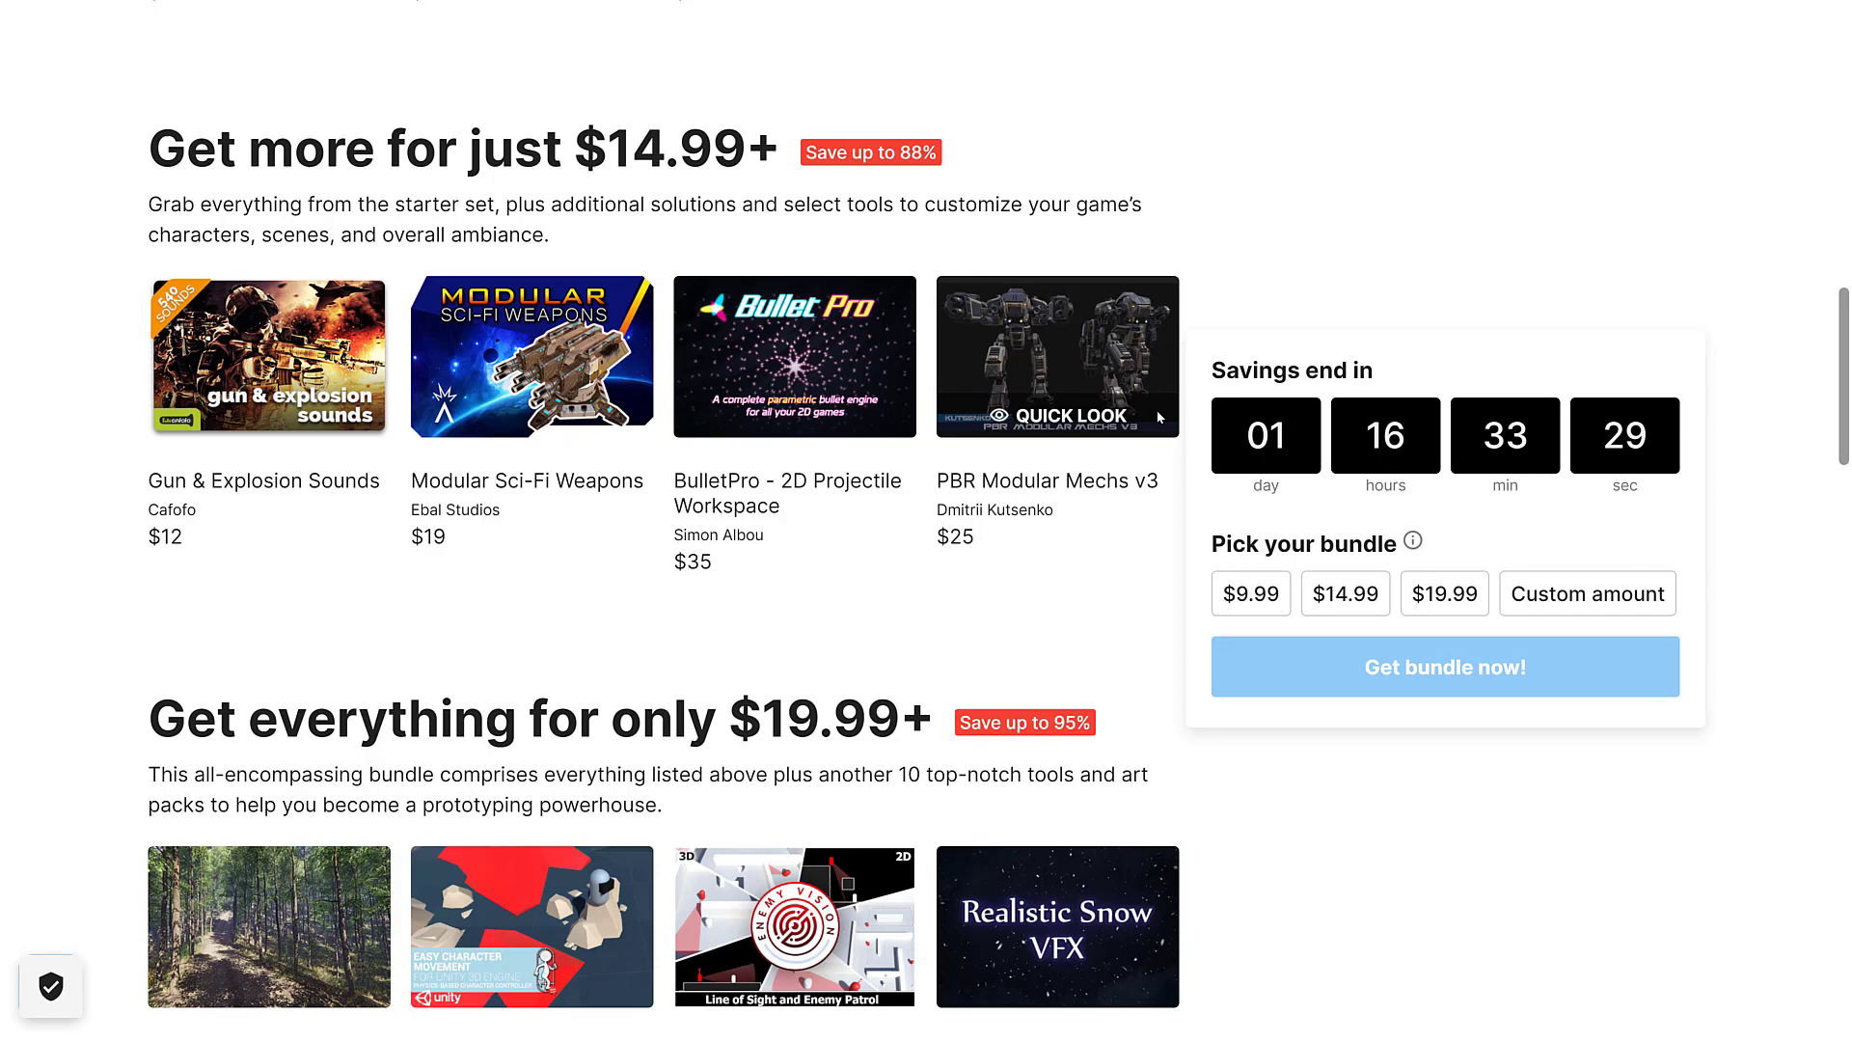
mouse_move(197, 249)
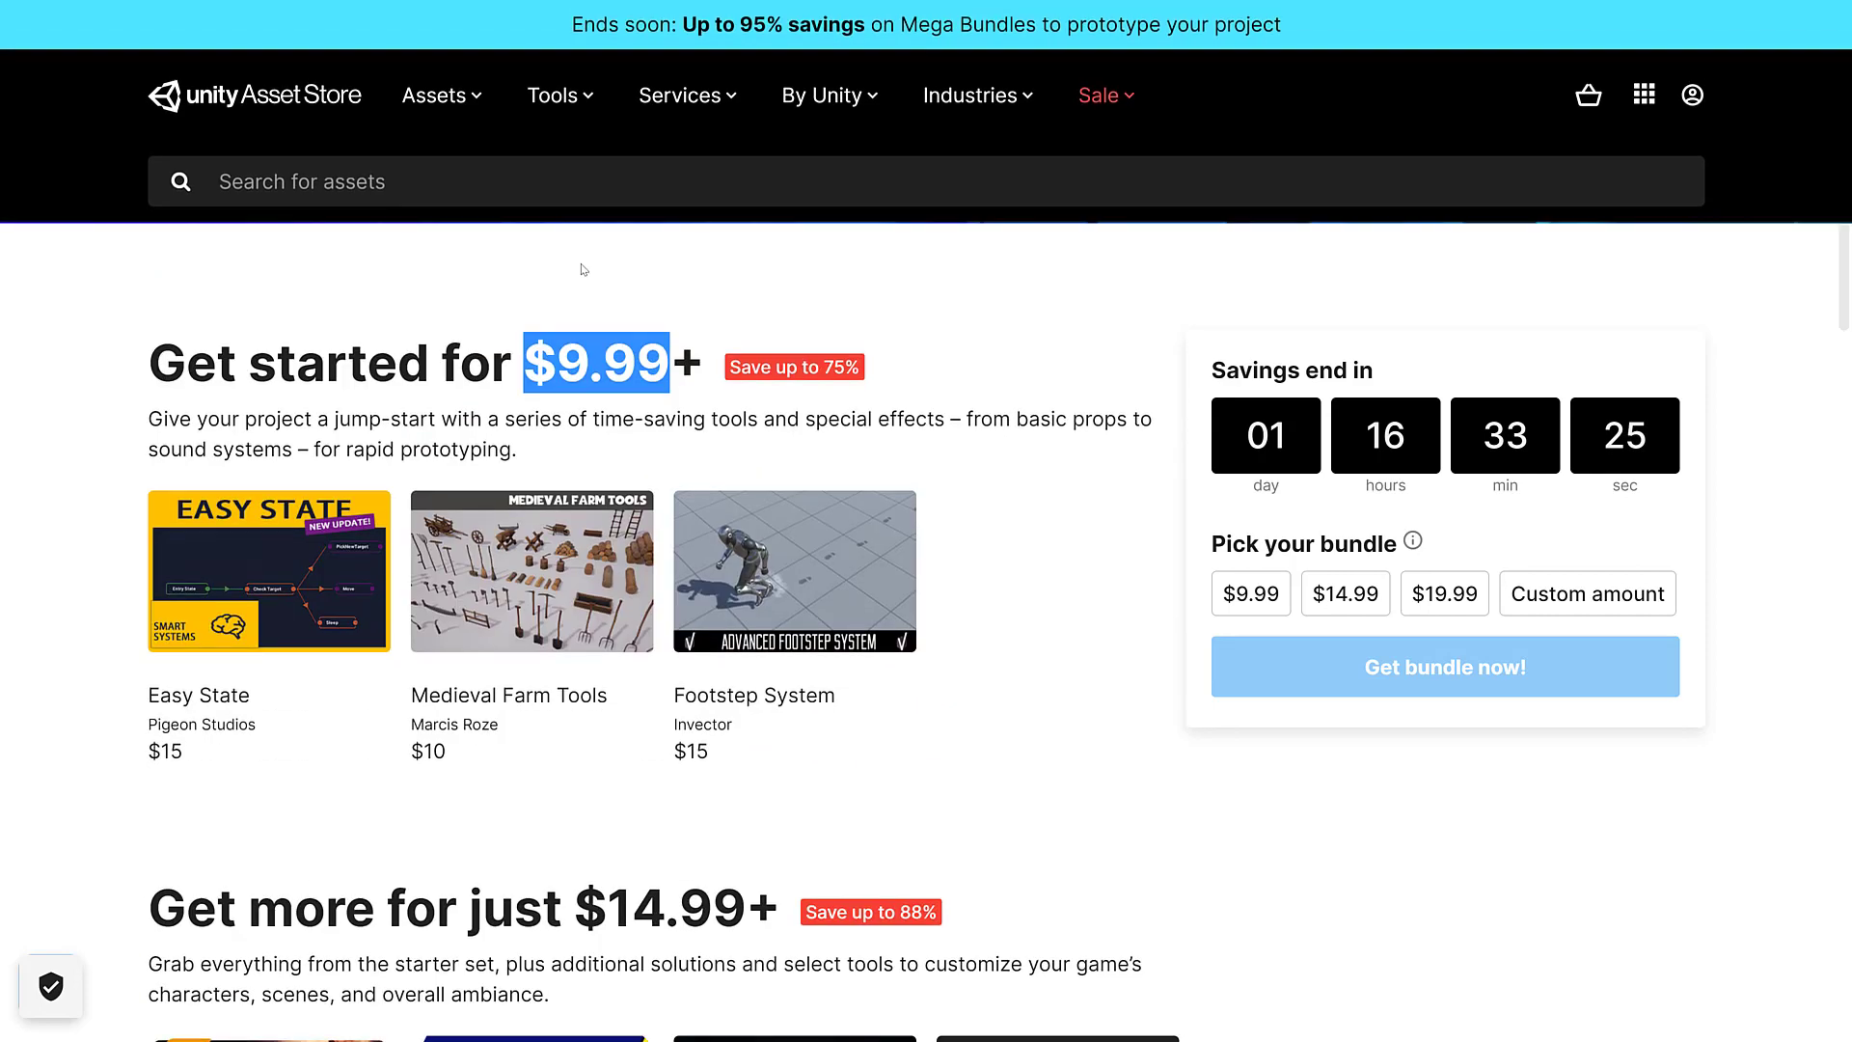
Scroll through the bundle's asset grid to look over the included packages.
scroll("down", 3)
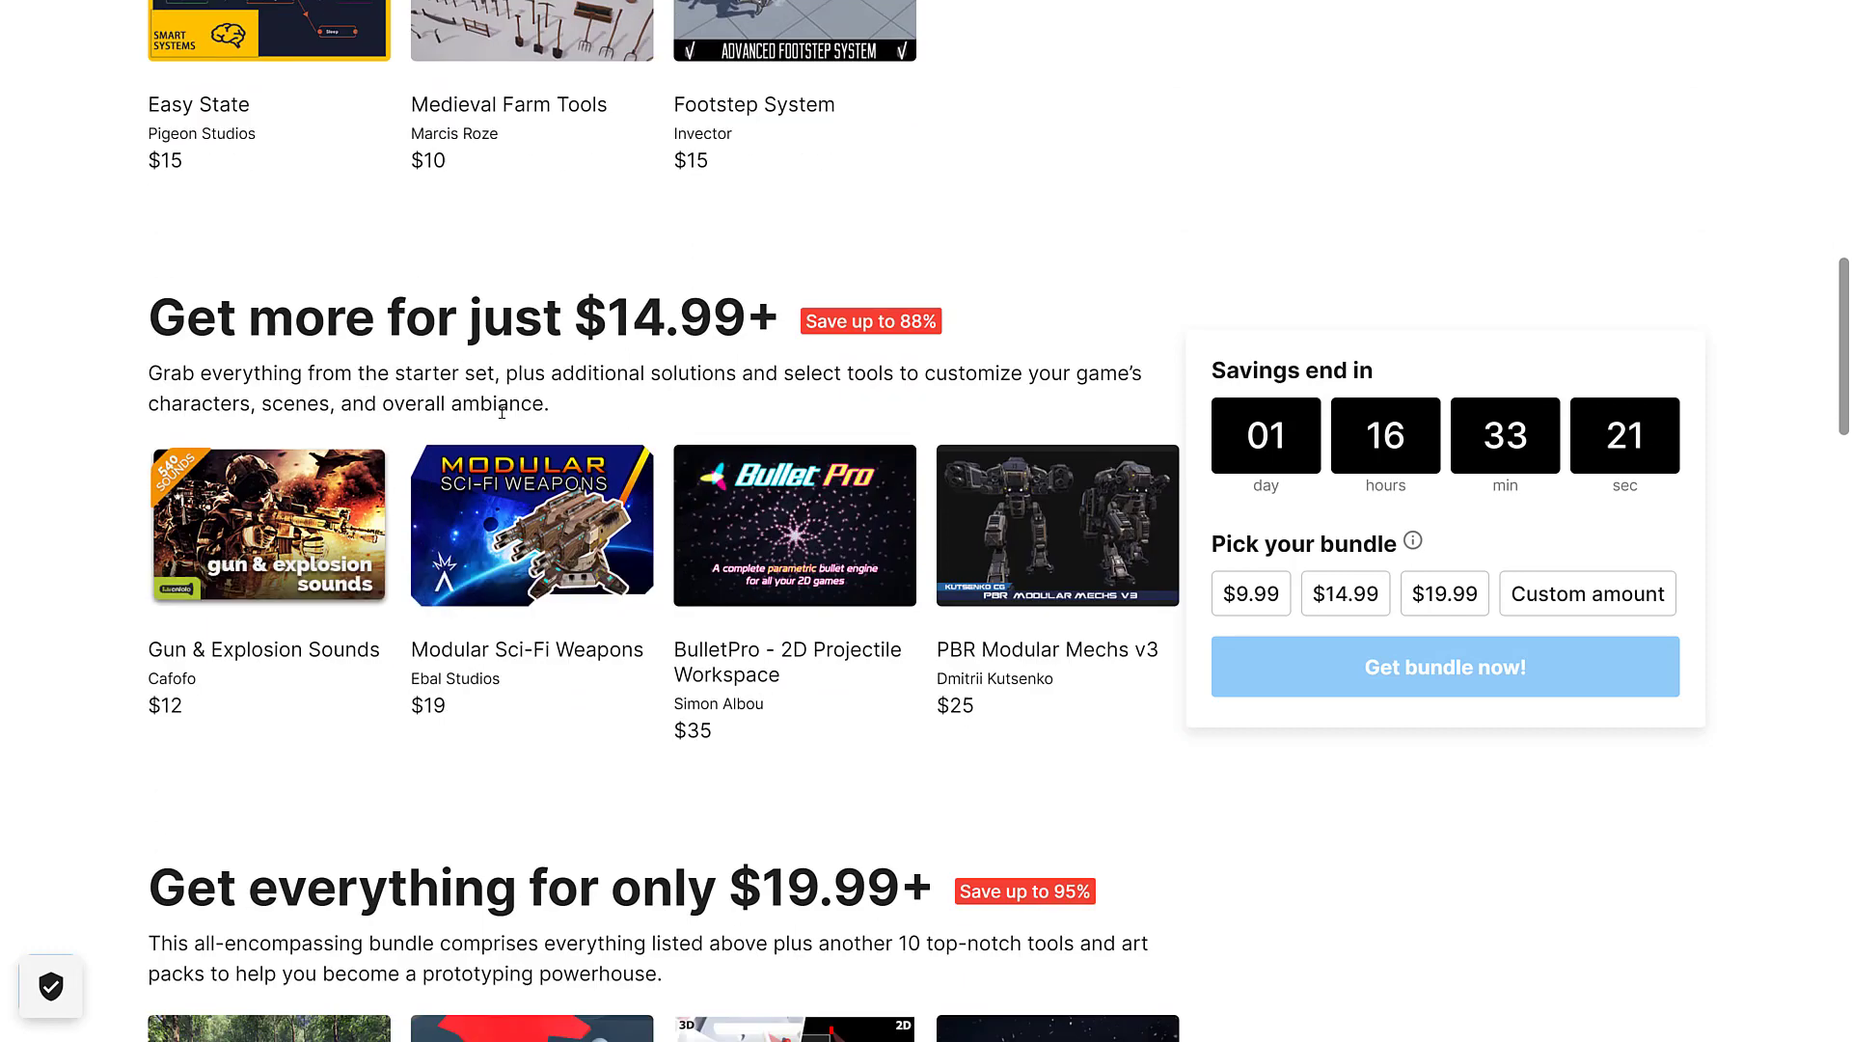
mouse_move(857, 393)
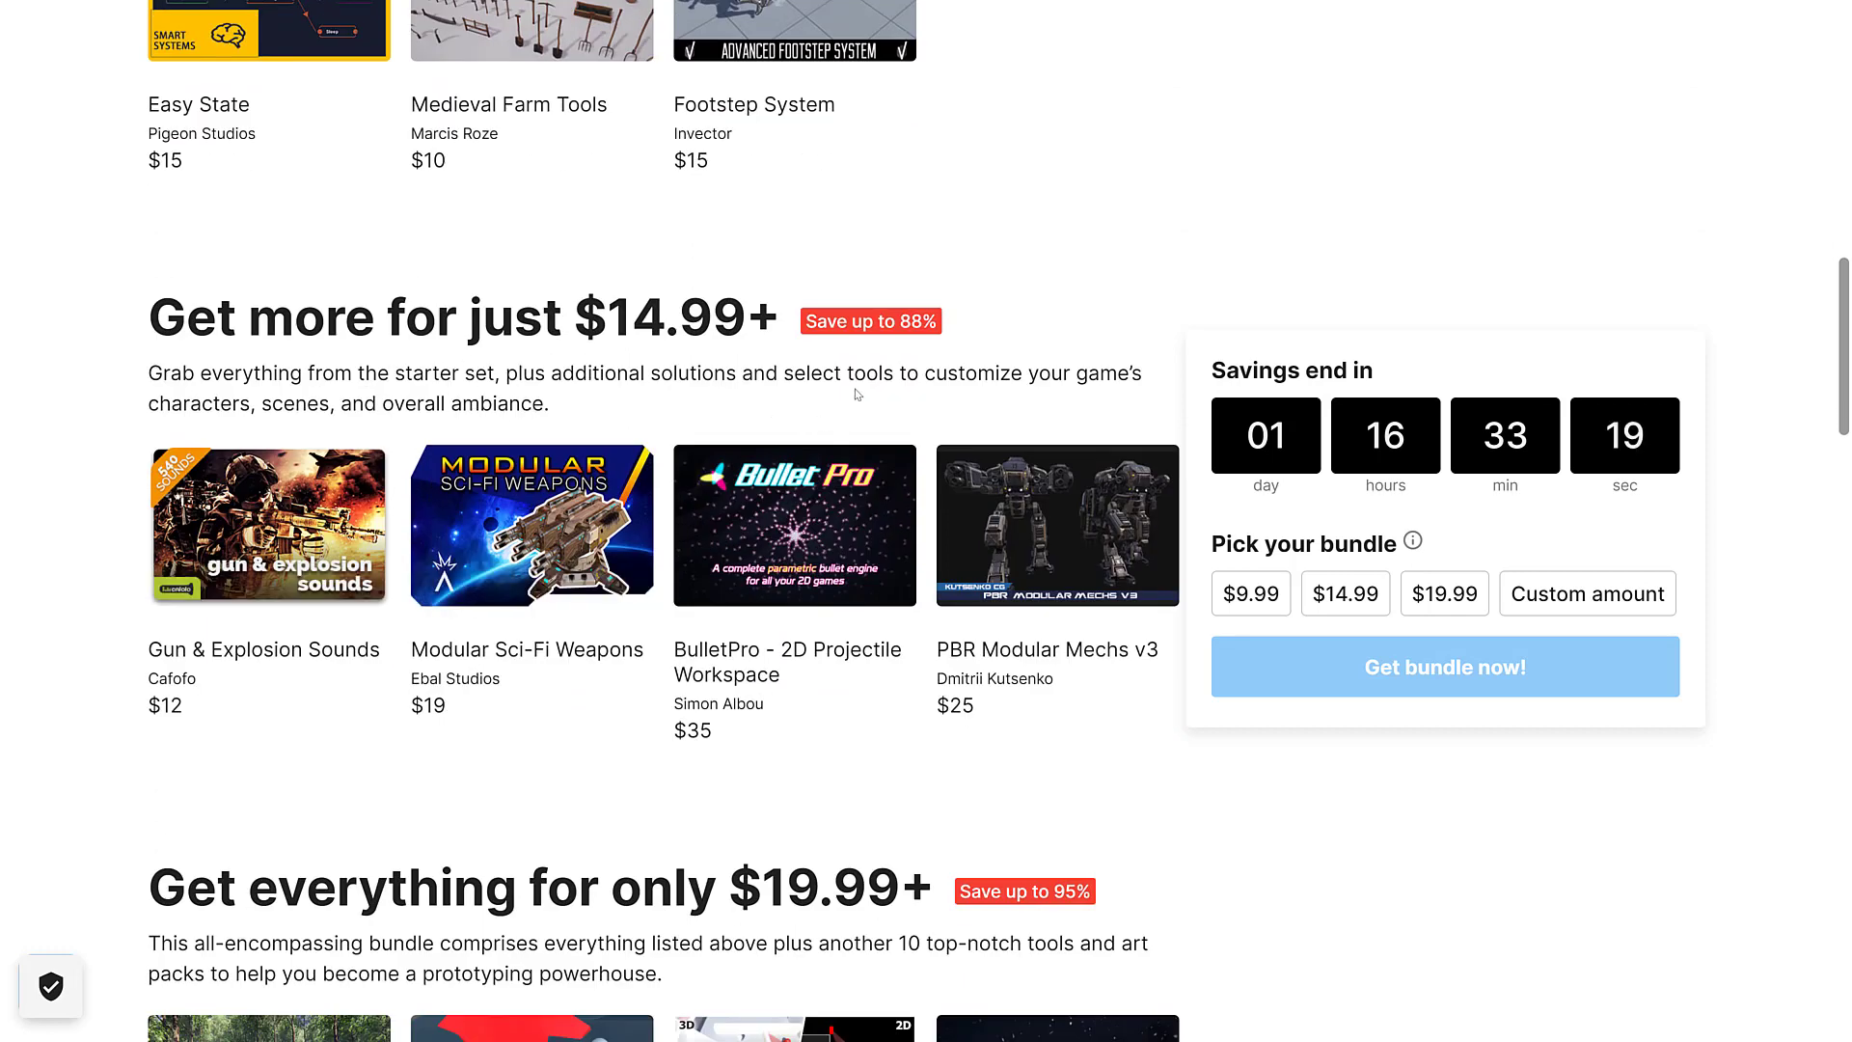
mouse_move(1034, 523)
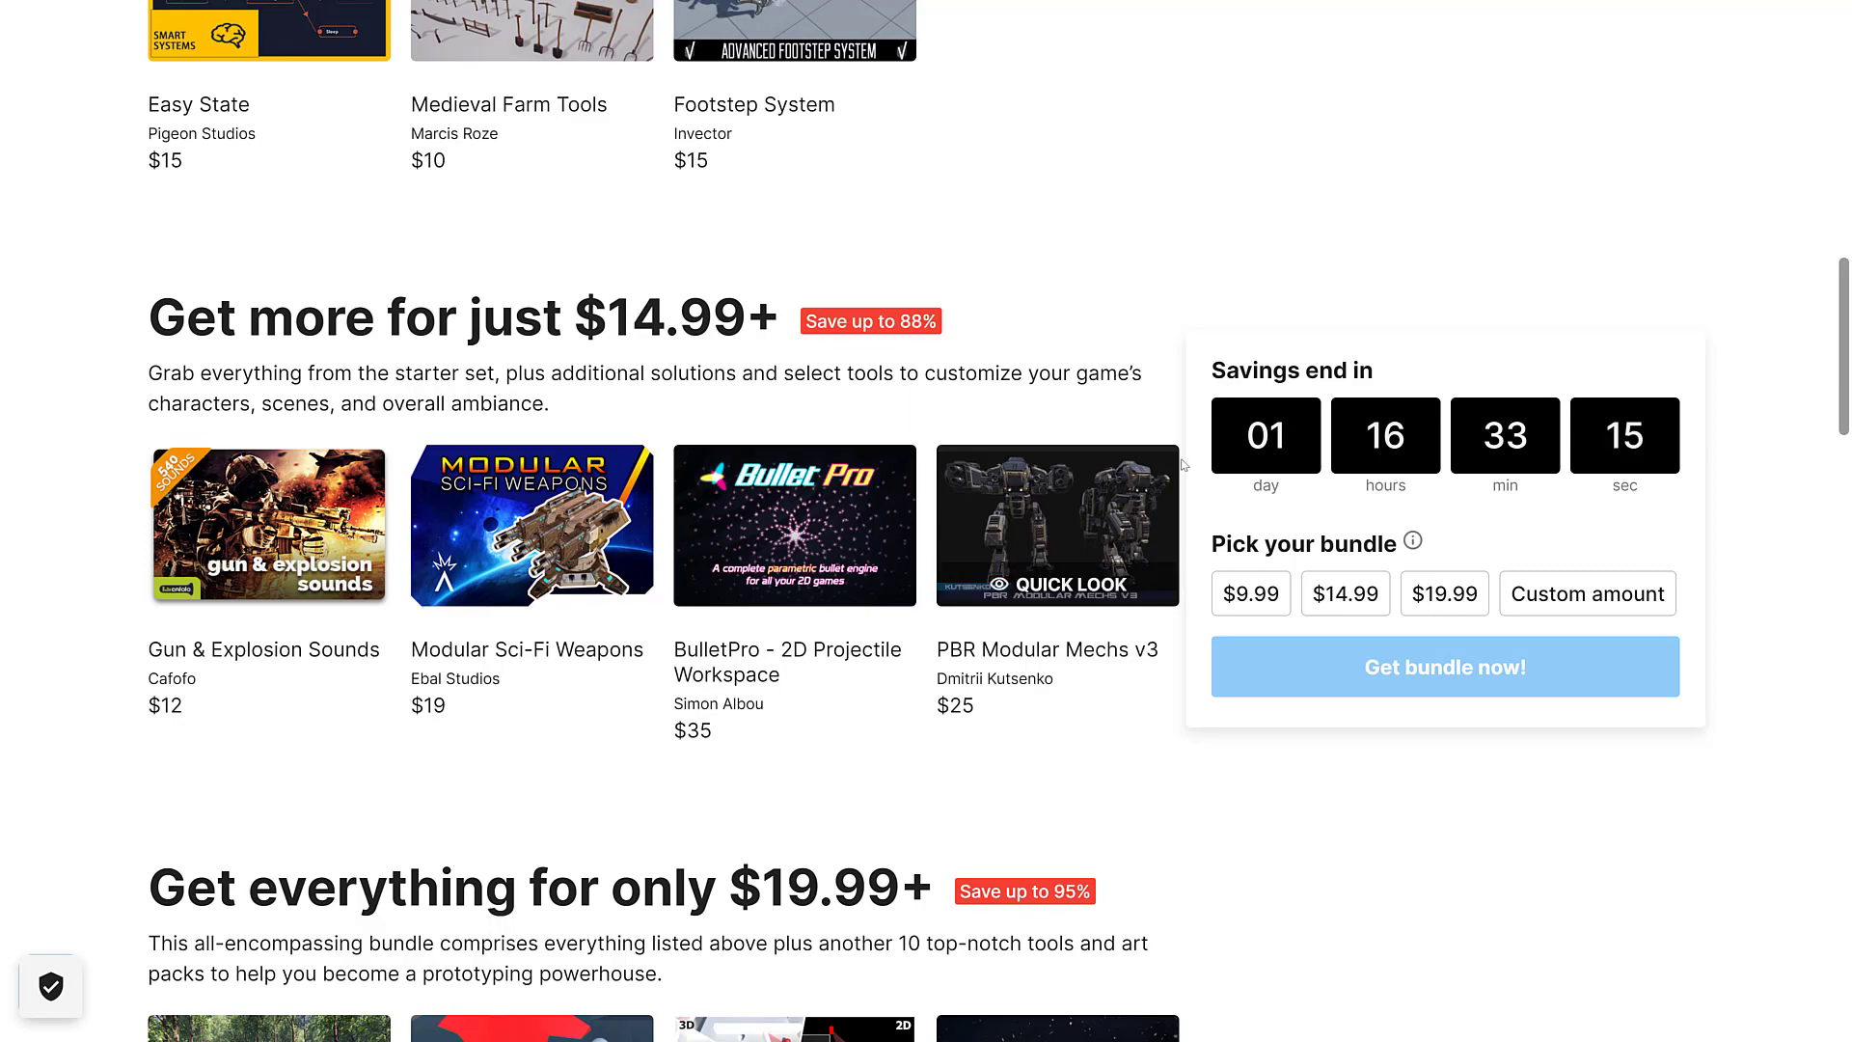
scroll("down", 3)
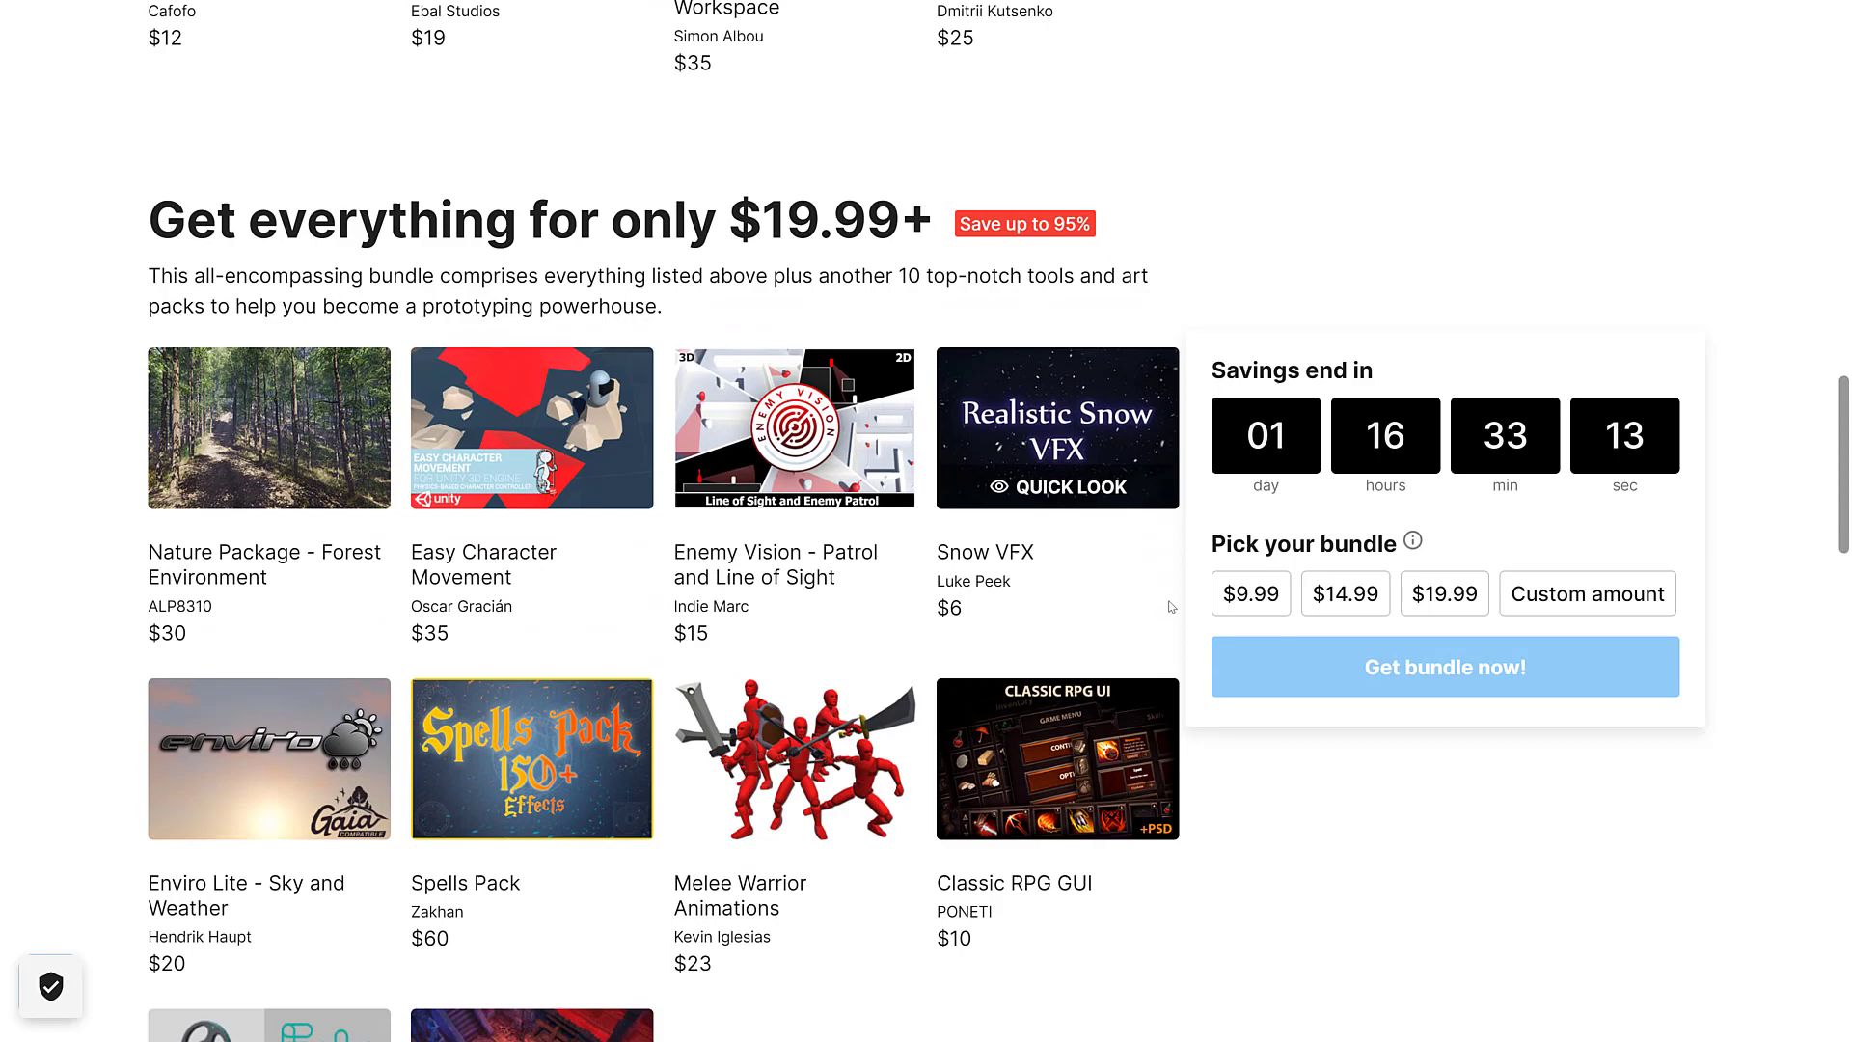
scroll("up", 3)
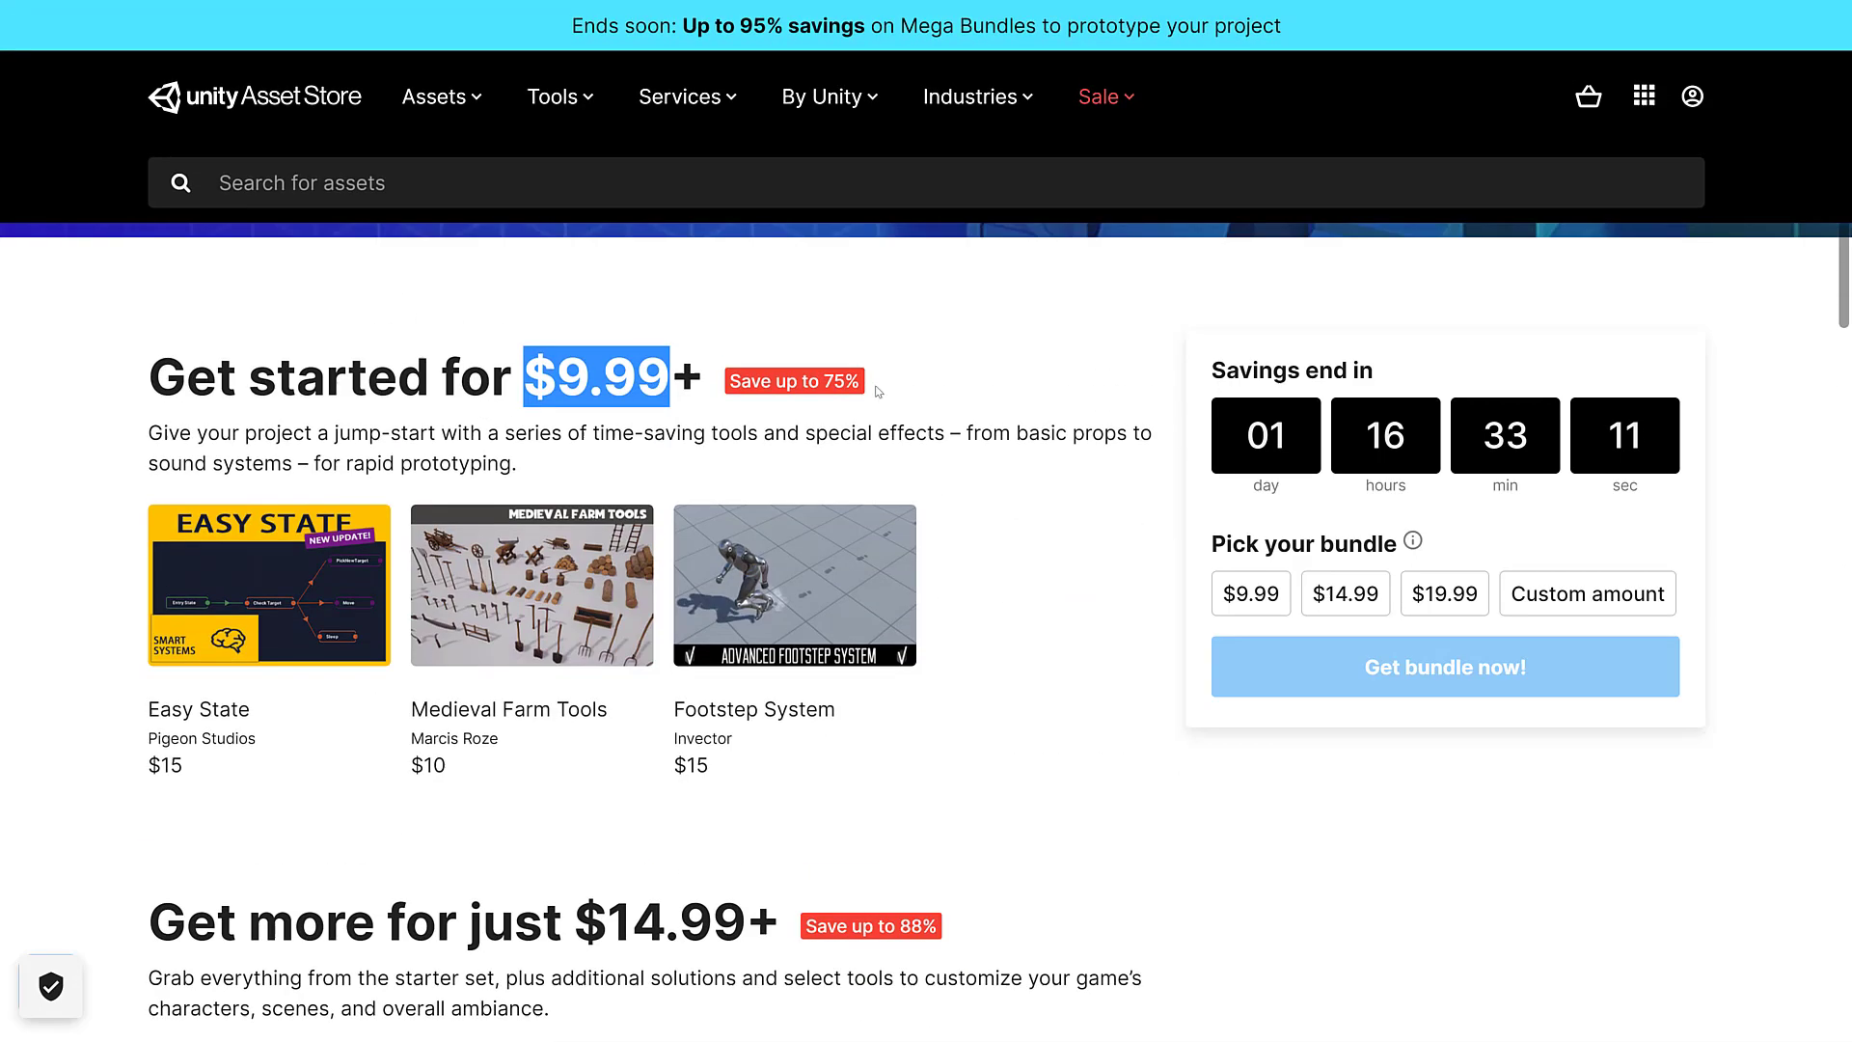
scroll("down", 3)
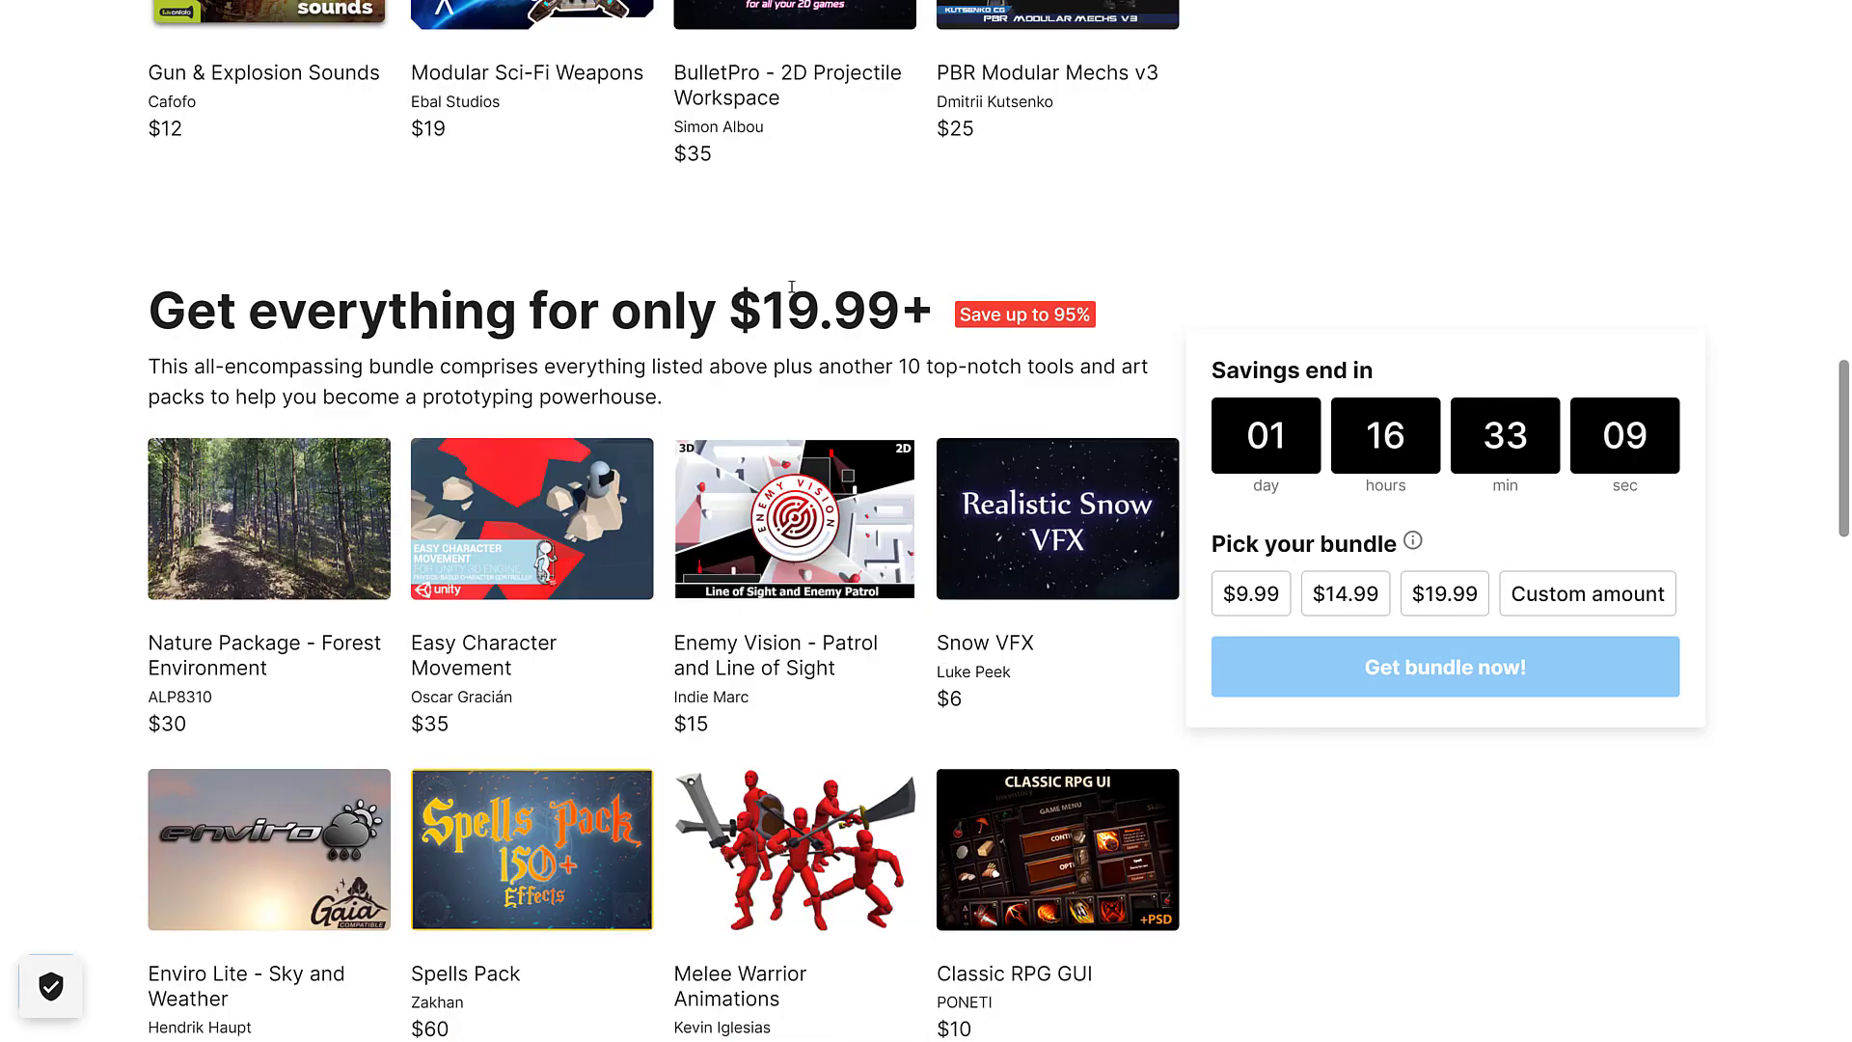
scroll("down", 3)
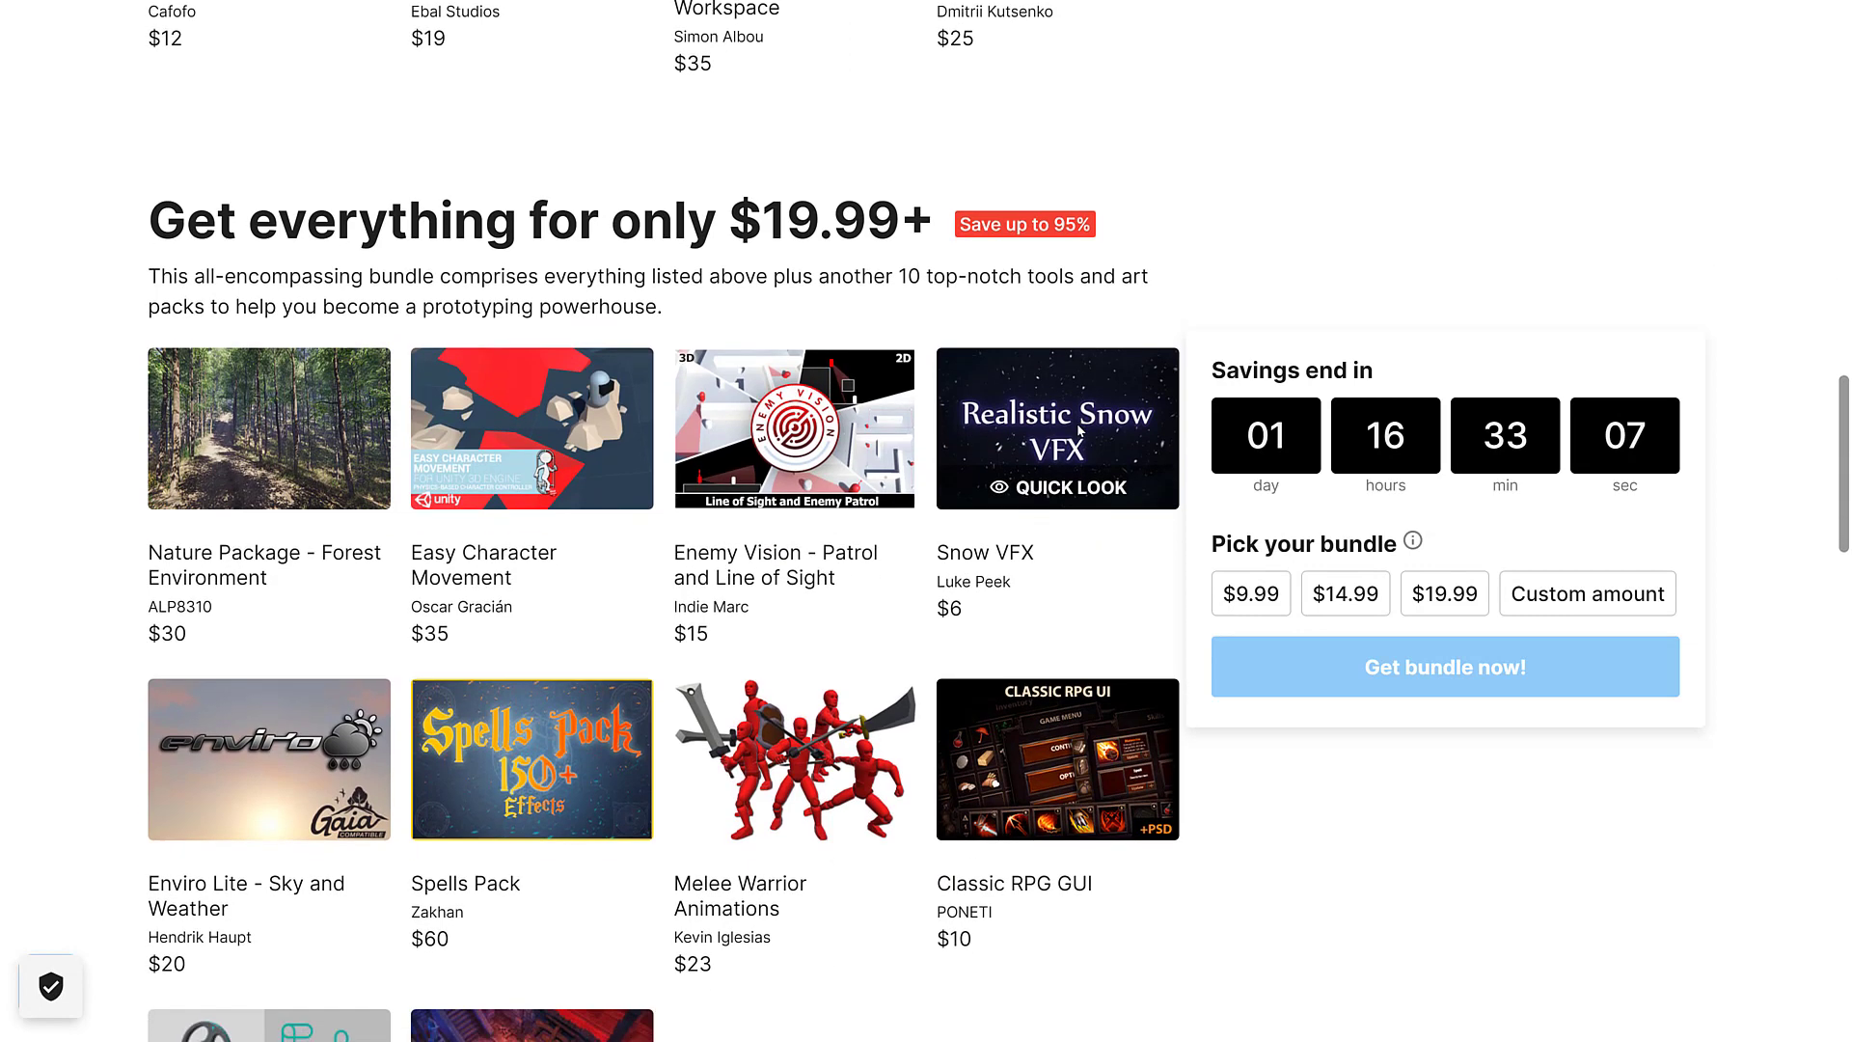
scroll("down", 3)
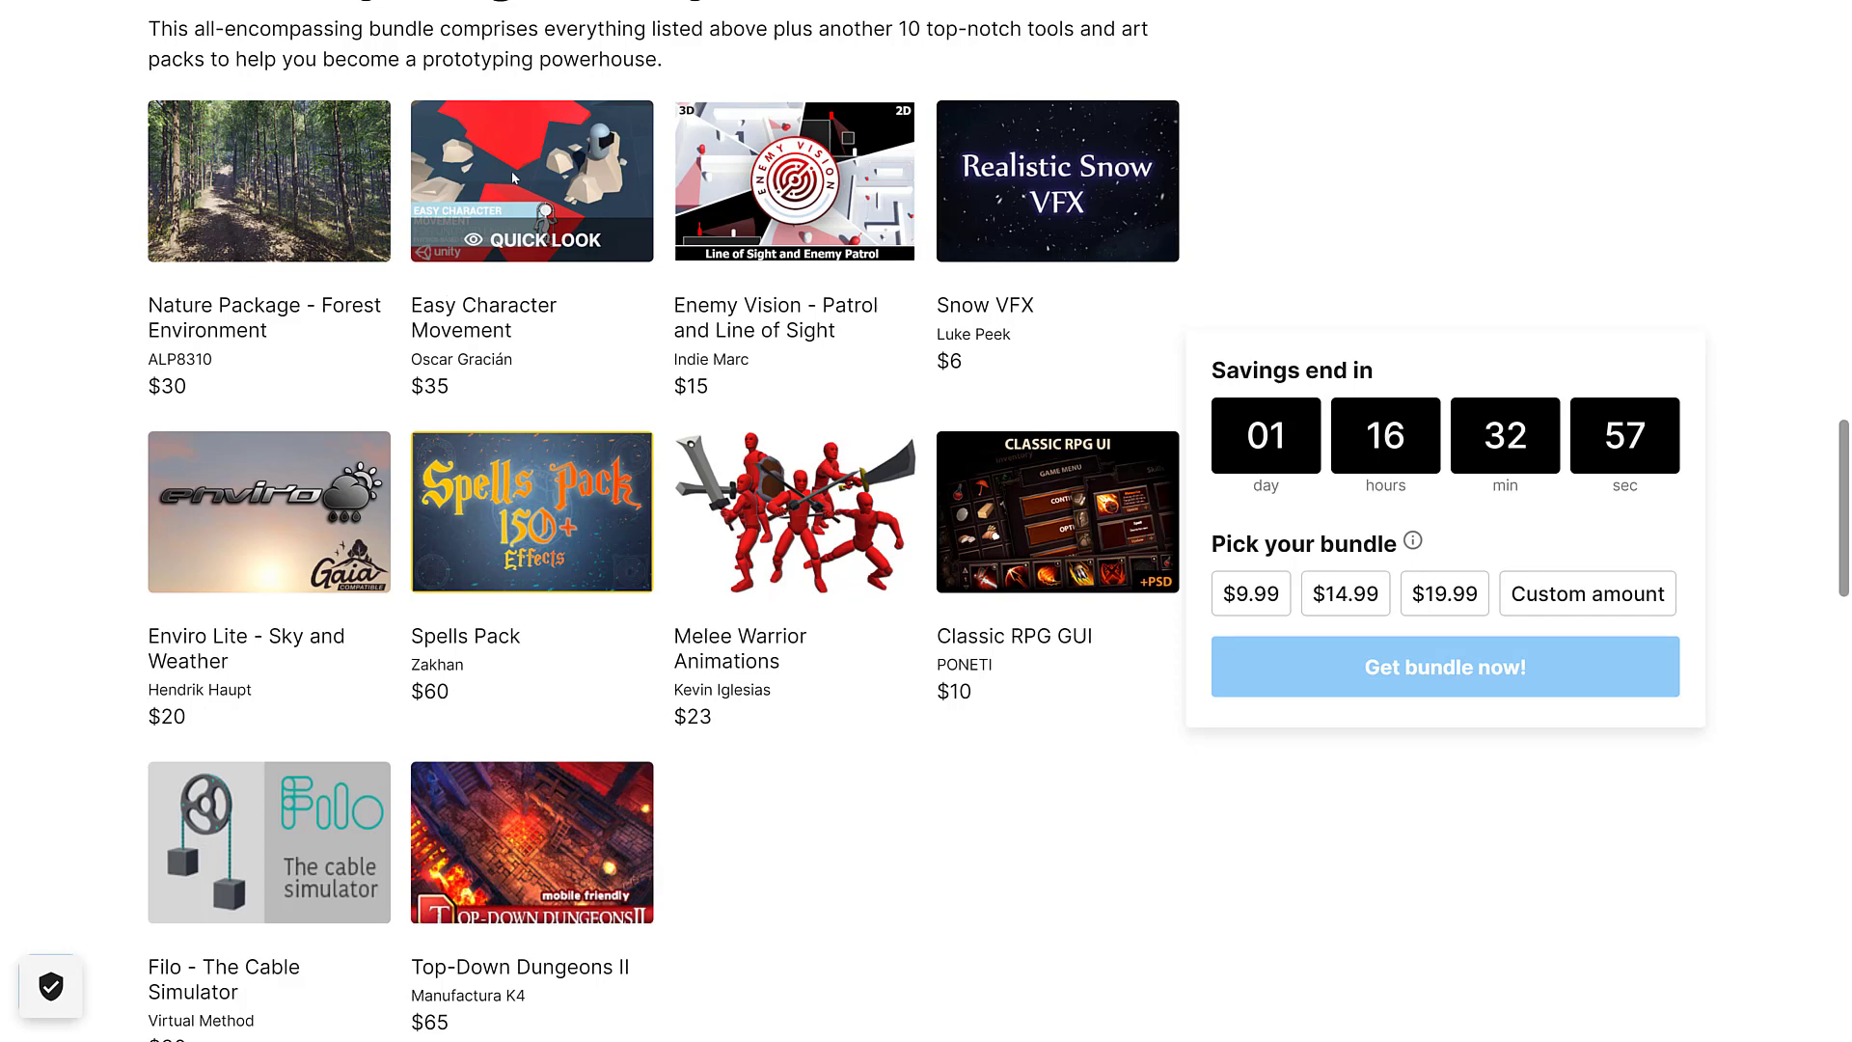
mouse_move(829, 314)
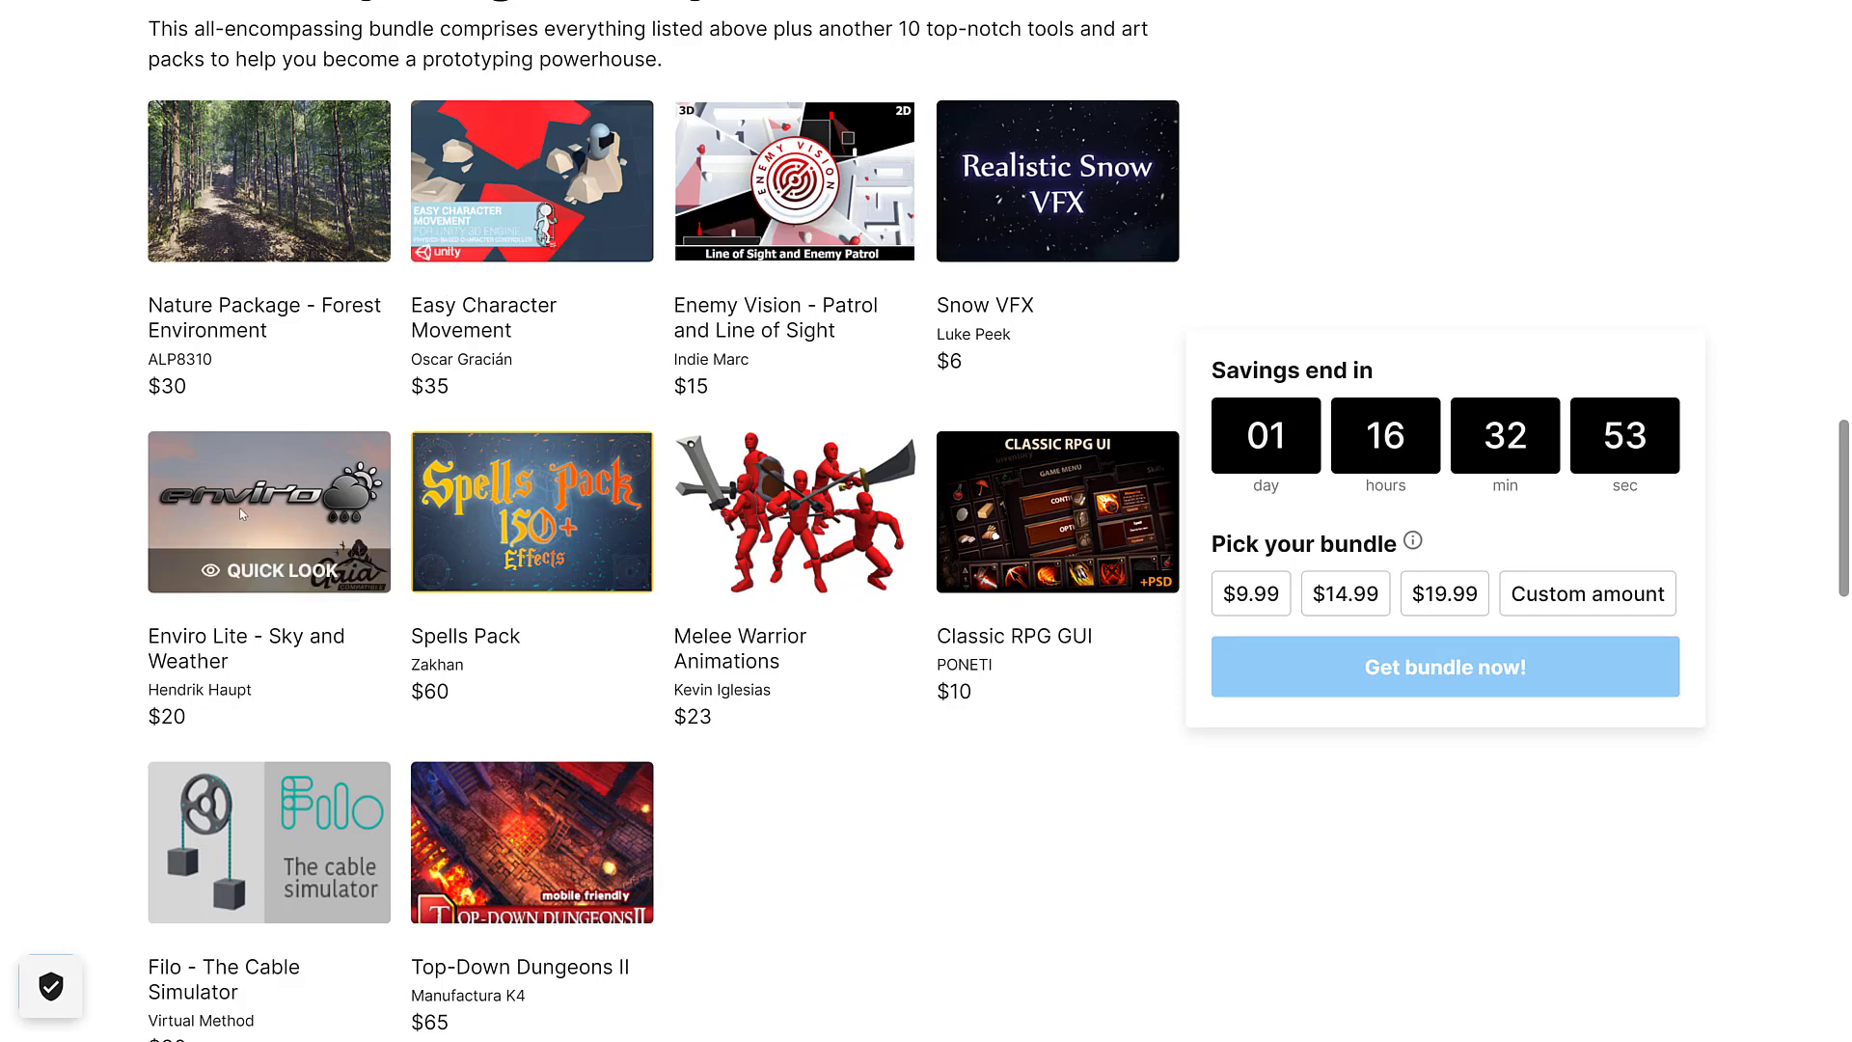
mouse_move(532, 513)
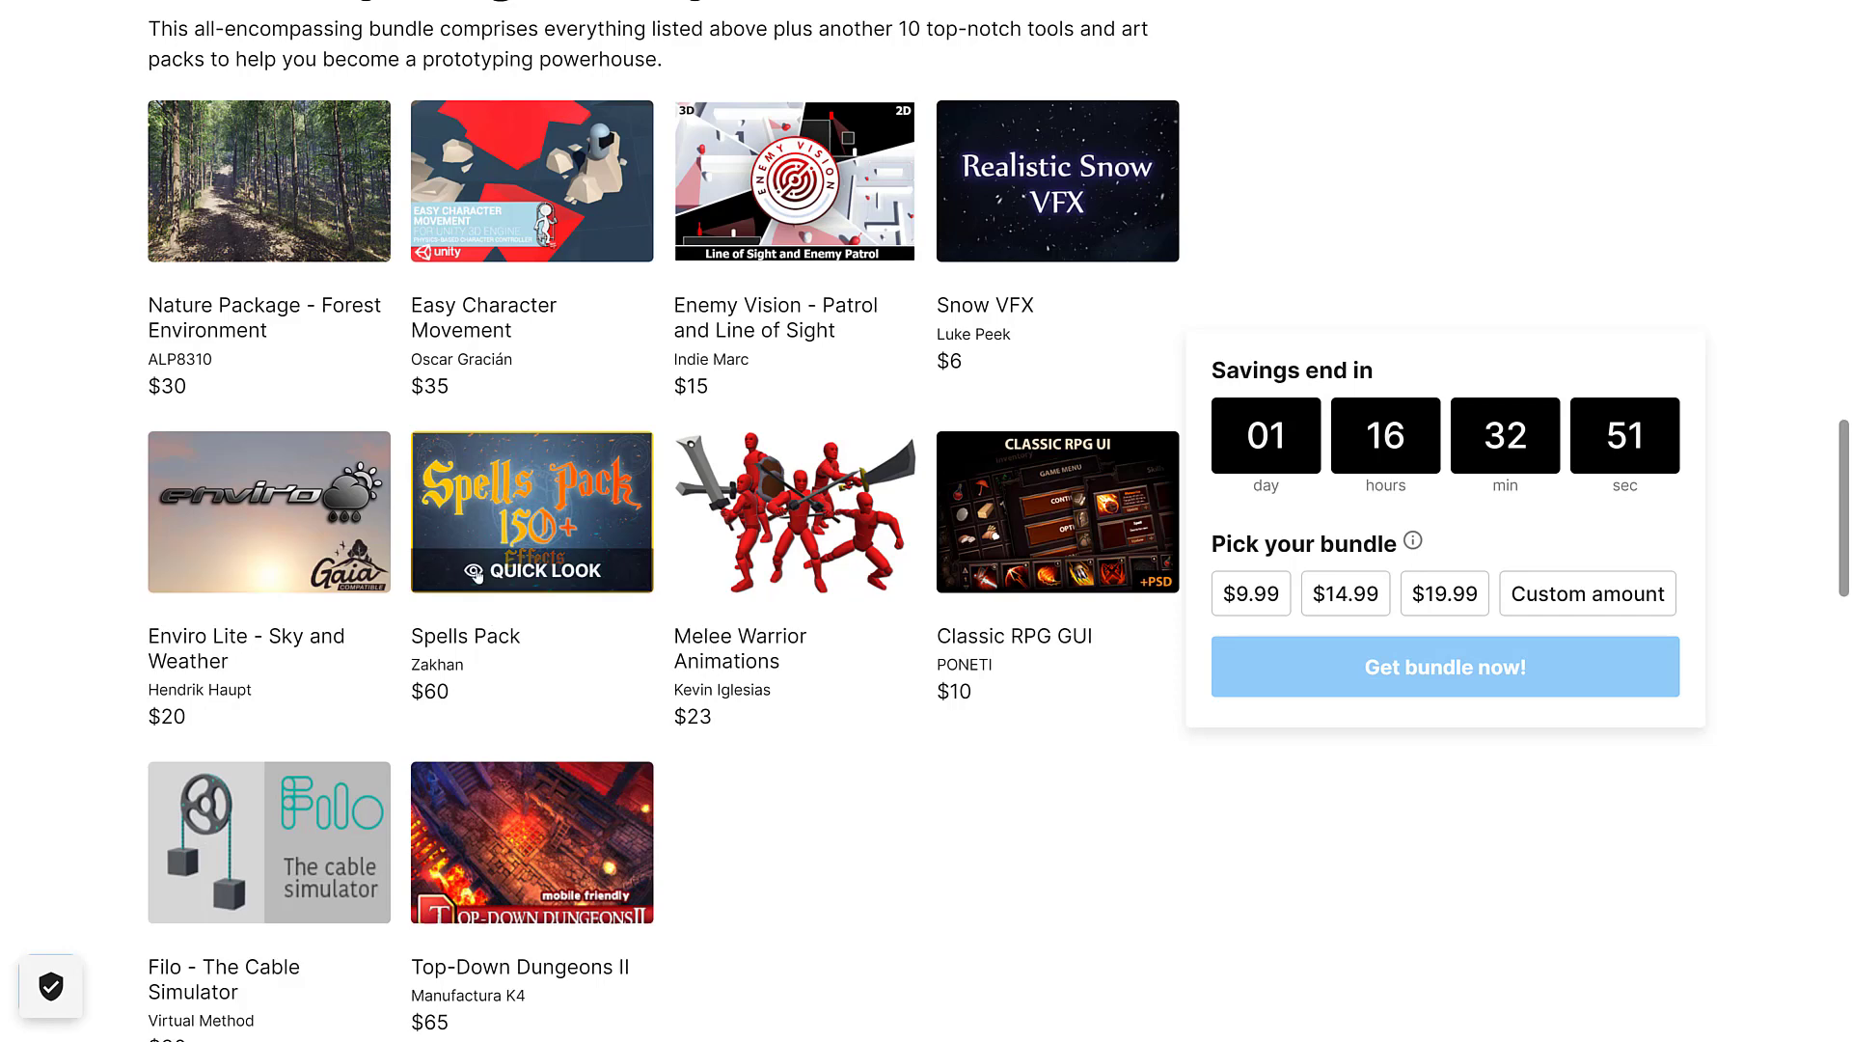
mouse_move(780, 541)
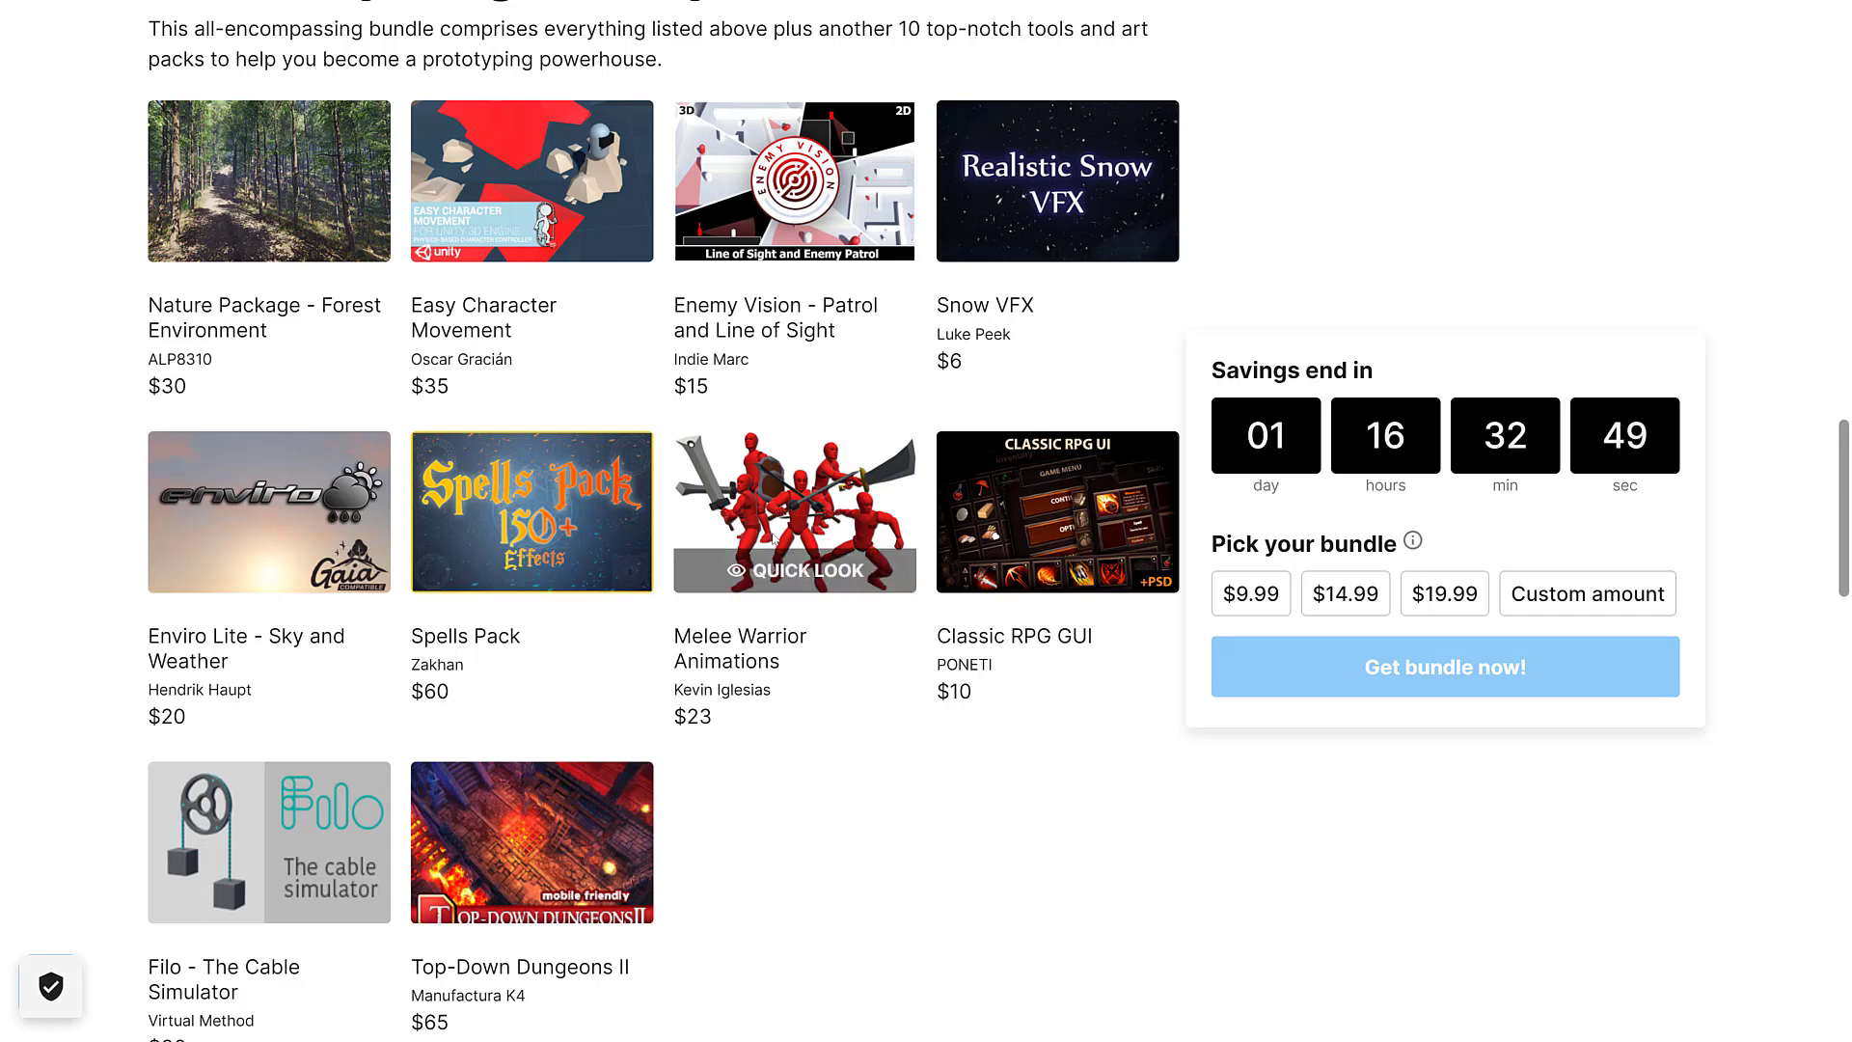
Scroll back to the 'Get more for just $14.99+' tier's asset listing.
scroll("down", 3)
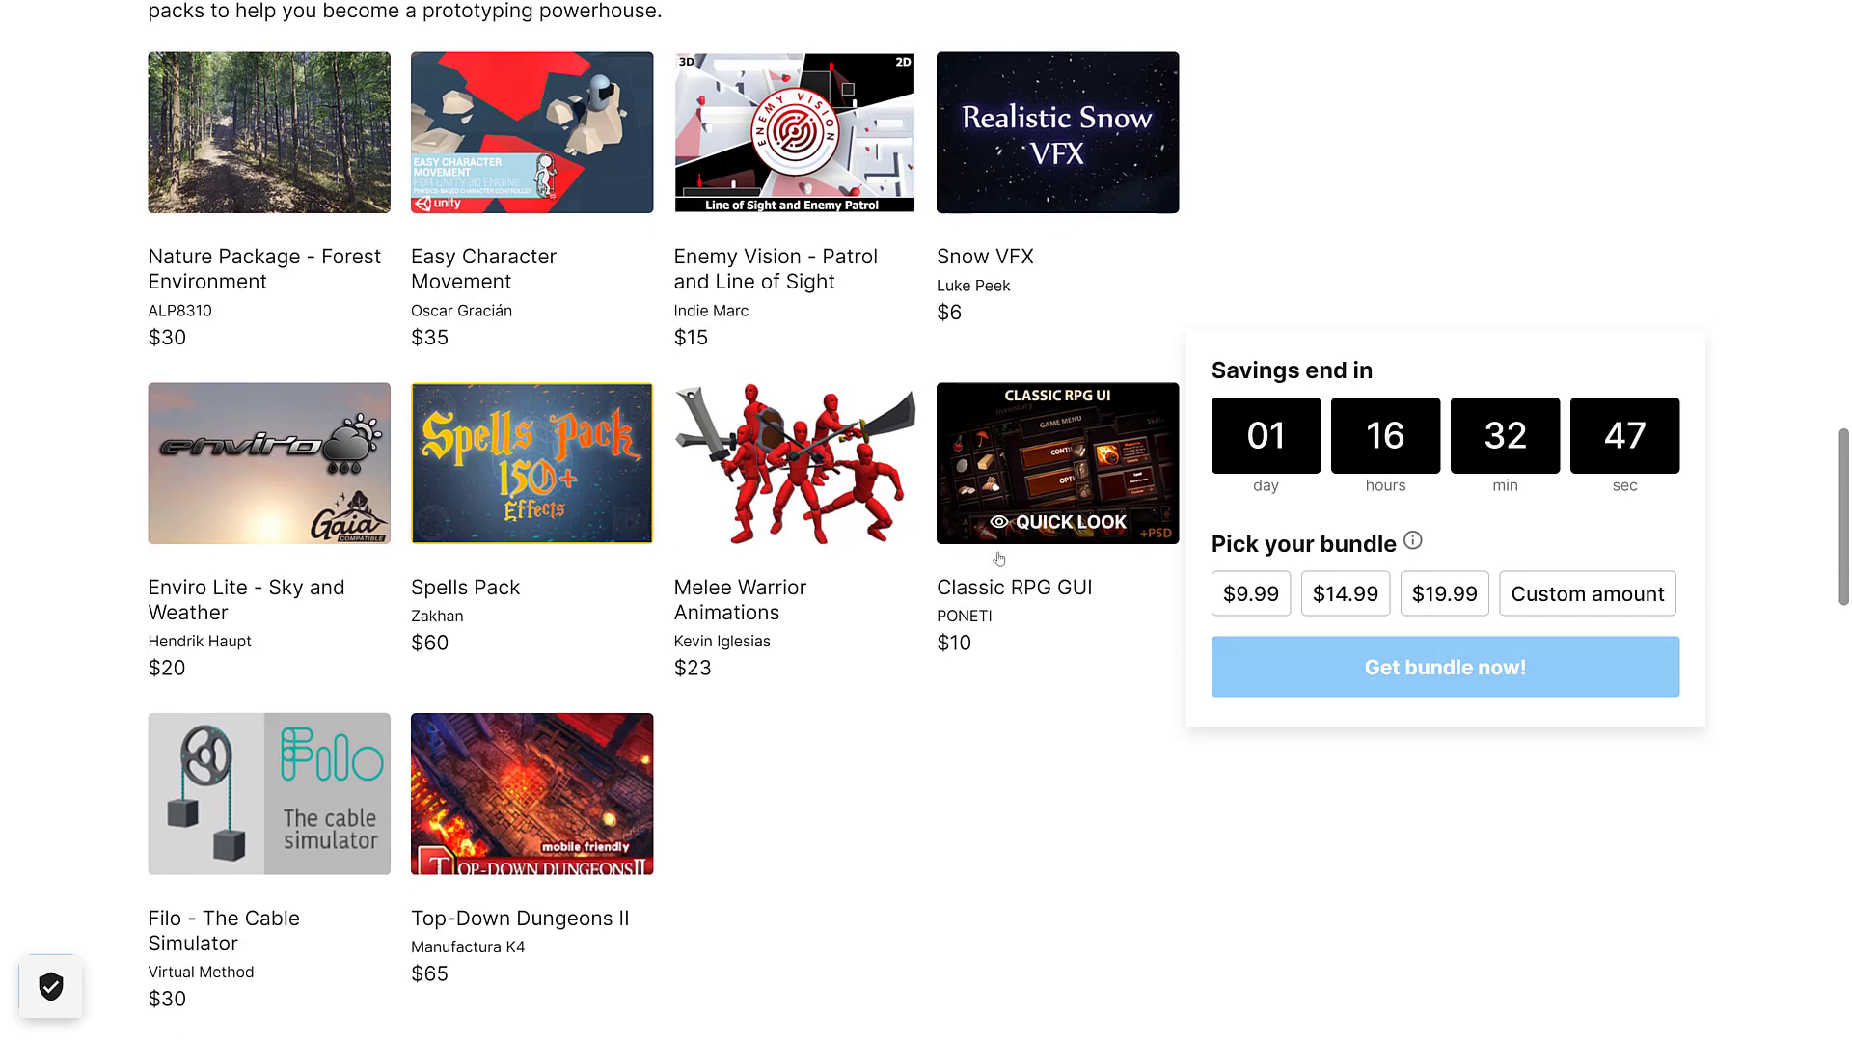
scroll("down", 3)
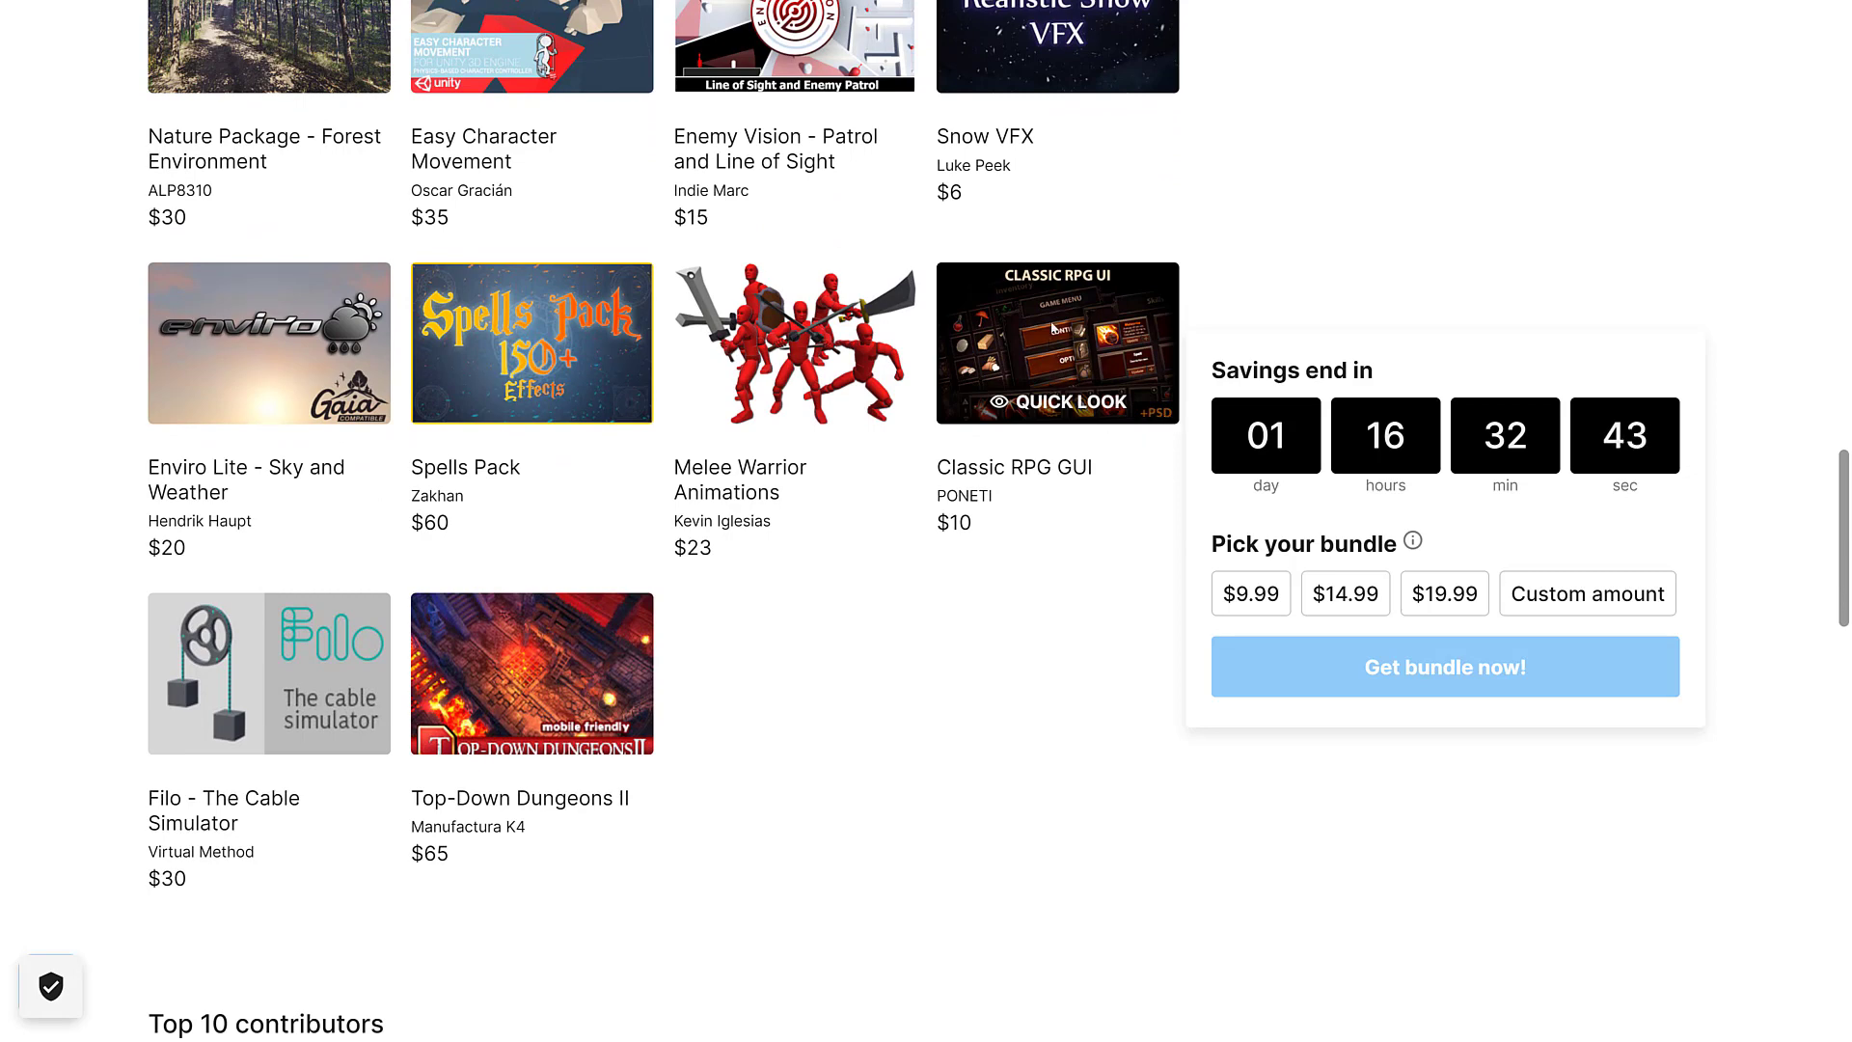
scroll("down", 3)
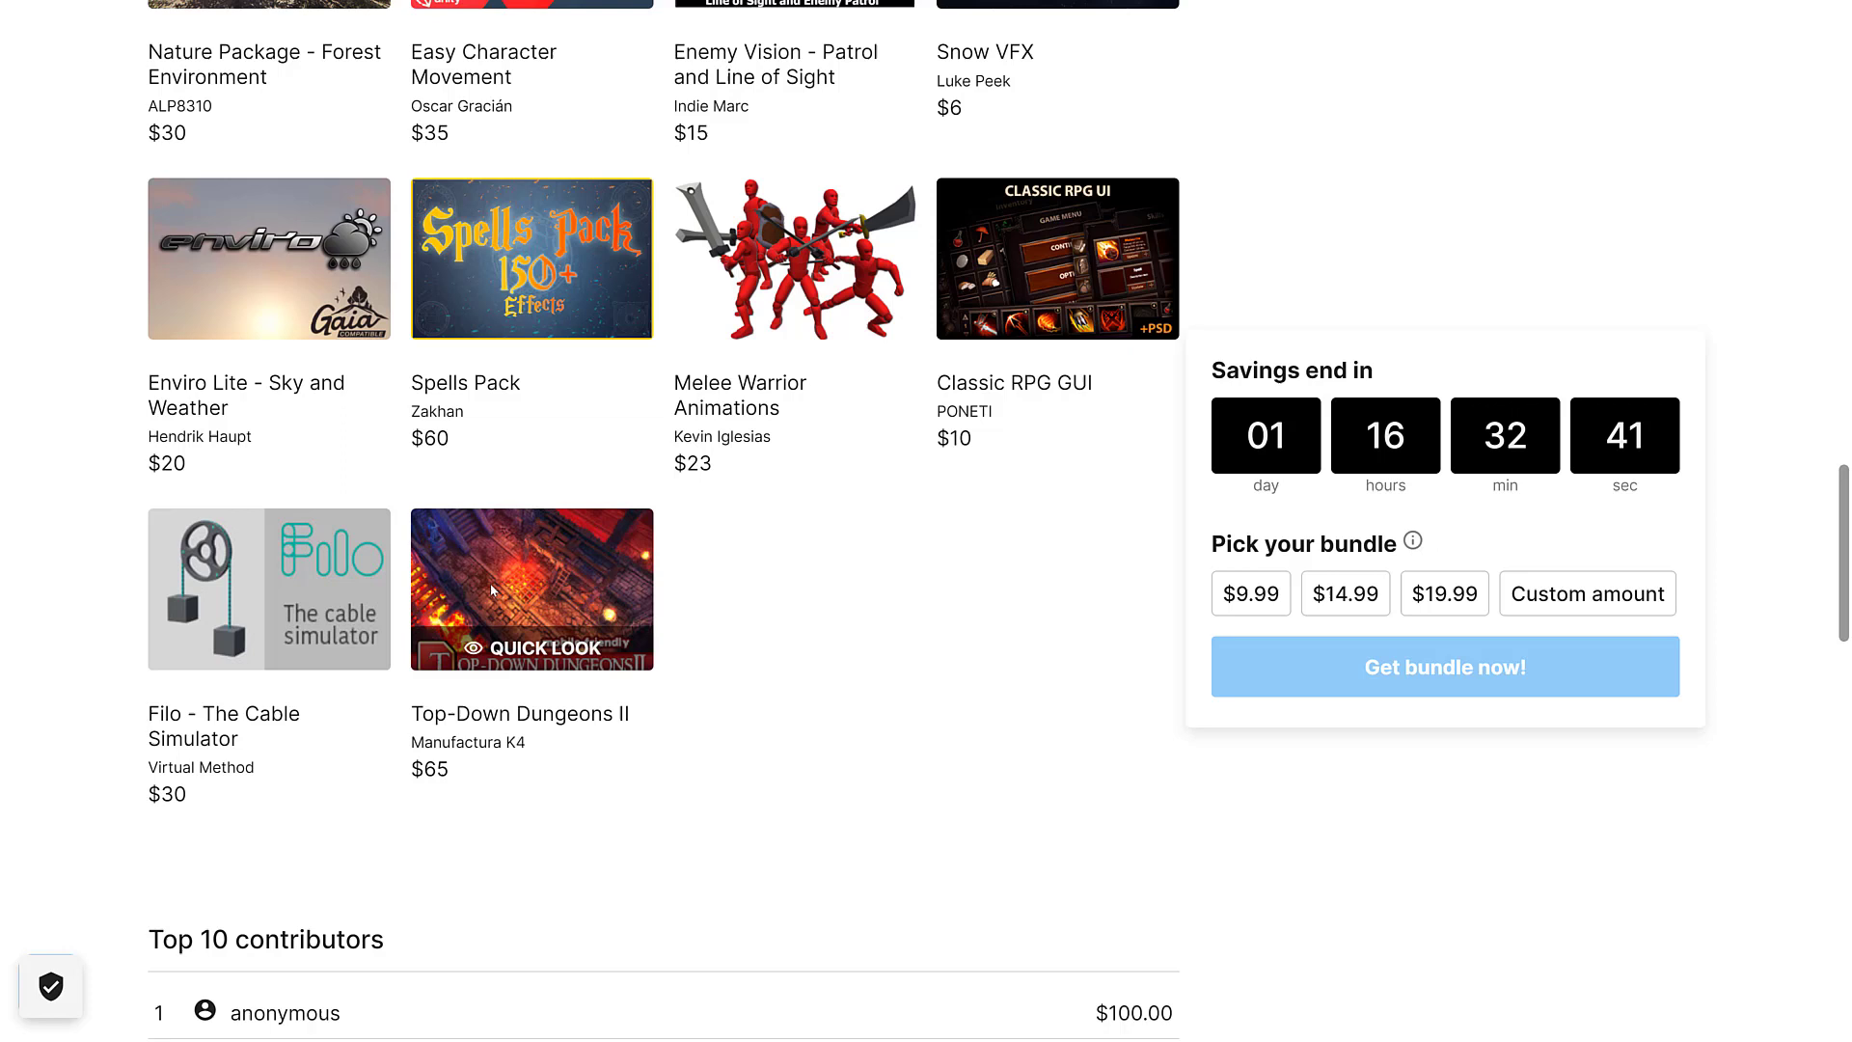
mouse_move(222, 567)
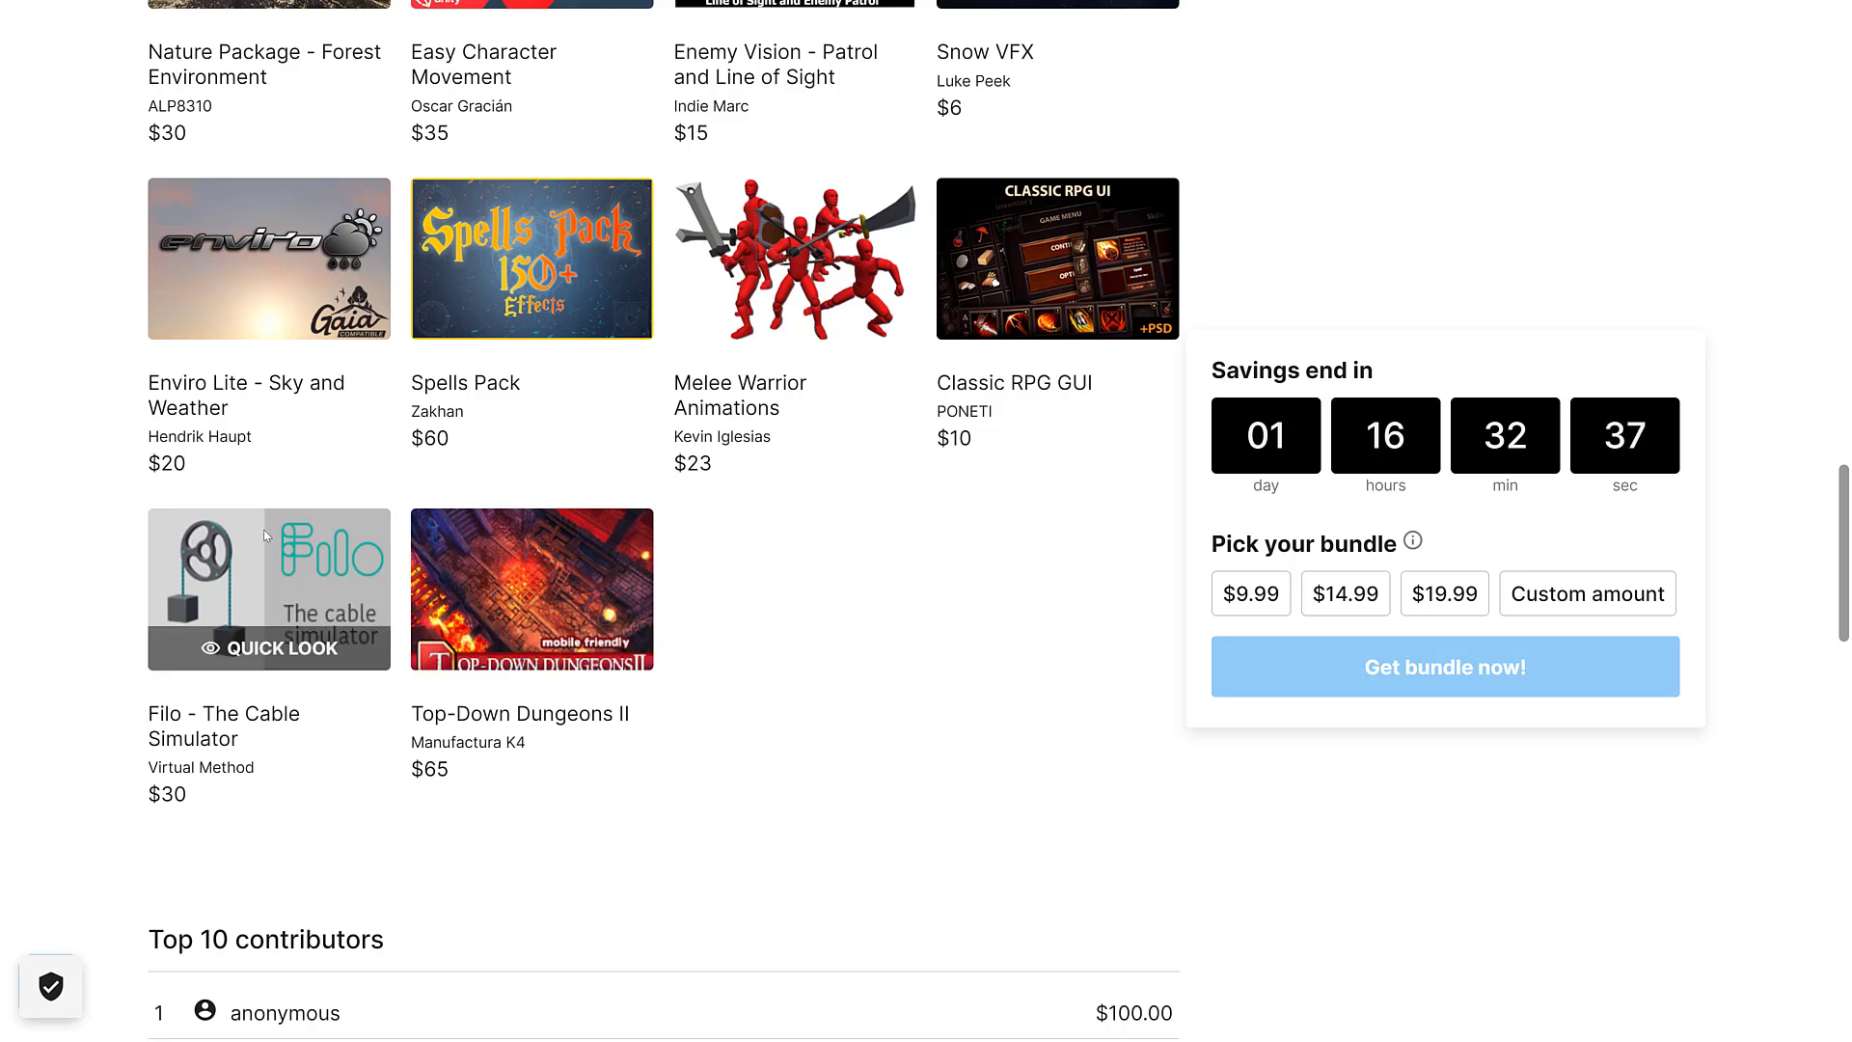
scroll("up", 3)
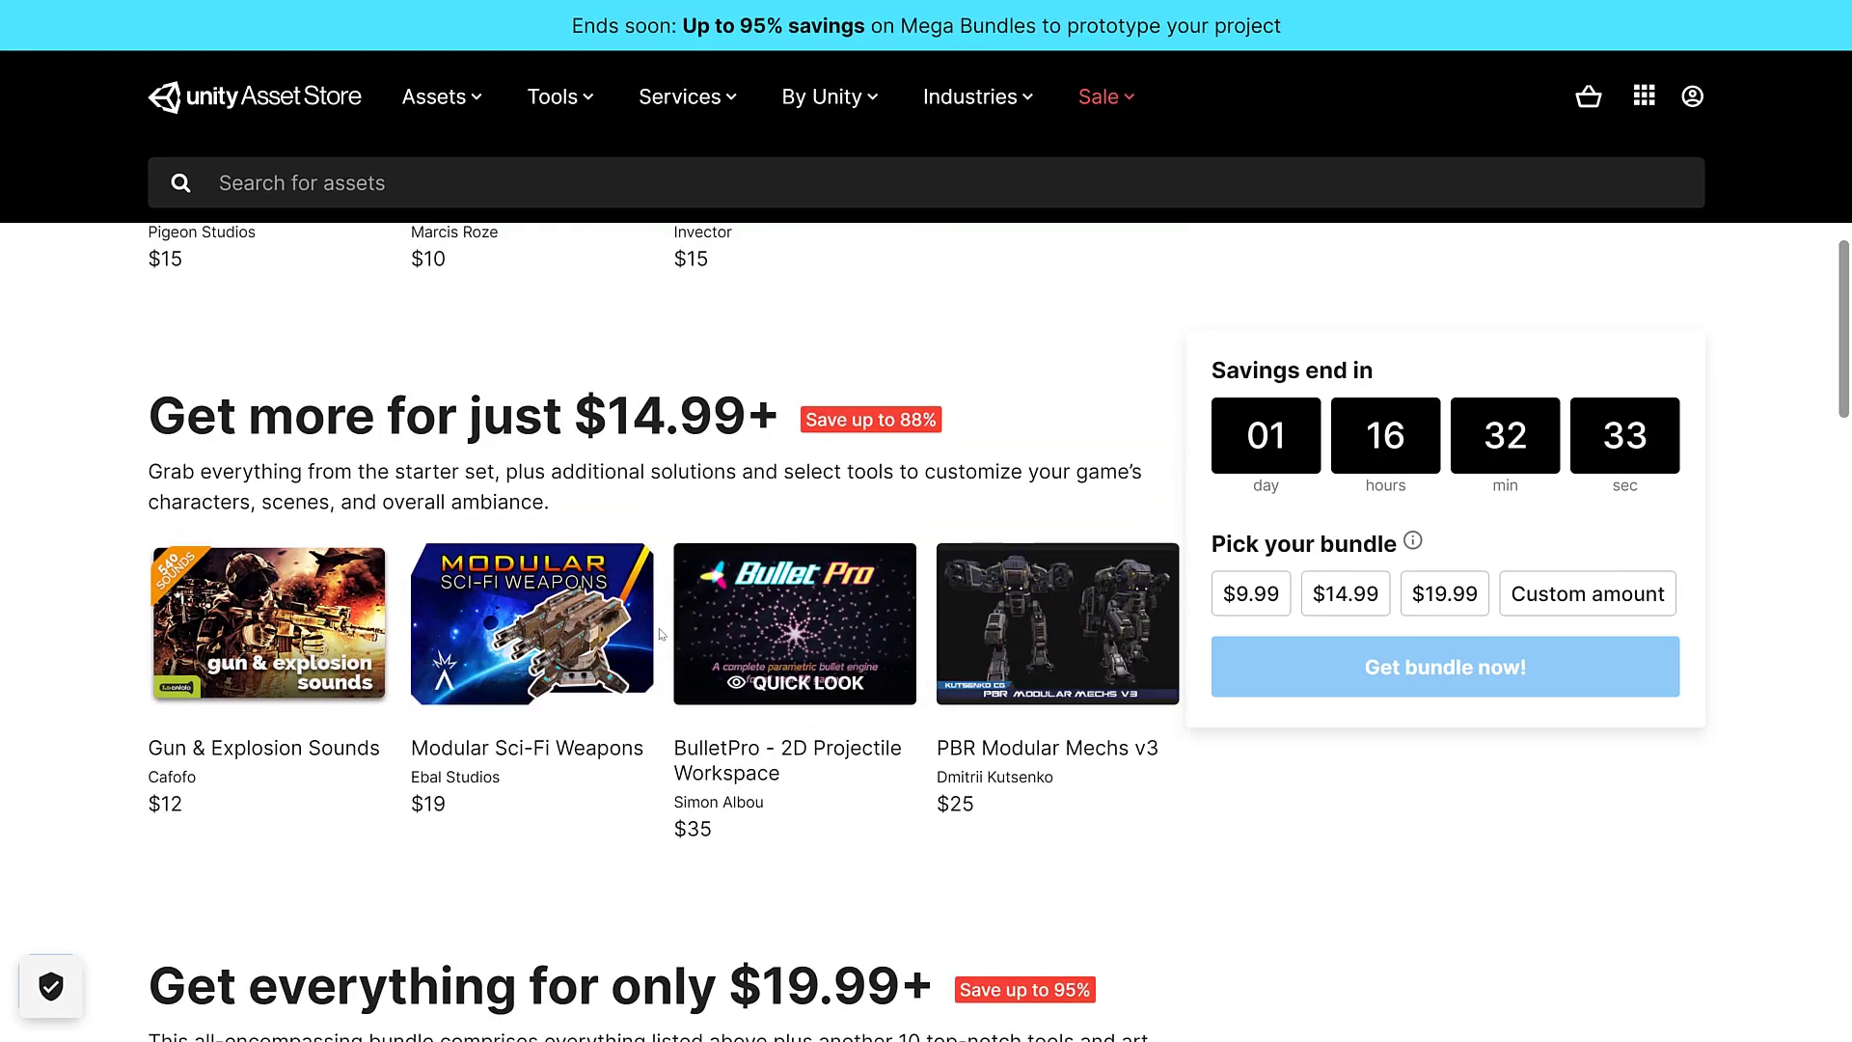
scroll("down", 3)
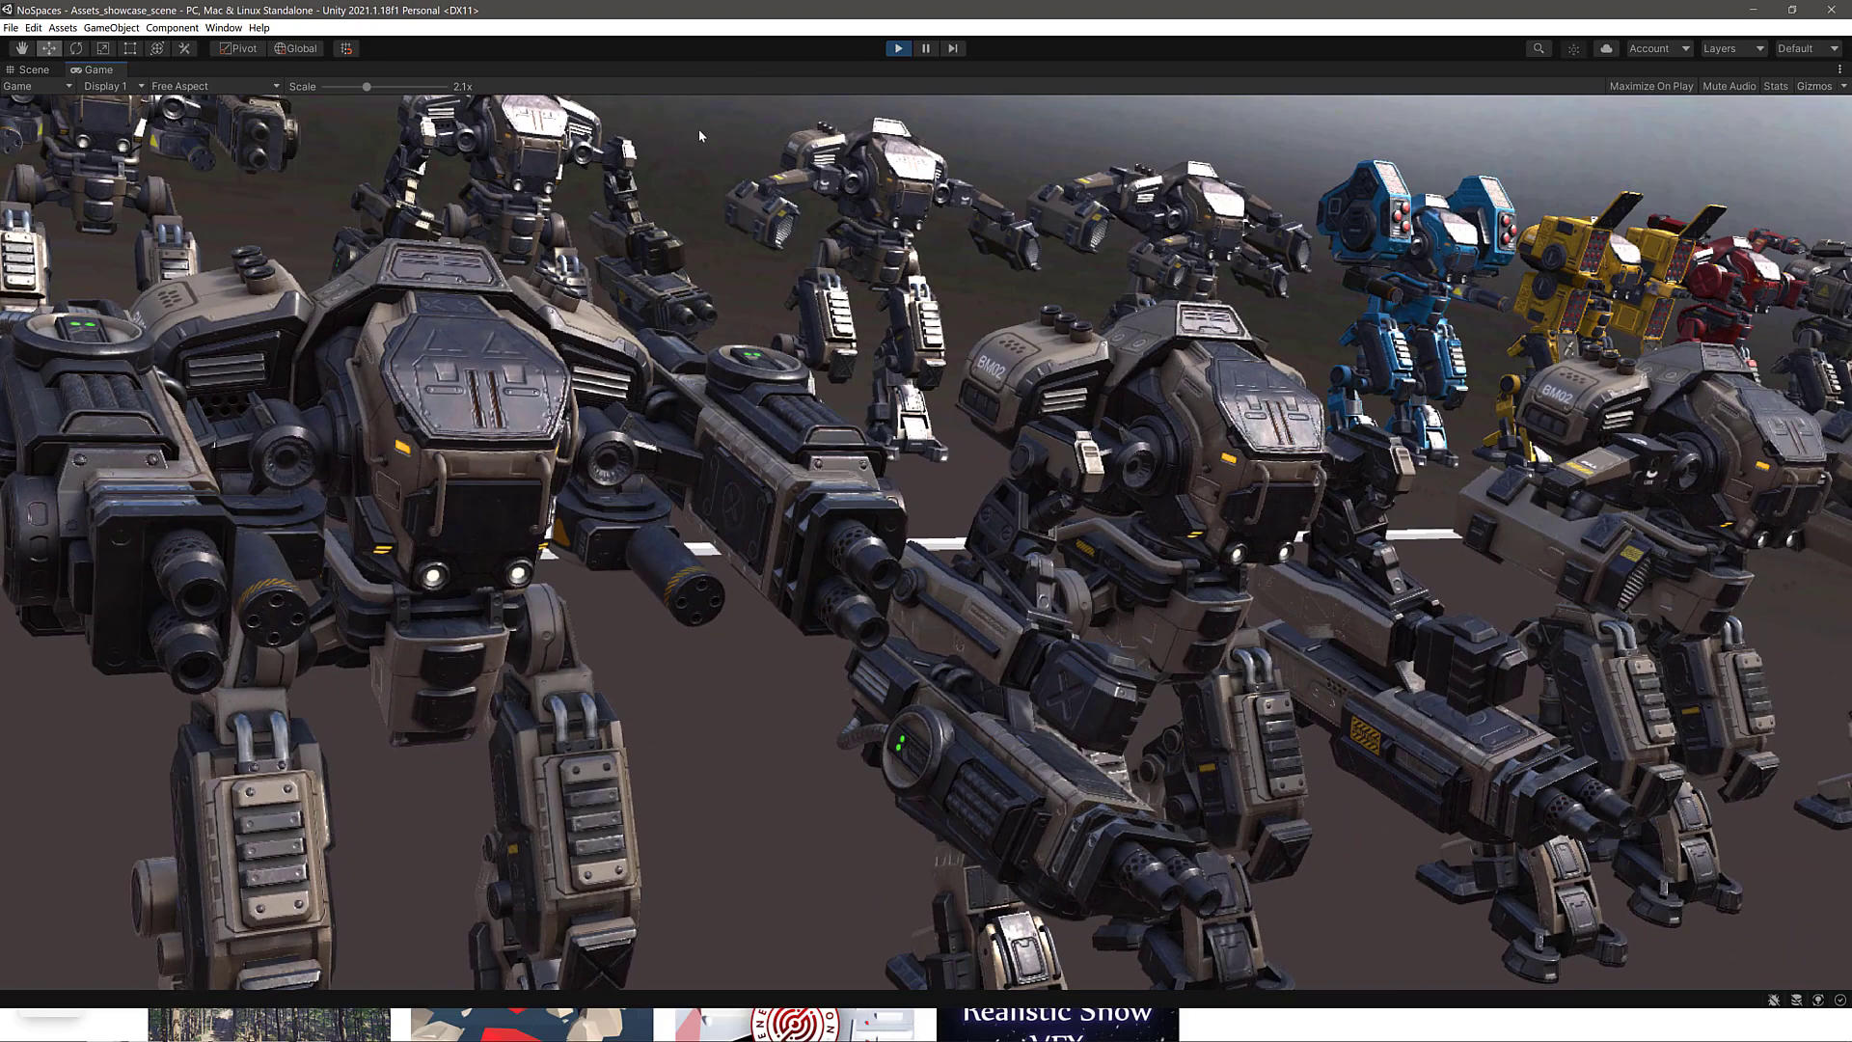
Stop the mech showcase scene and bring up file actions for the PBR_Modular_Mechs Models folder.
left_click(216, 27)
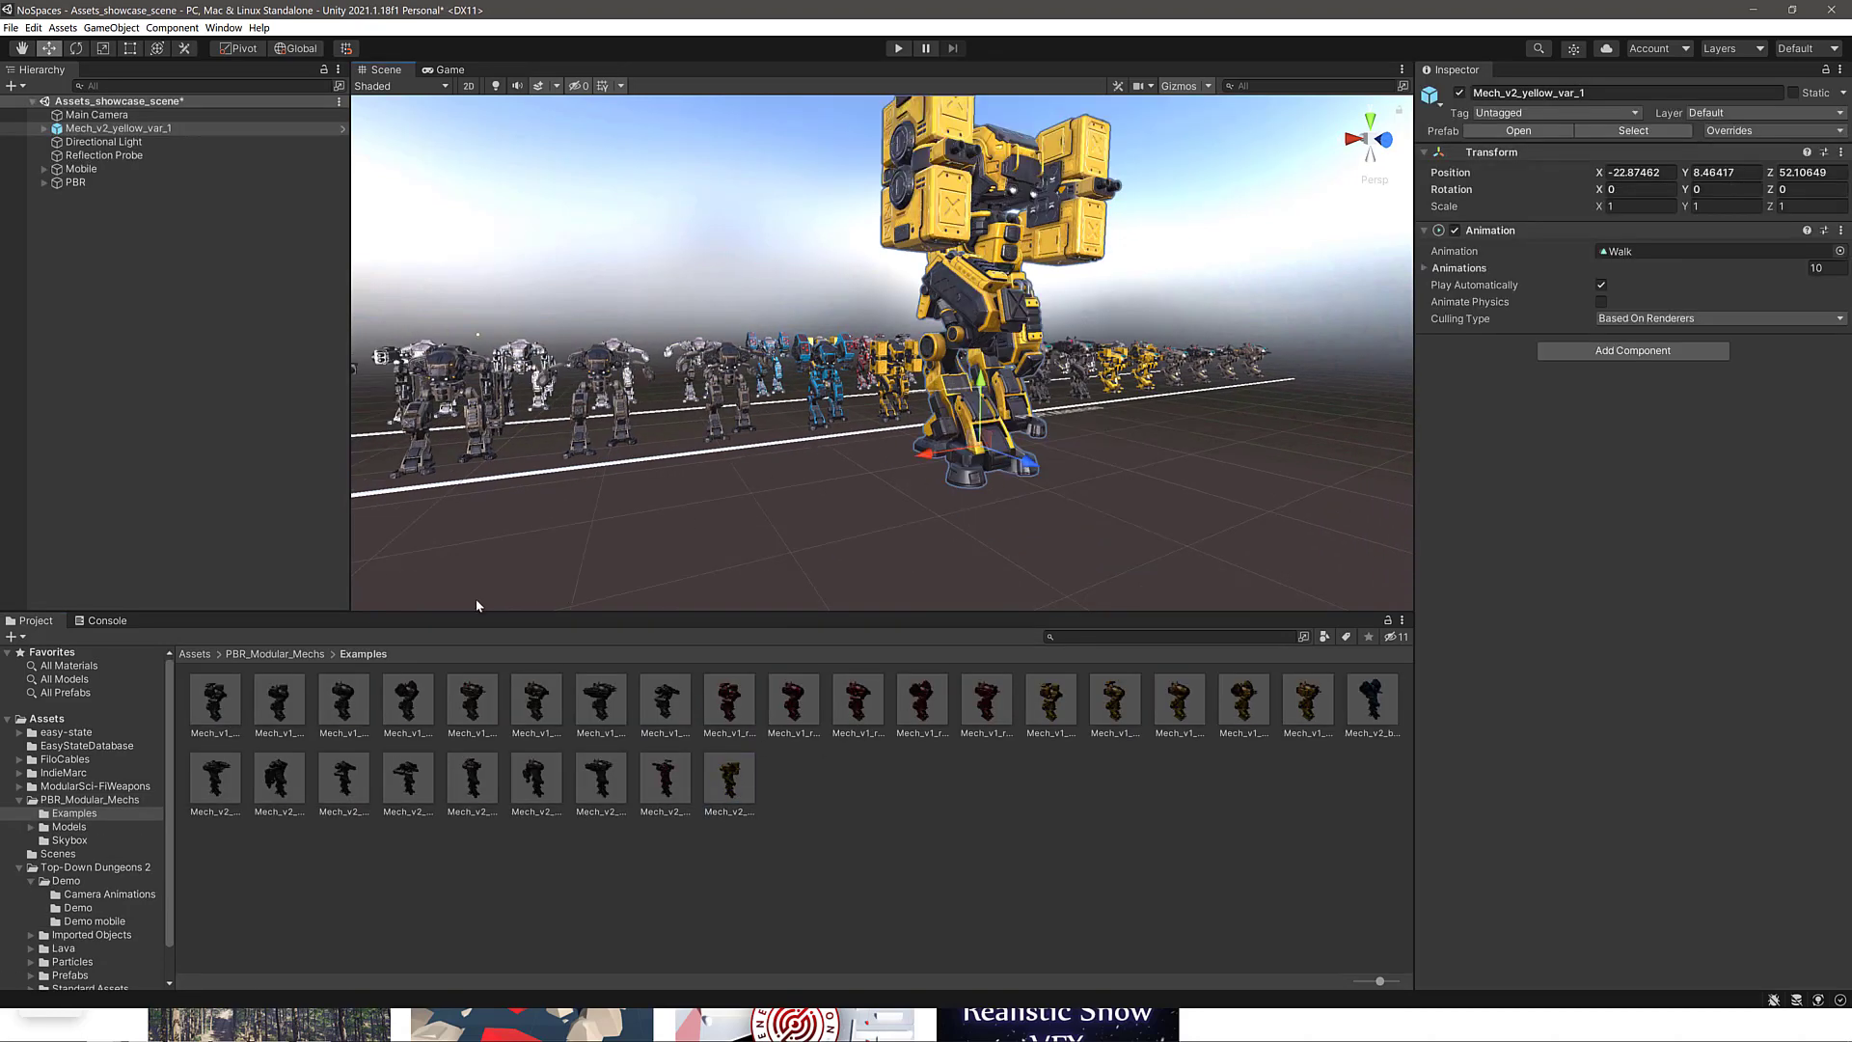
left_click(274, 654)
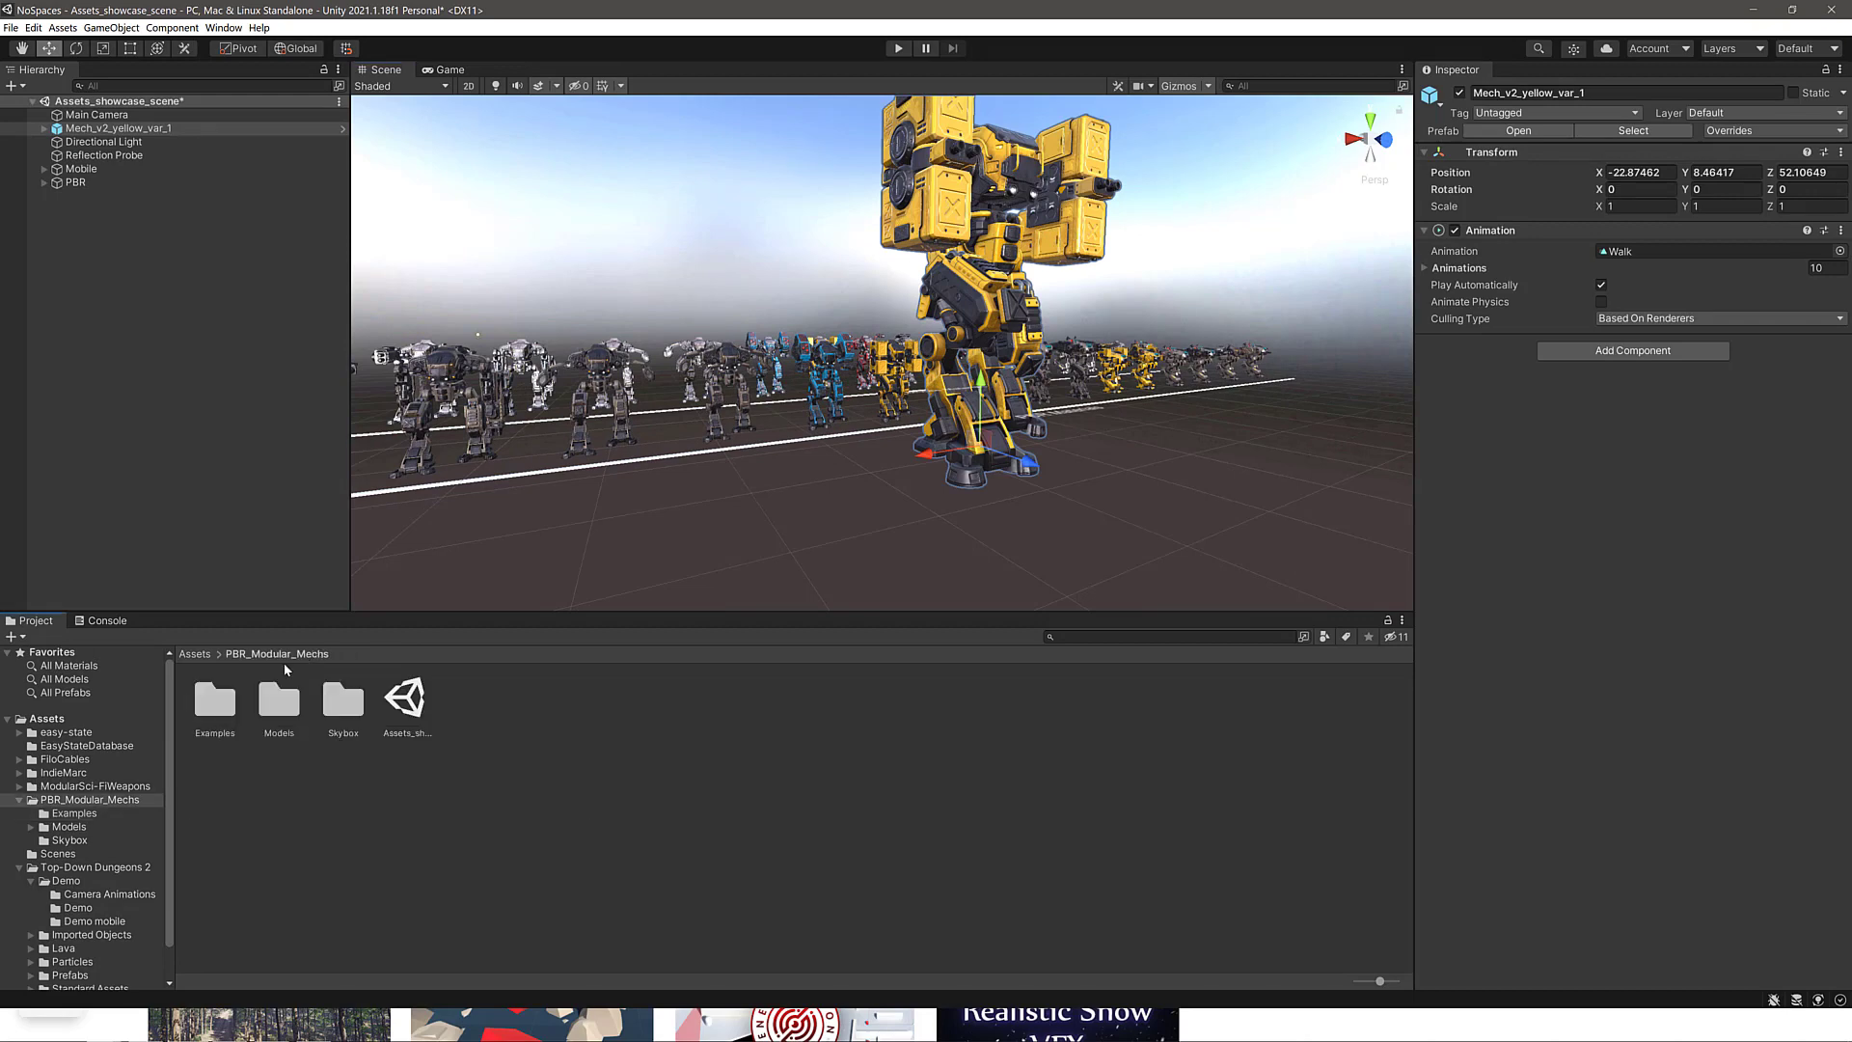
right_click(278, 706)
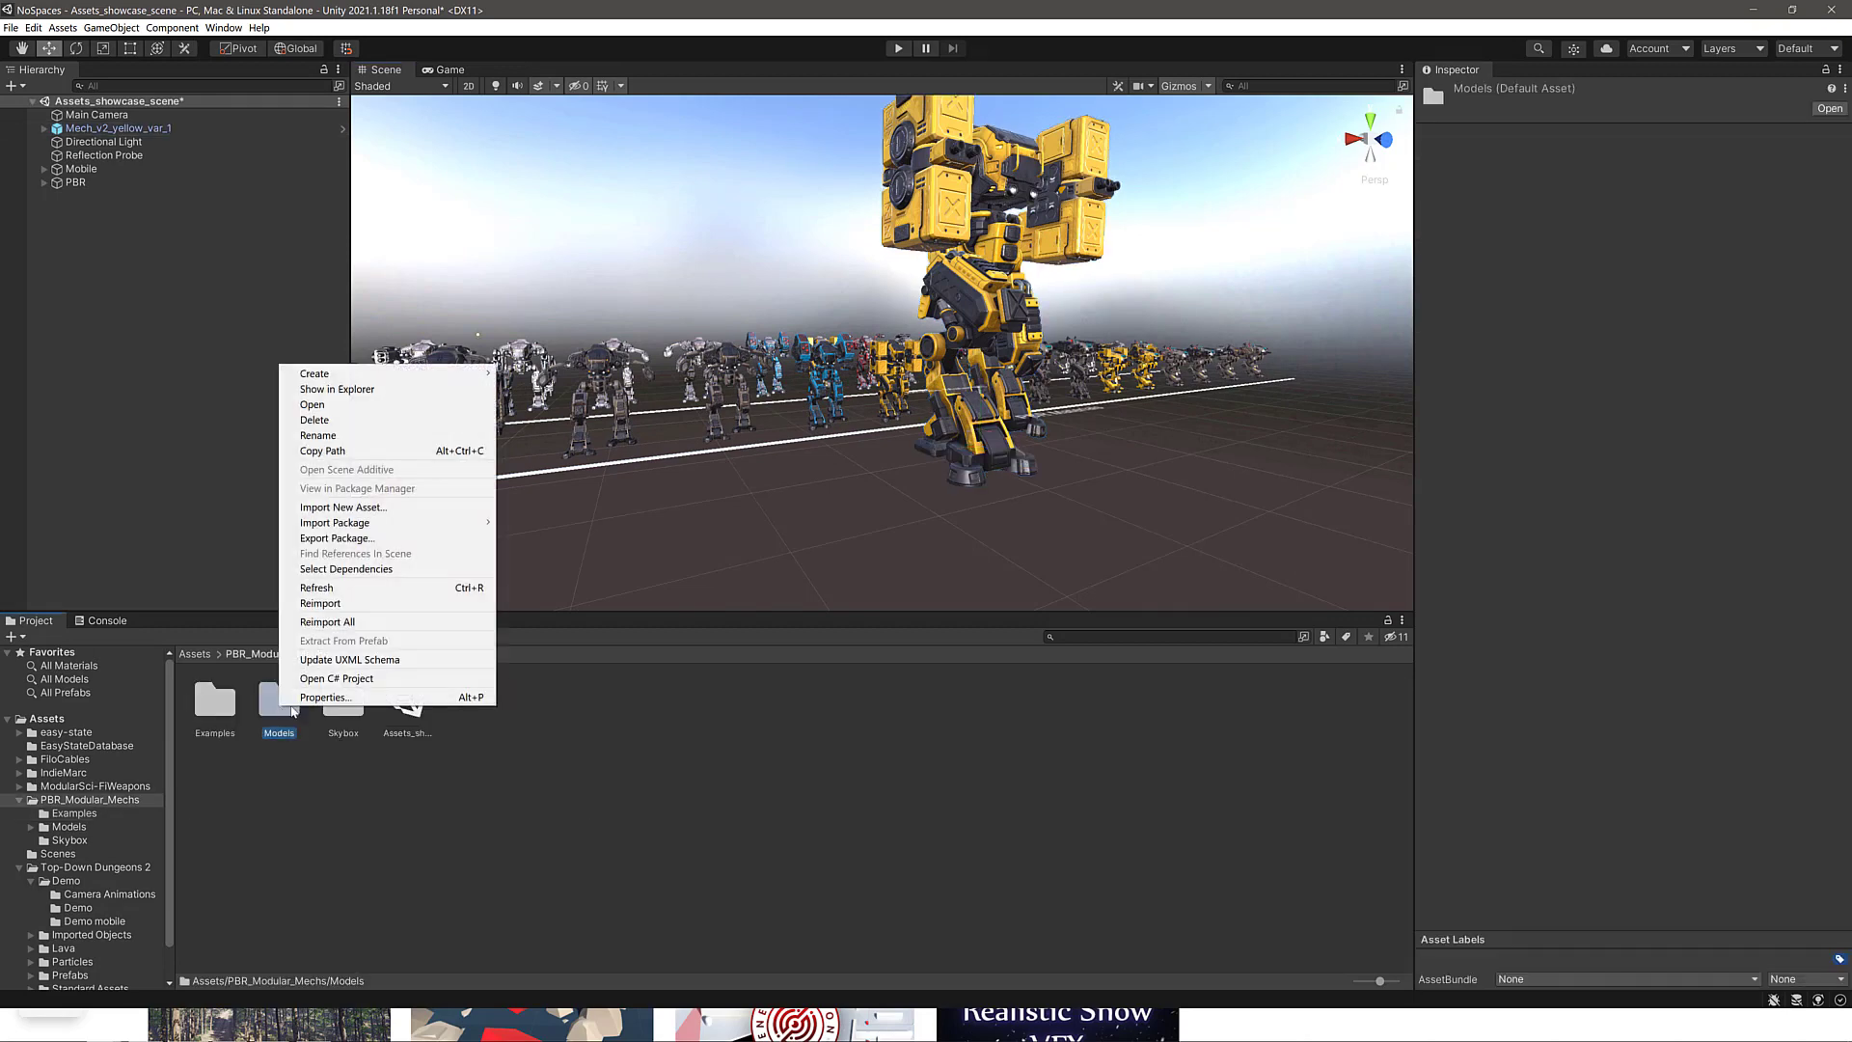
Reveal Models in Explorer and drill into Torso > Torso_v1 > Source with Torso_v1.FBX.
left_click(336, 389)
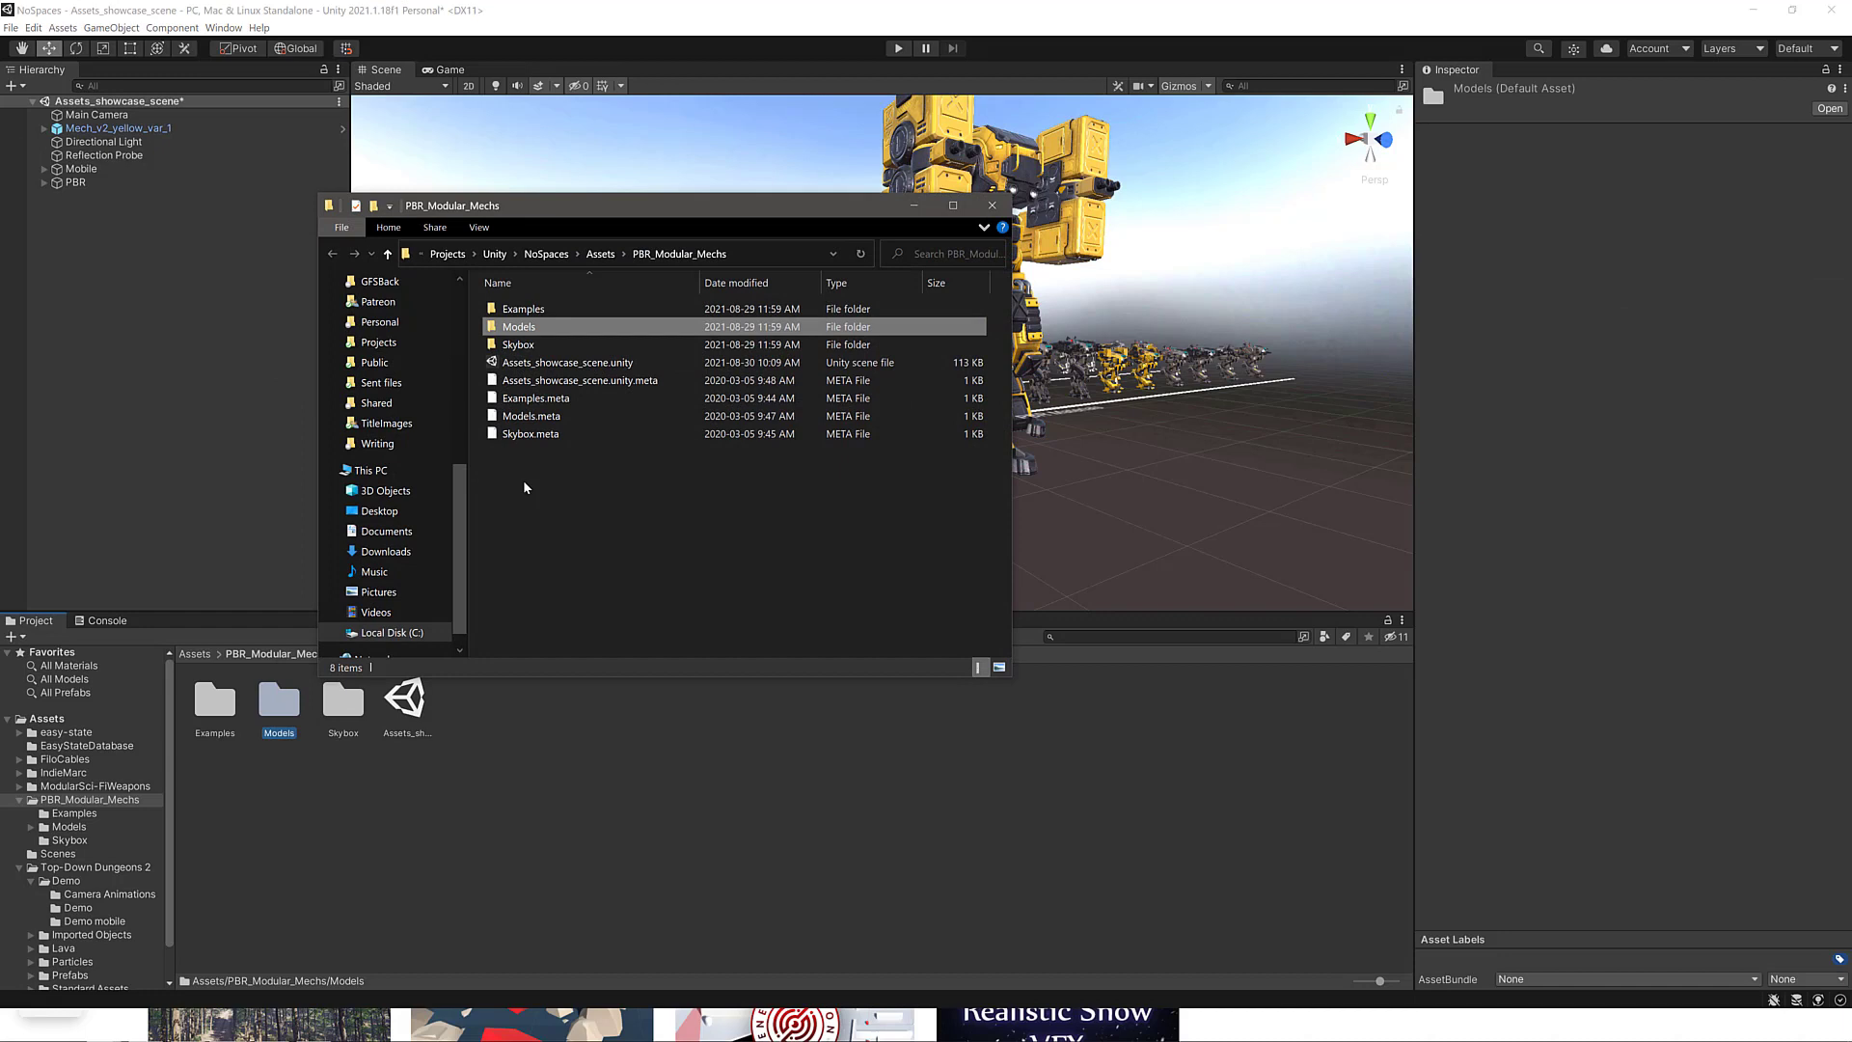
left_click(519, 326)
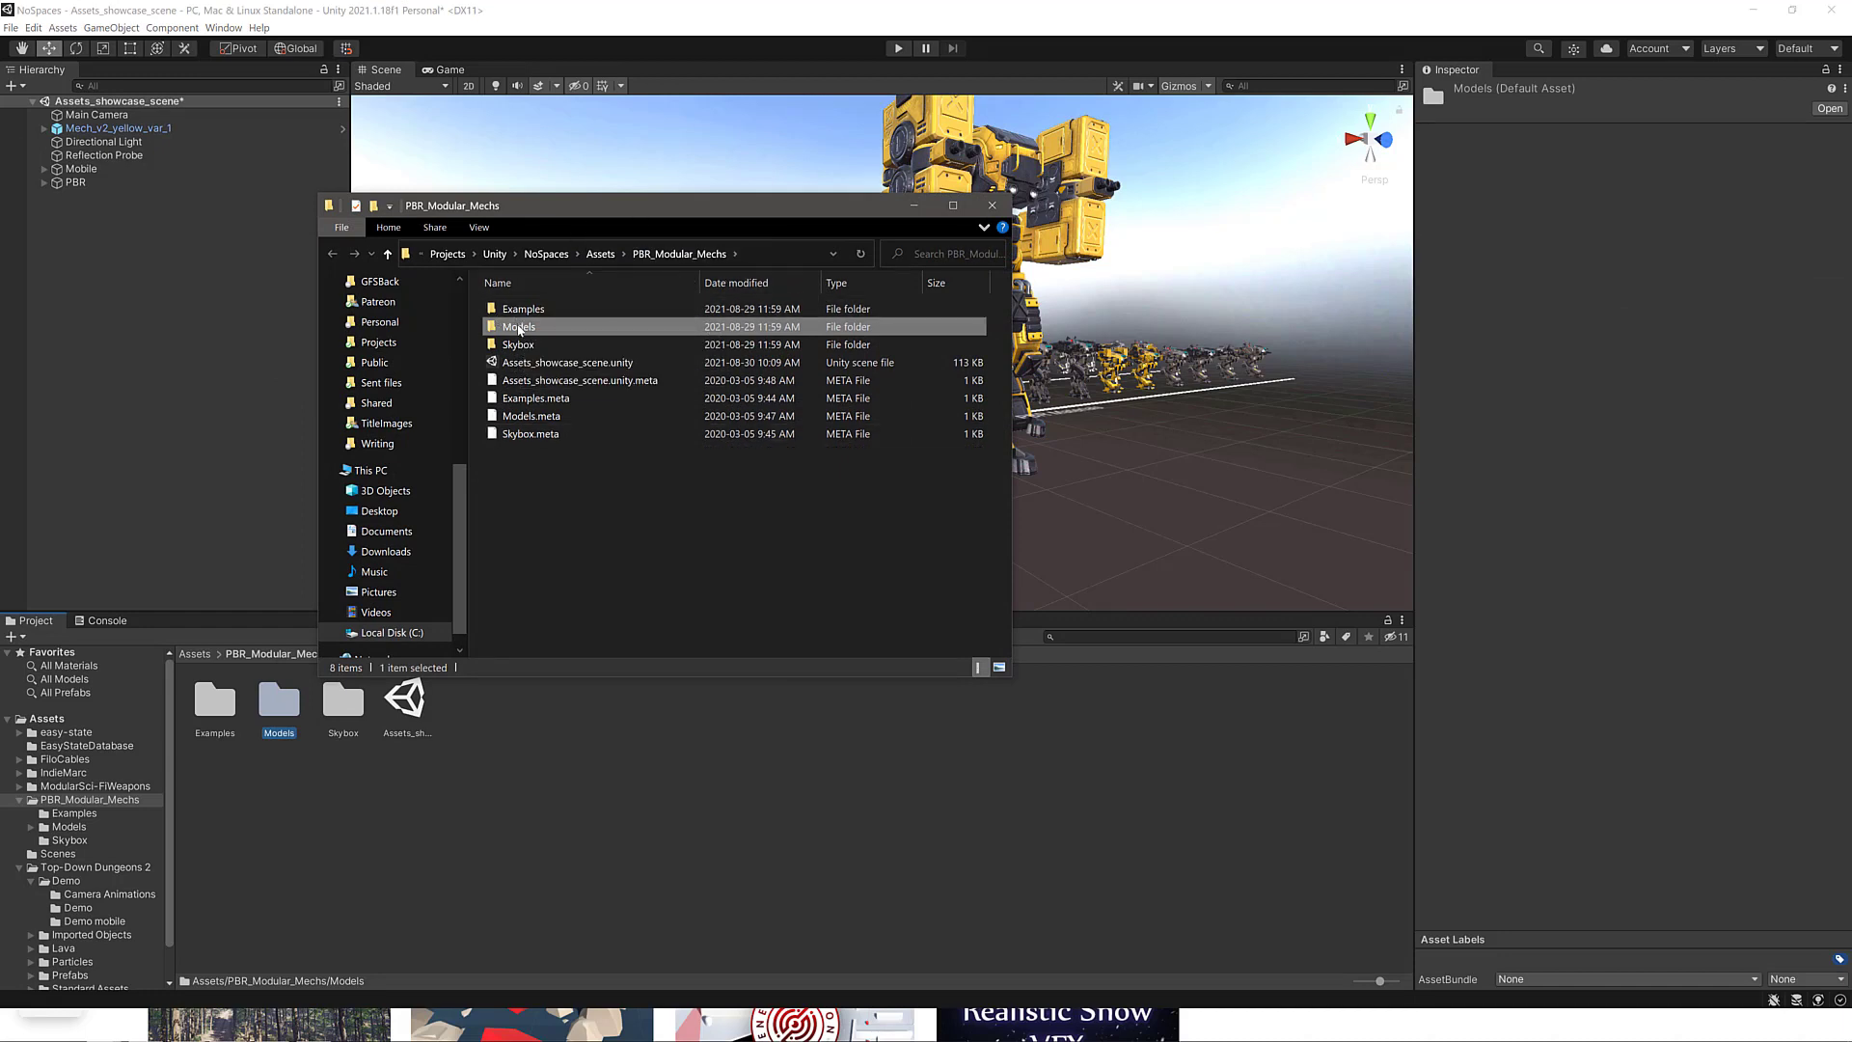
double_click(519, 326)
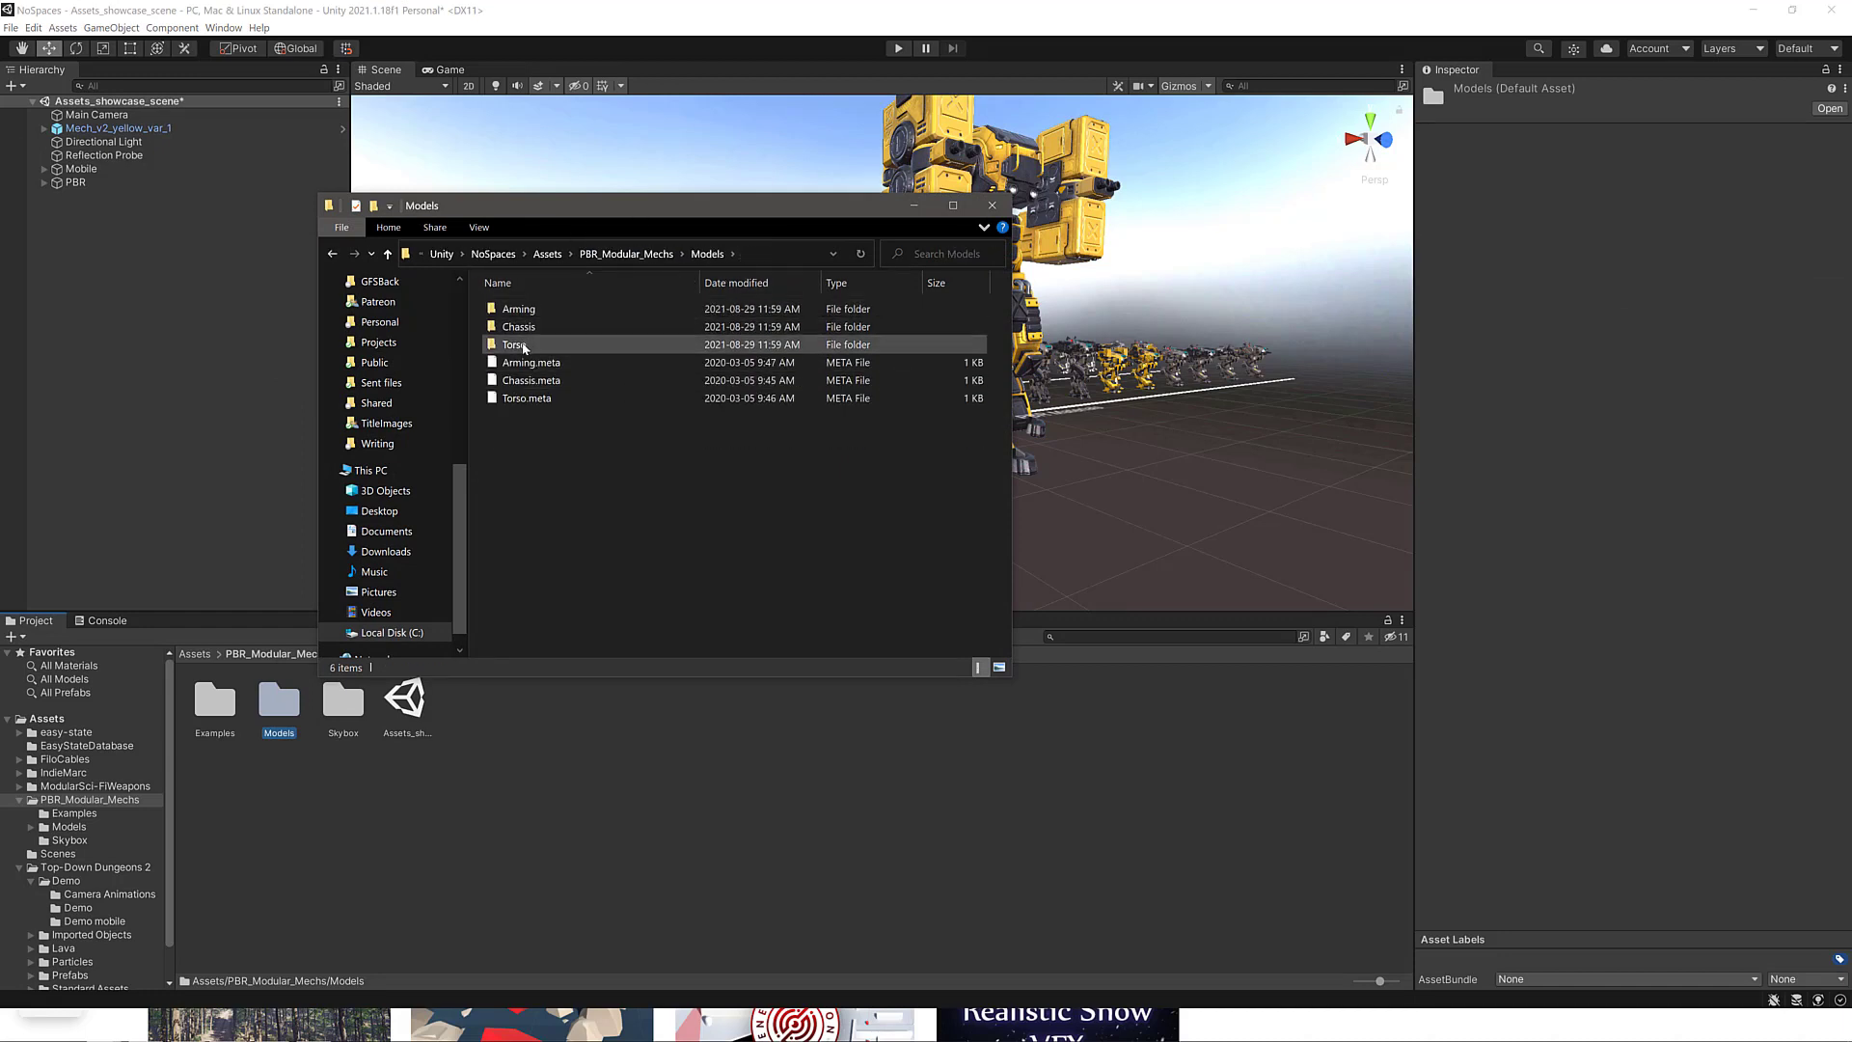
double_click(515, 343)
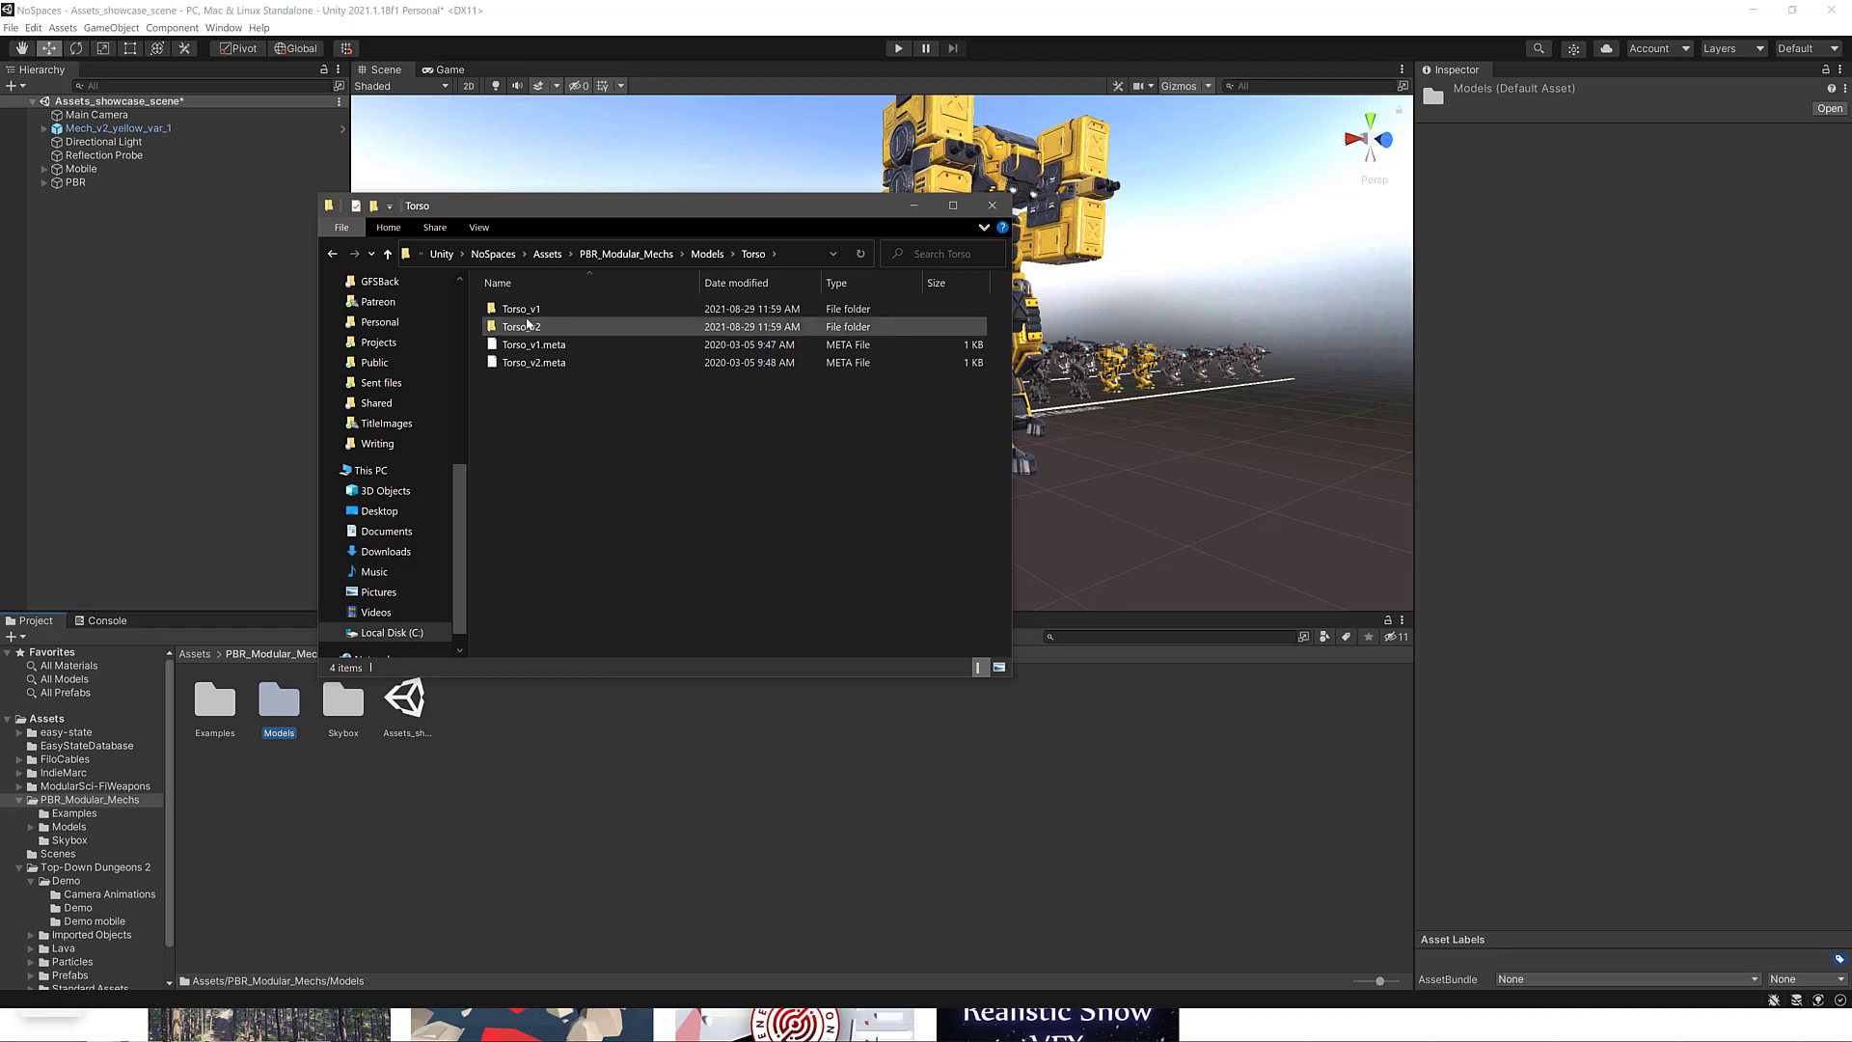
double_click(521, 309)
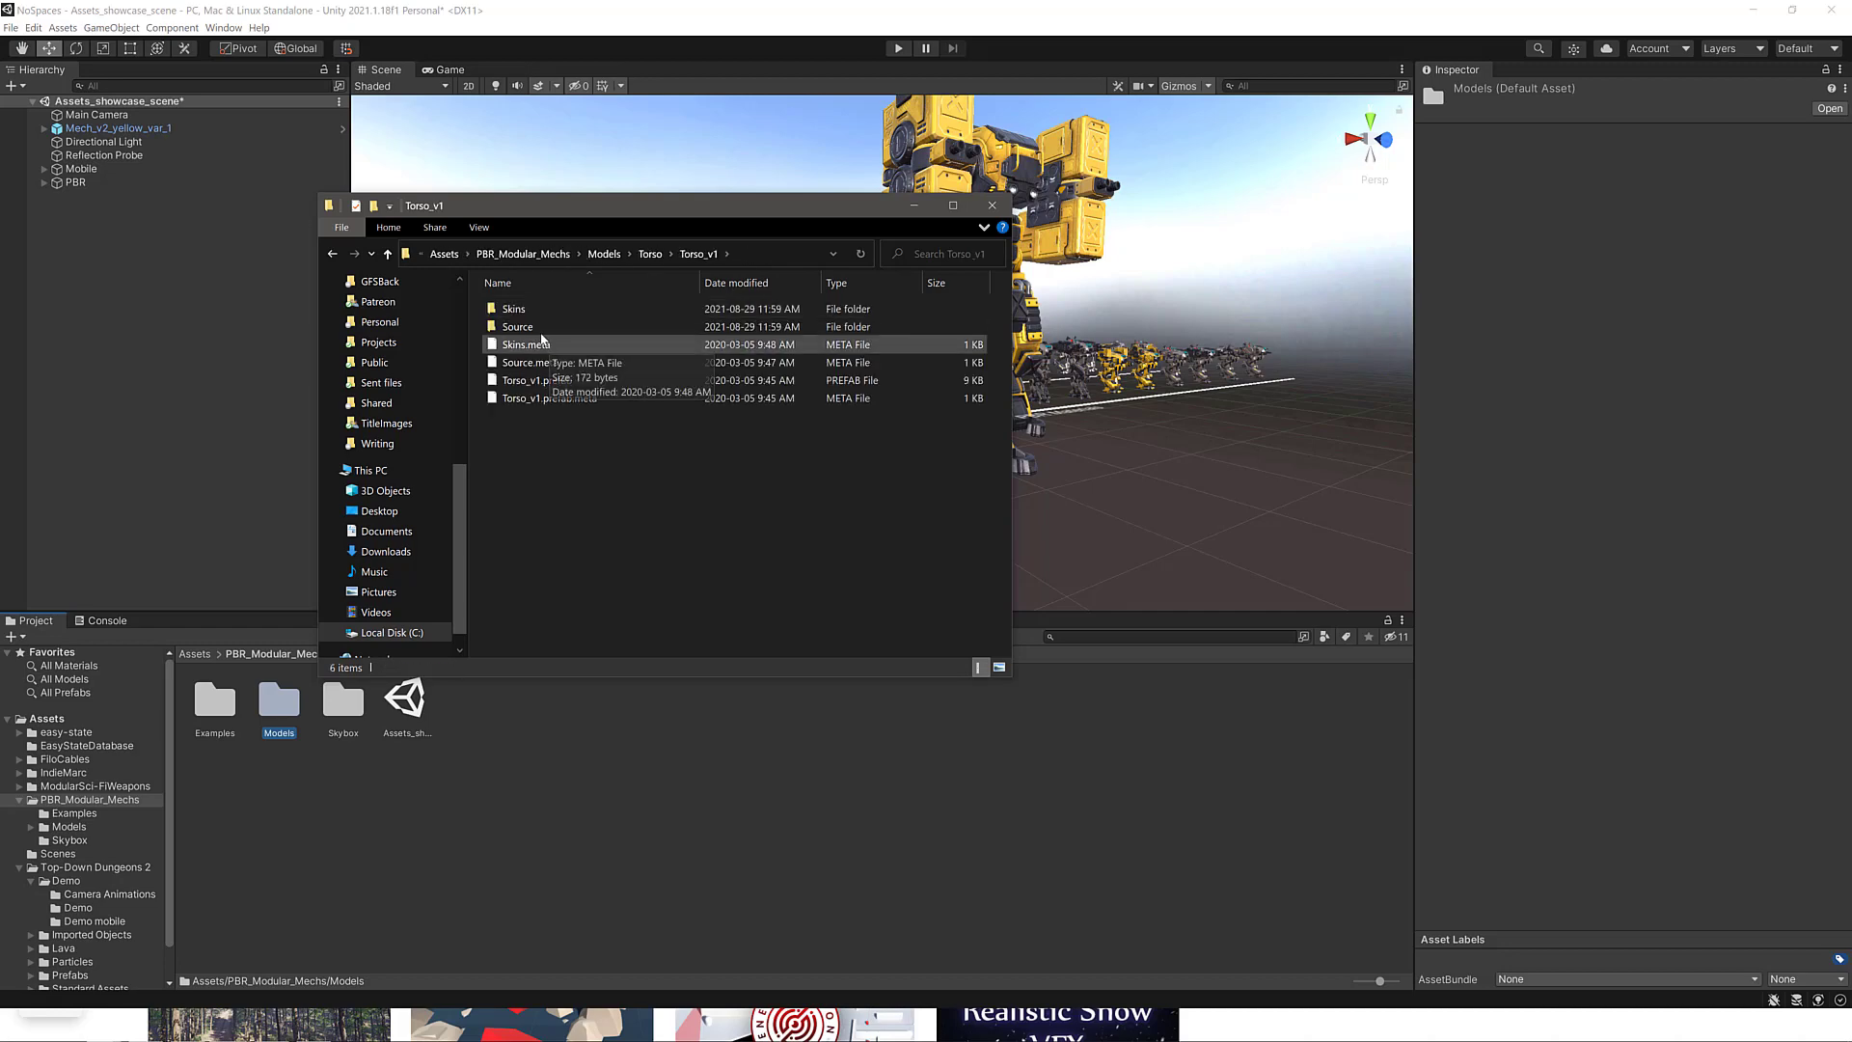
double_click(514, 307)
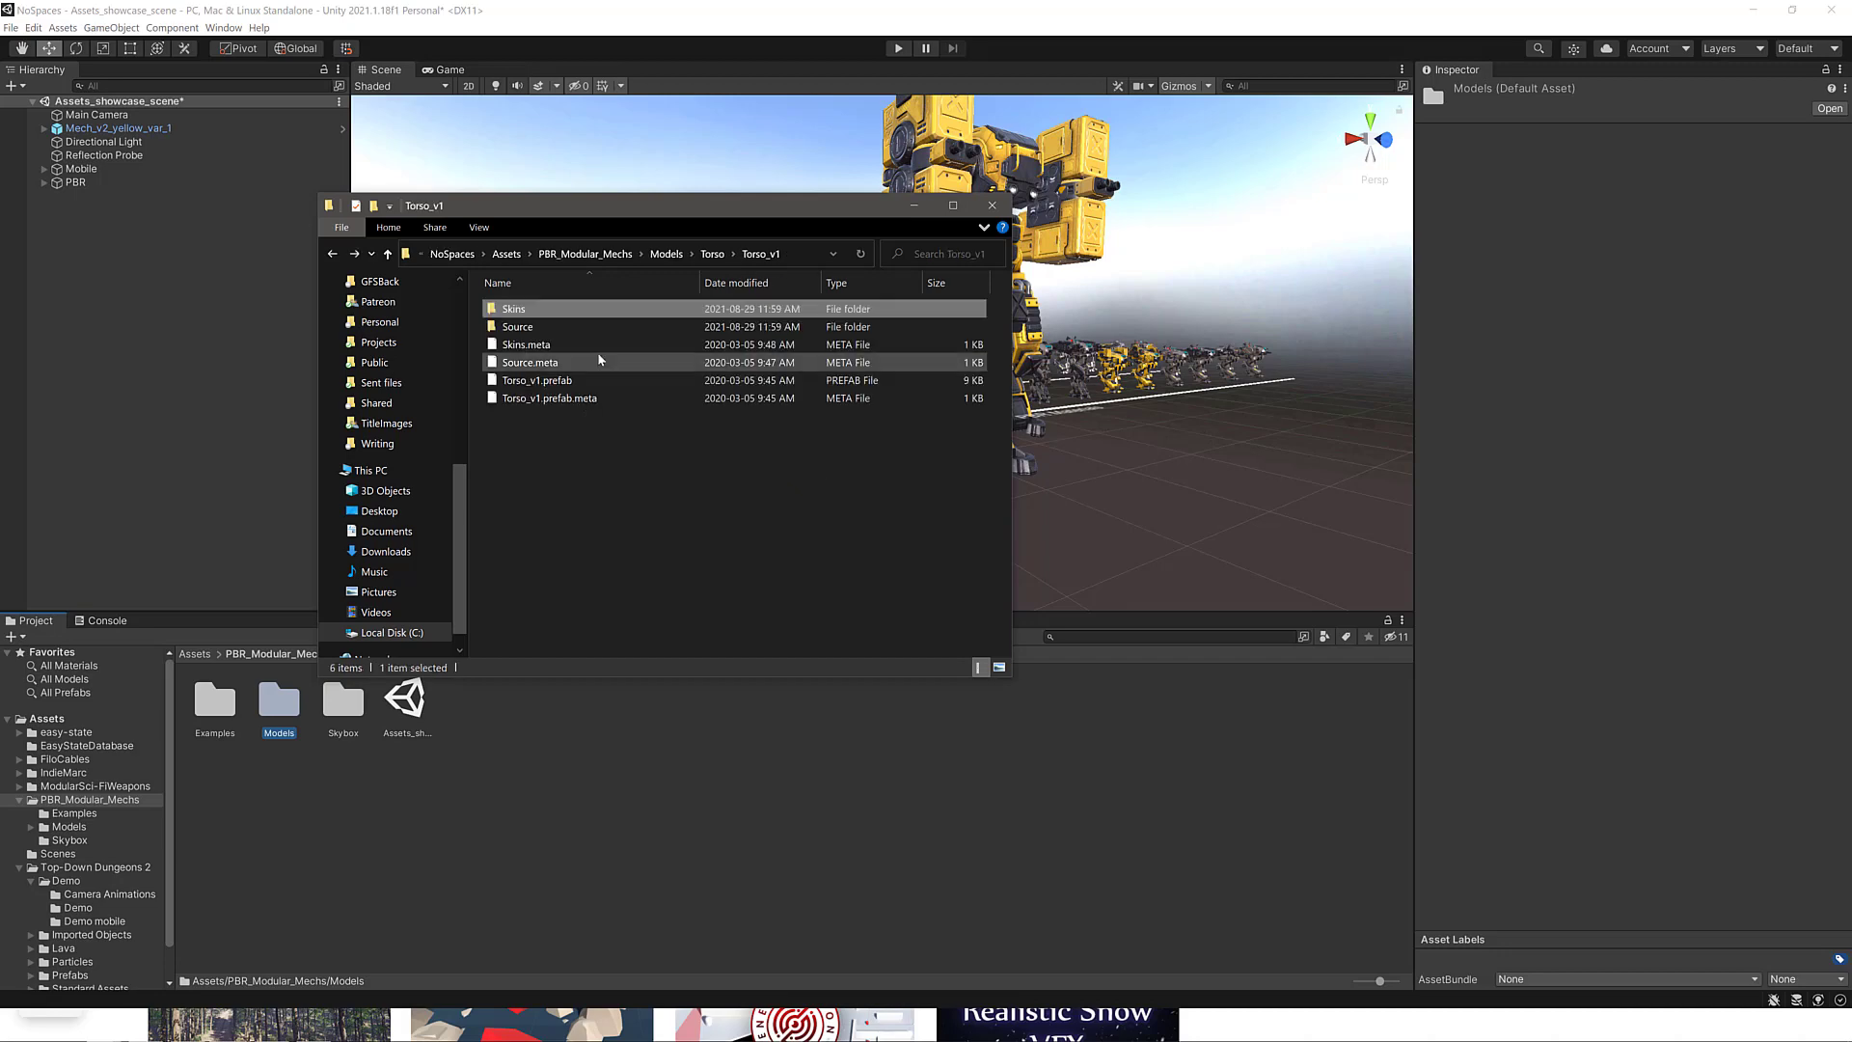
double_click(517, 326)
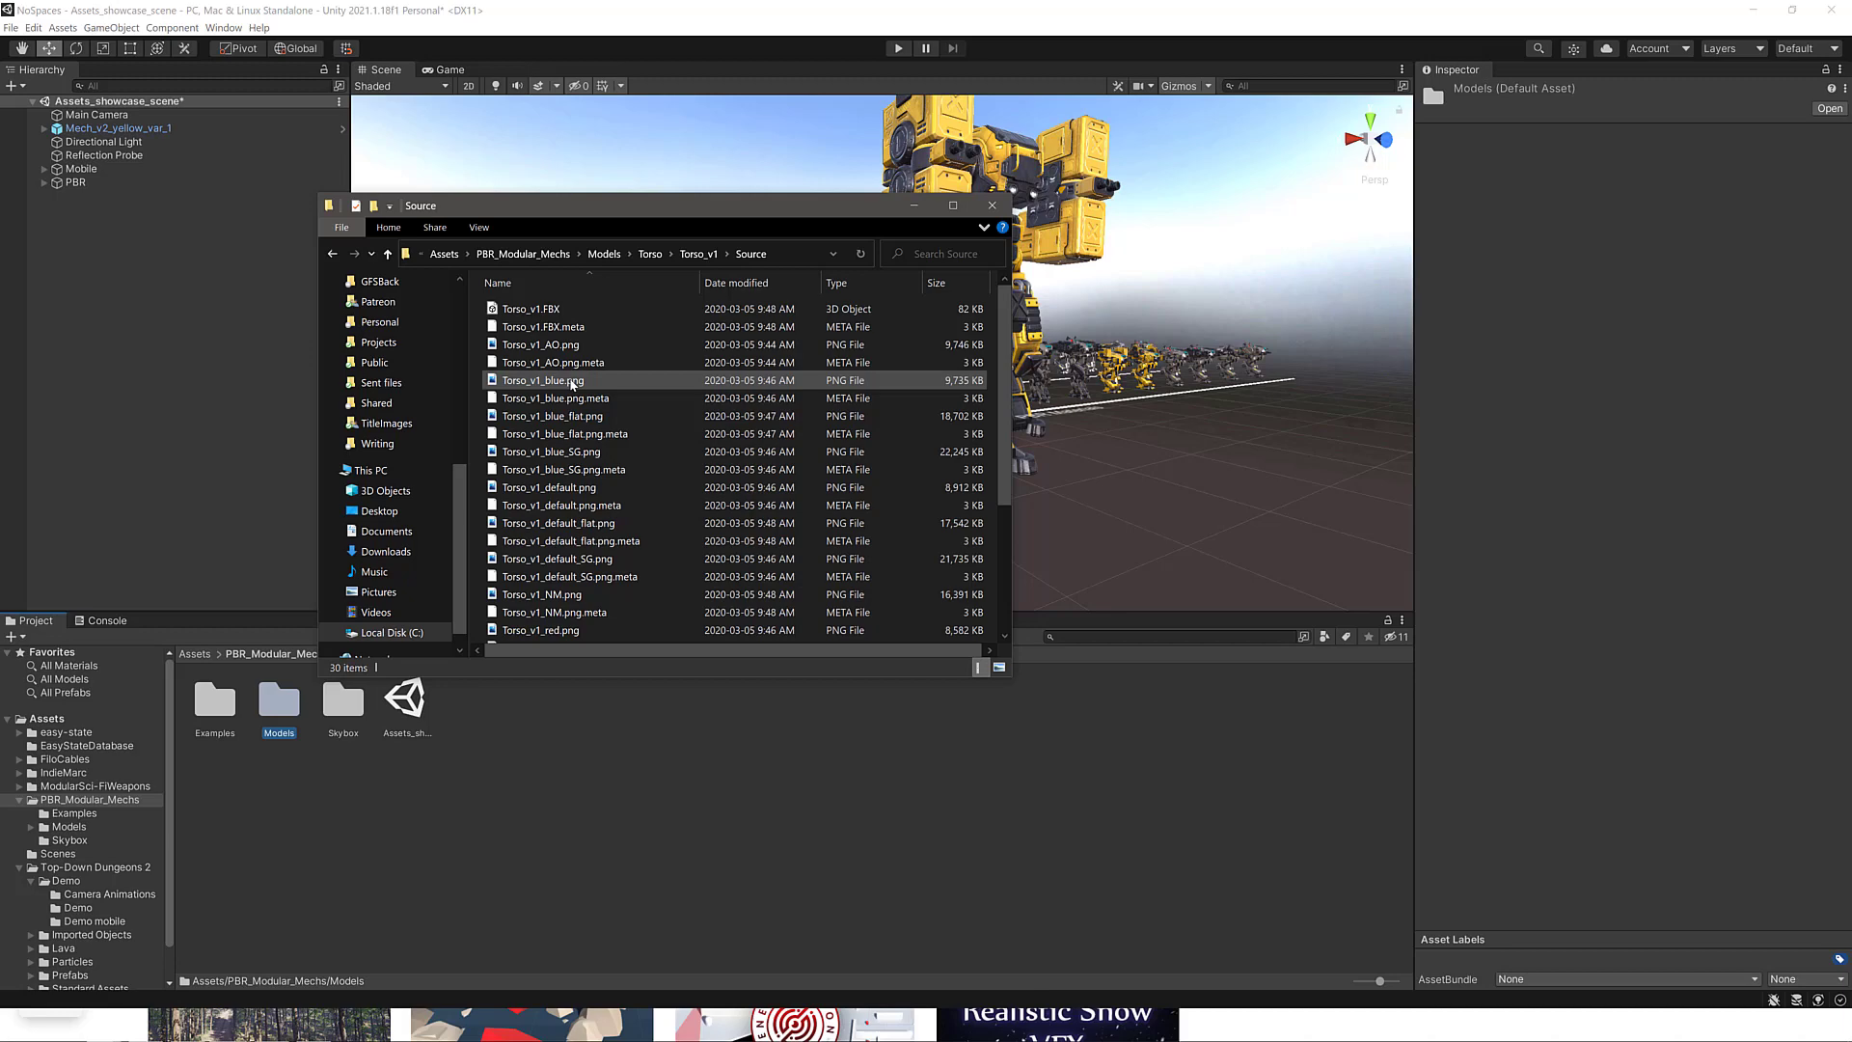
mouse_move(532, 309)
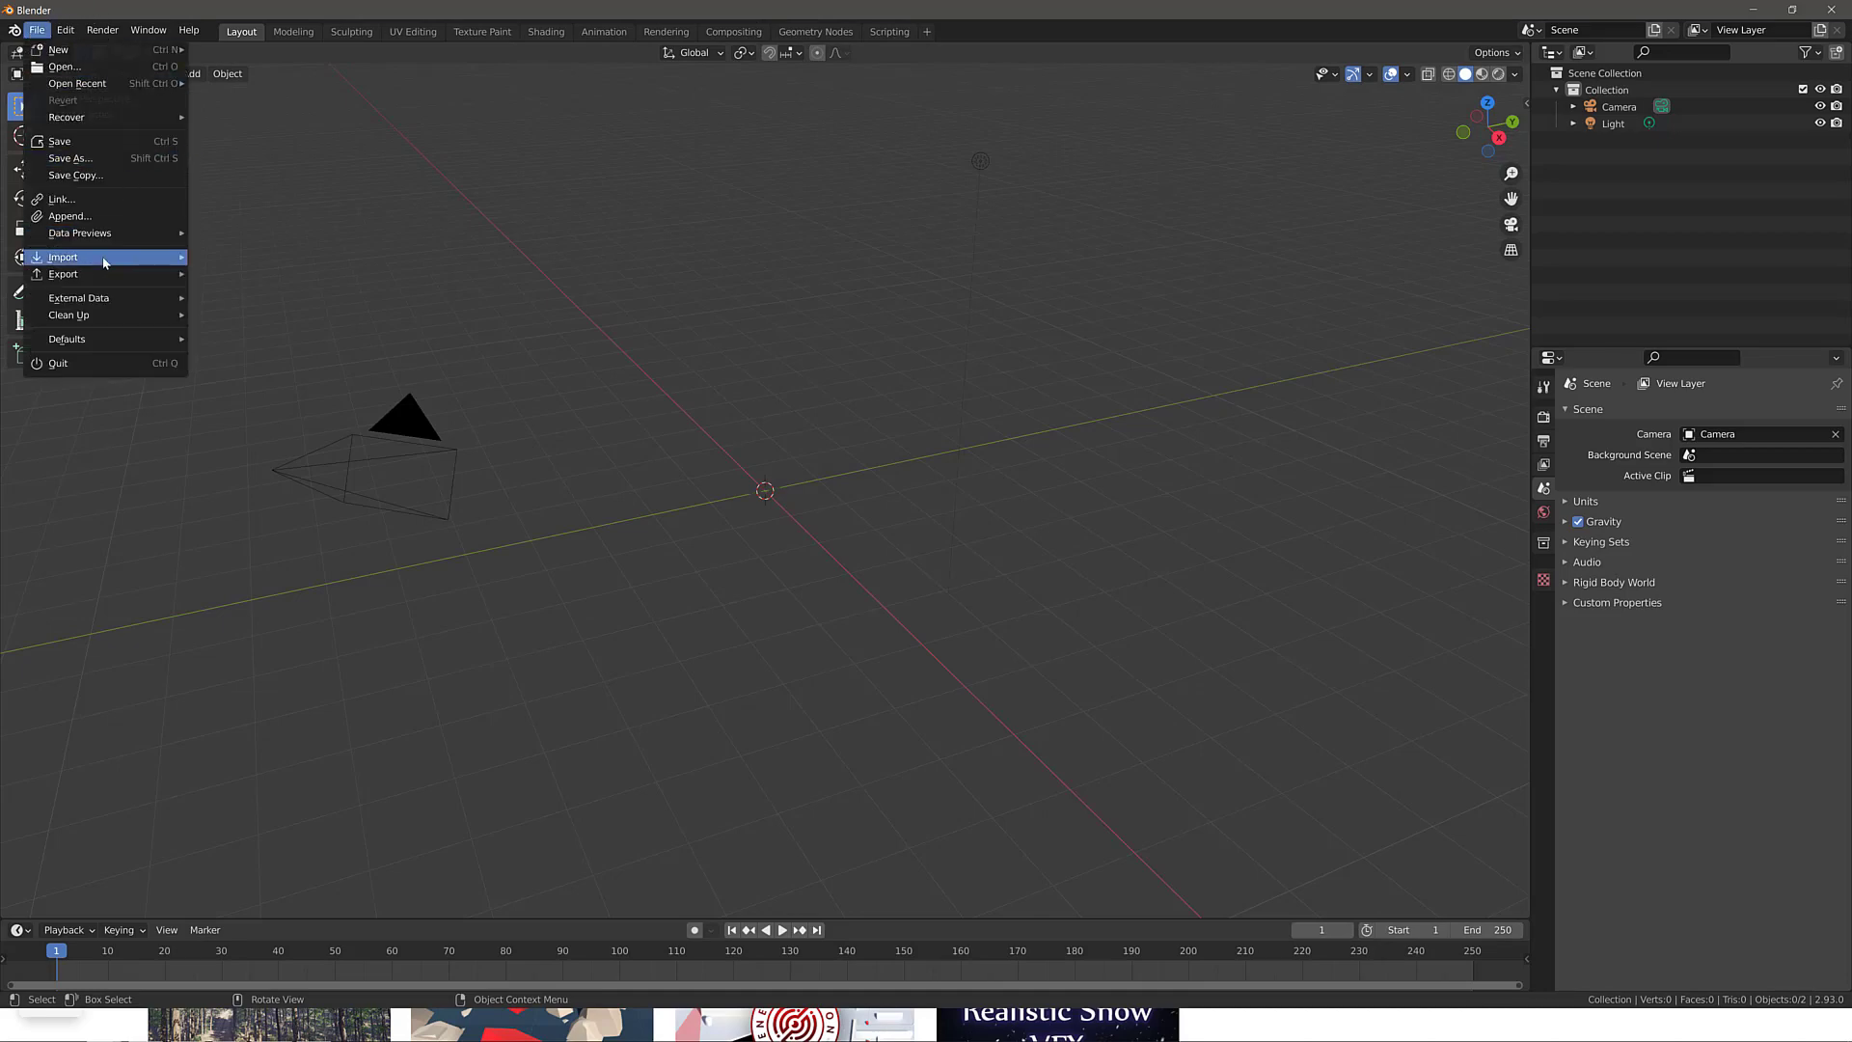
Import Torso_v1.FBX into the Blender scene.
left_click(64, 257)
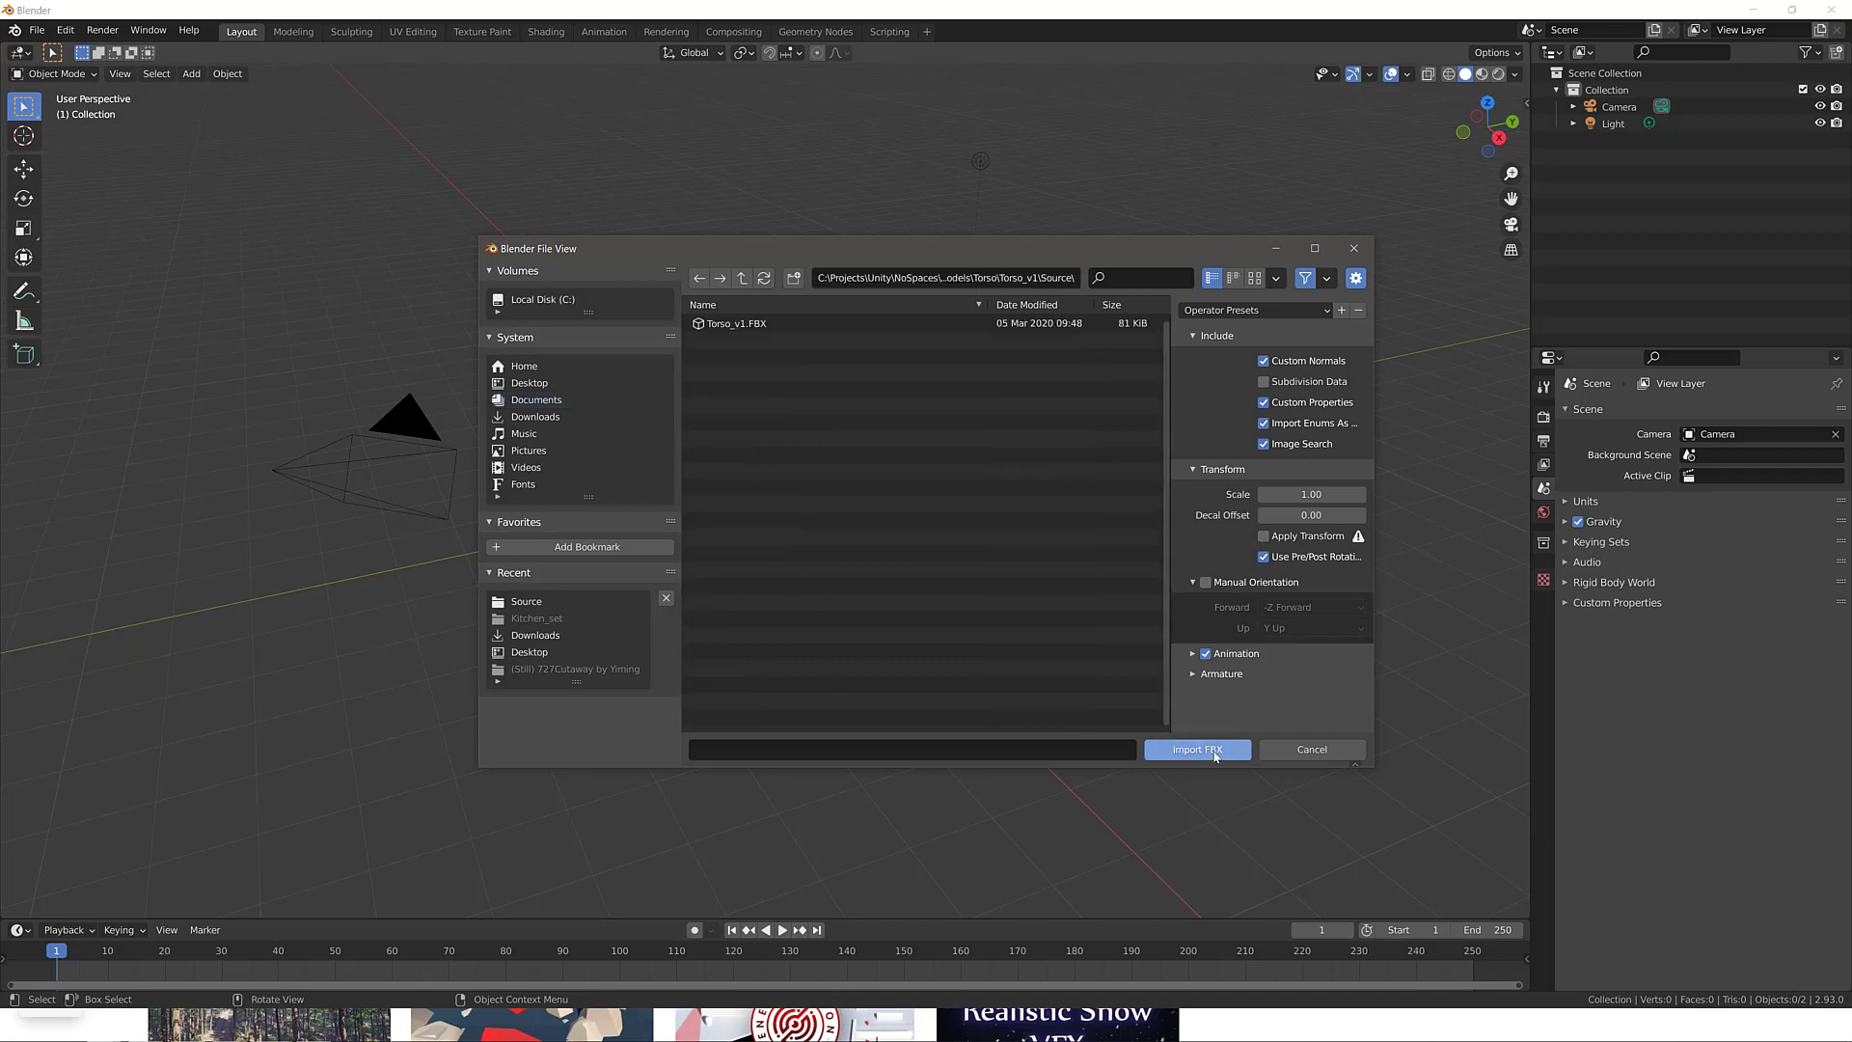
left_click(1196, 748)
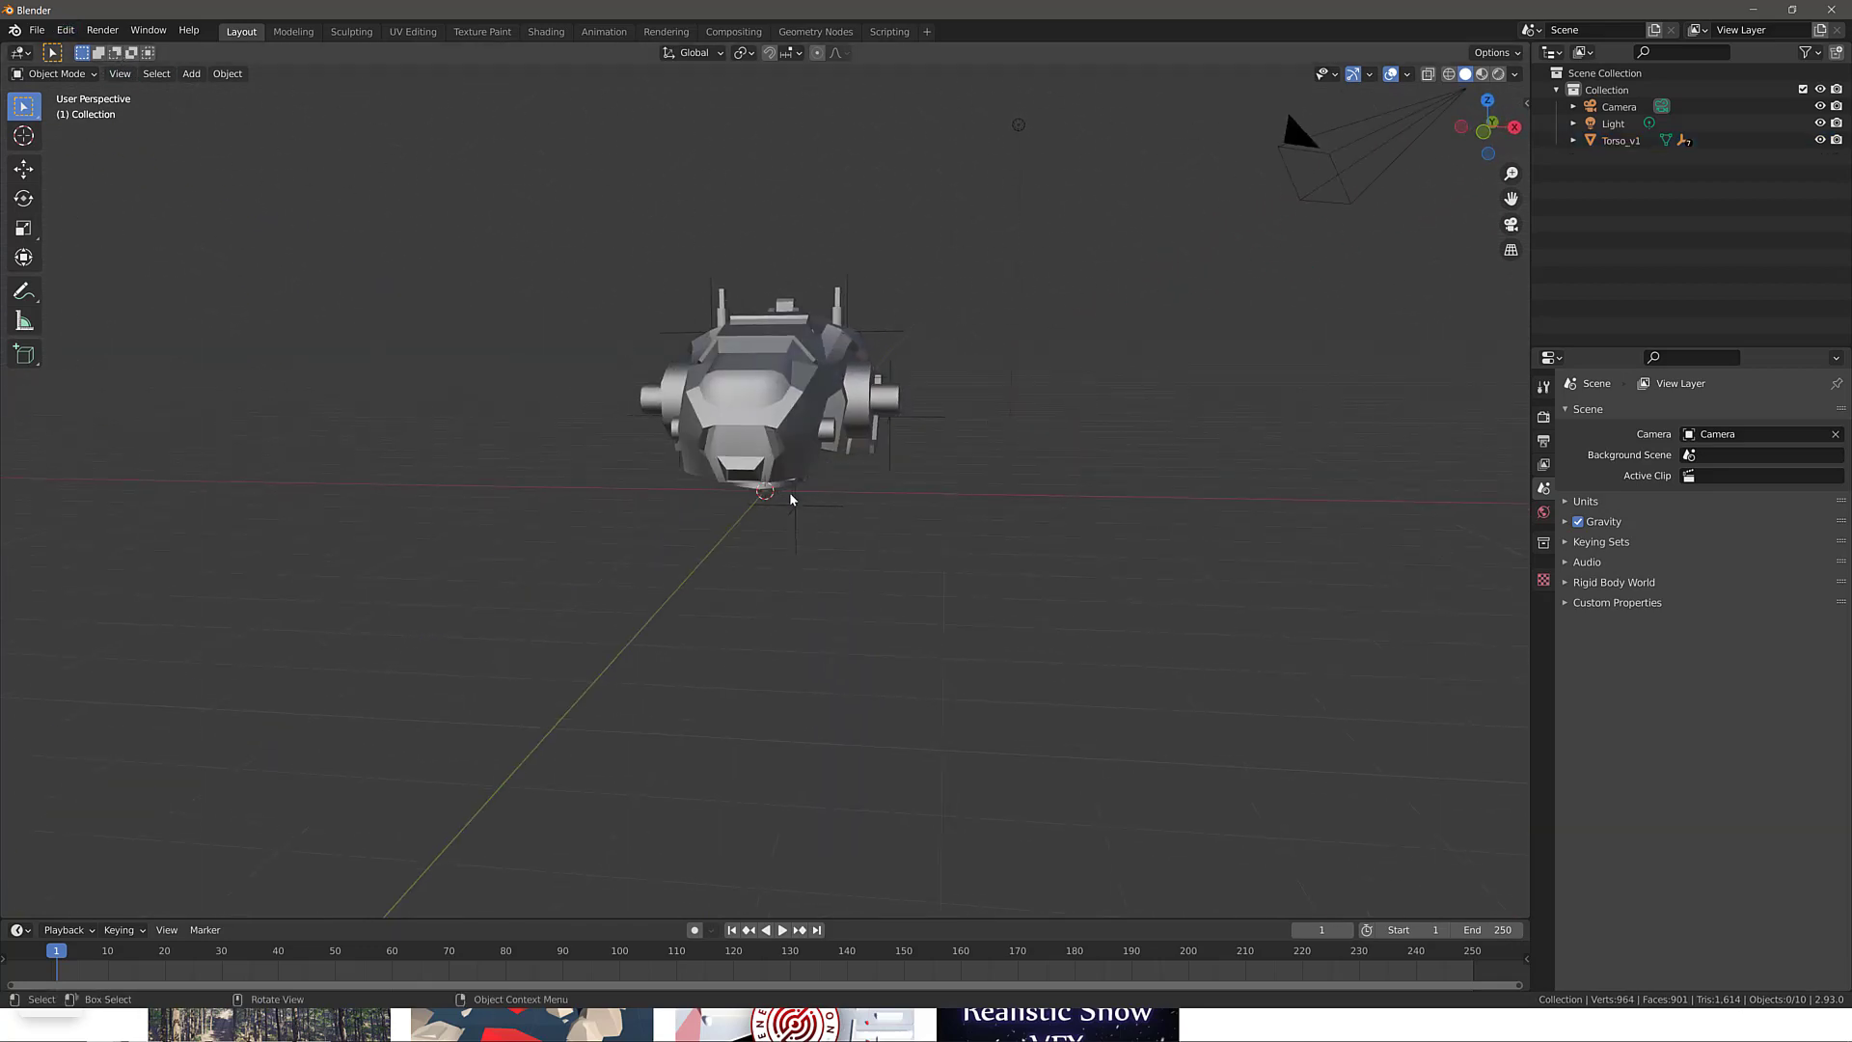
Import Chassis_v1.FBX from the Models/Chassis/Chassis_v1 folder.
left_click(38, 31)
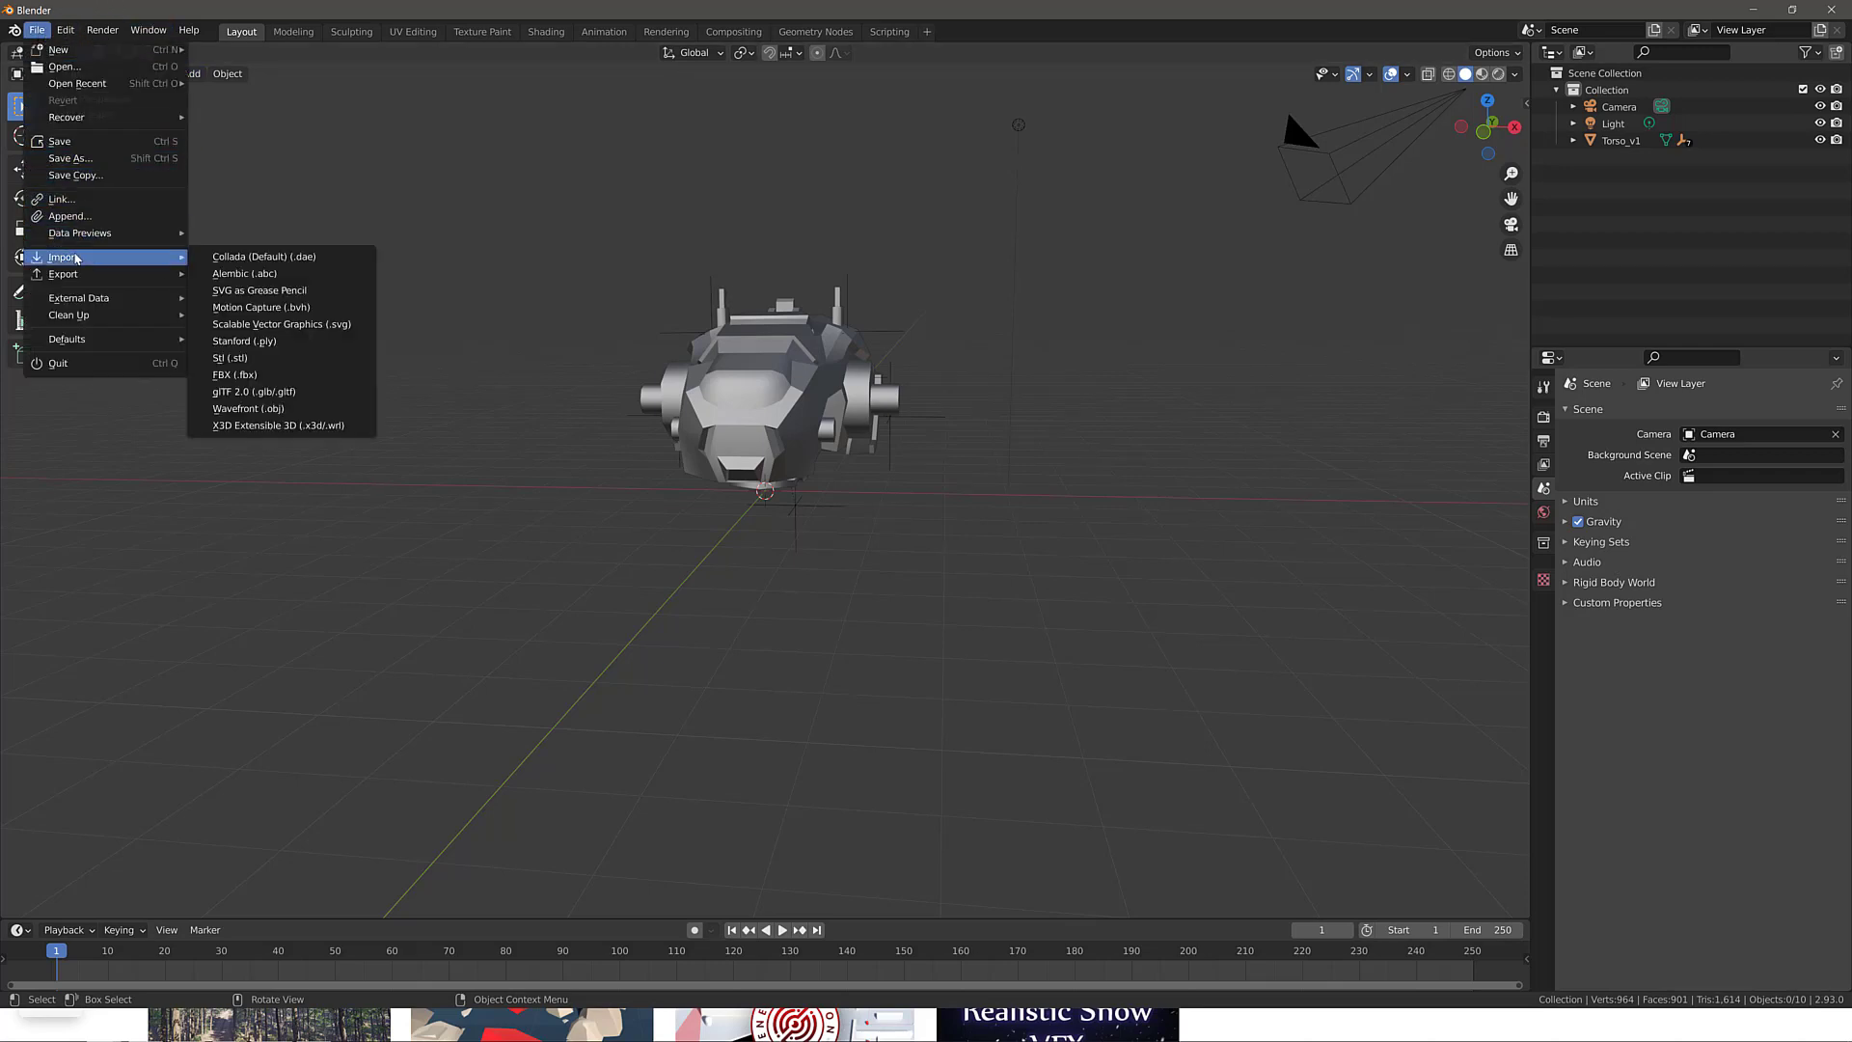
left_click(234, 374)
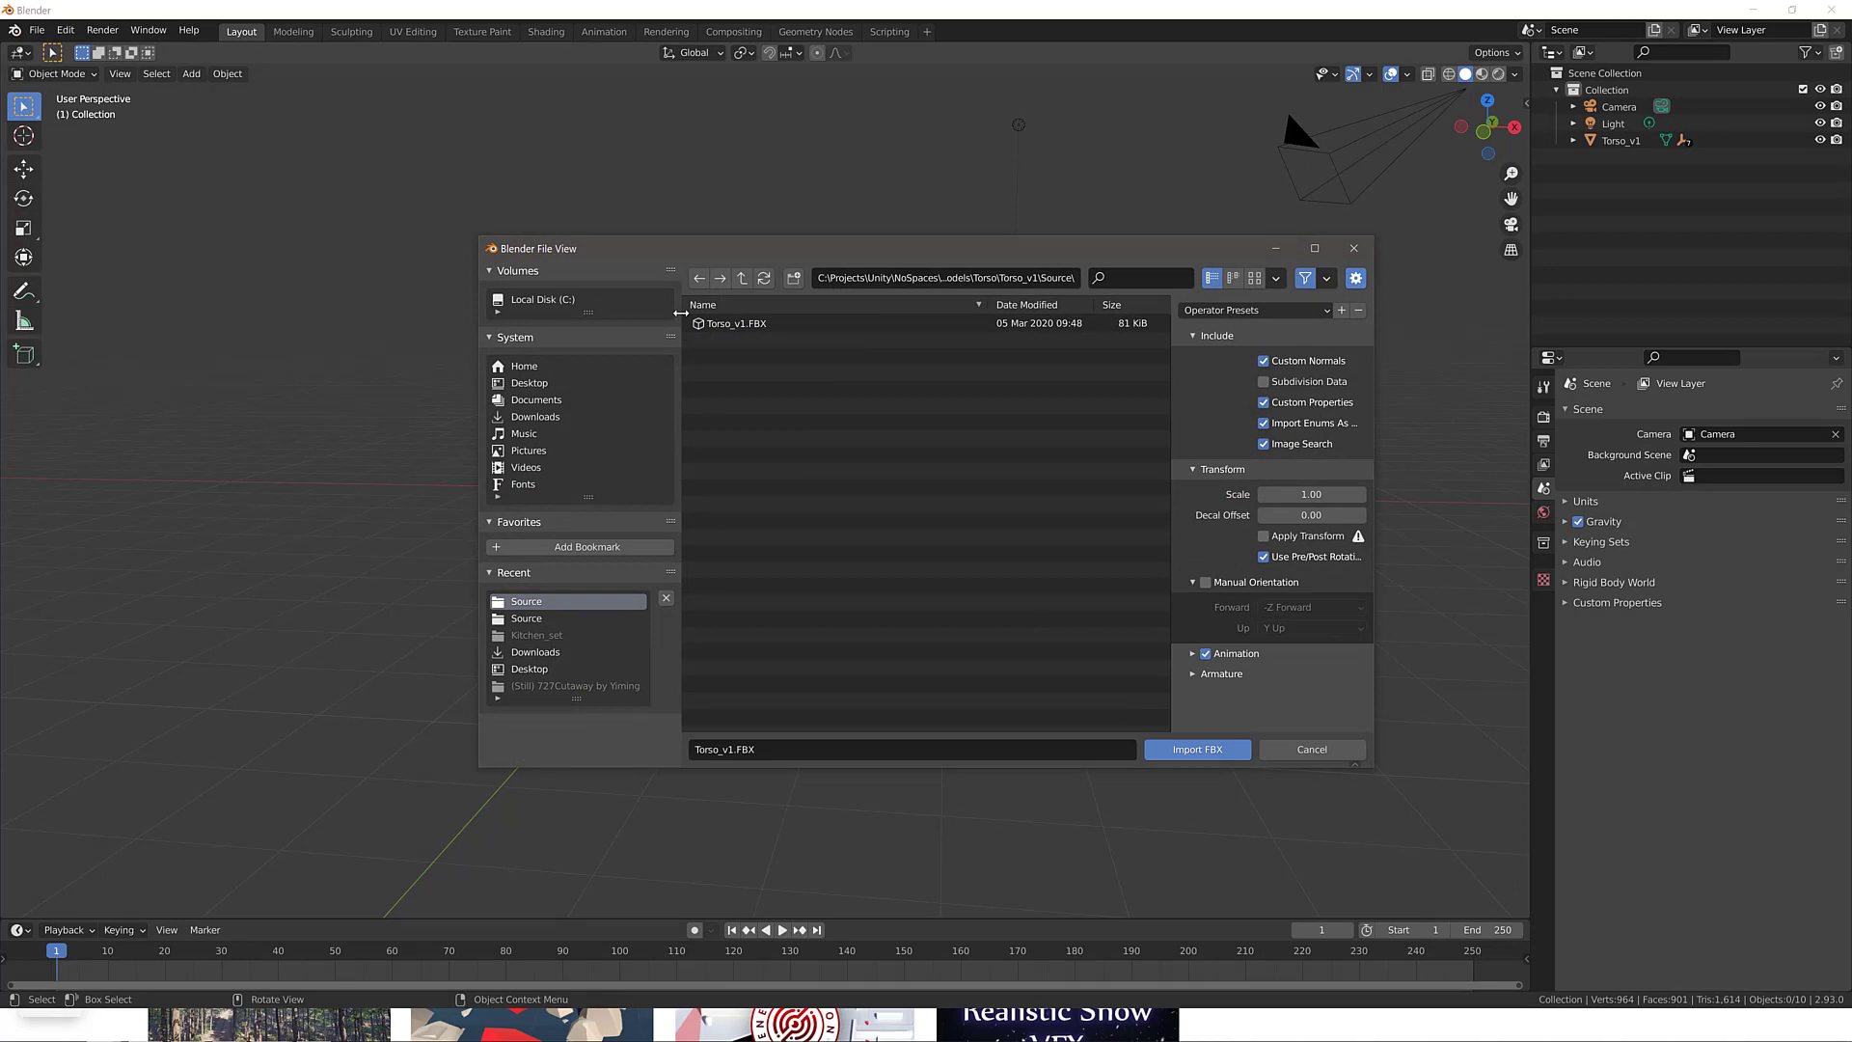
left_click(741, 278)
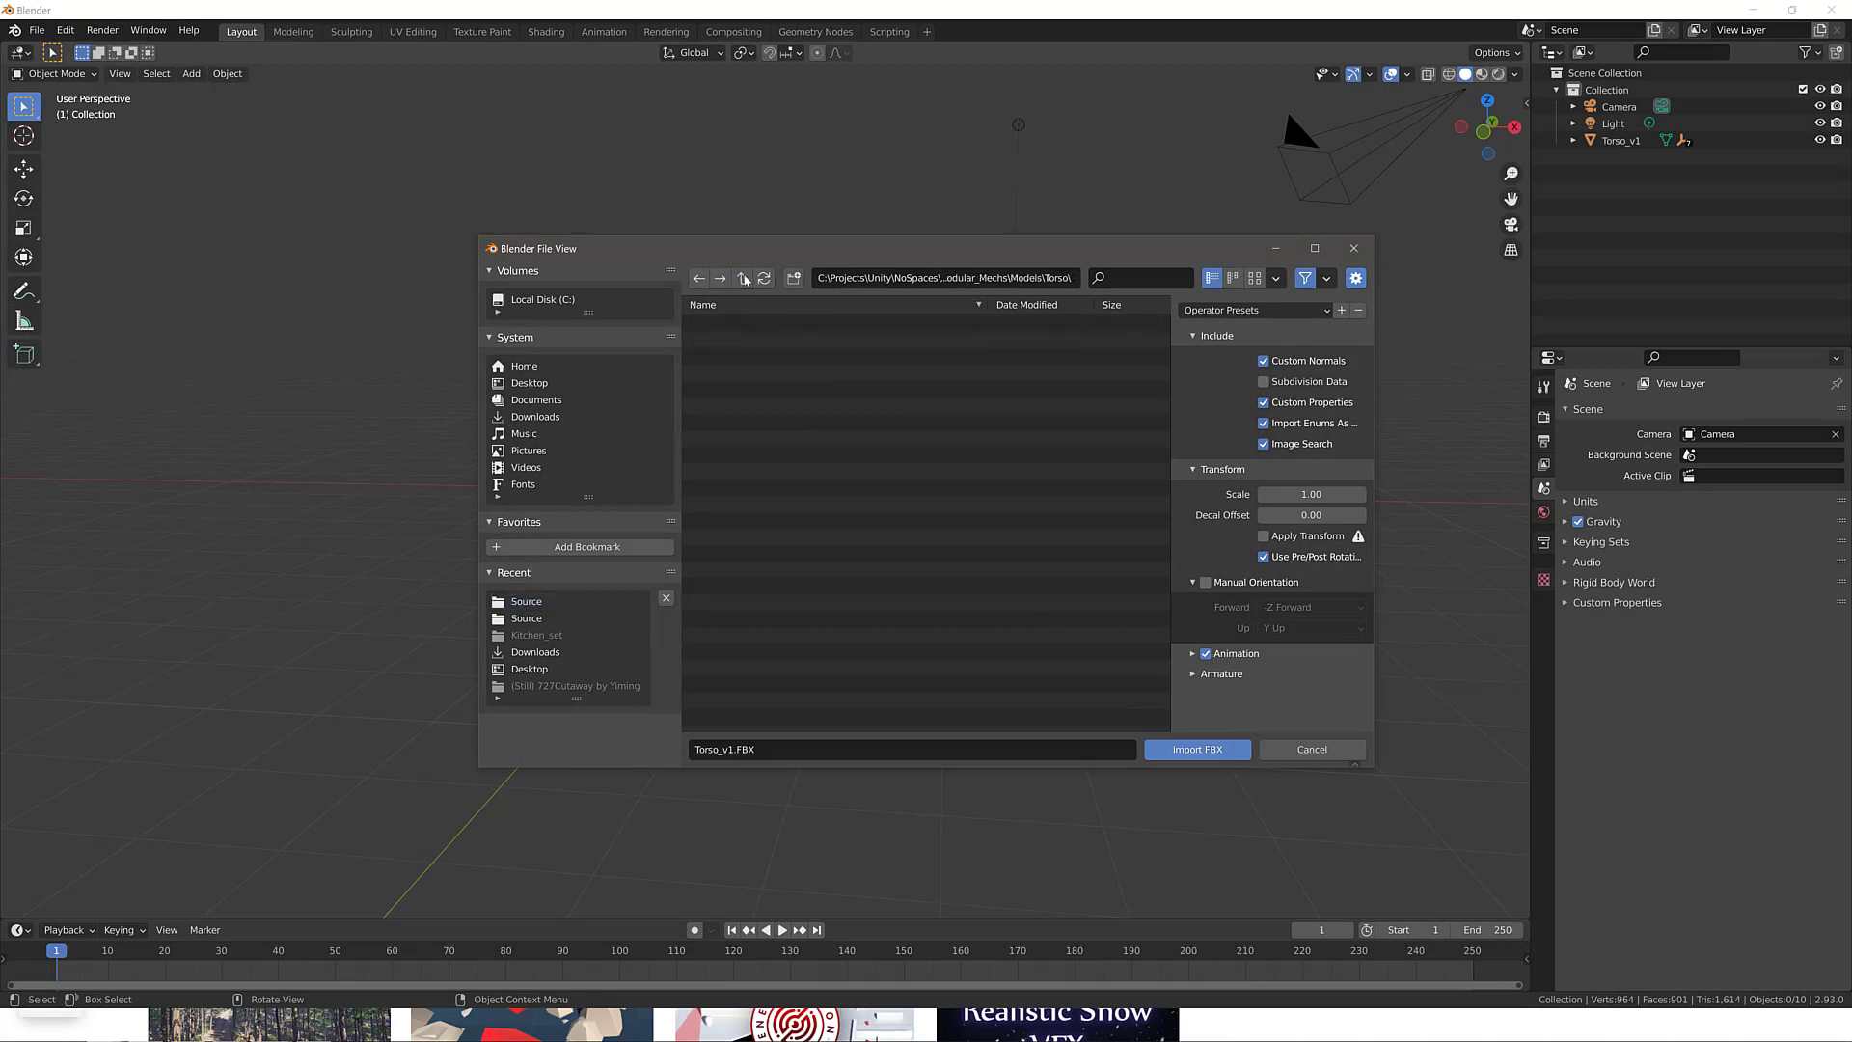
left_click(741, 277)
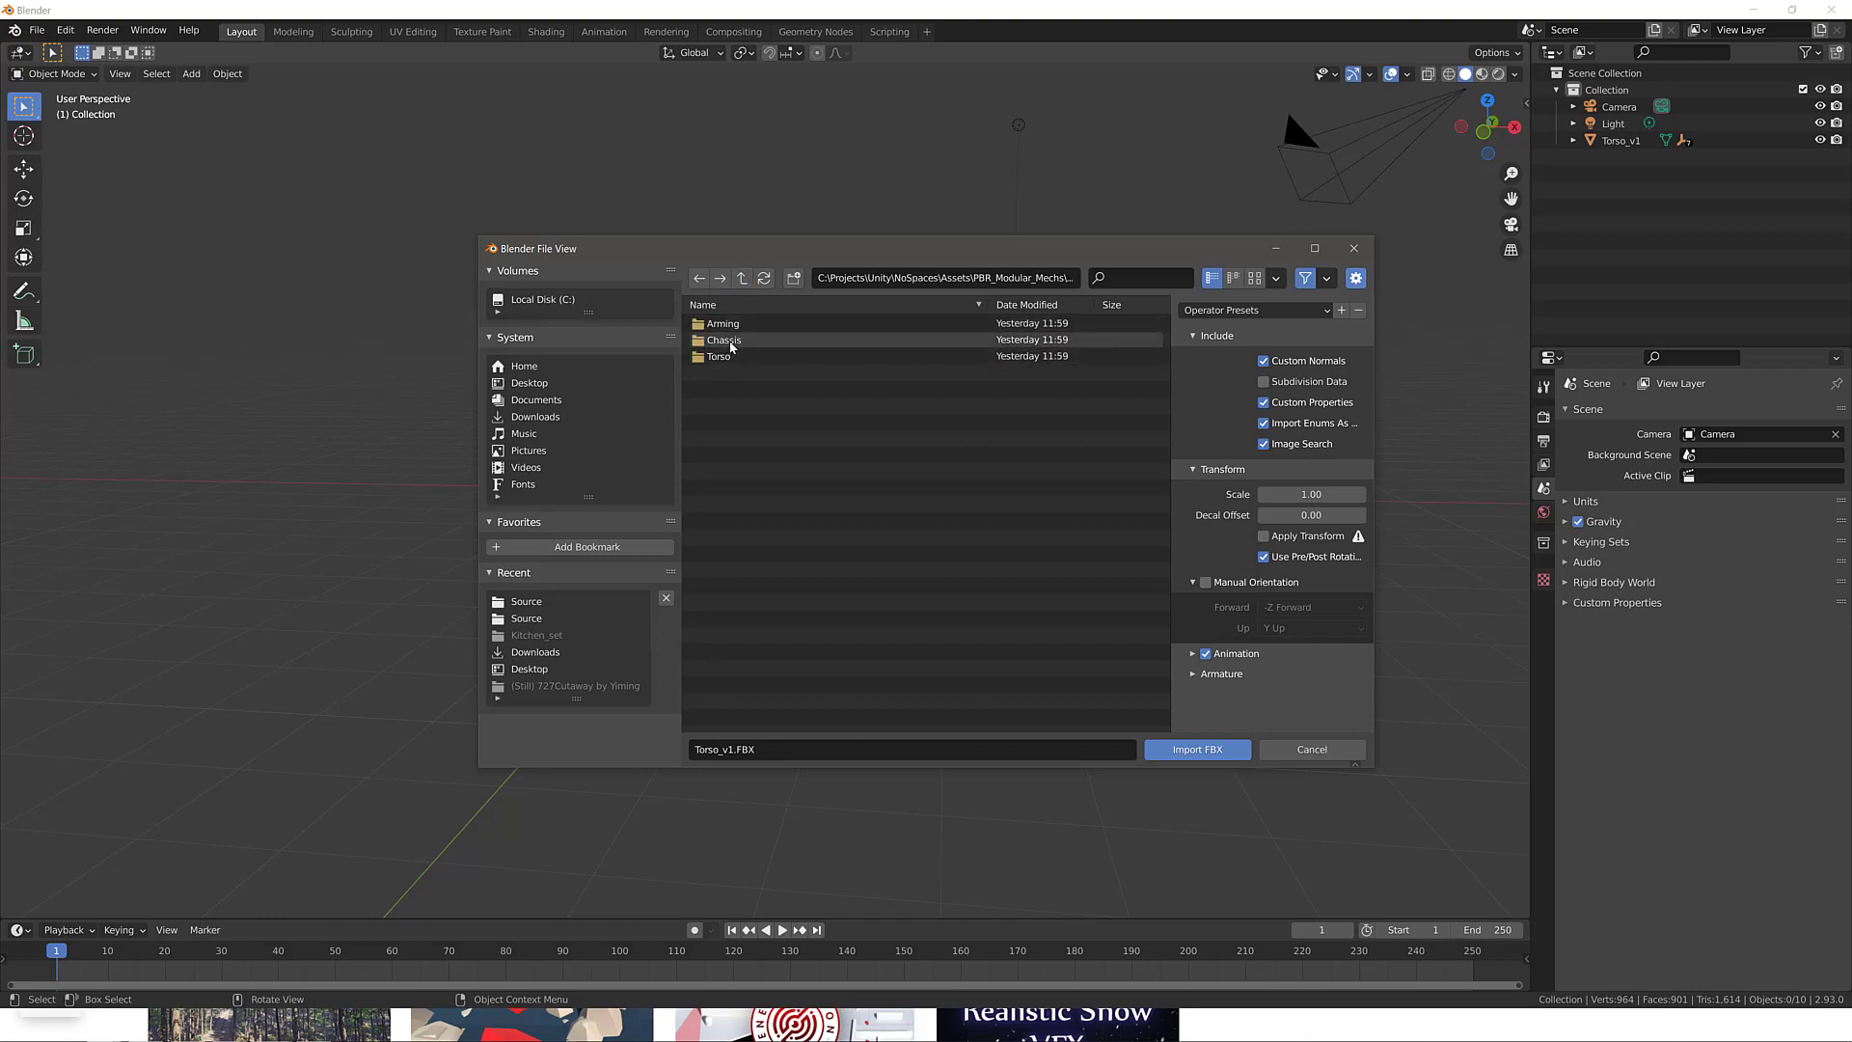
double_click(723, 339)
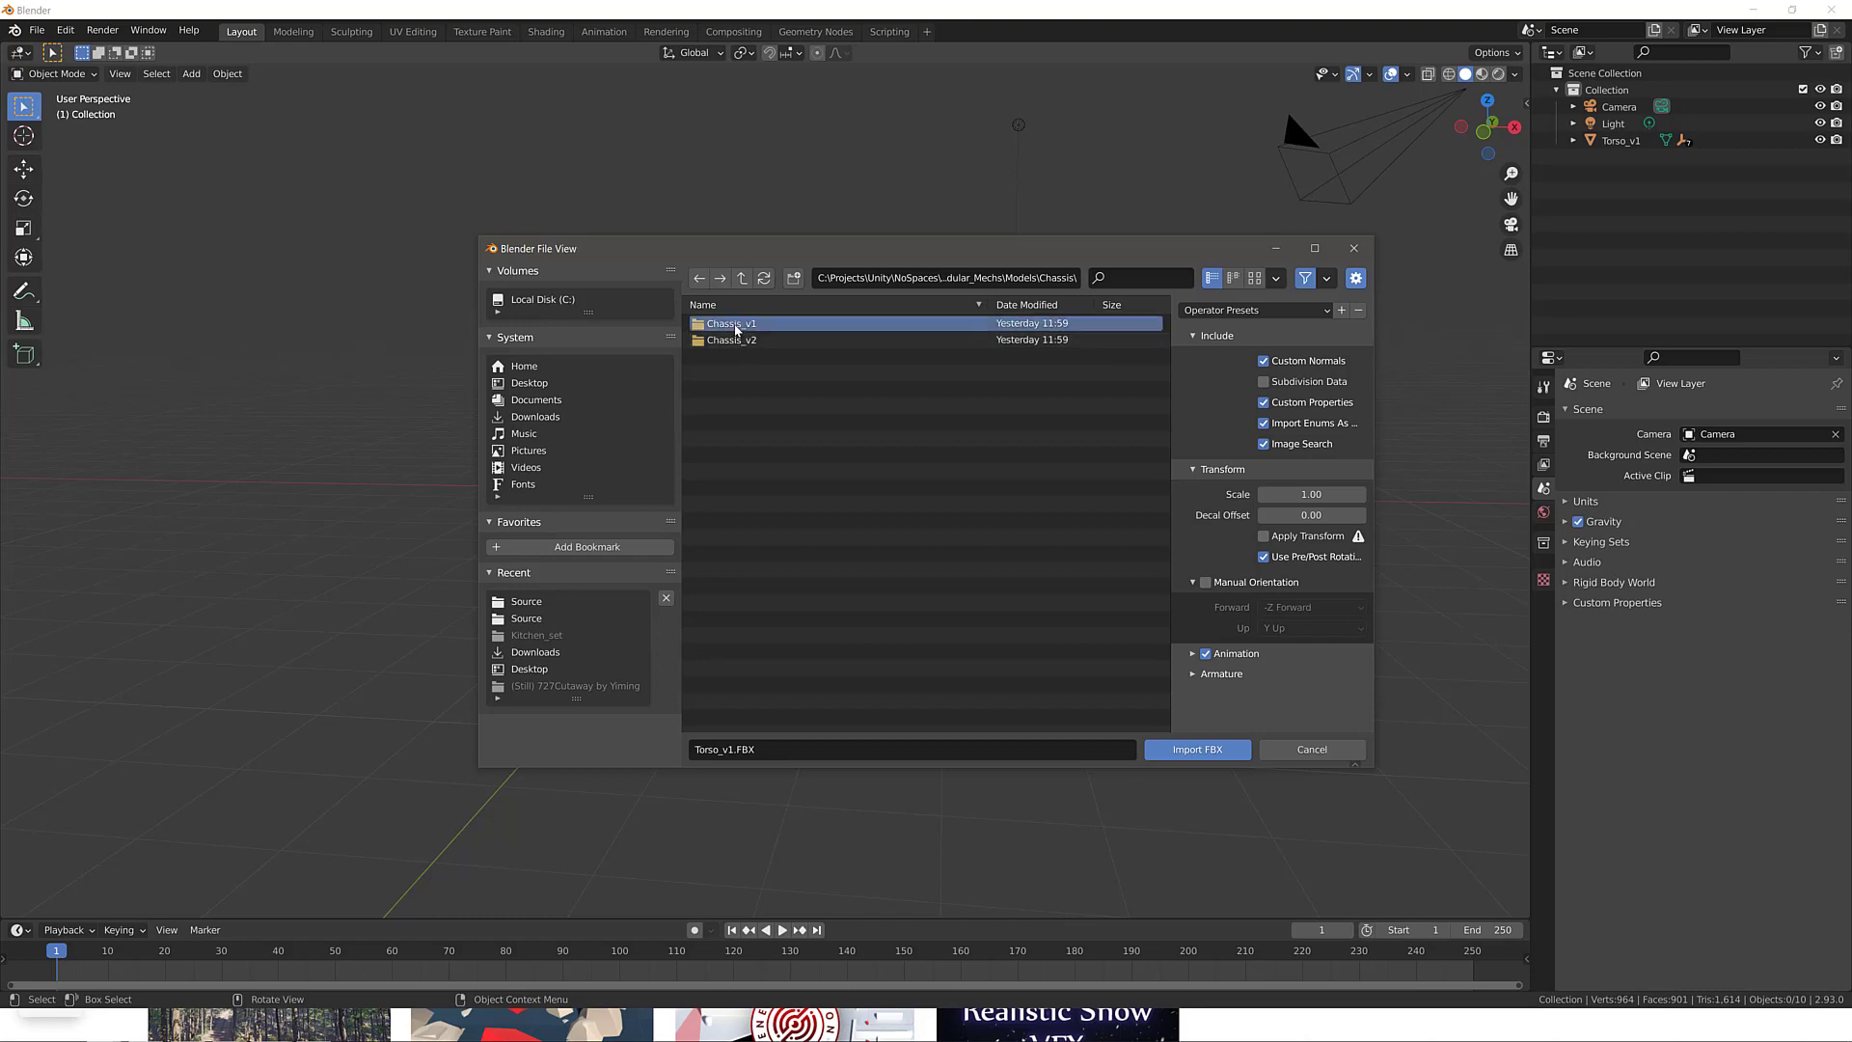
double_click(730, 324)
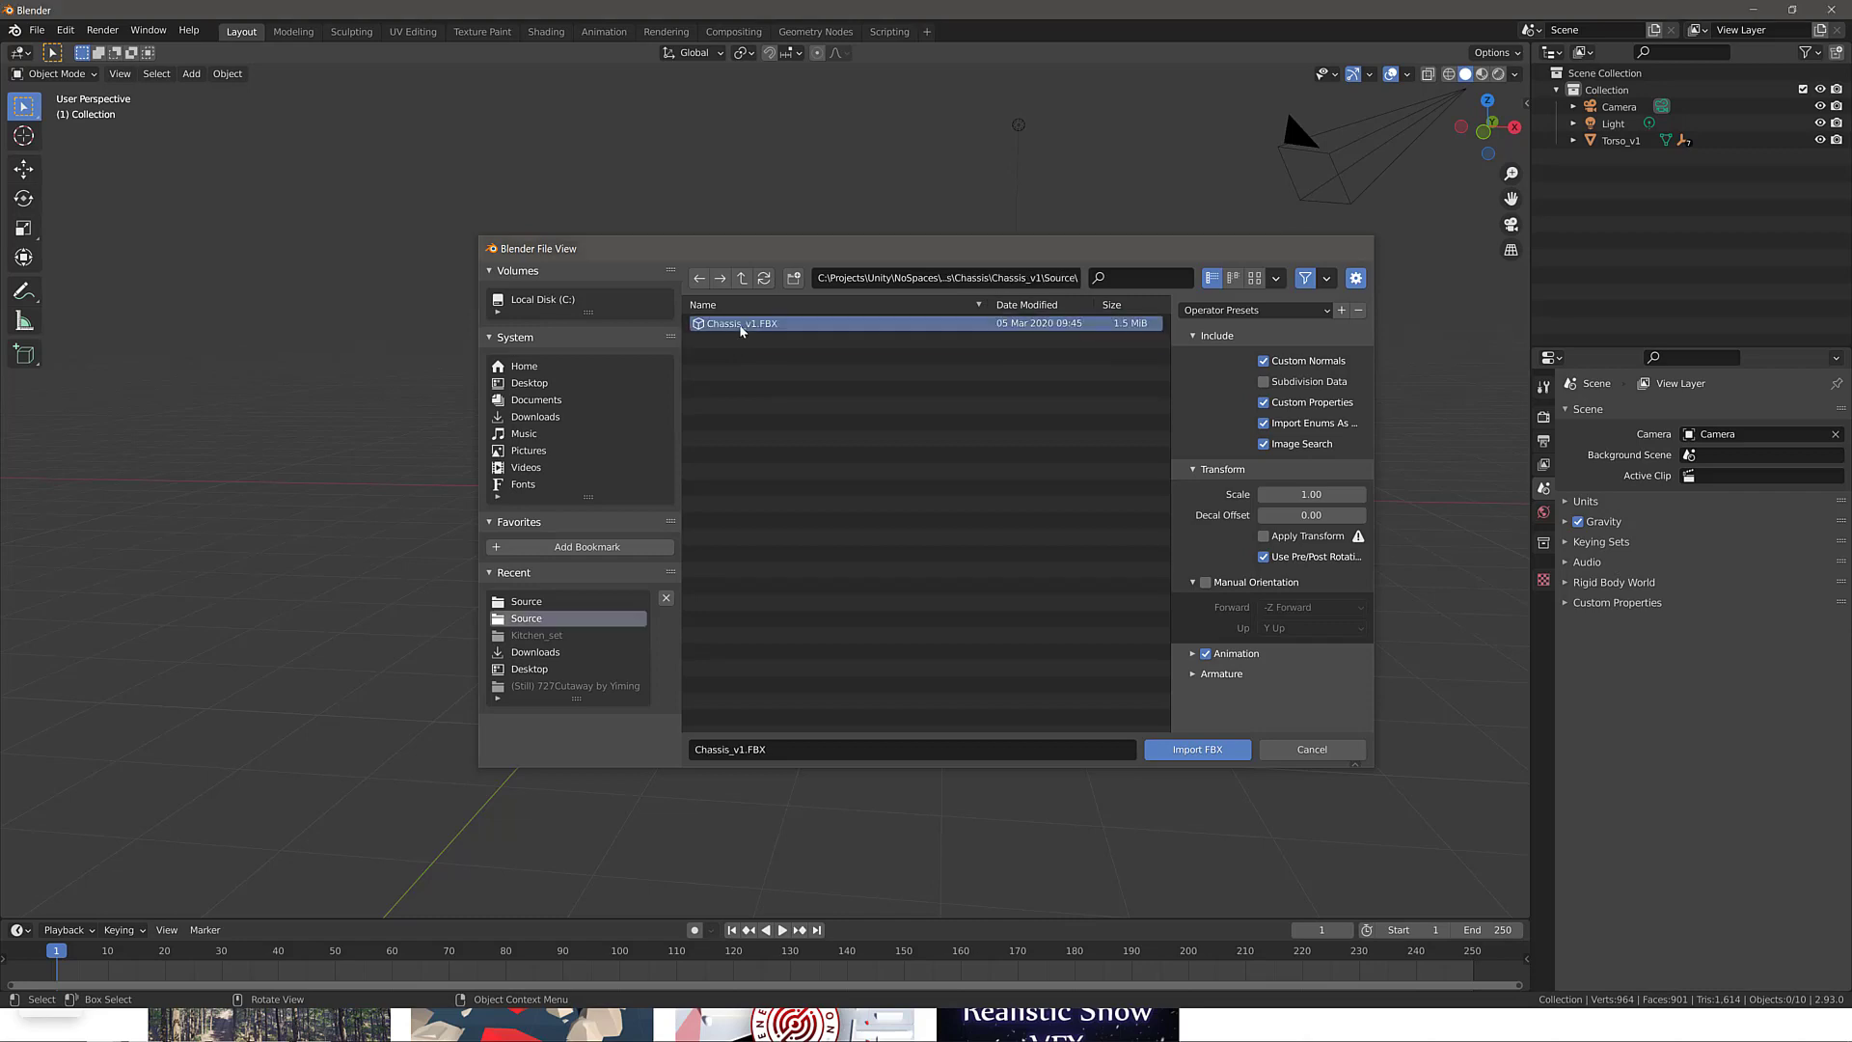
left_click(1196, 748)
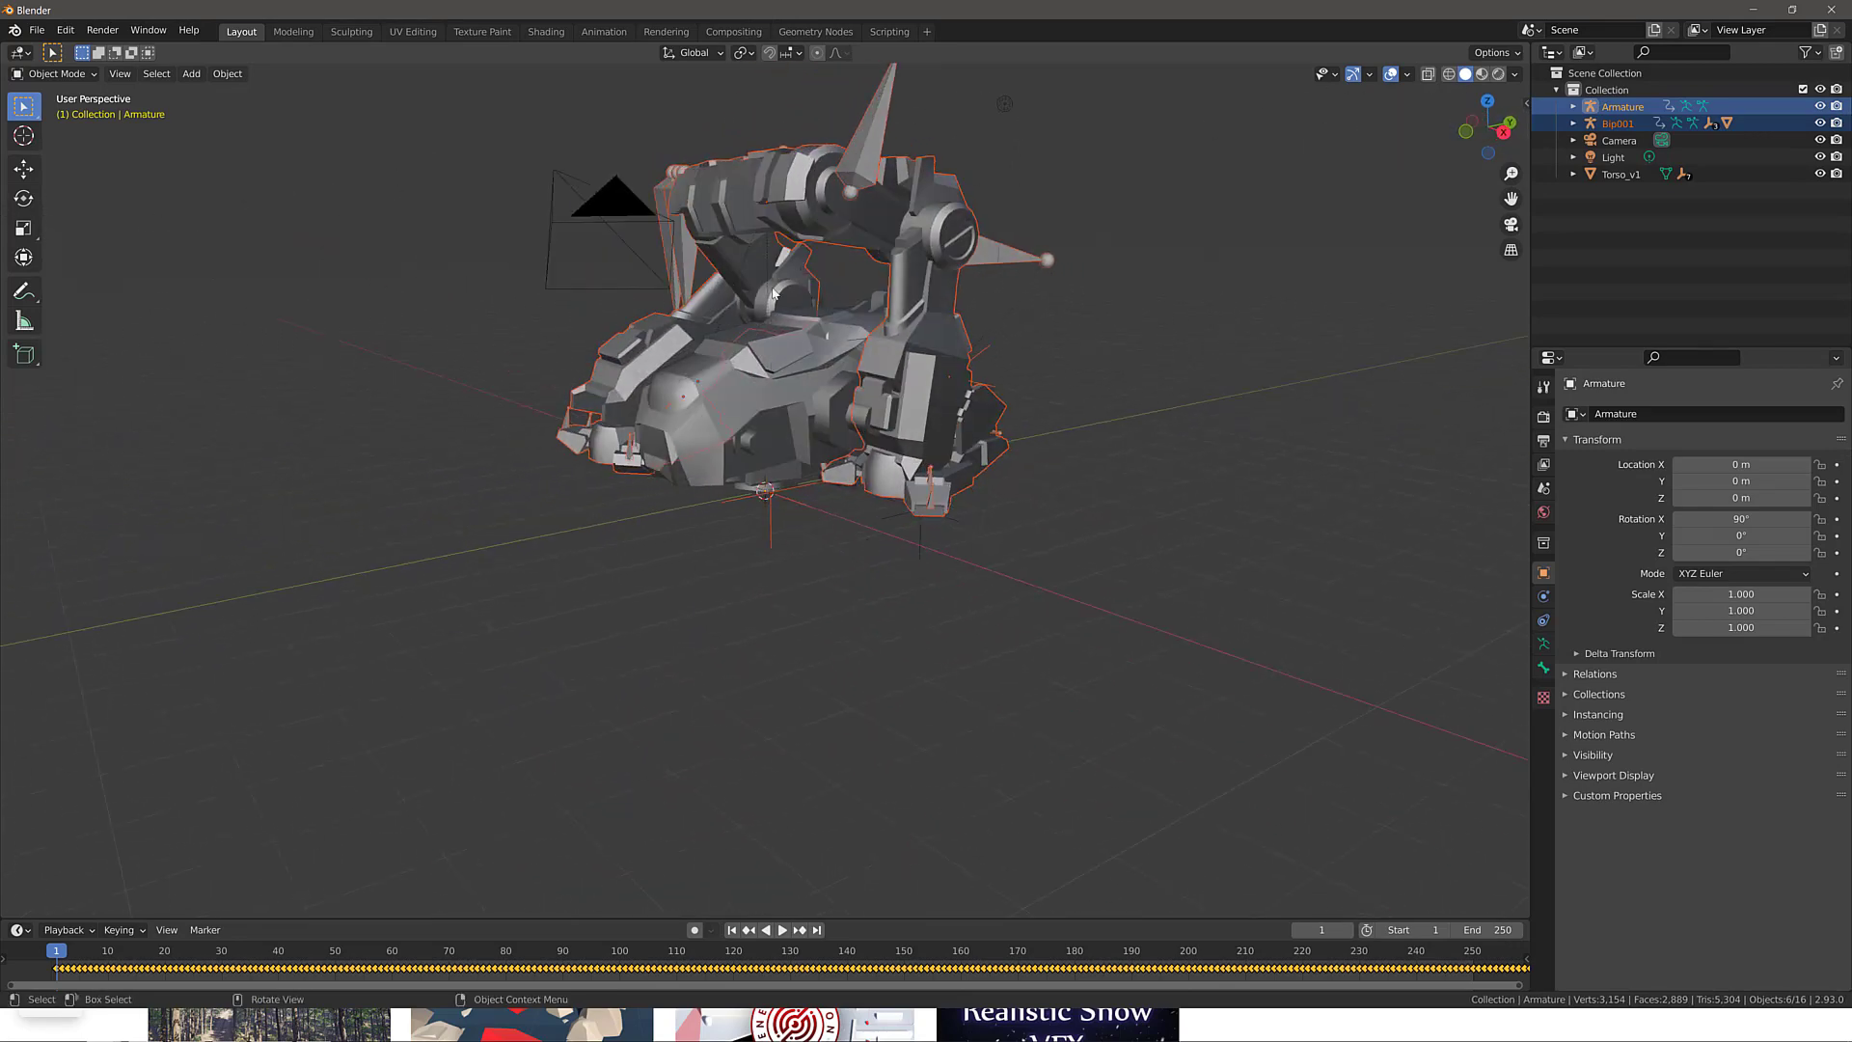
Play and stop the chassis animation in Blender, then switch back to Unity.
left_click(783, 930)
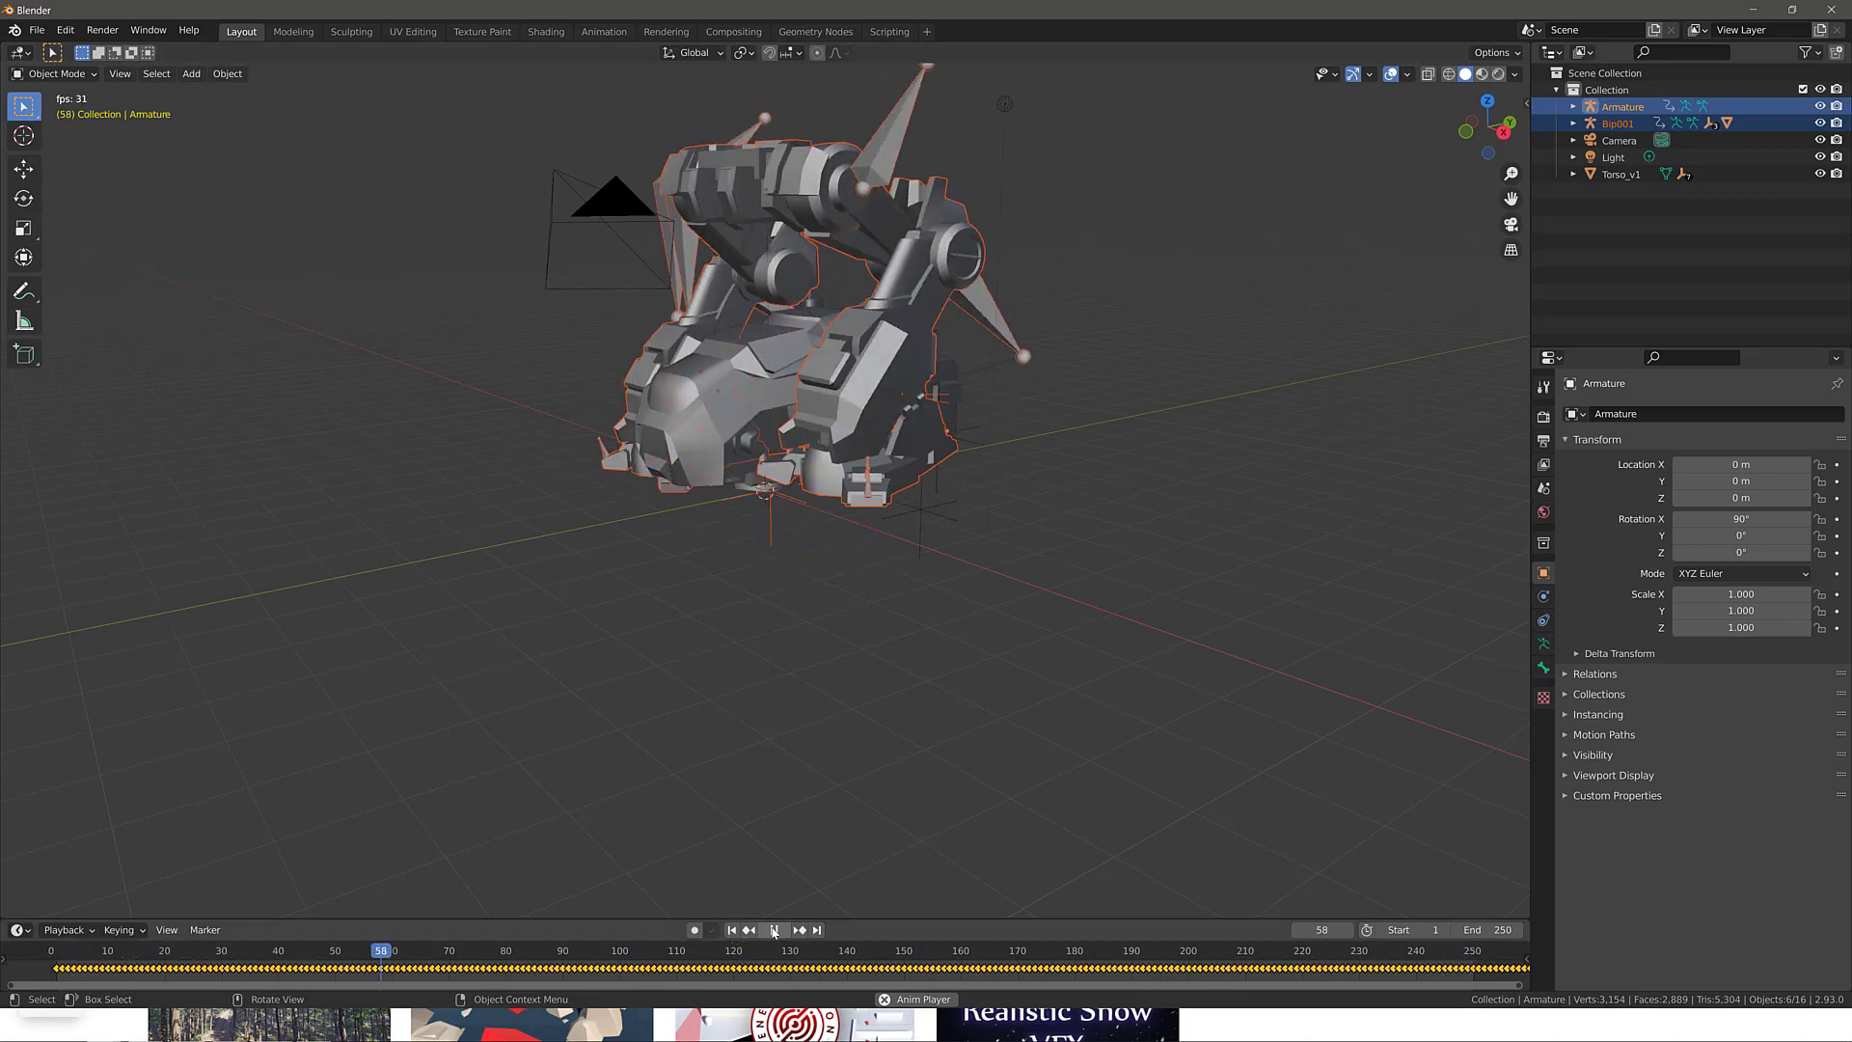
left_click(771, 930)
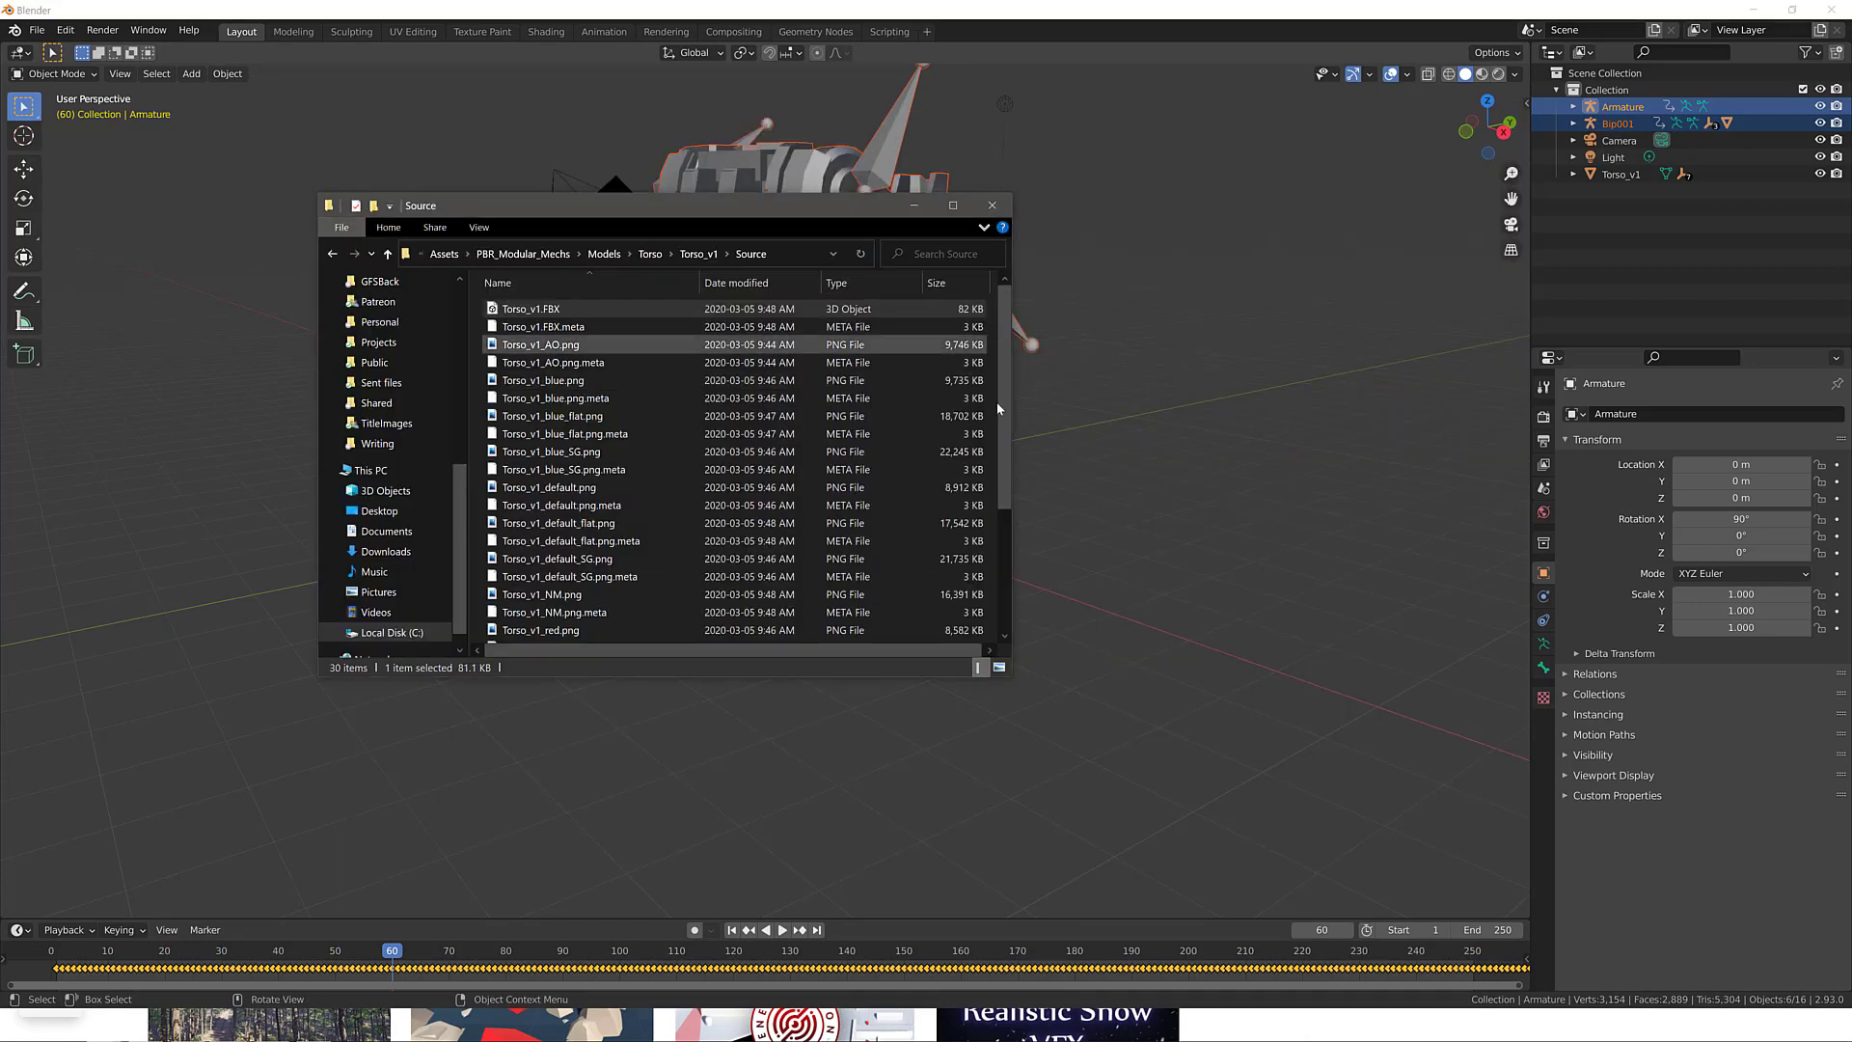
left_click(991, 204)
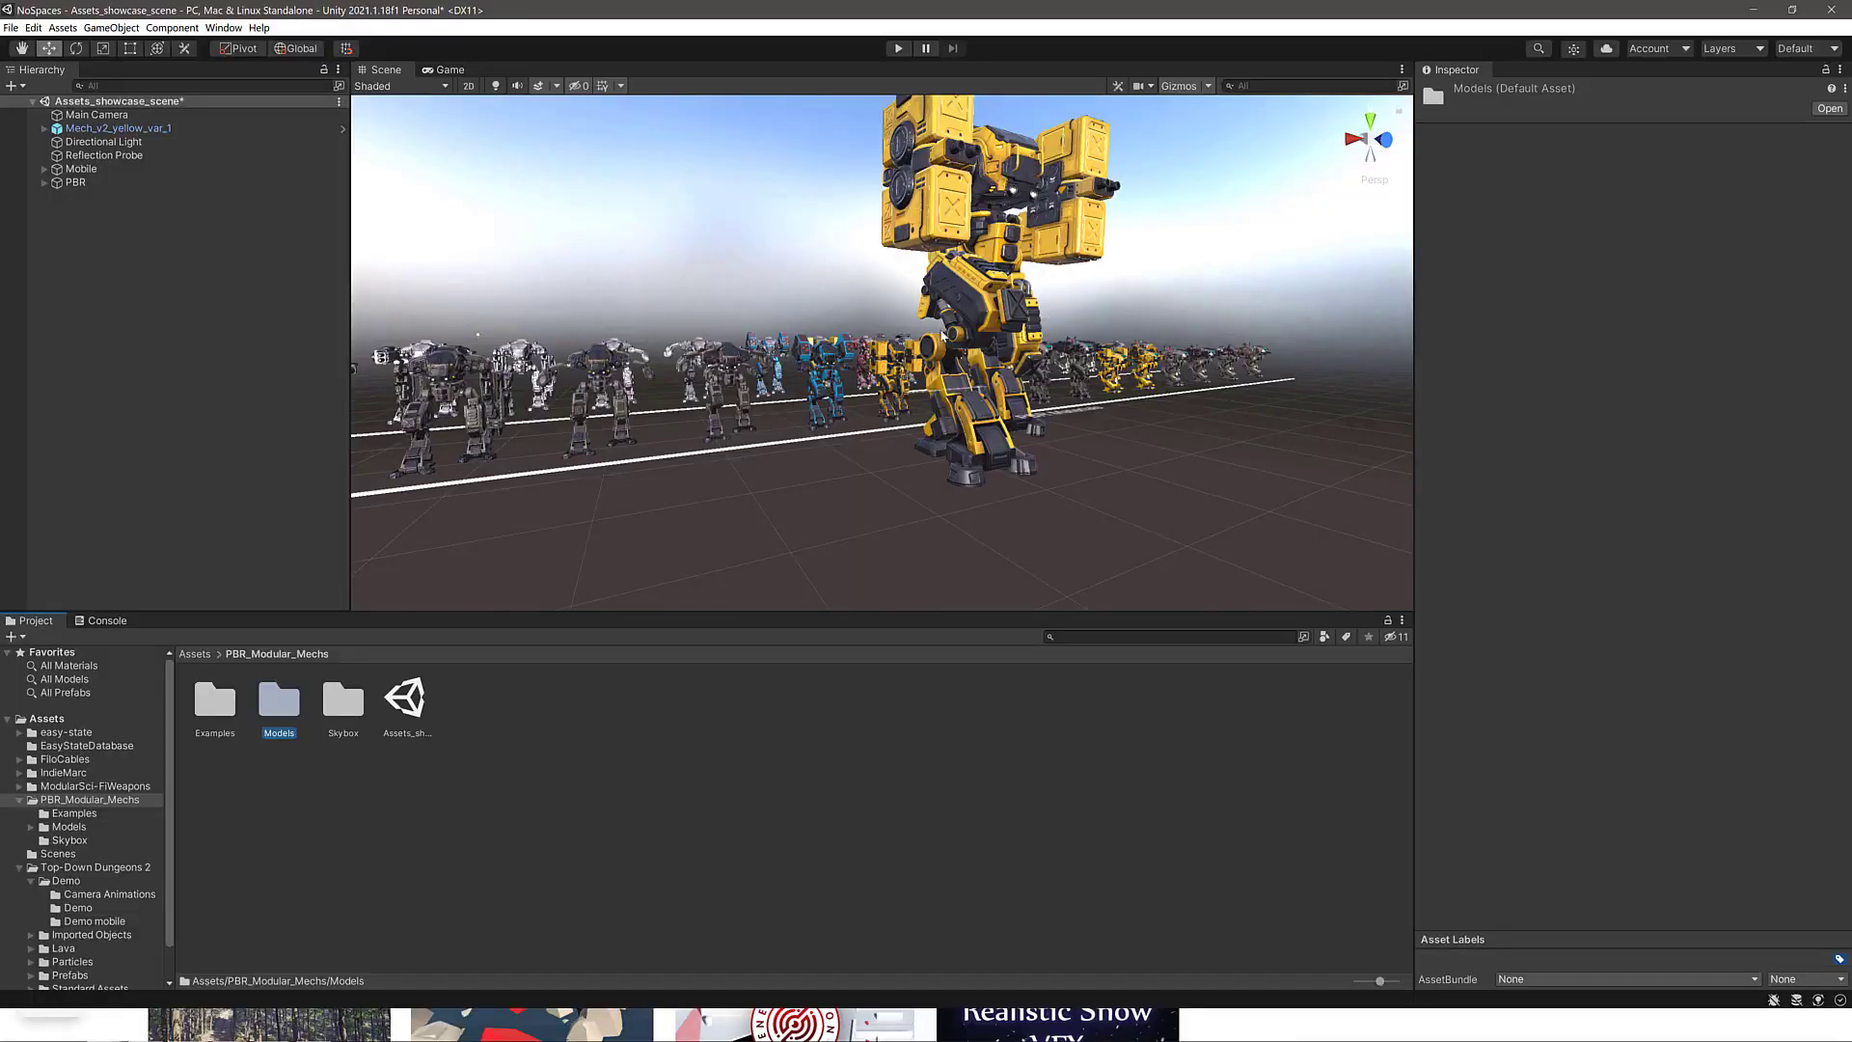
Open the Examples folder and place red, grey and yellow mech prefabs in the scene.
double_click(216, 700)
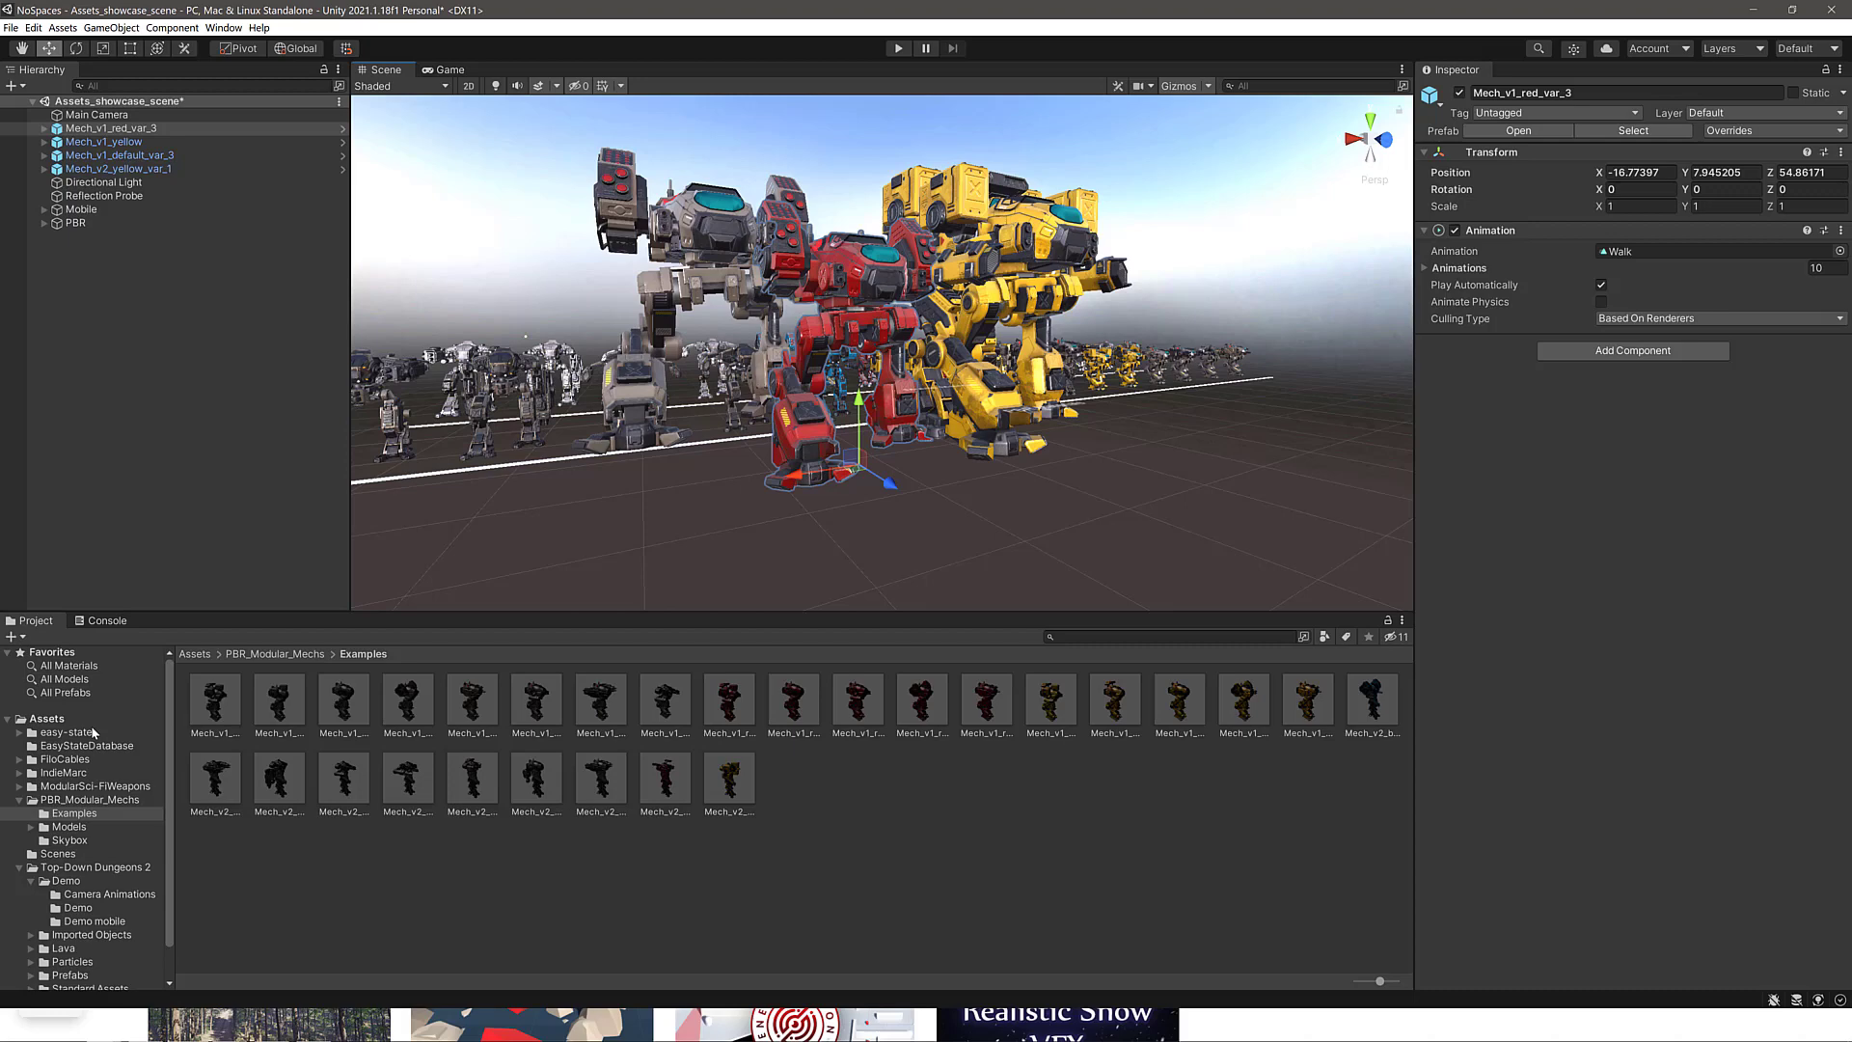
left_click(21, 799)
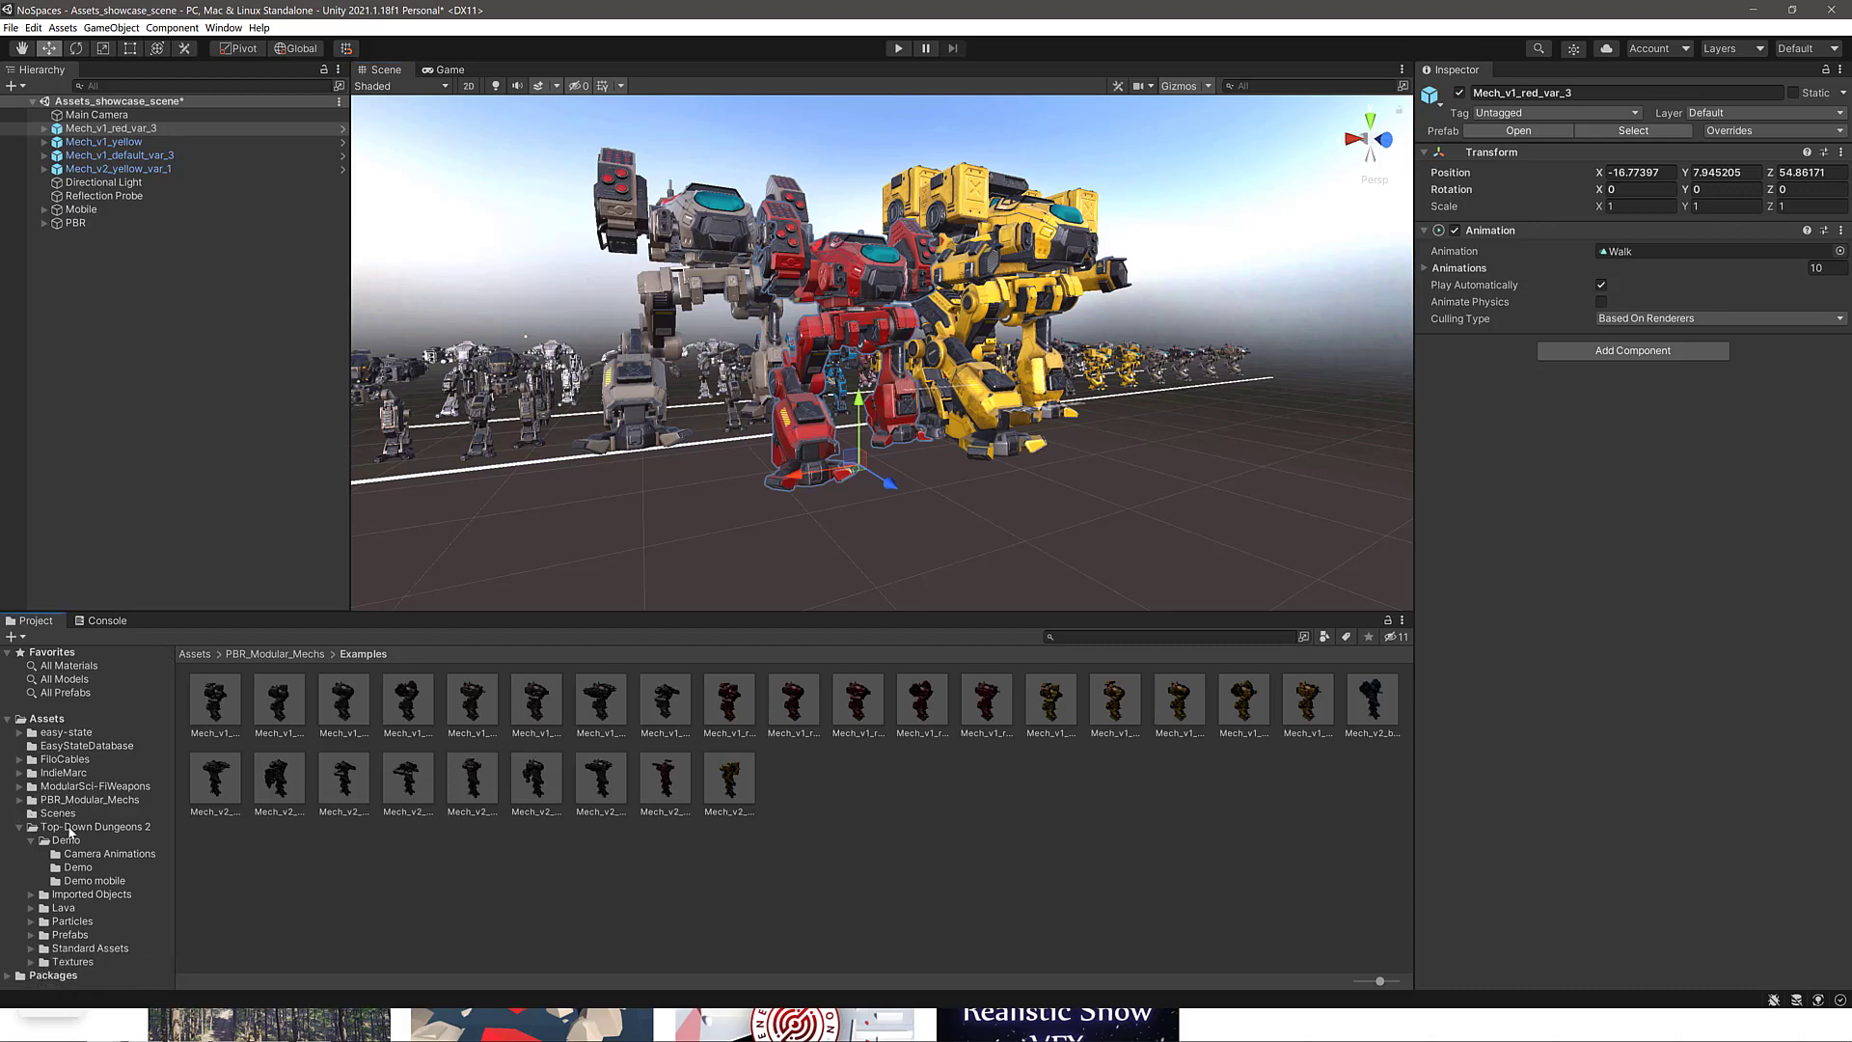
Load the Top-Down Dungeons 2 Demo scene, dismissing the unsaved-changes prompt.
left_click(96, 826)
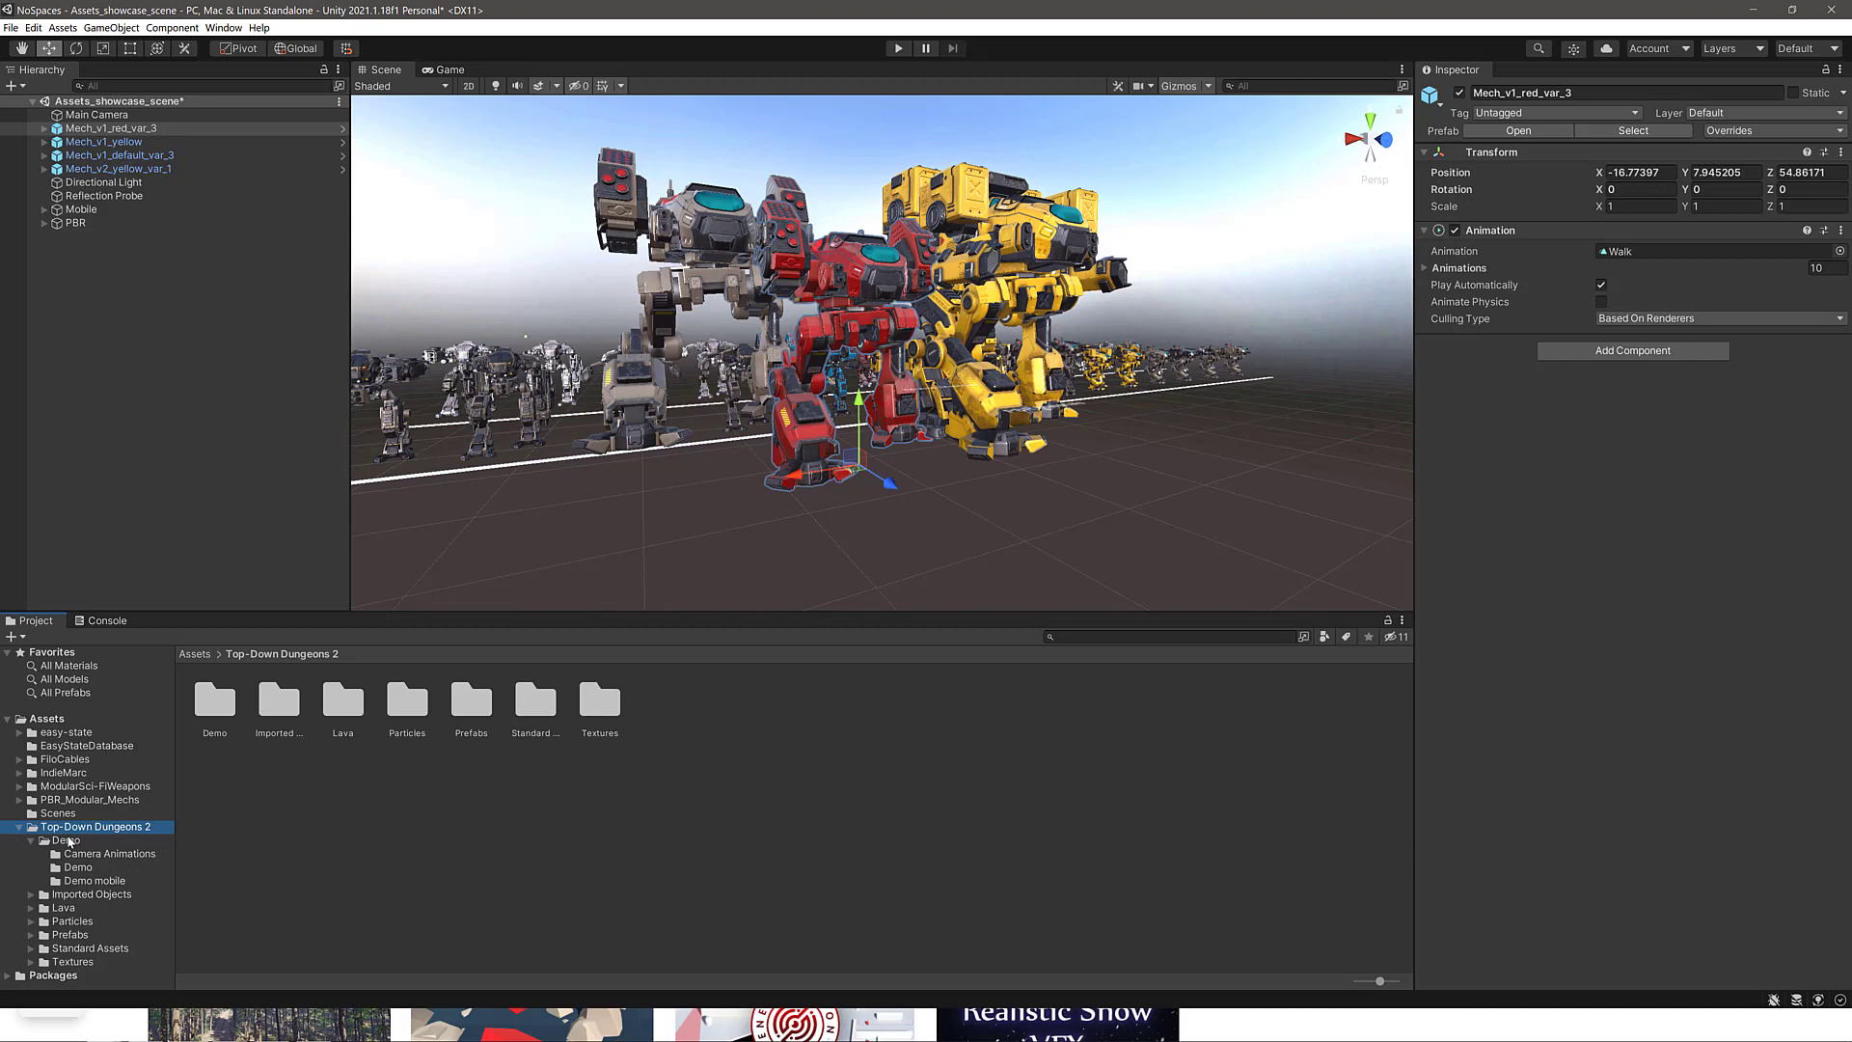
left_click(215, 702)
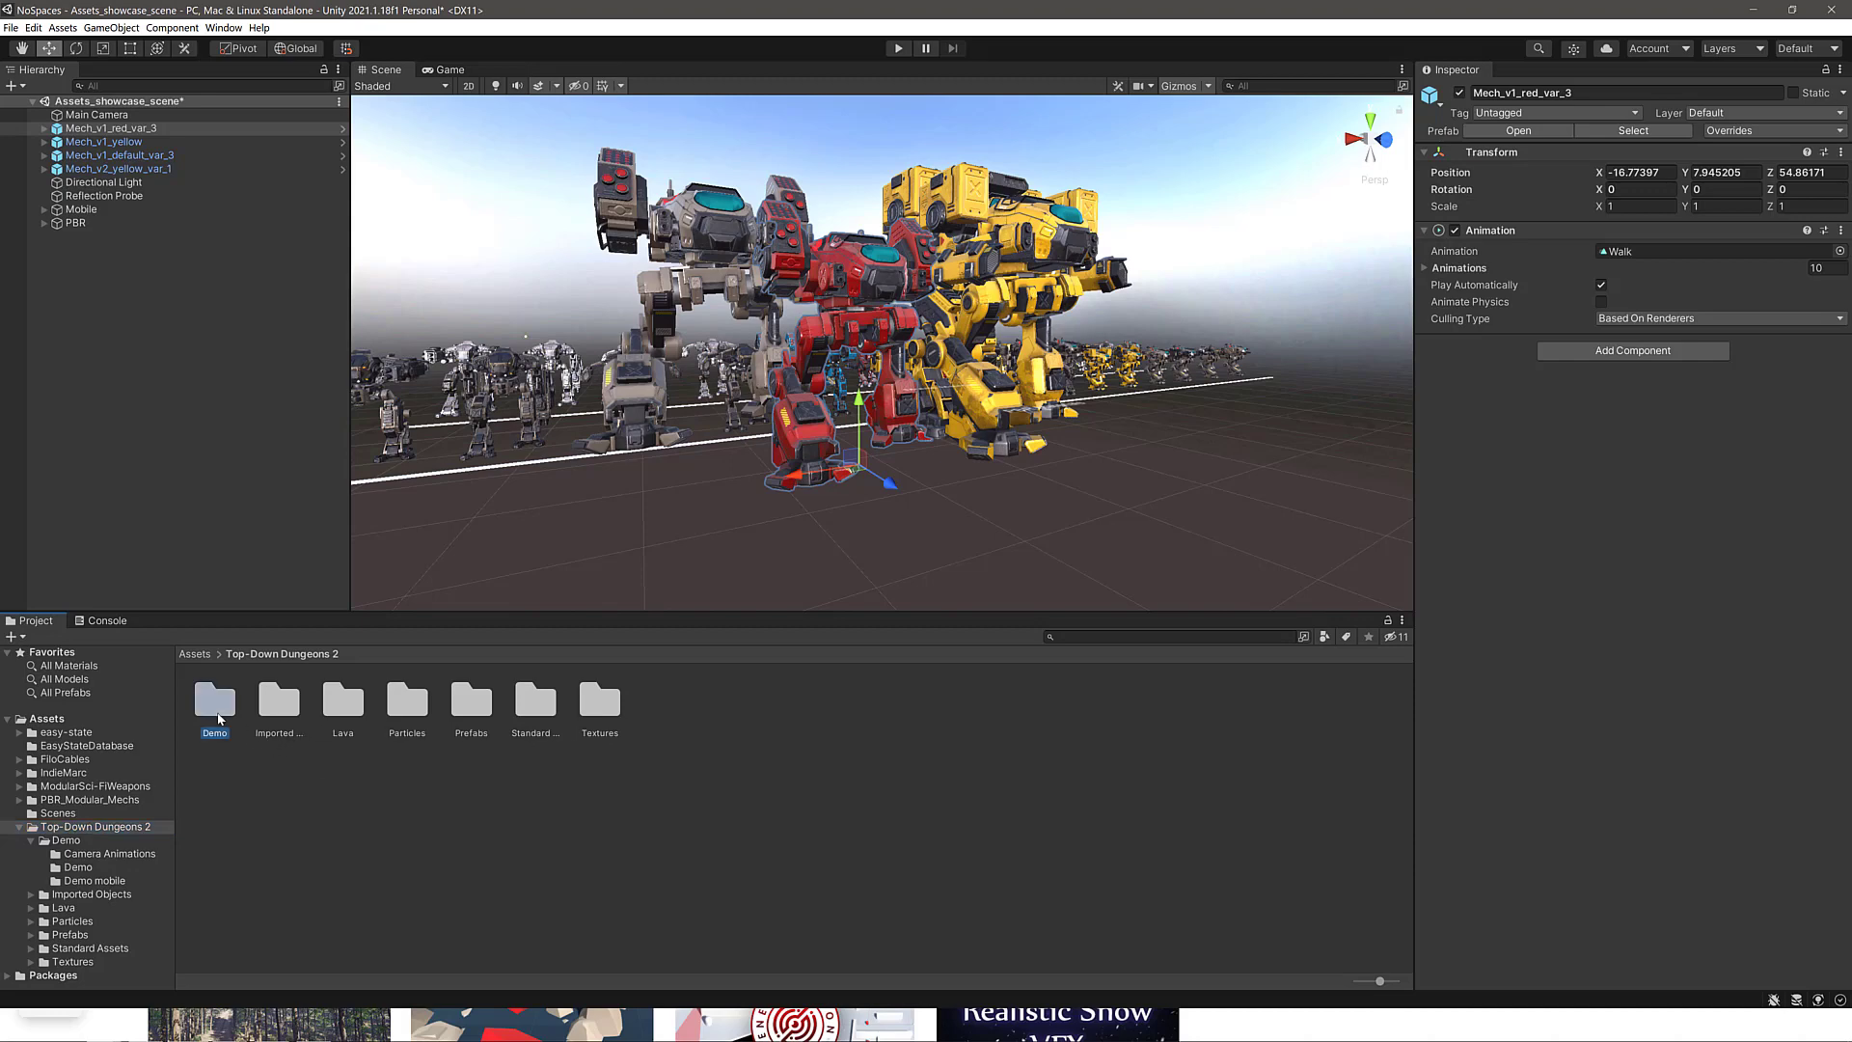
double_click(214, 702)
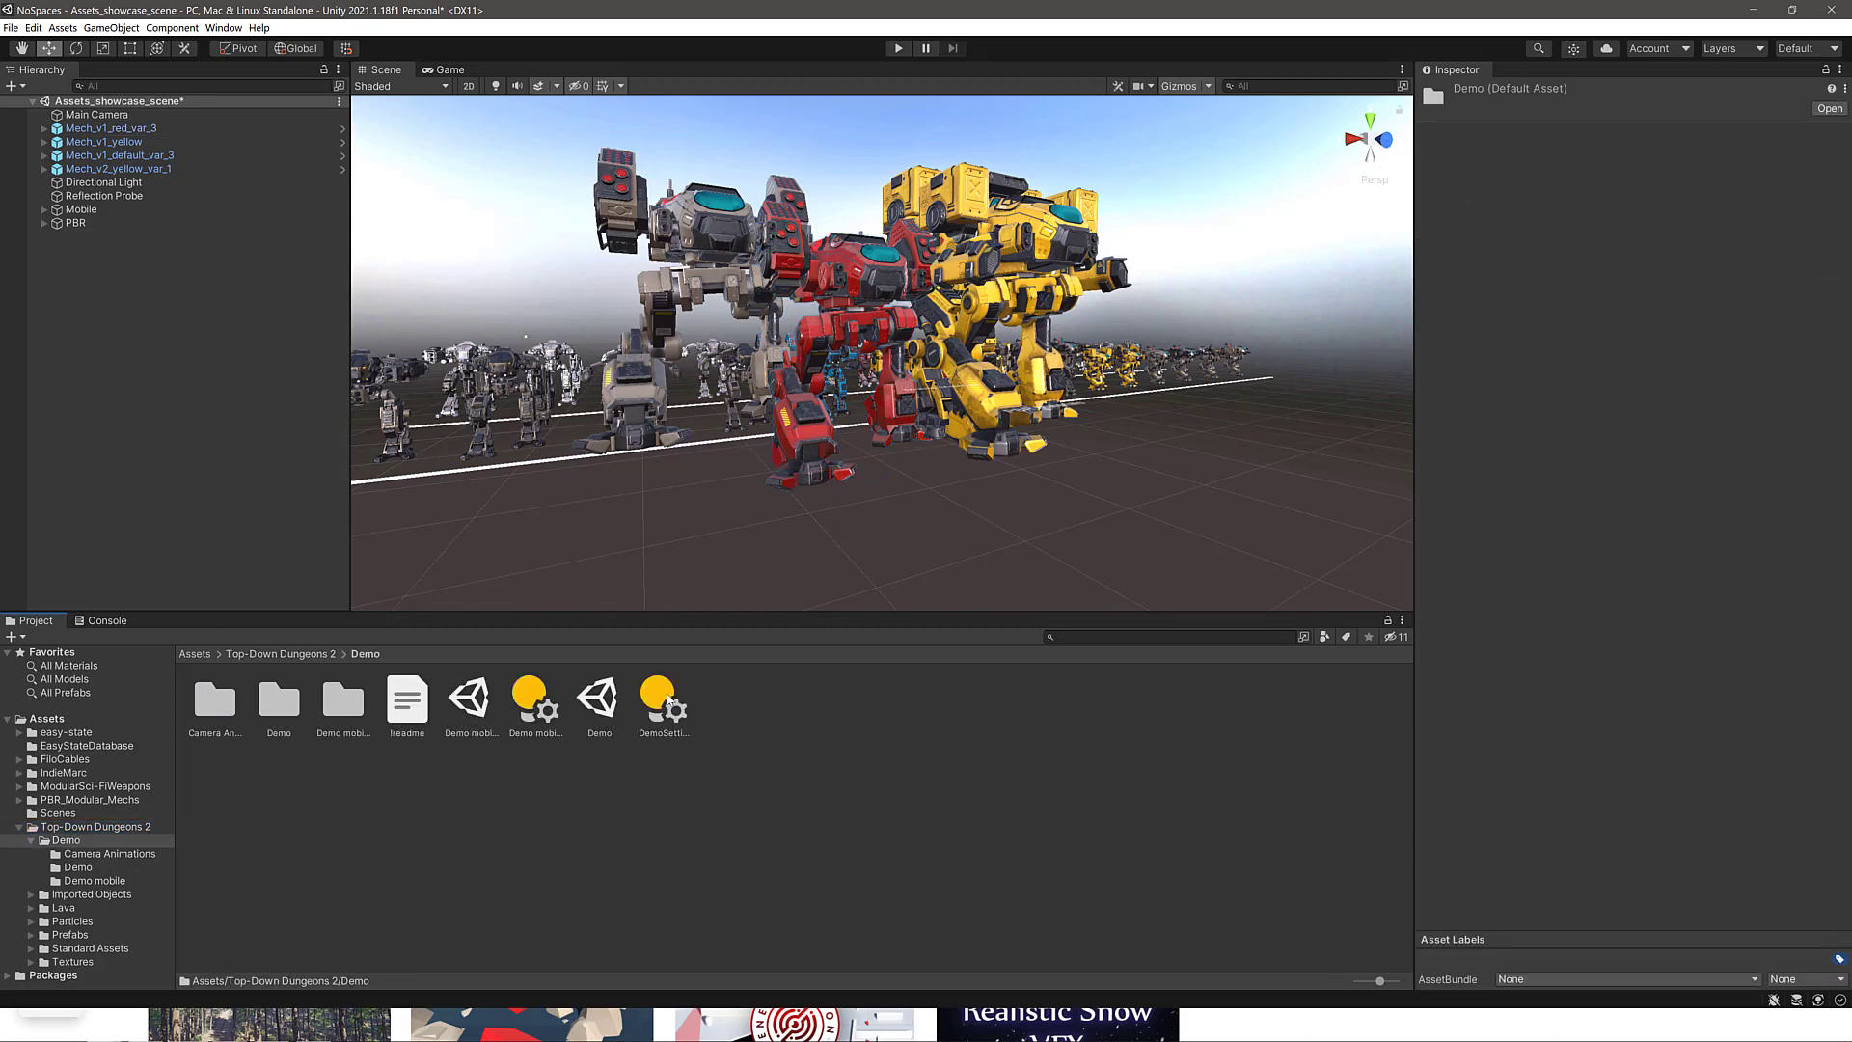
left_click(470, 699)
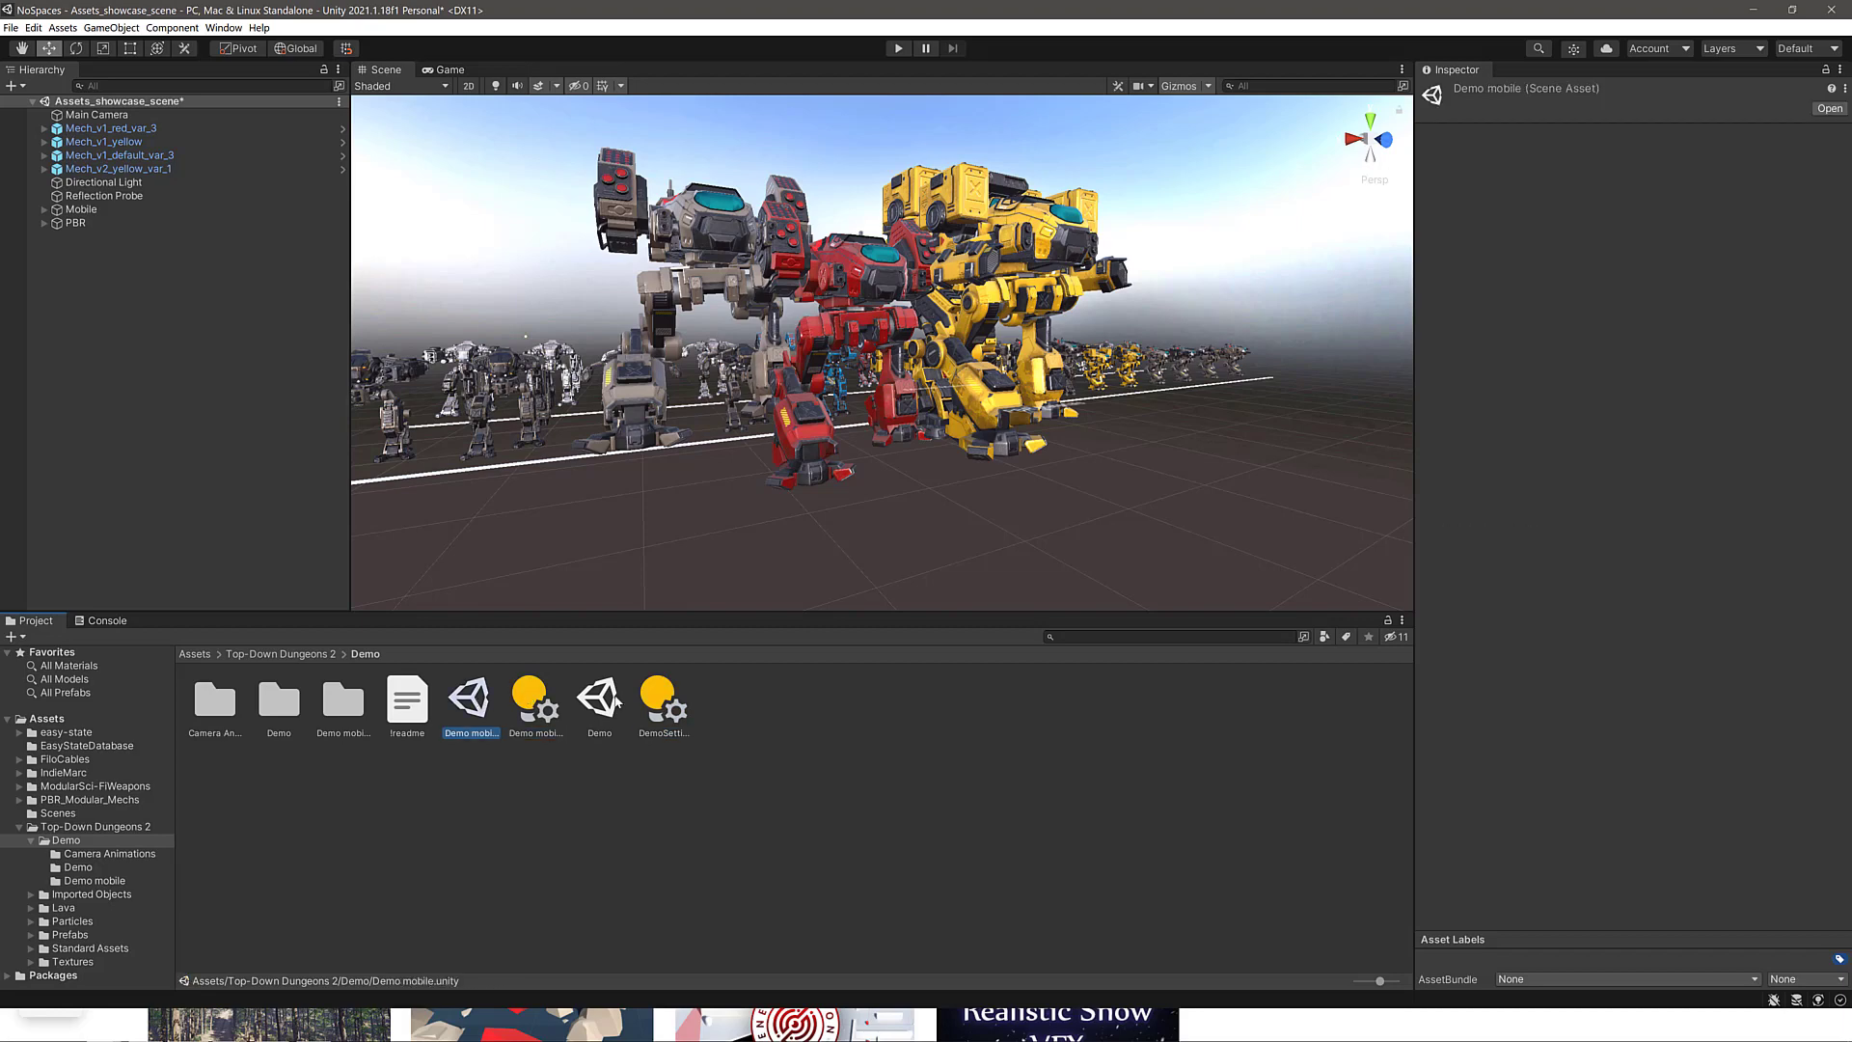
double_click(598, 700)
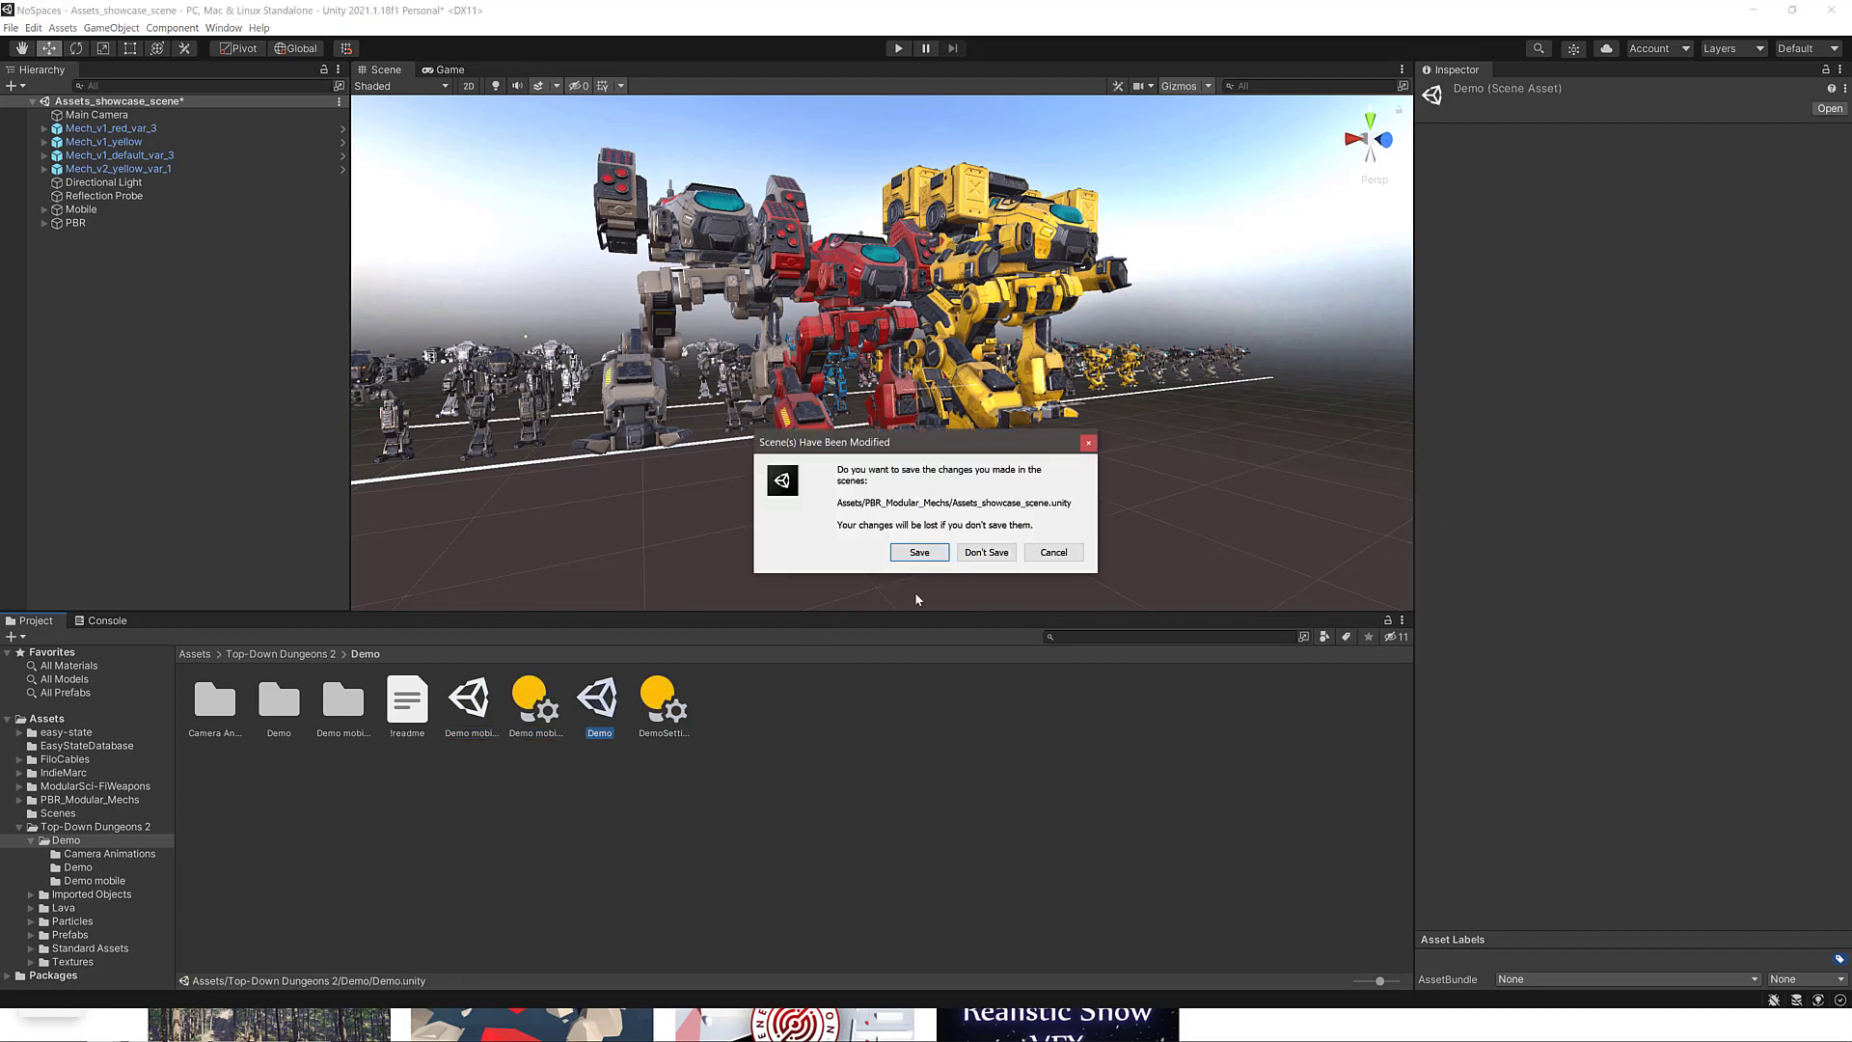
left_click(985, 552)
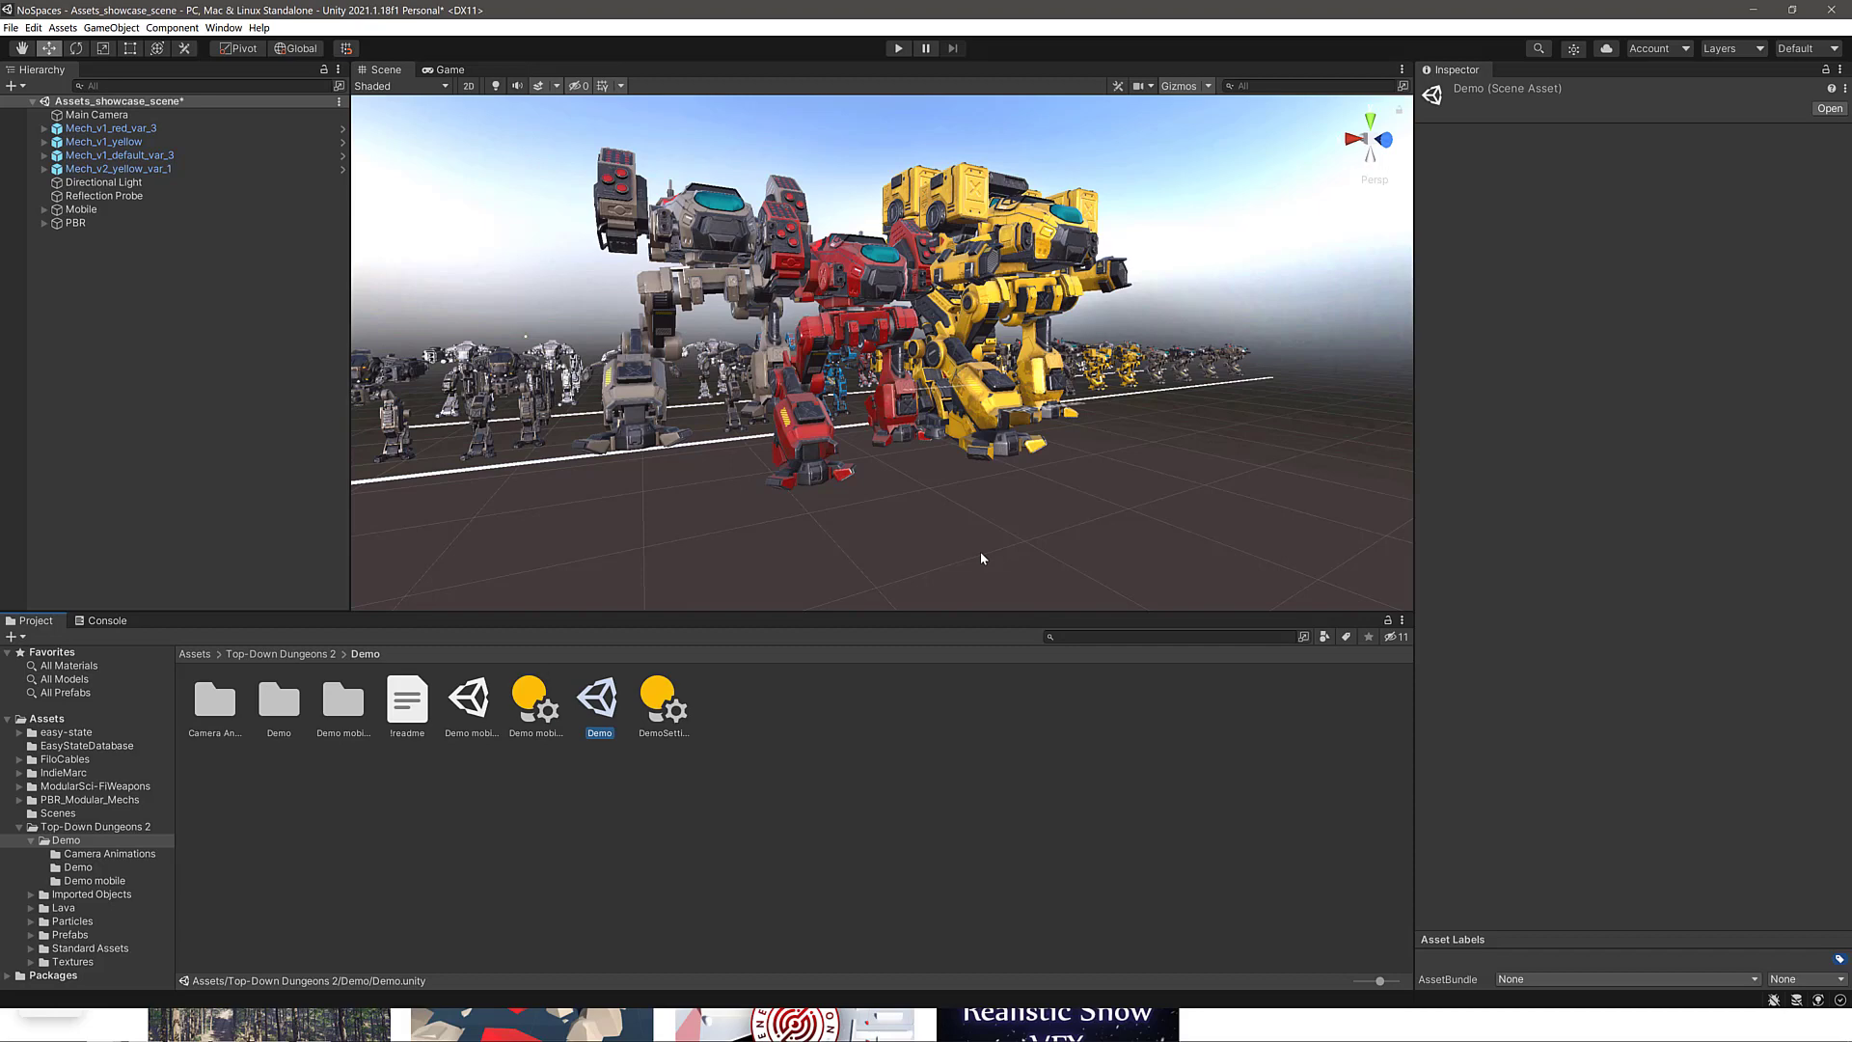
double_click(598, 697)
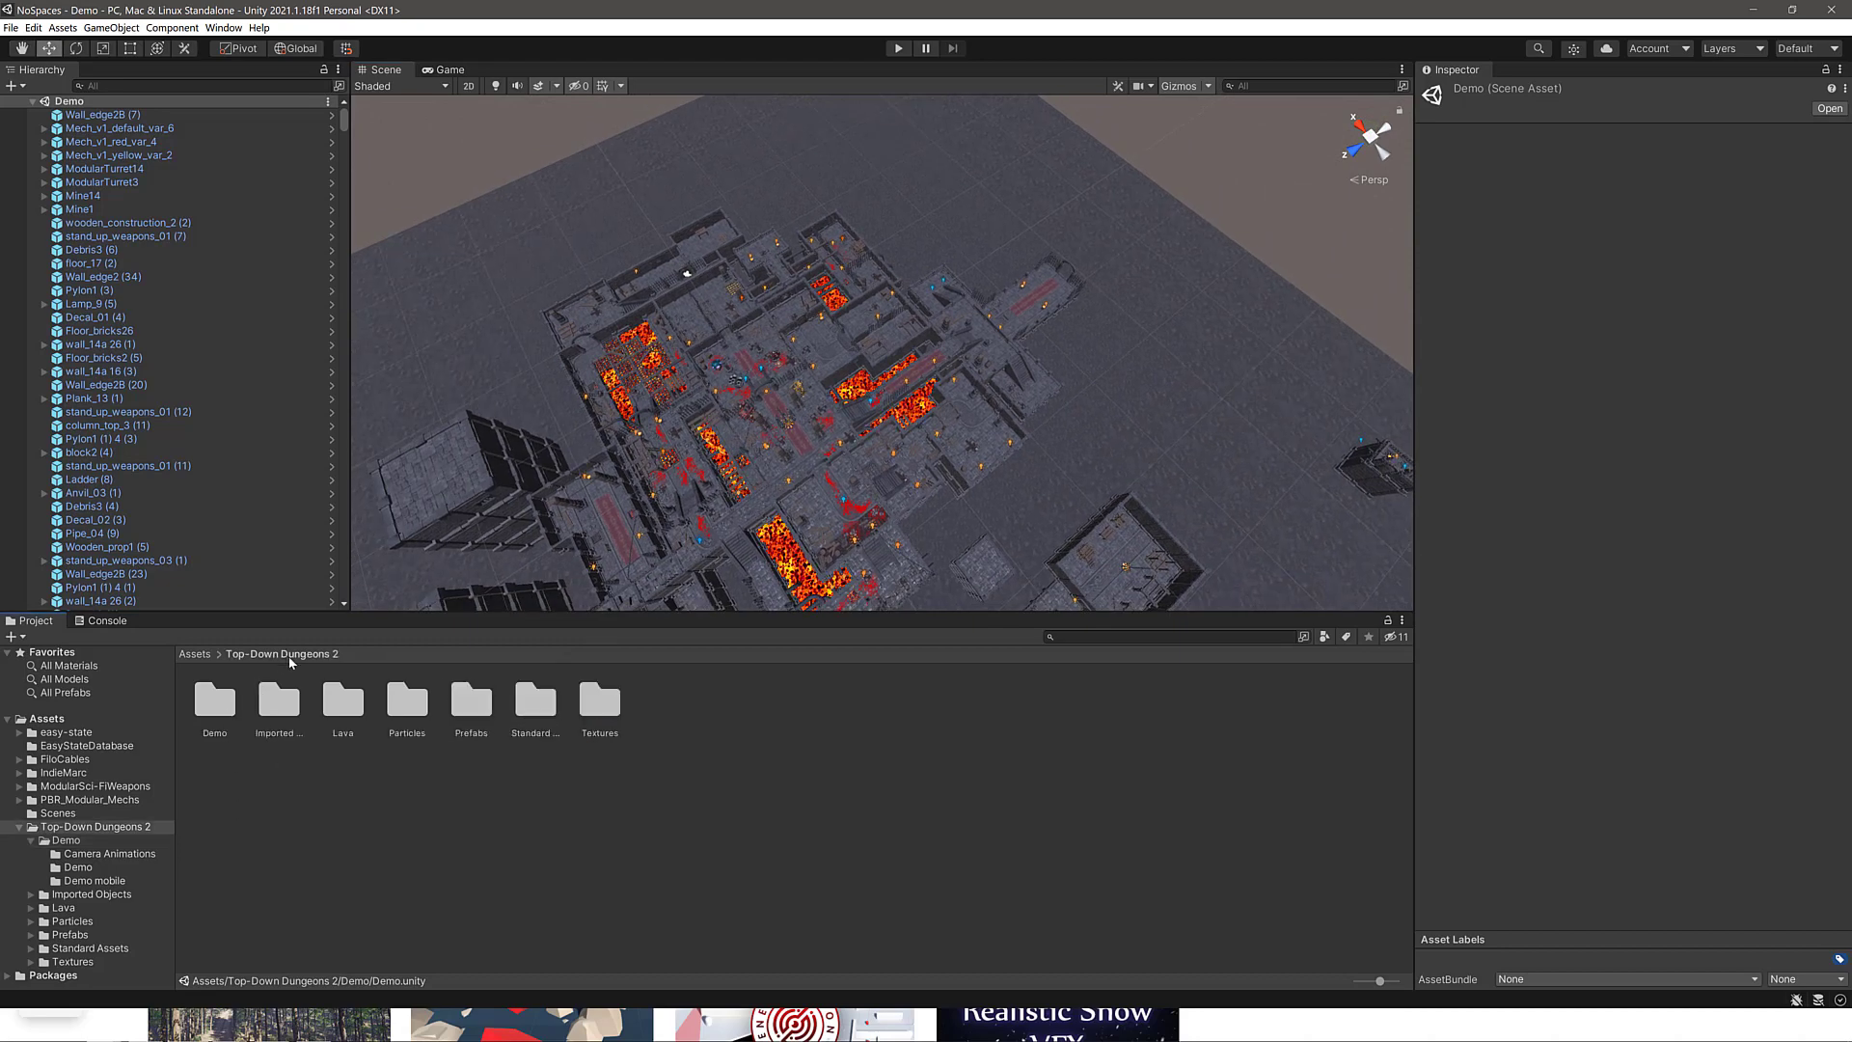
Browse the dungeon pack's Prefabs > Wall > Wall Types folders.
double_click(471, 700)
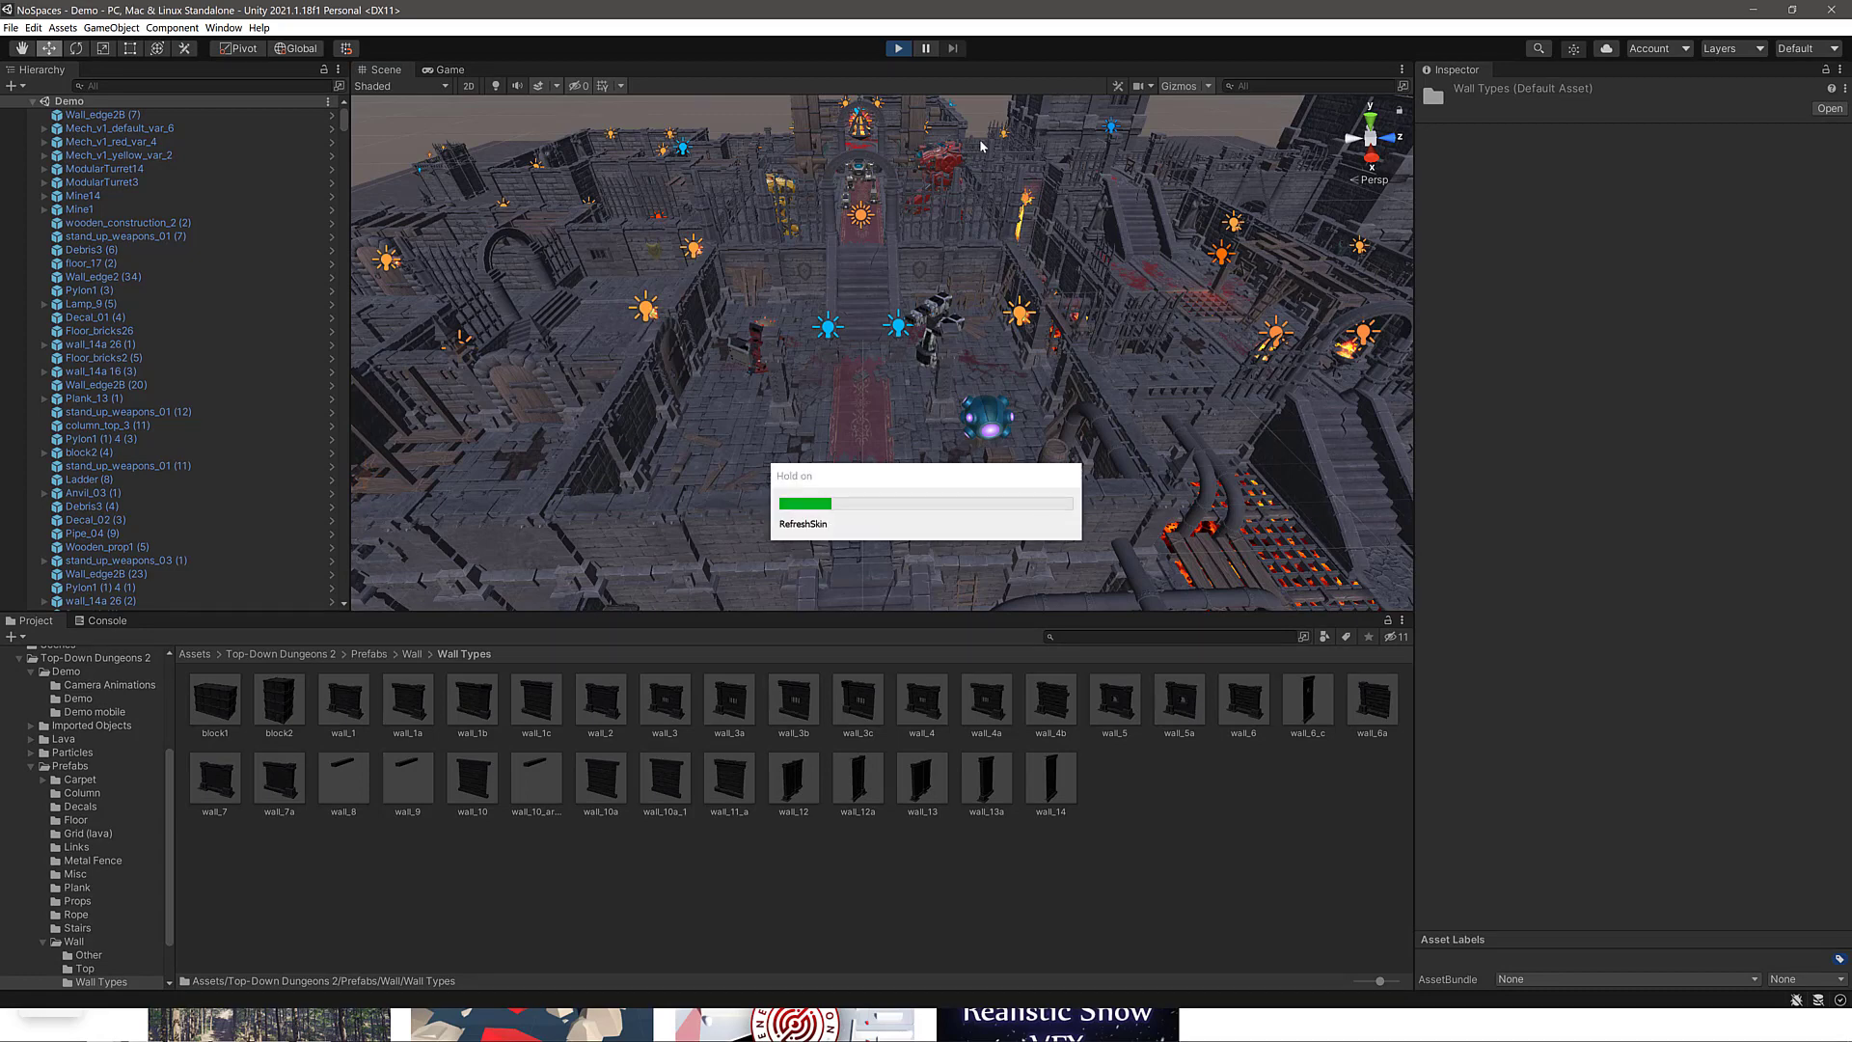
View the running demo in the Game tab, adjust the Scale slider, then stop playback.
left_click(443, 69)
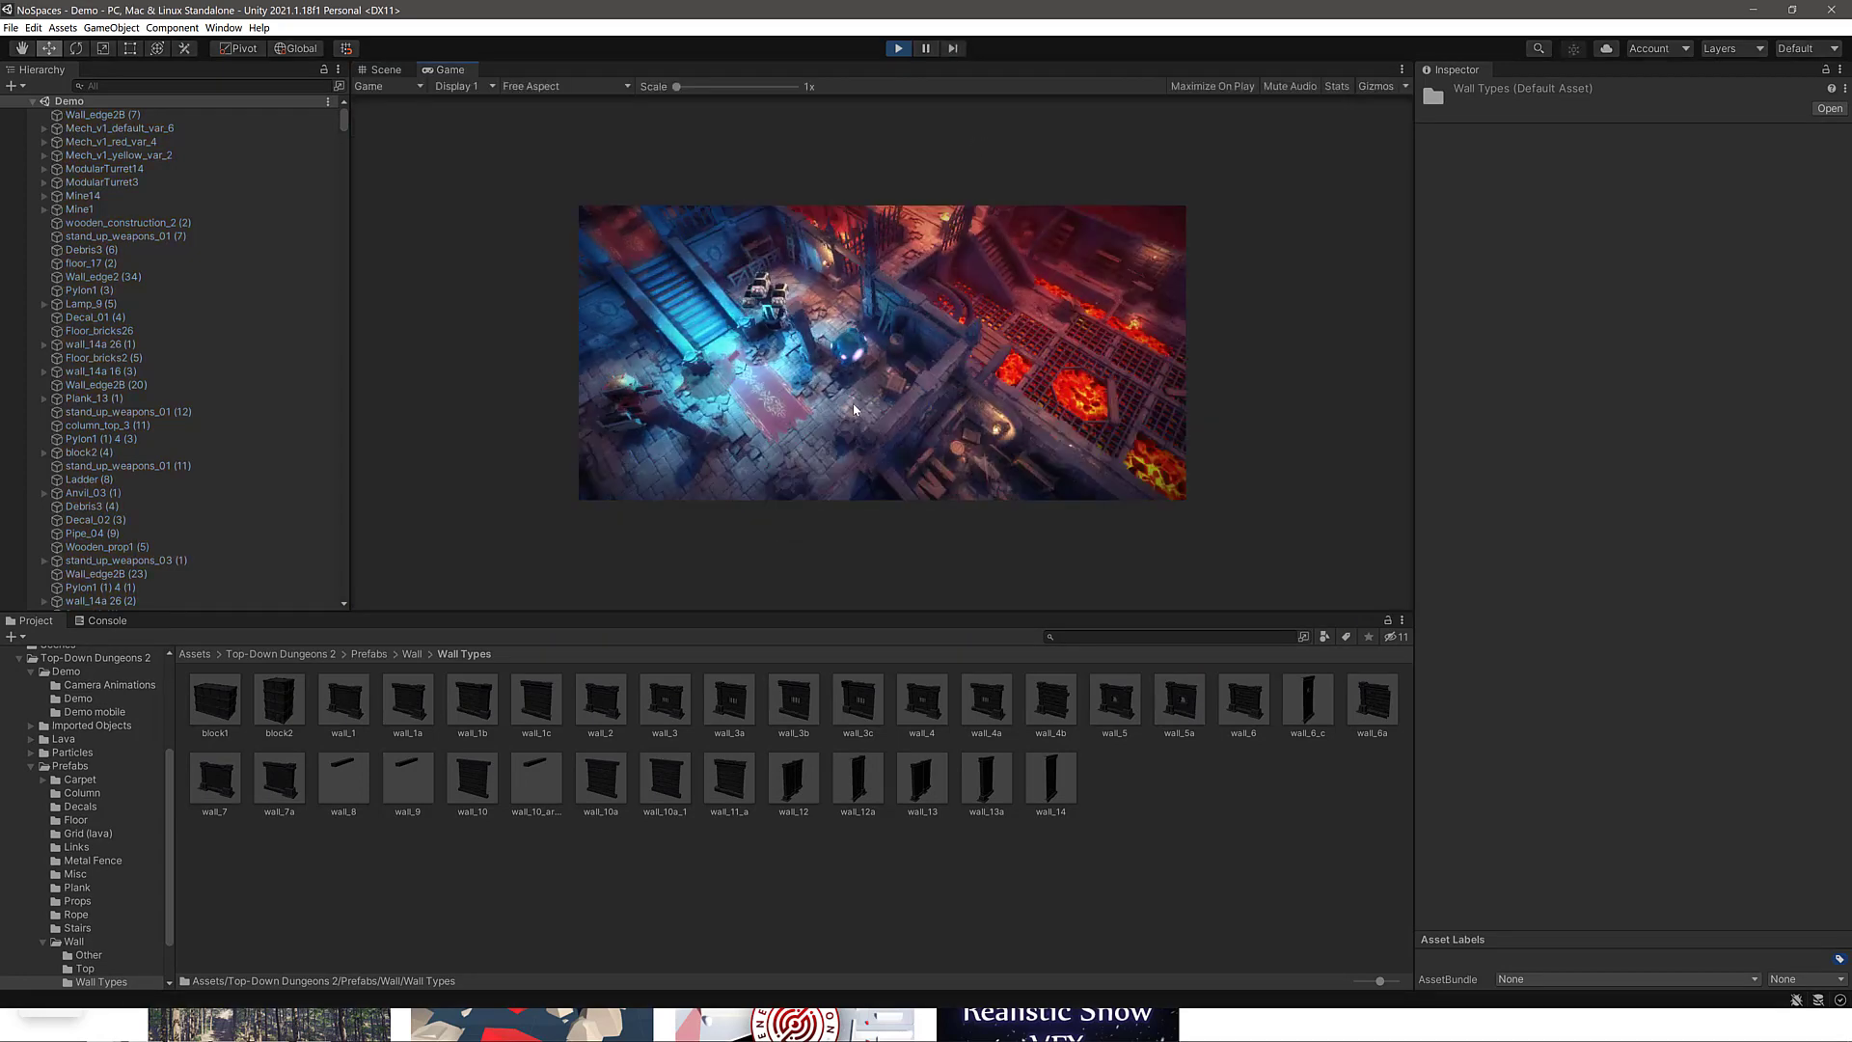
left_click_drag(675, 85, 749, 84)
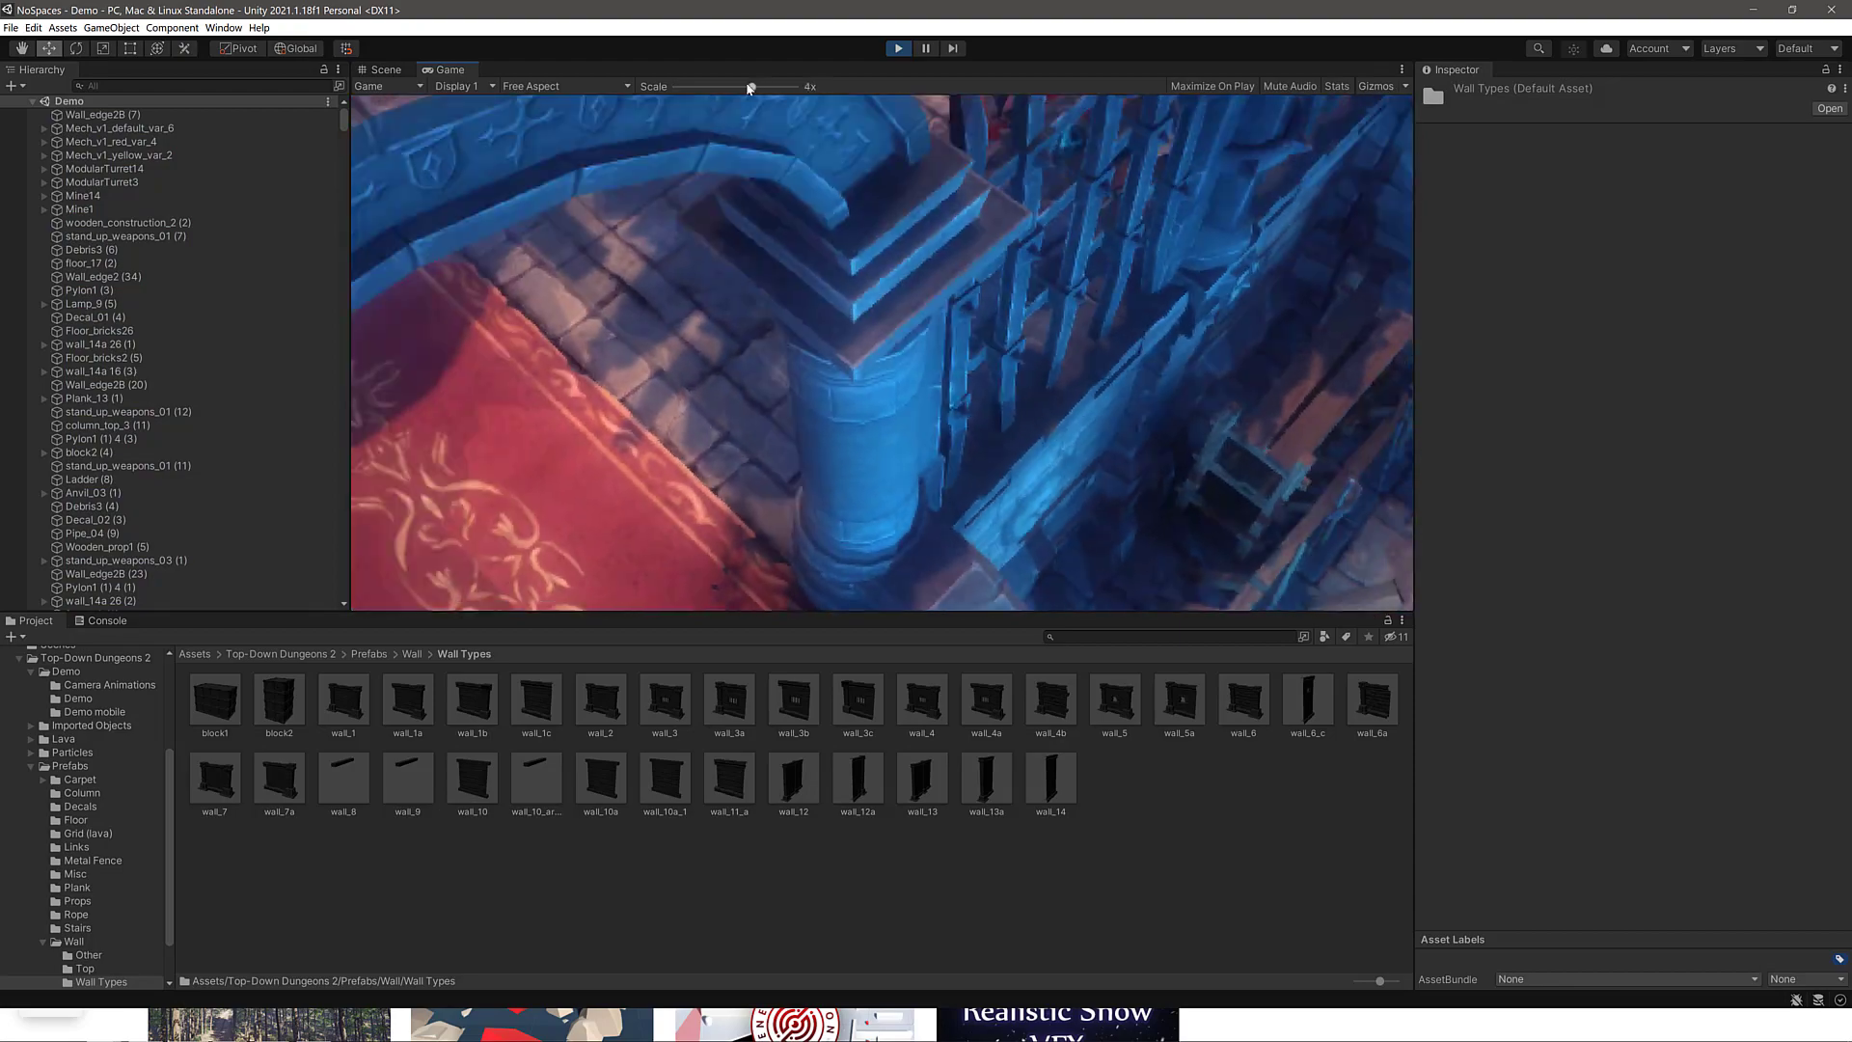
left_click_drag(748, 87, 698, 86)
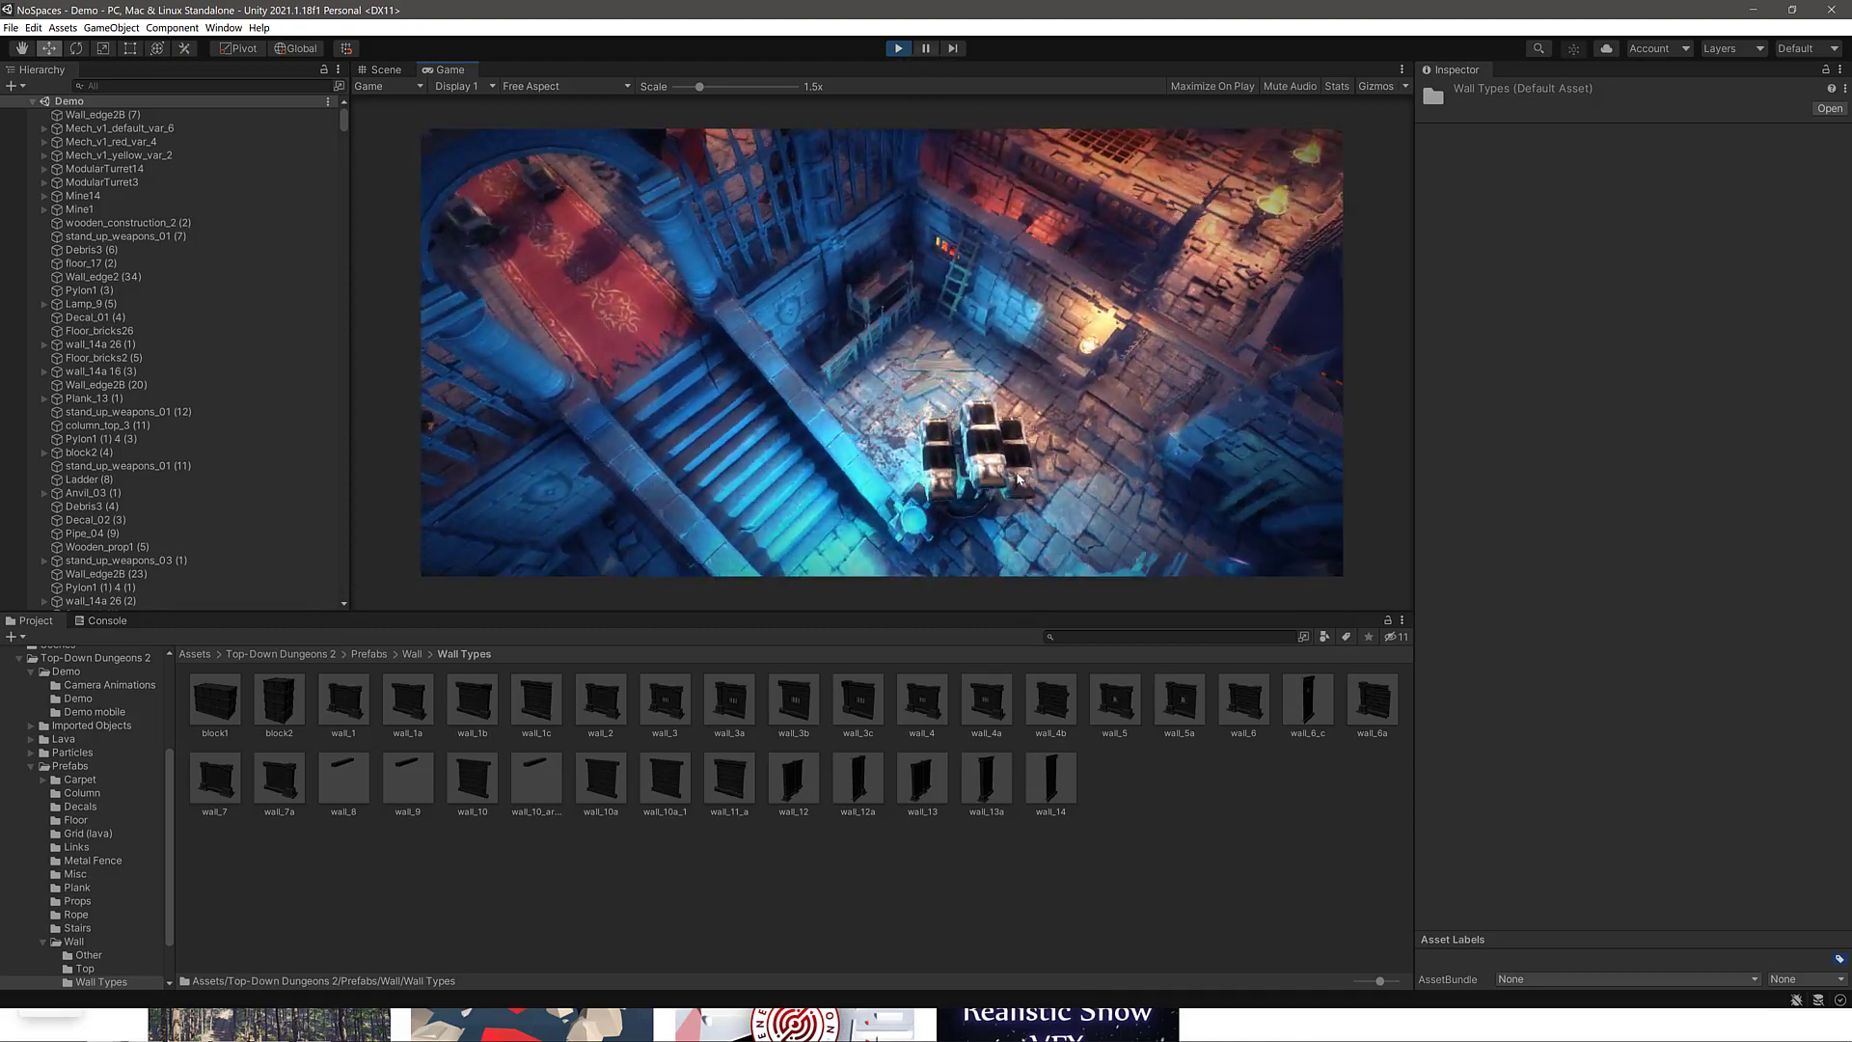
left_click(897, 46)
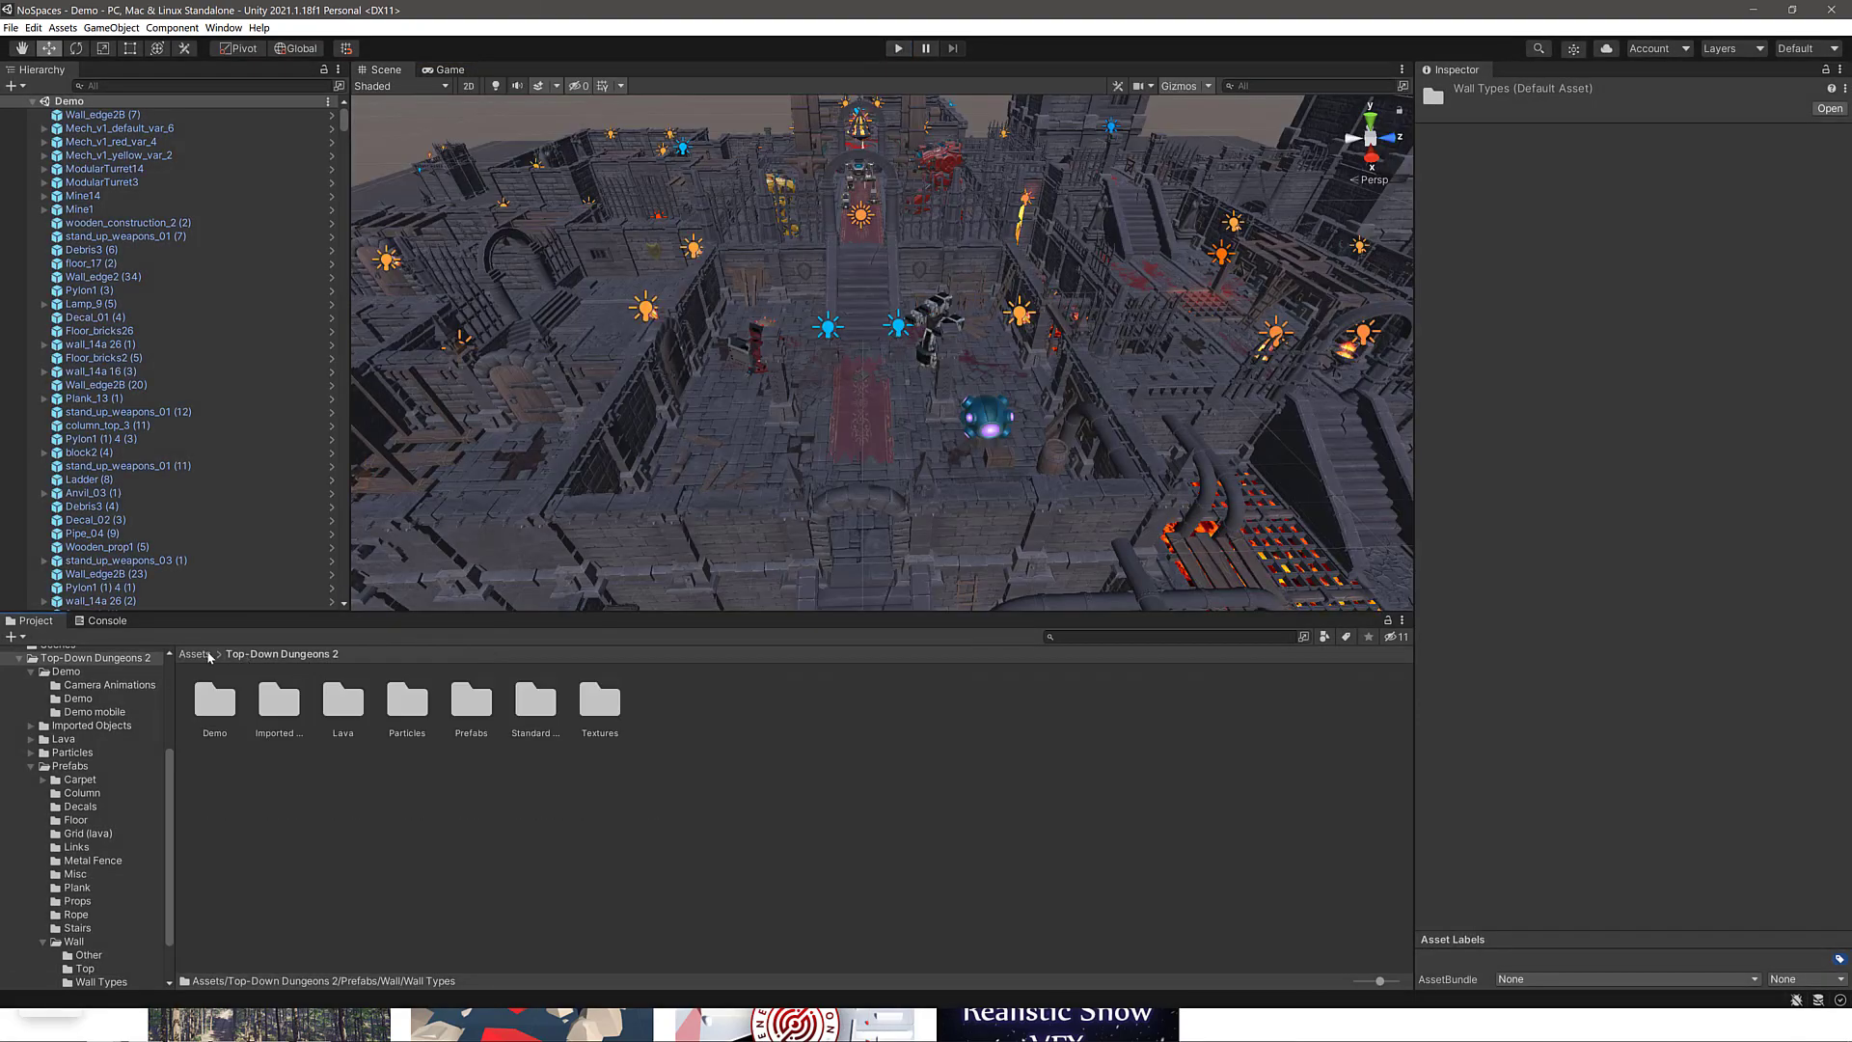
Bring a modular turret and Viking, Steampunk and Cruise missile prefabs into the dungeon scene.
left_click(193, 654)
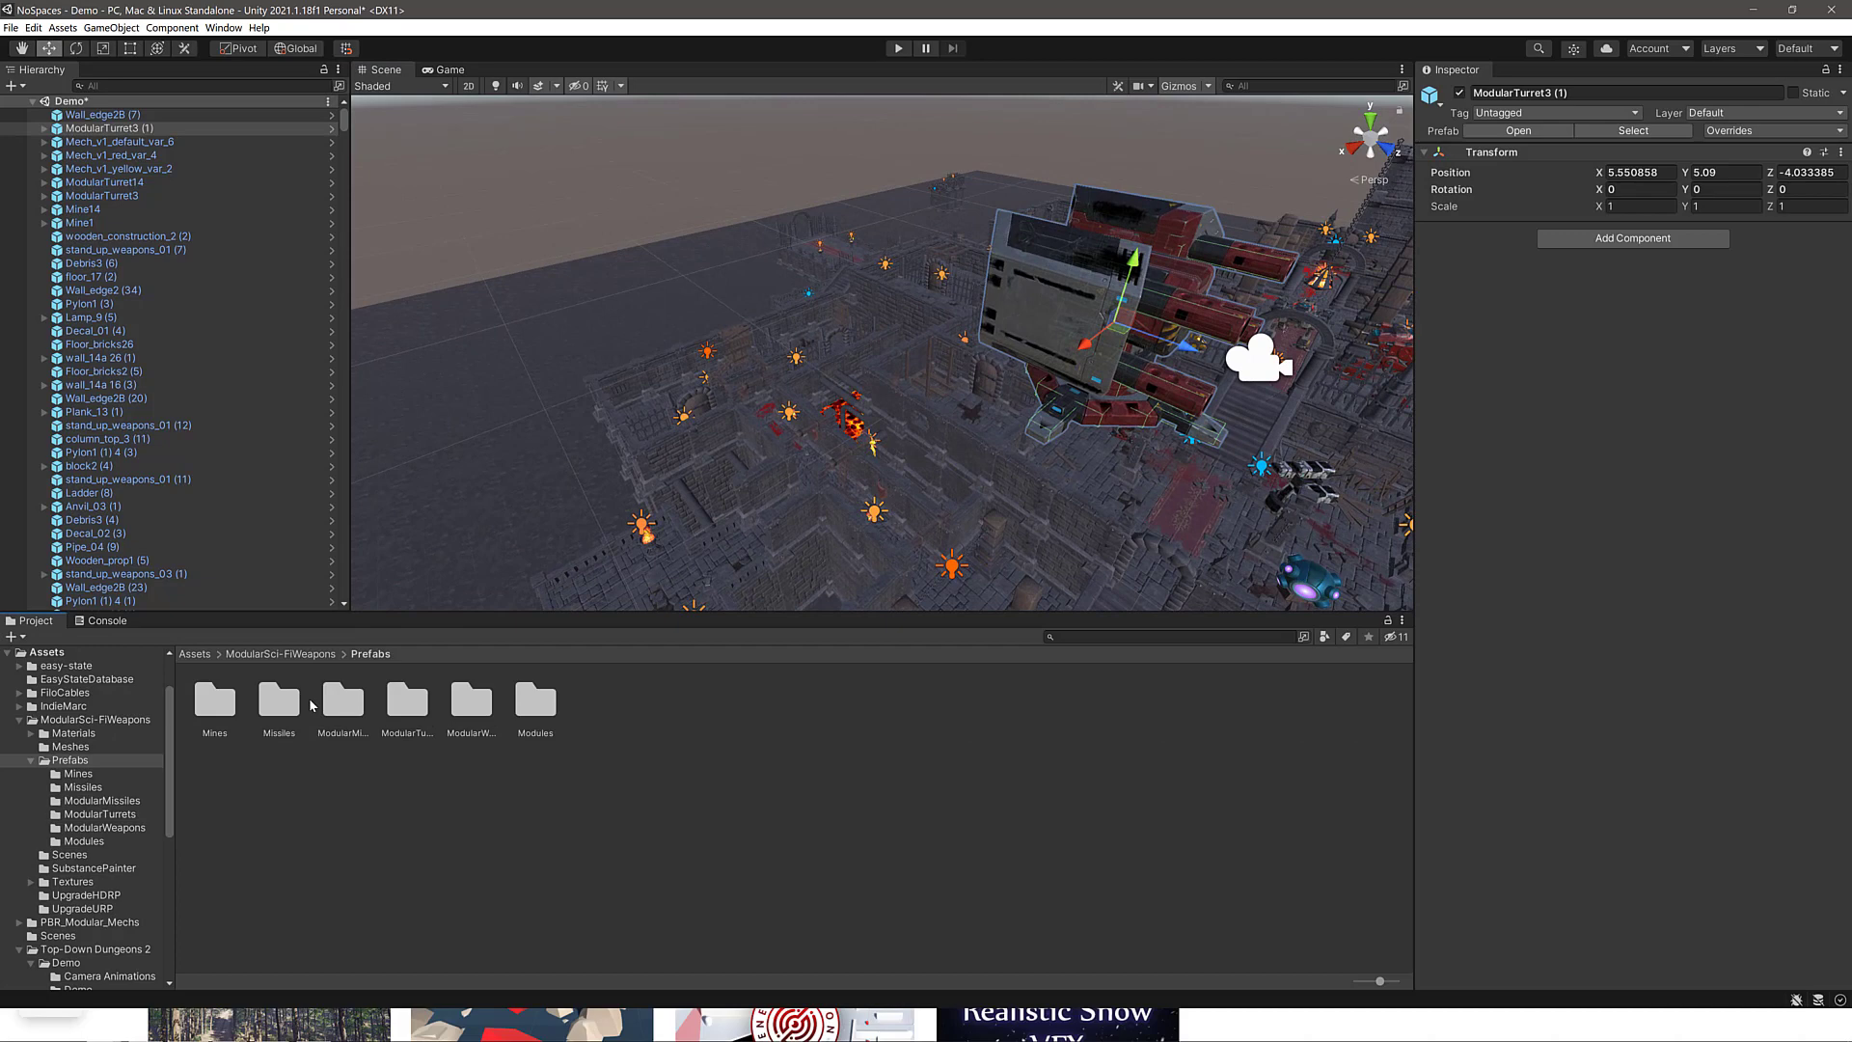
double_click(278, 702)
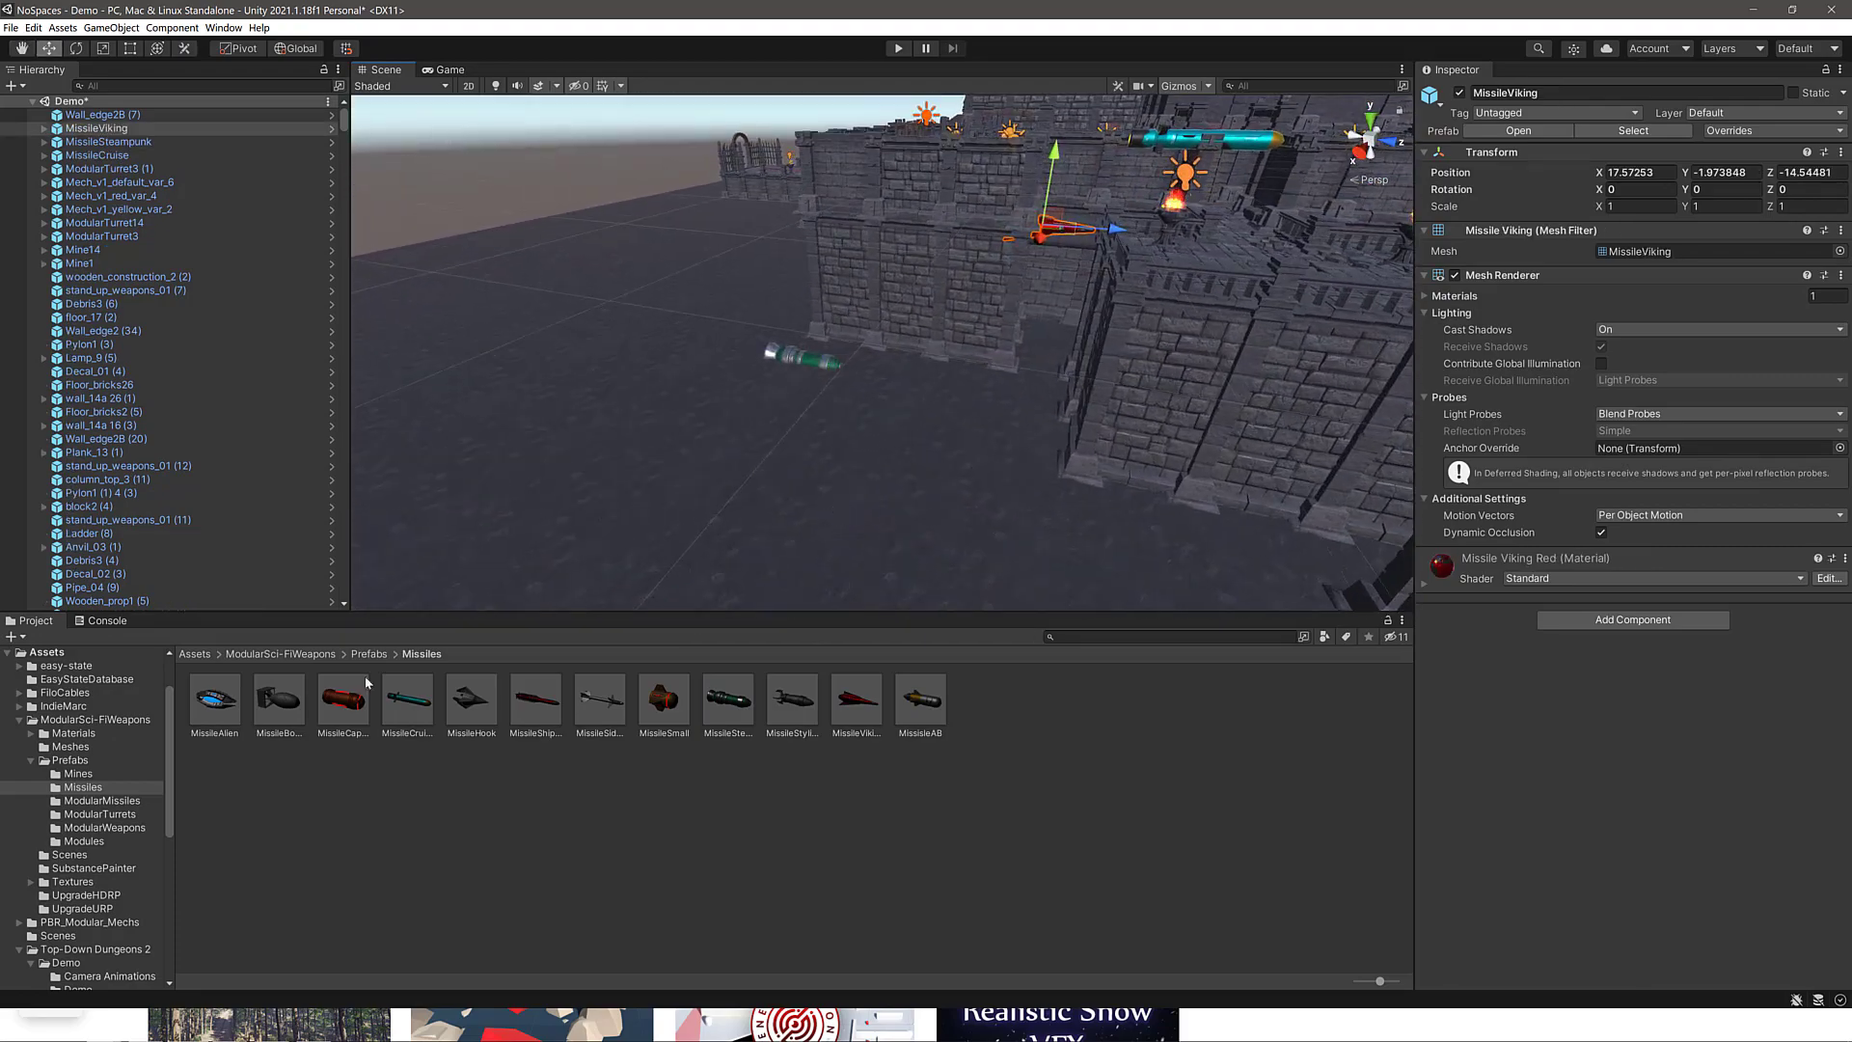
Place three ModularWeapons prefabs in the dungeon, mounting the twin-cannon ModularWeapon8 on the red mech.
left_click(369, 654)
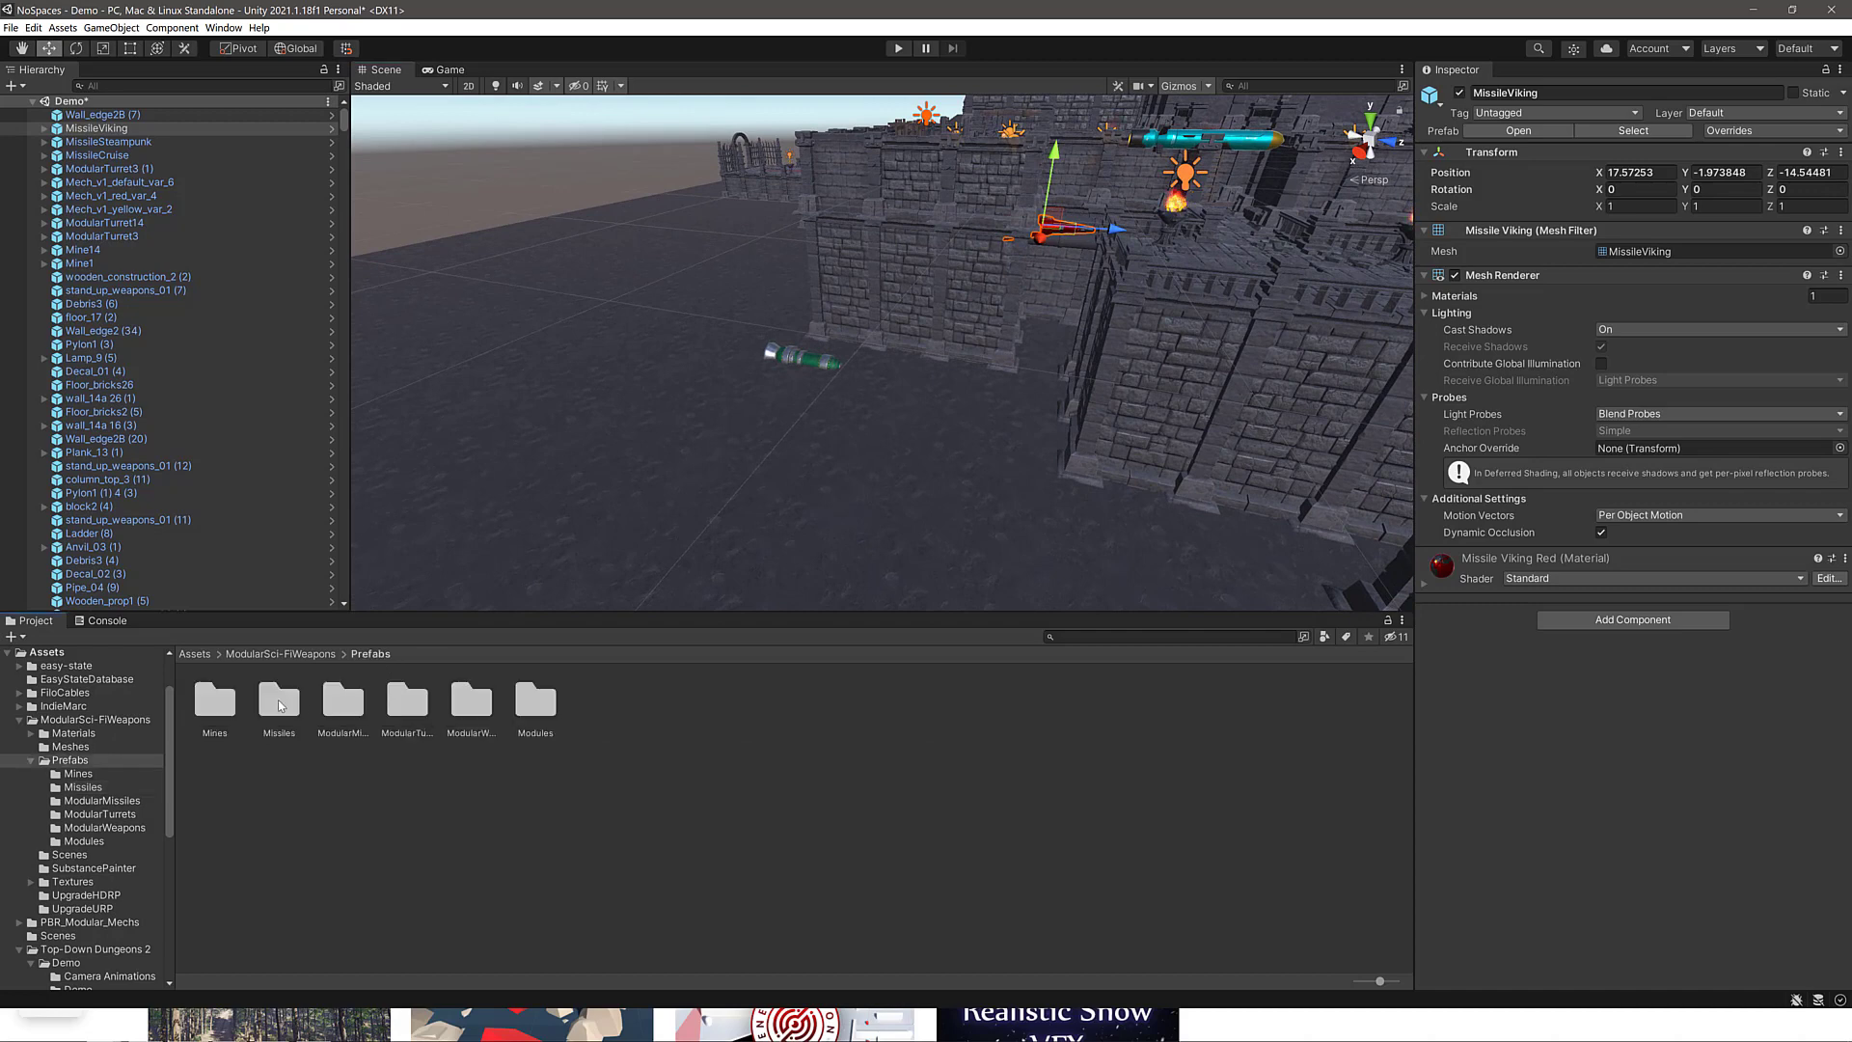
left_click(471, 702)
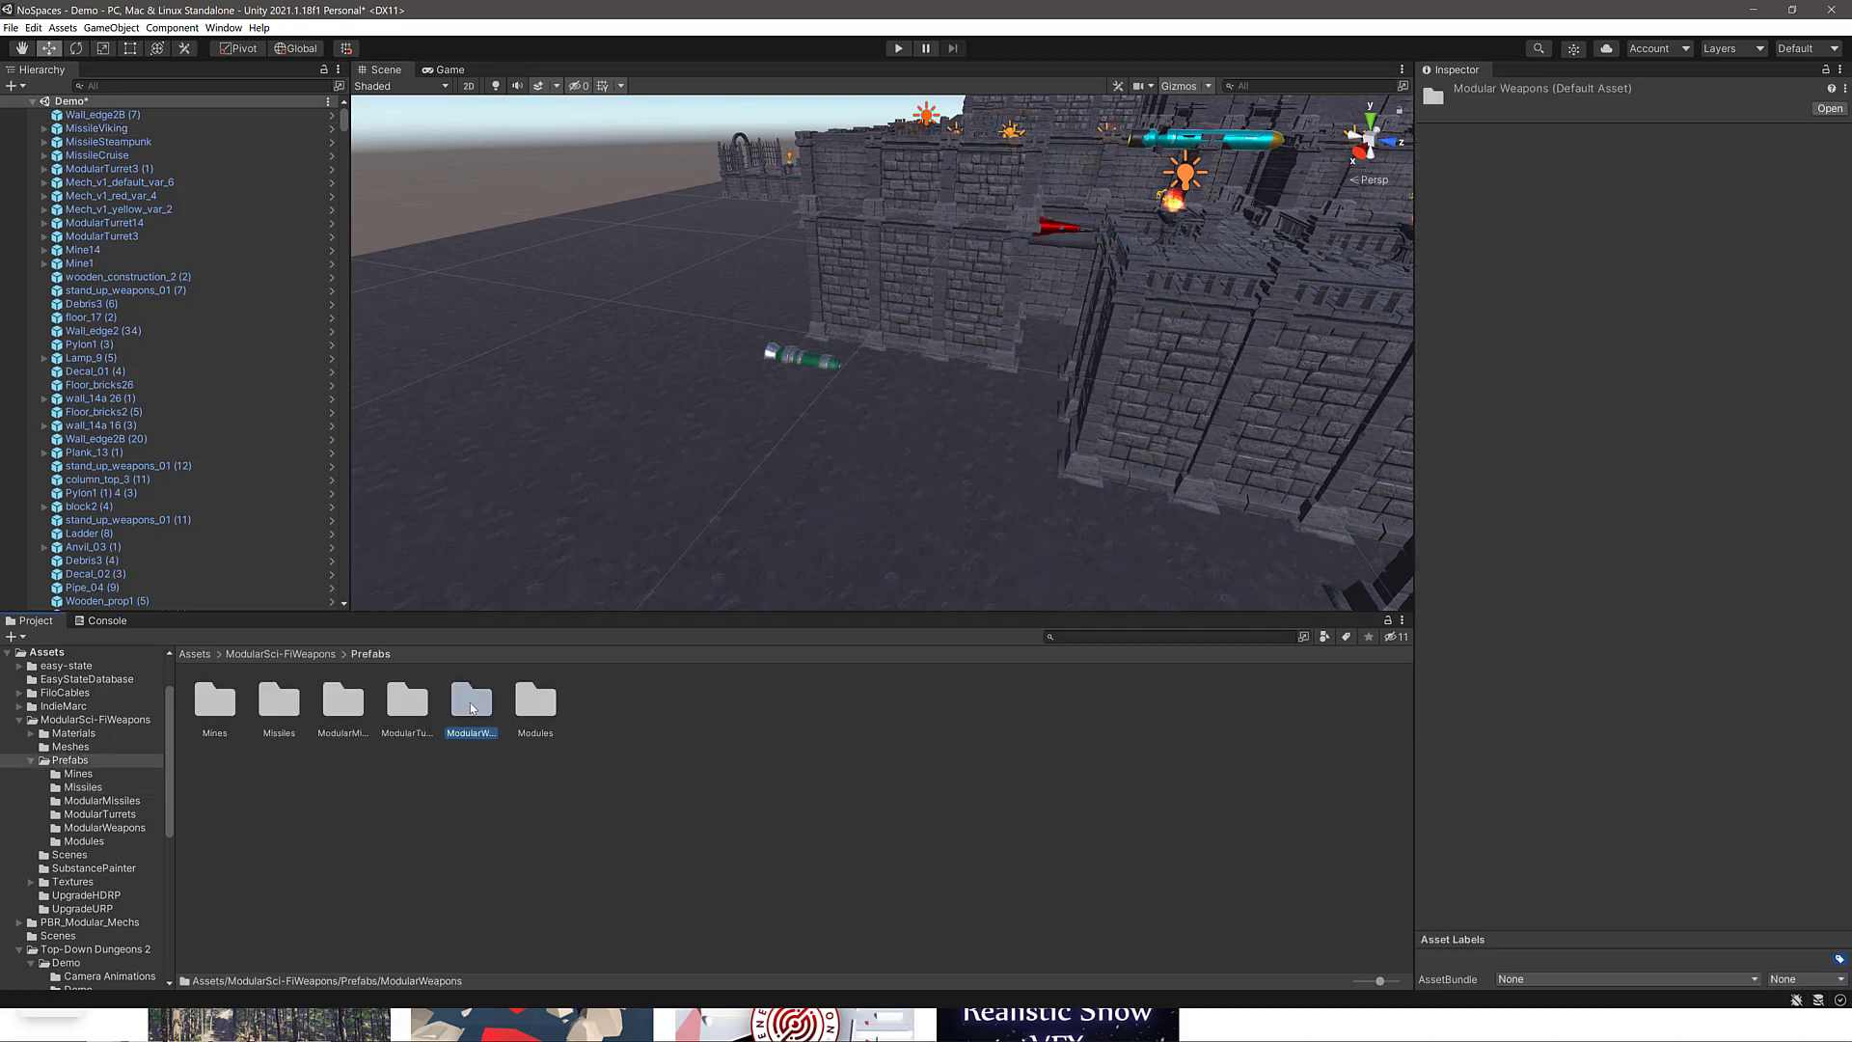
double_click(470, 702)
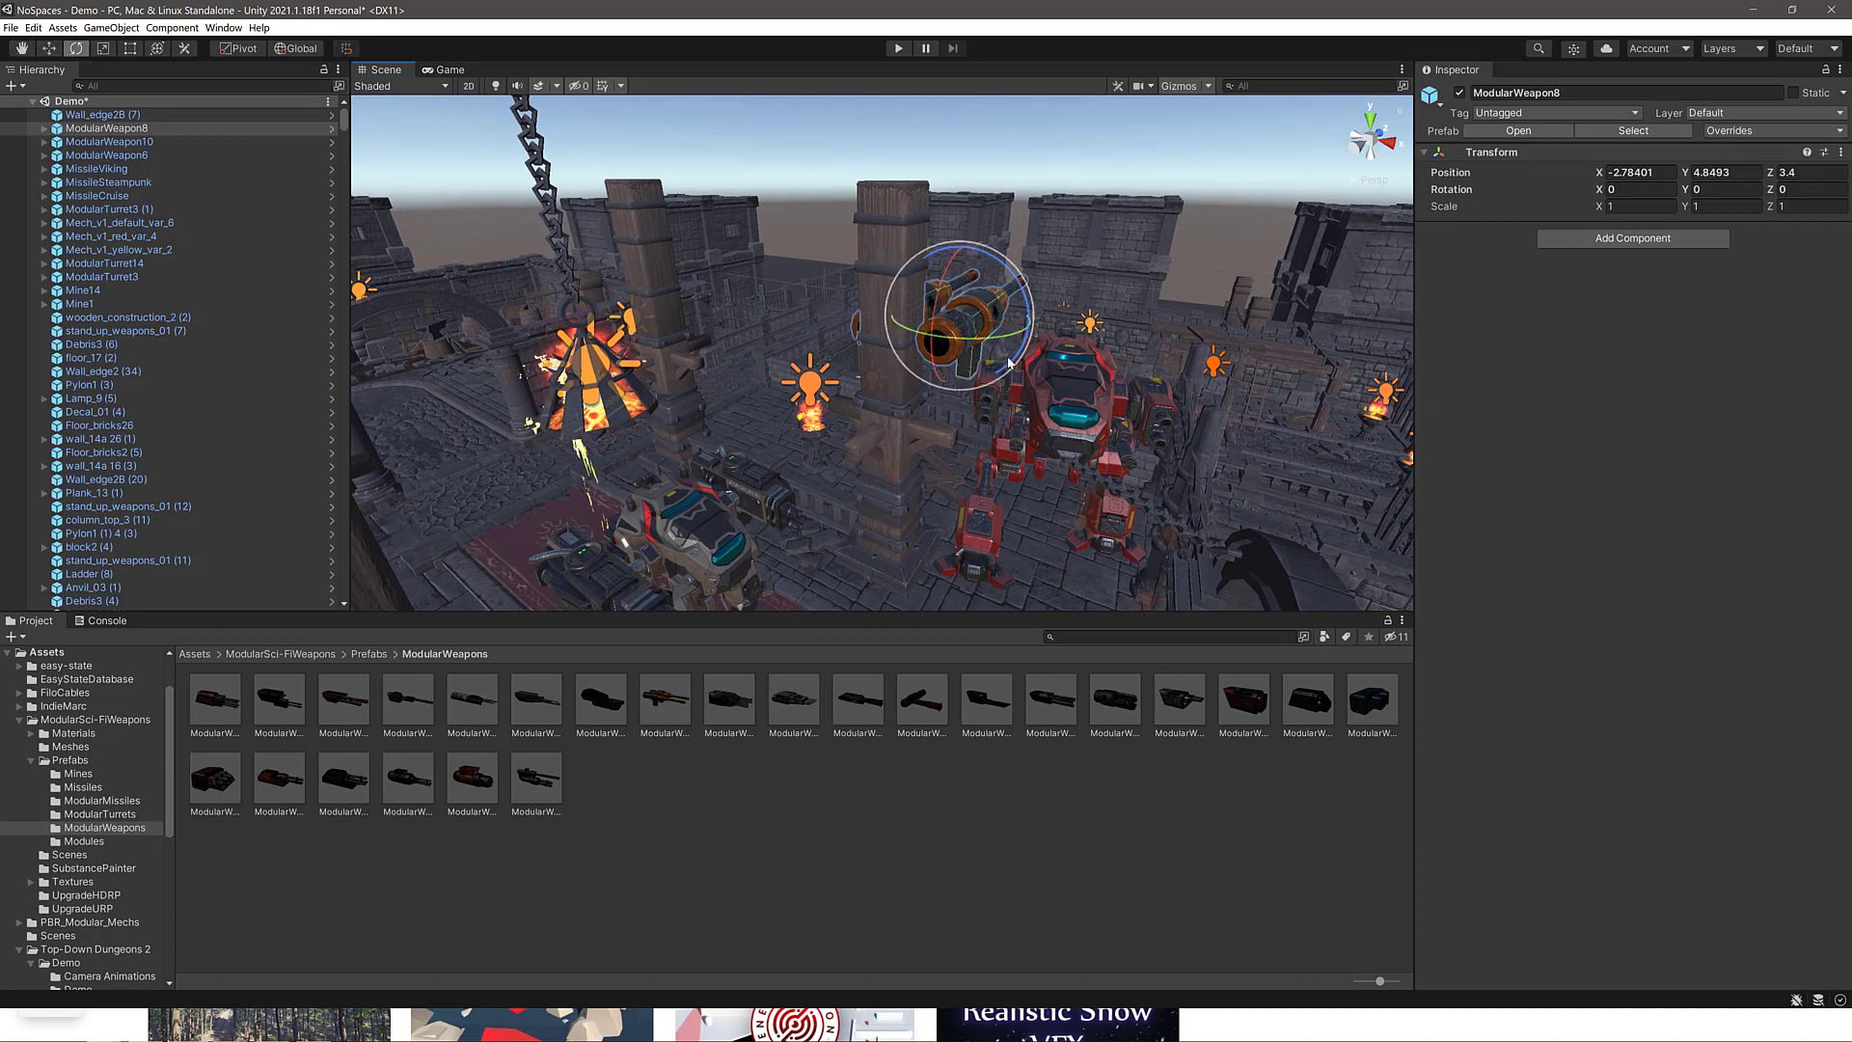
left_click_drag(1013, 360, 940, 290)
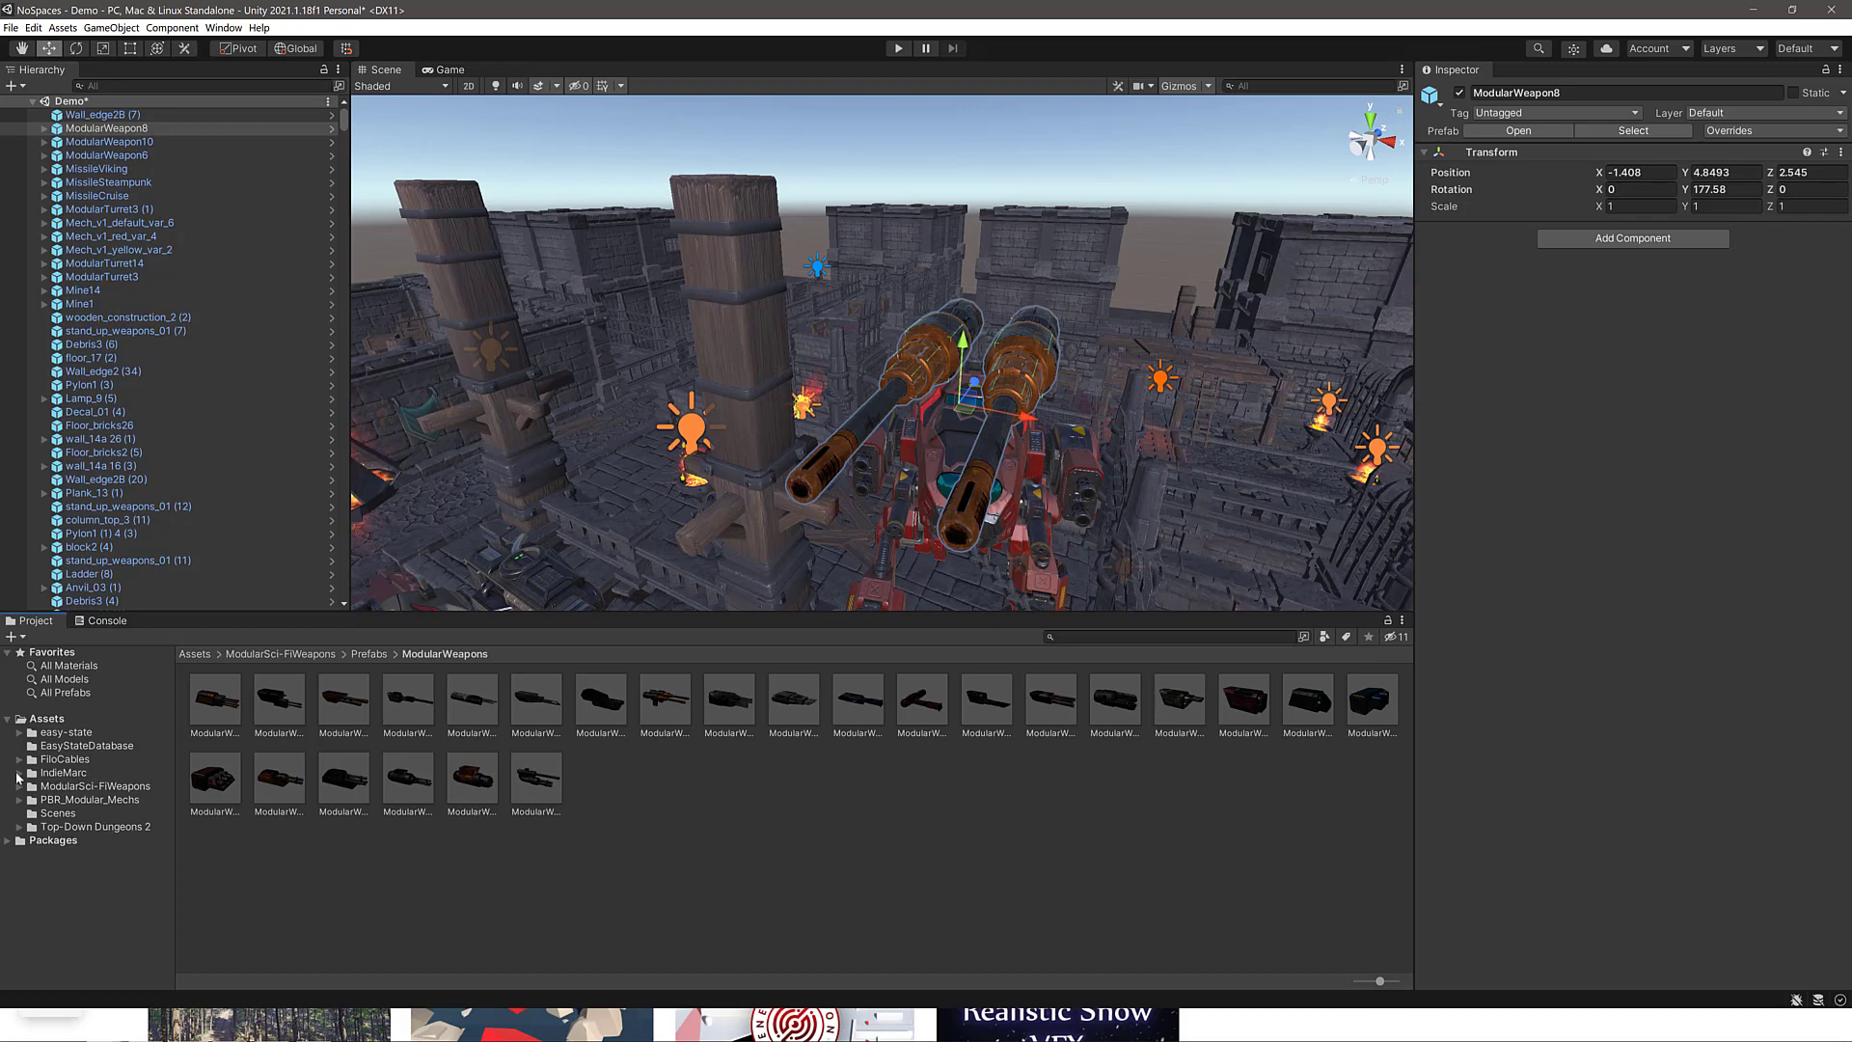
left_click(62, 771)
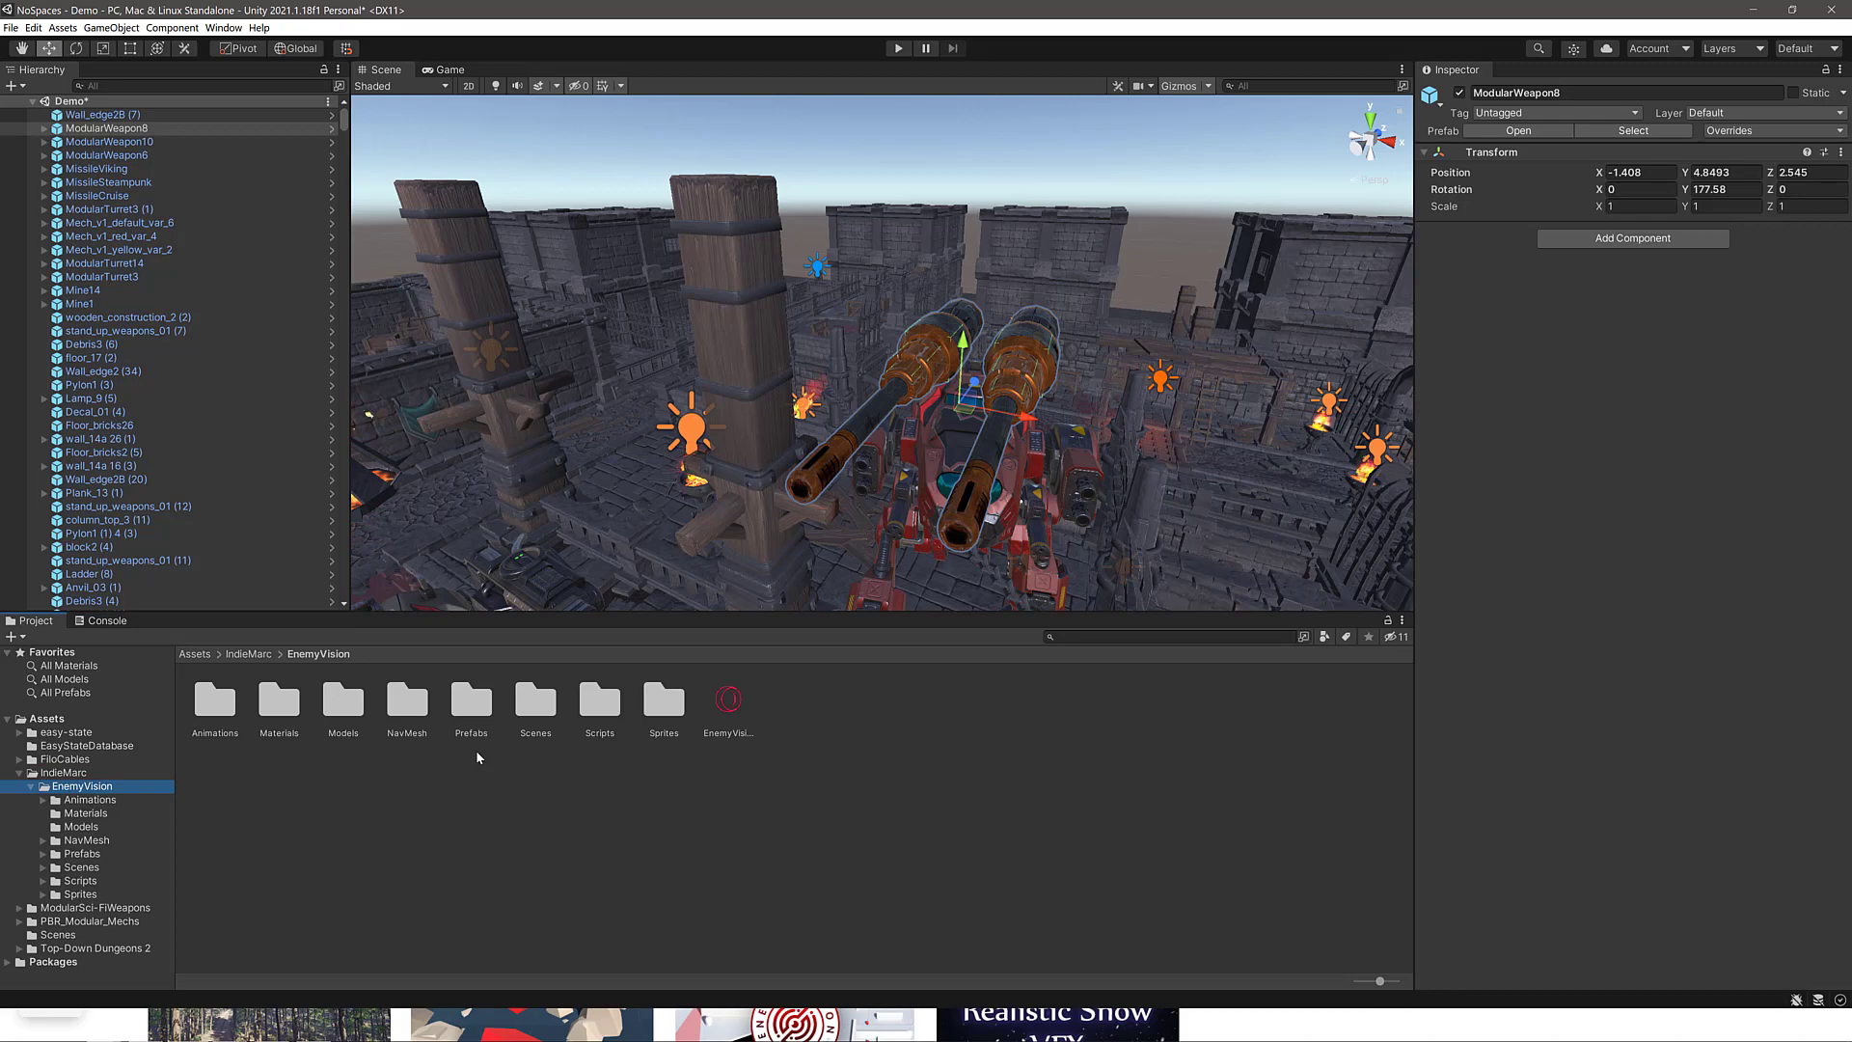
mouse_move(433, 718)
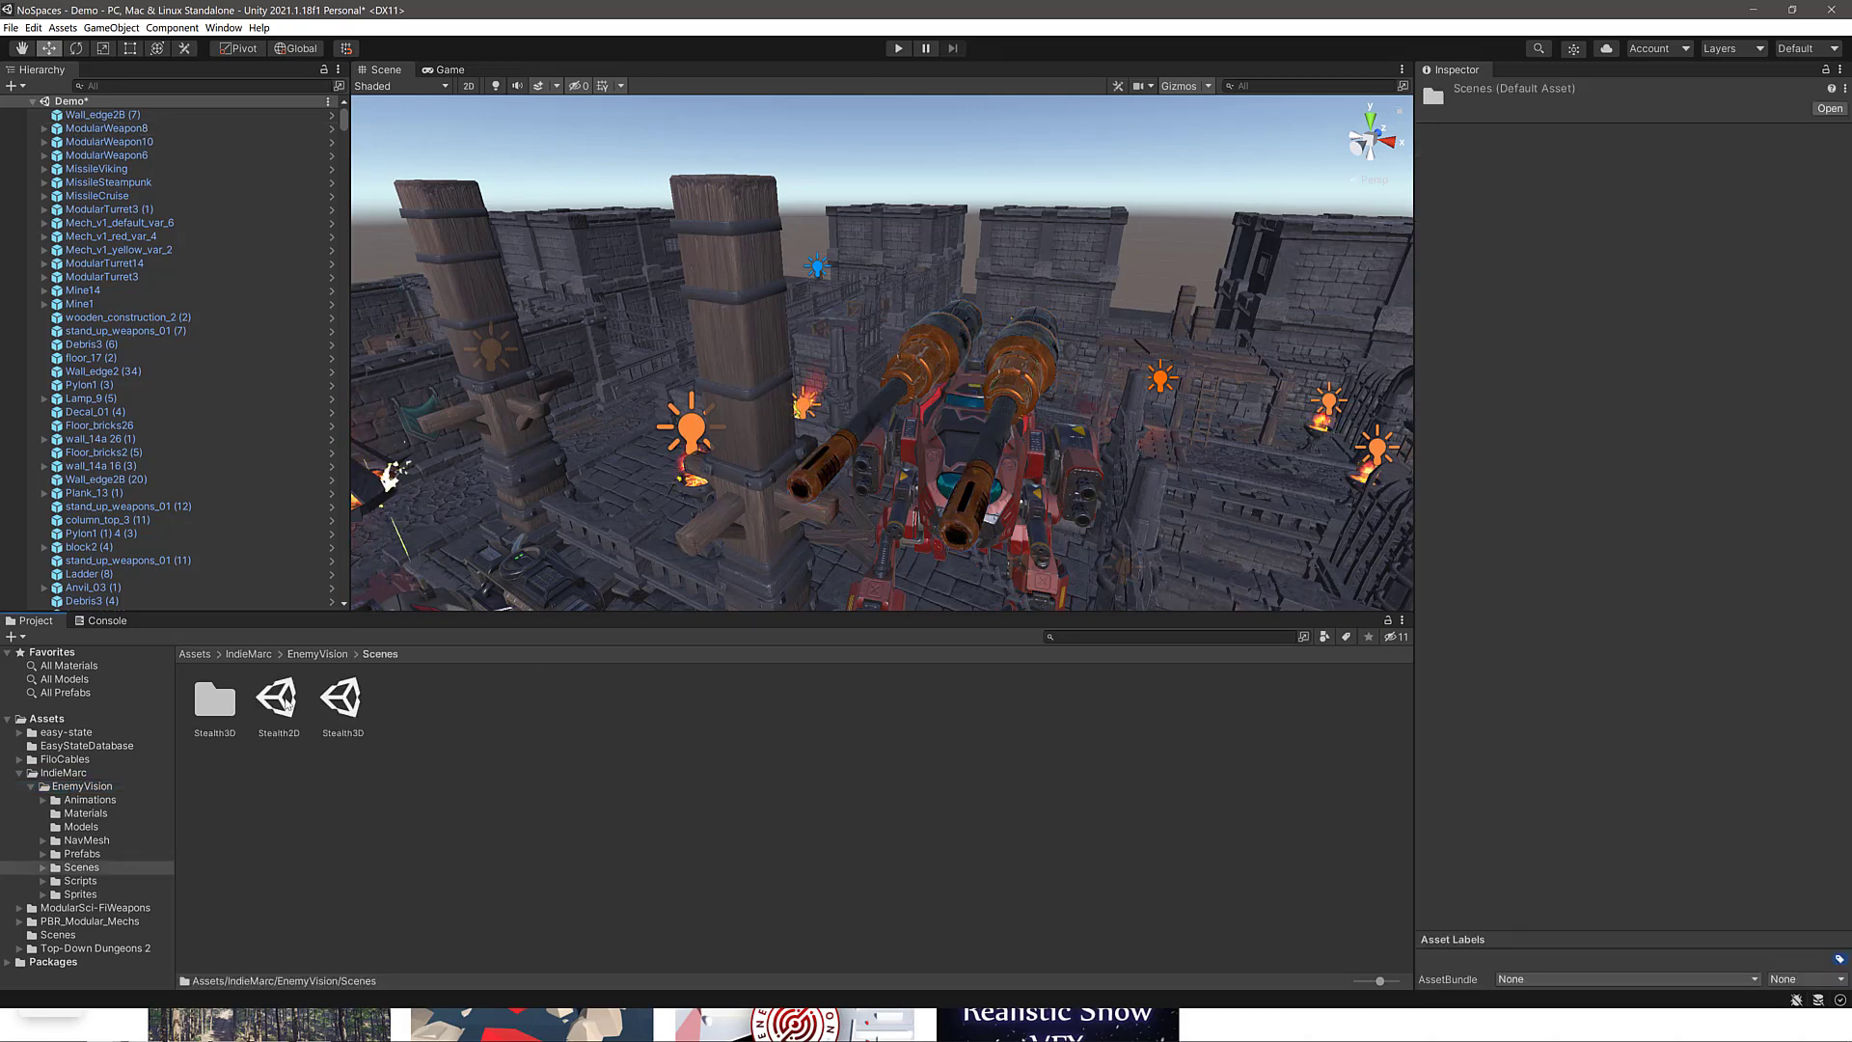
Load the Stealth2D scene from IndieMarc's EnemyVision Scenes folder.
left_click(278, 698)
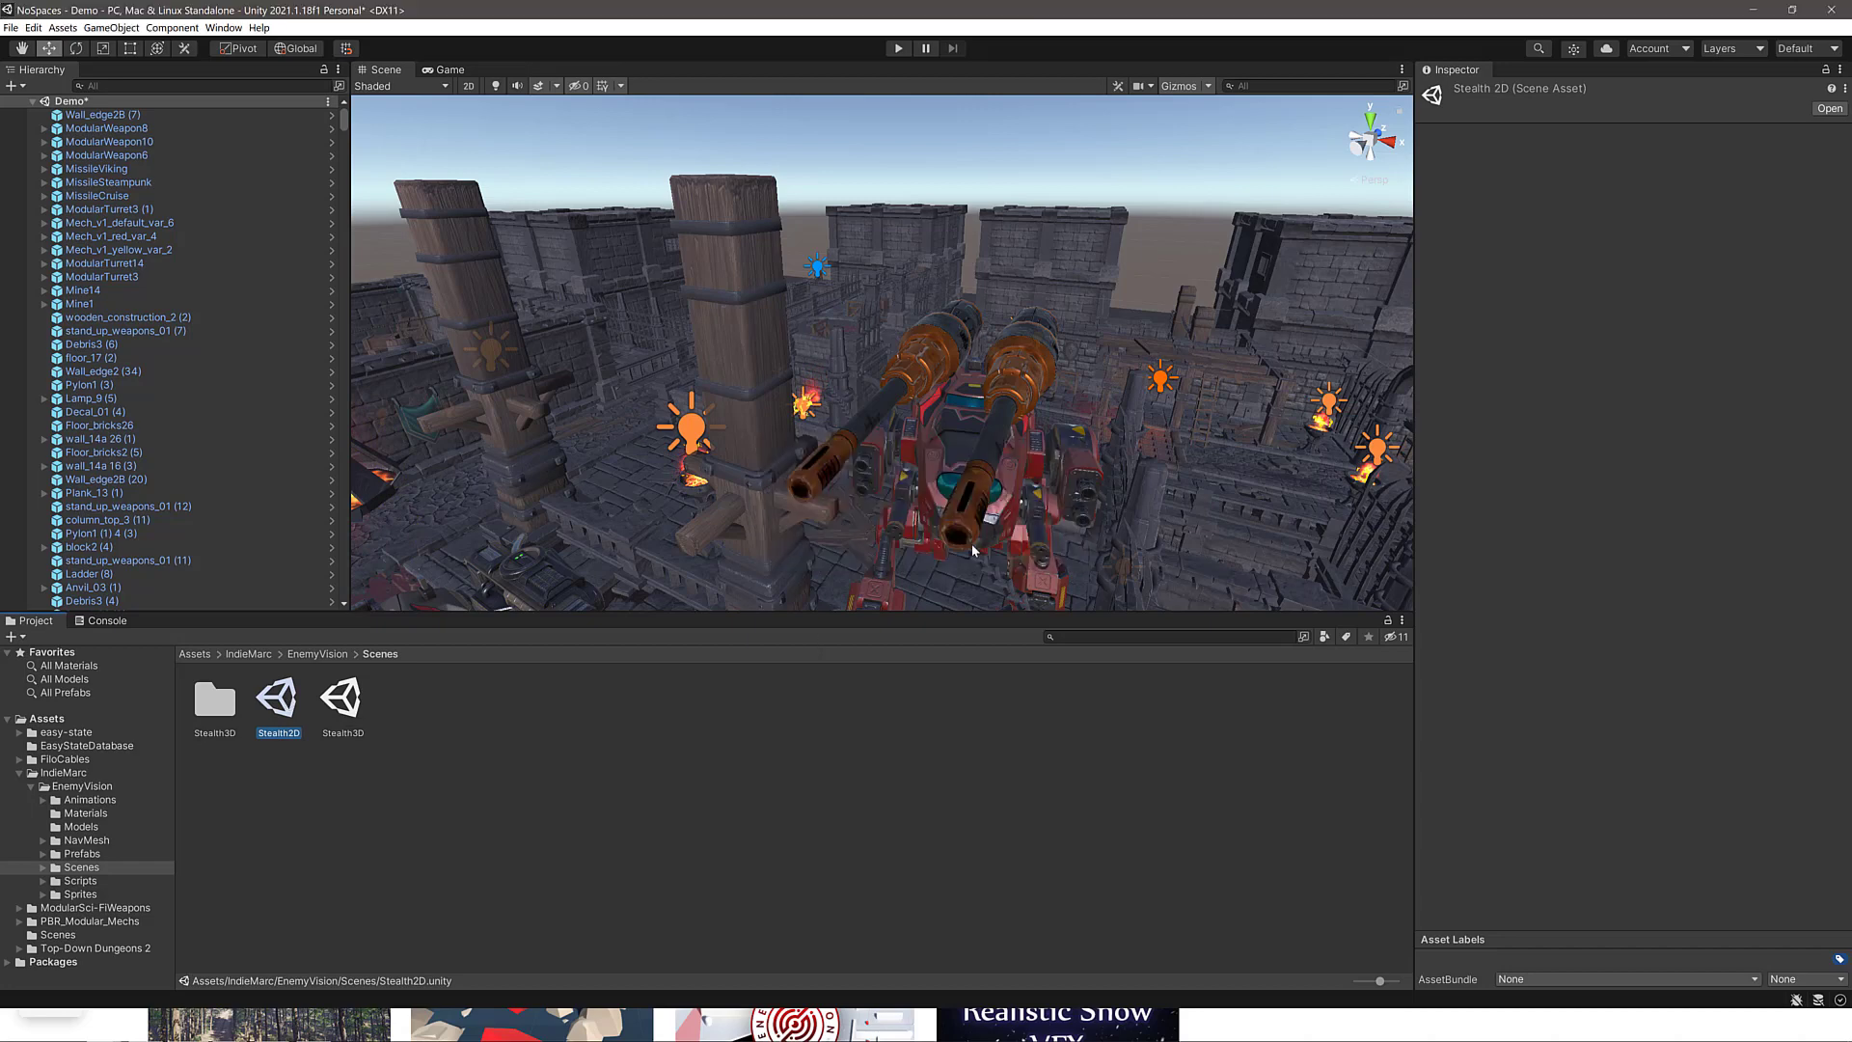
double_click(278, 699)
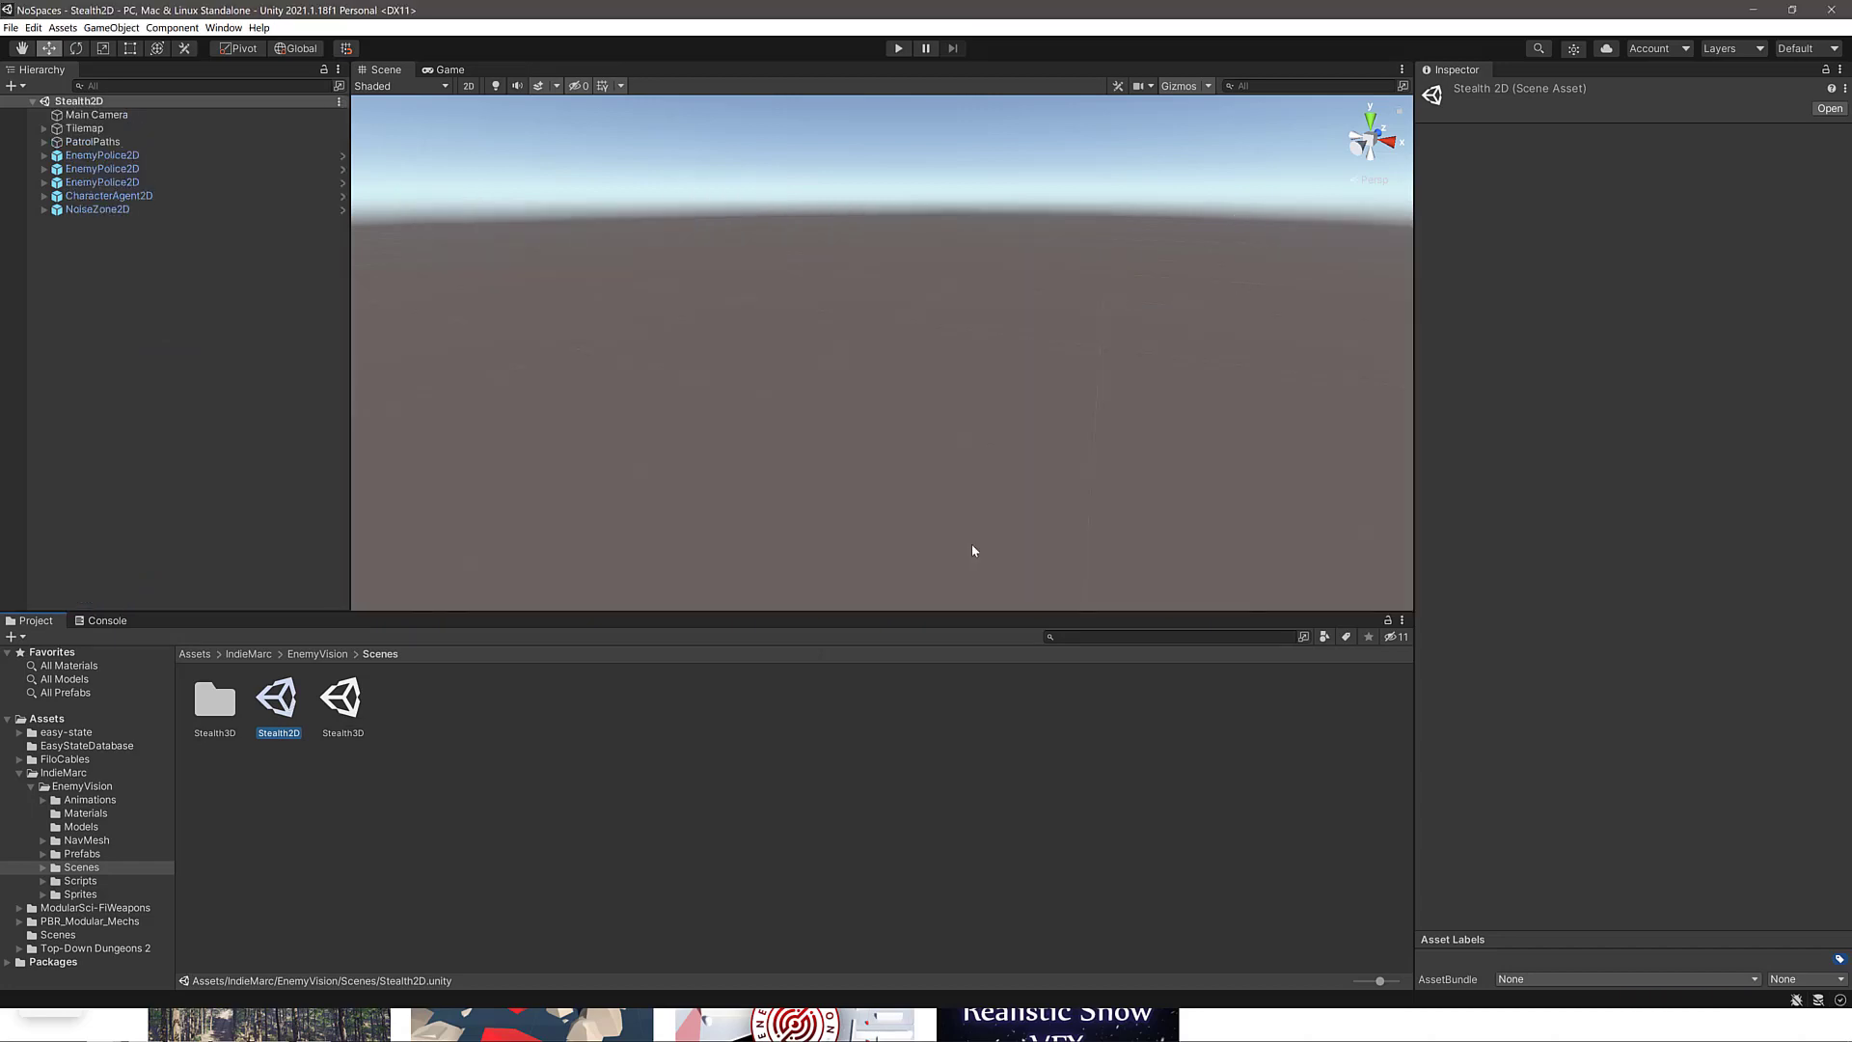
Frame the 2D stealth level and run it until a police enemy spots and chases the character.
left_click_drag(972, 550, 661, 315)
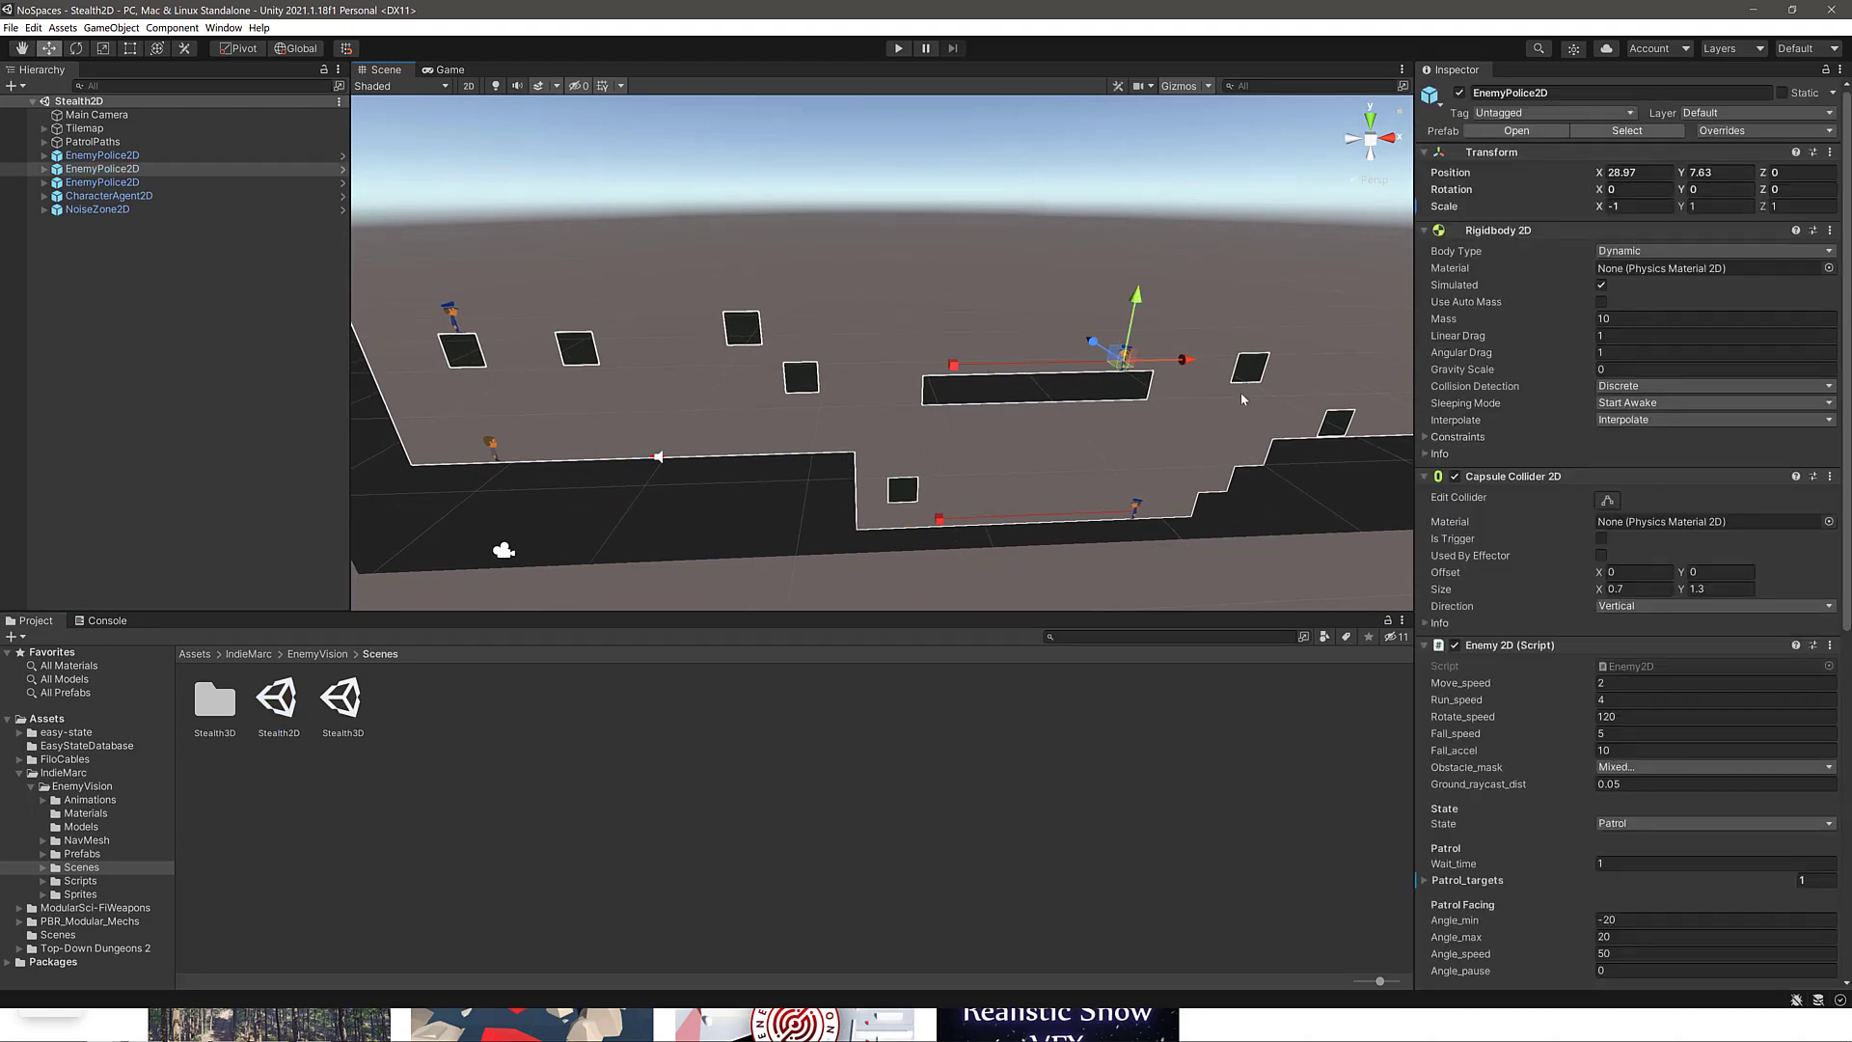
scroll("down", 3)
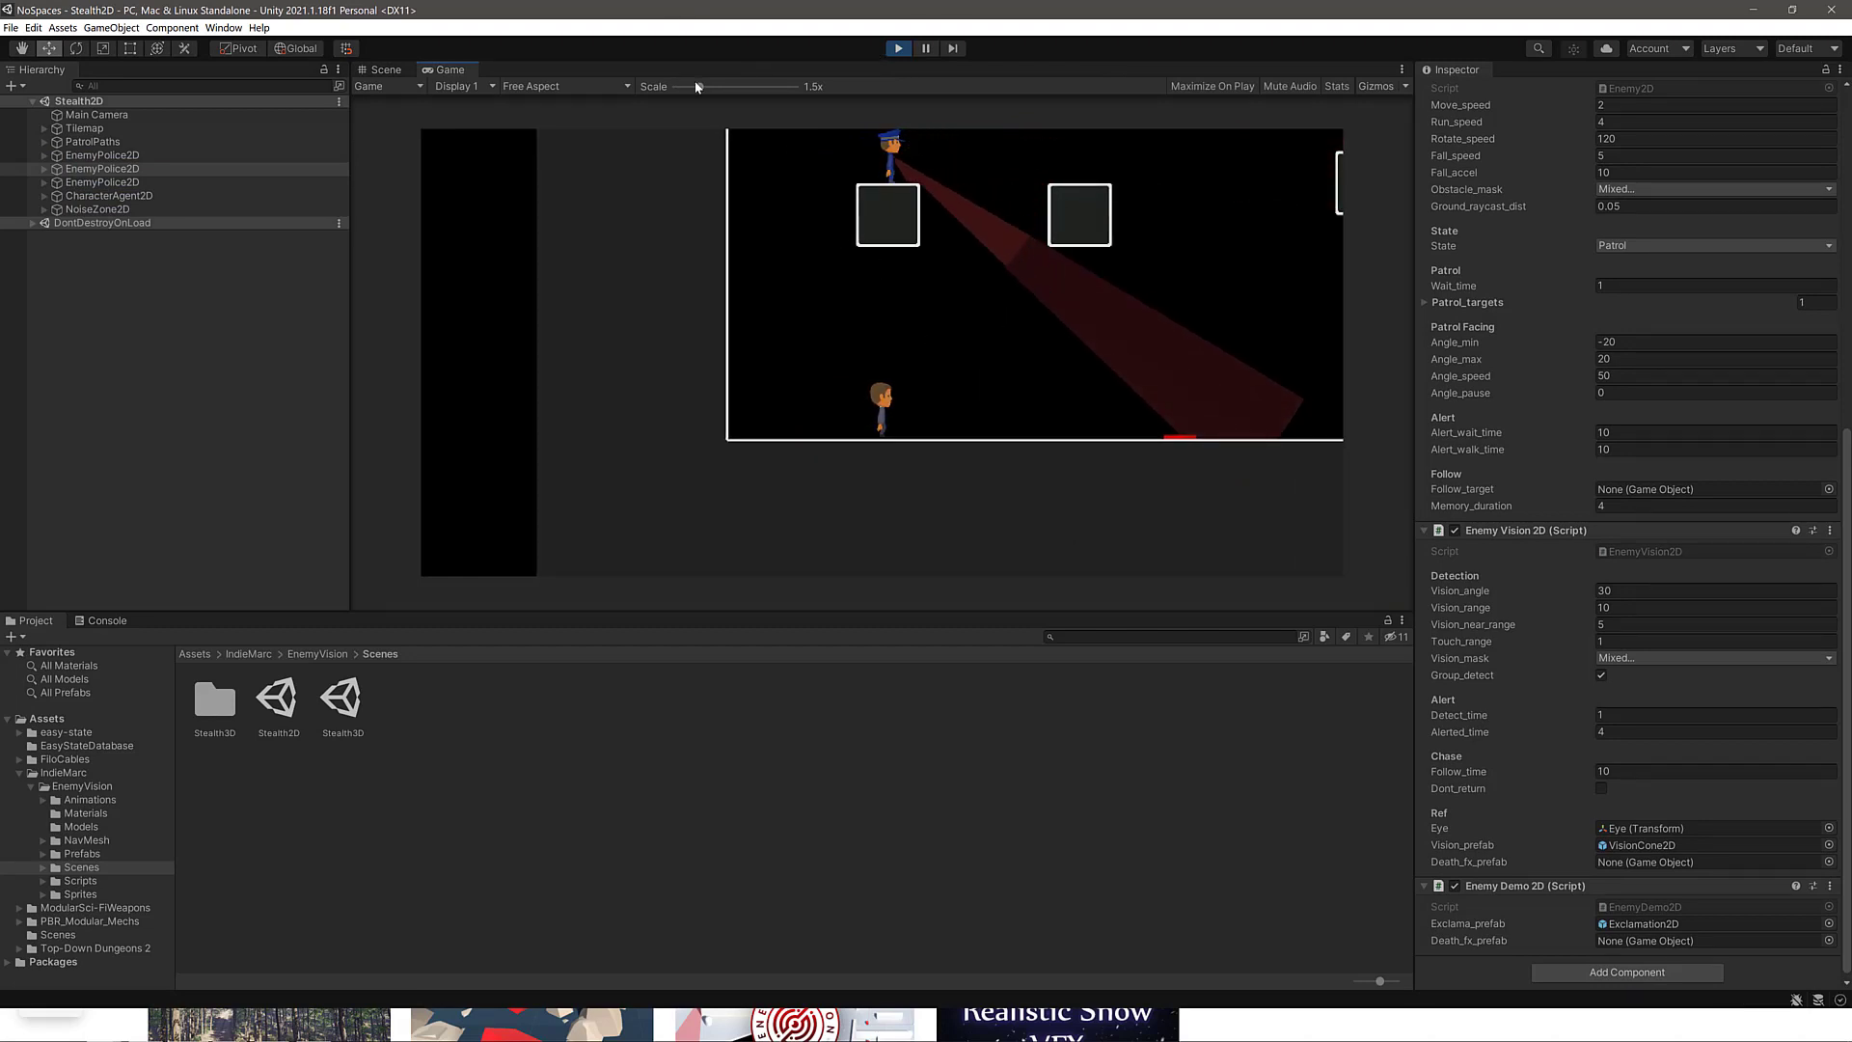
left_click_drag(744, 87, 685, 87)
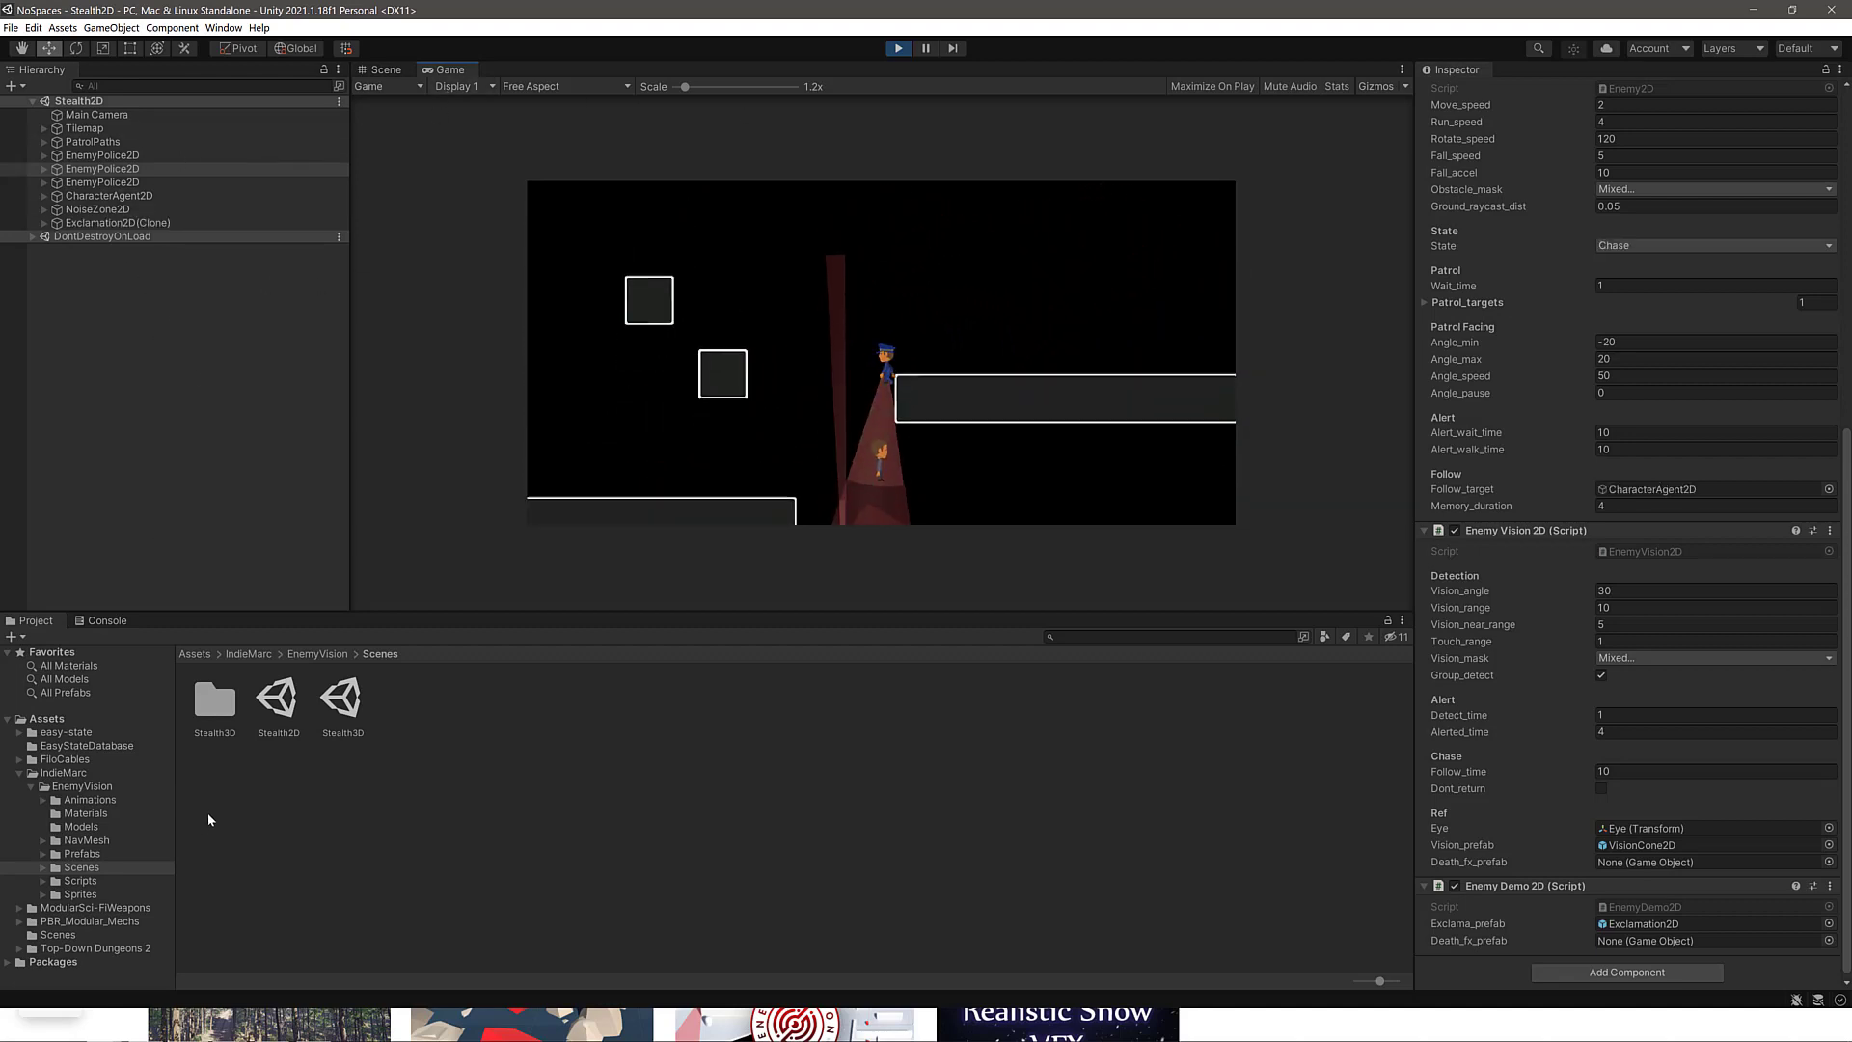
Load the Stealth3D scene and run it with guards patrolling the maze showing red vision cones.
double_click(343, 700)
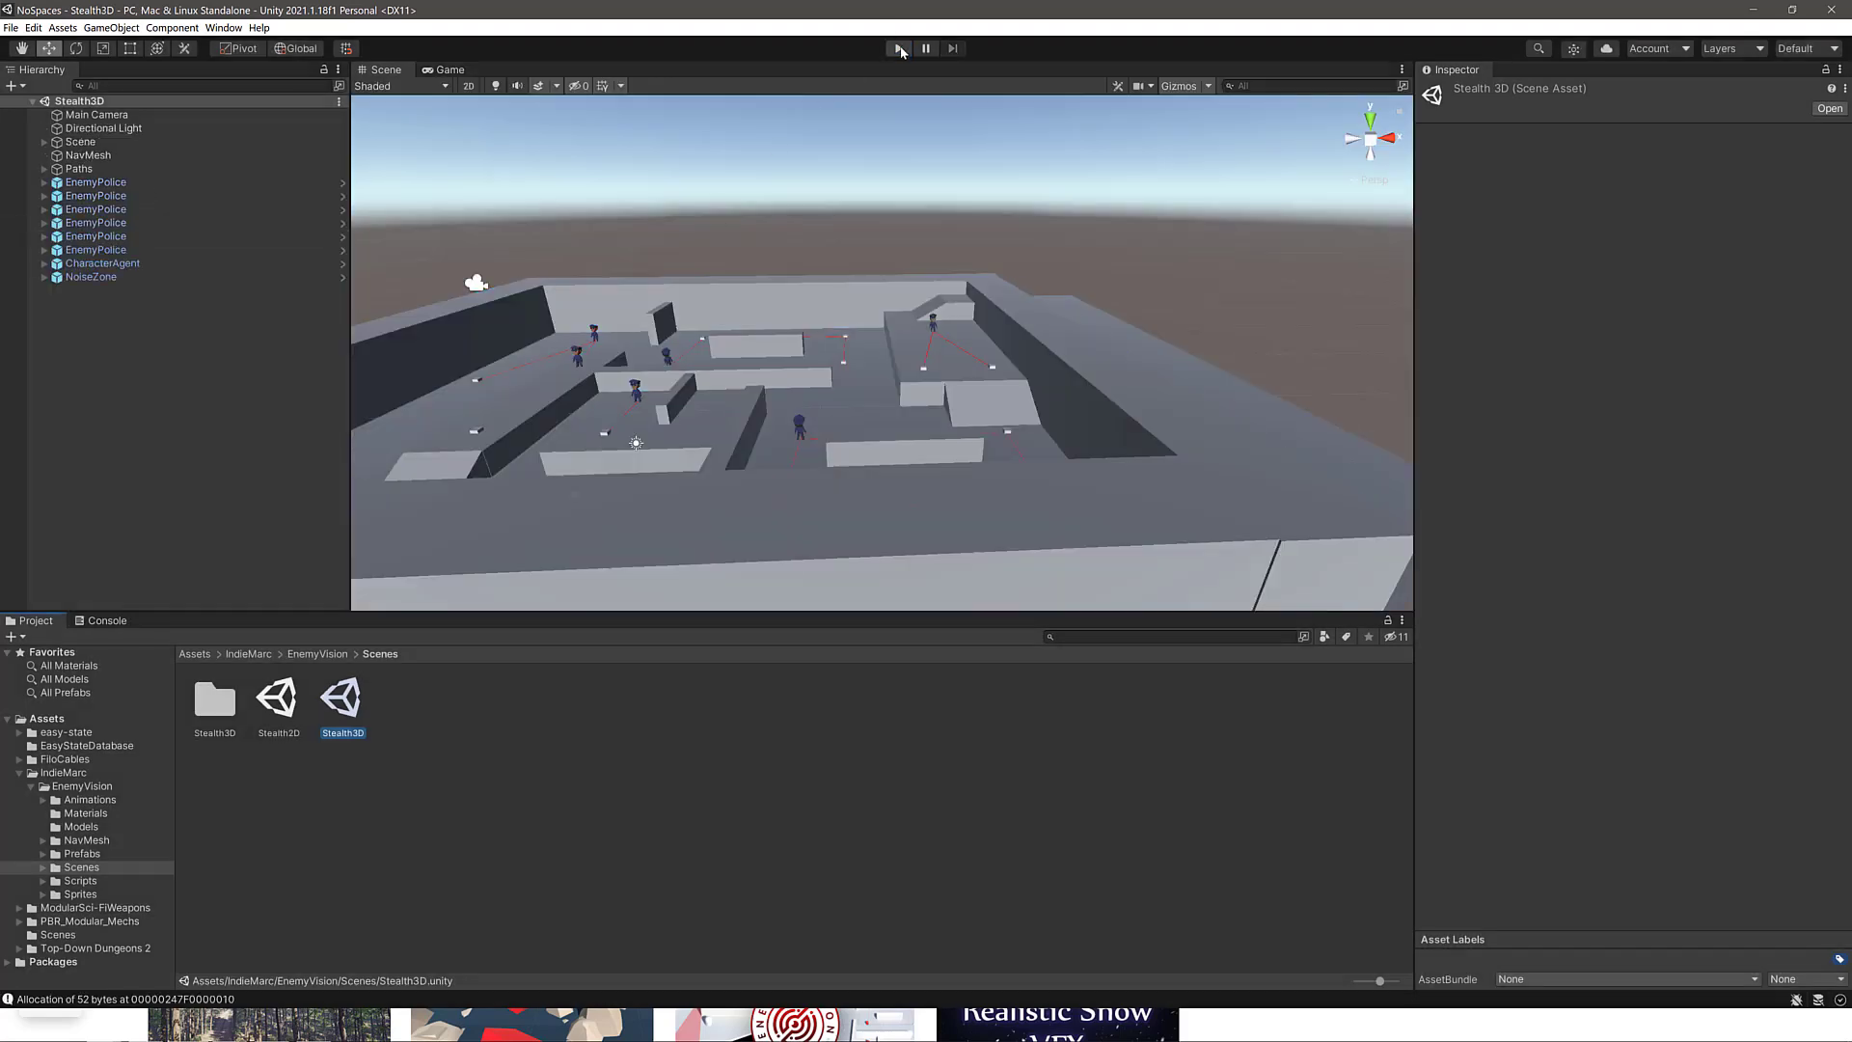
left_click(899, 48)
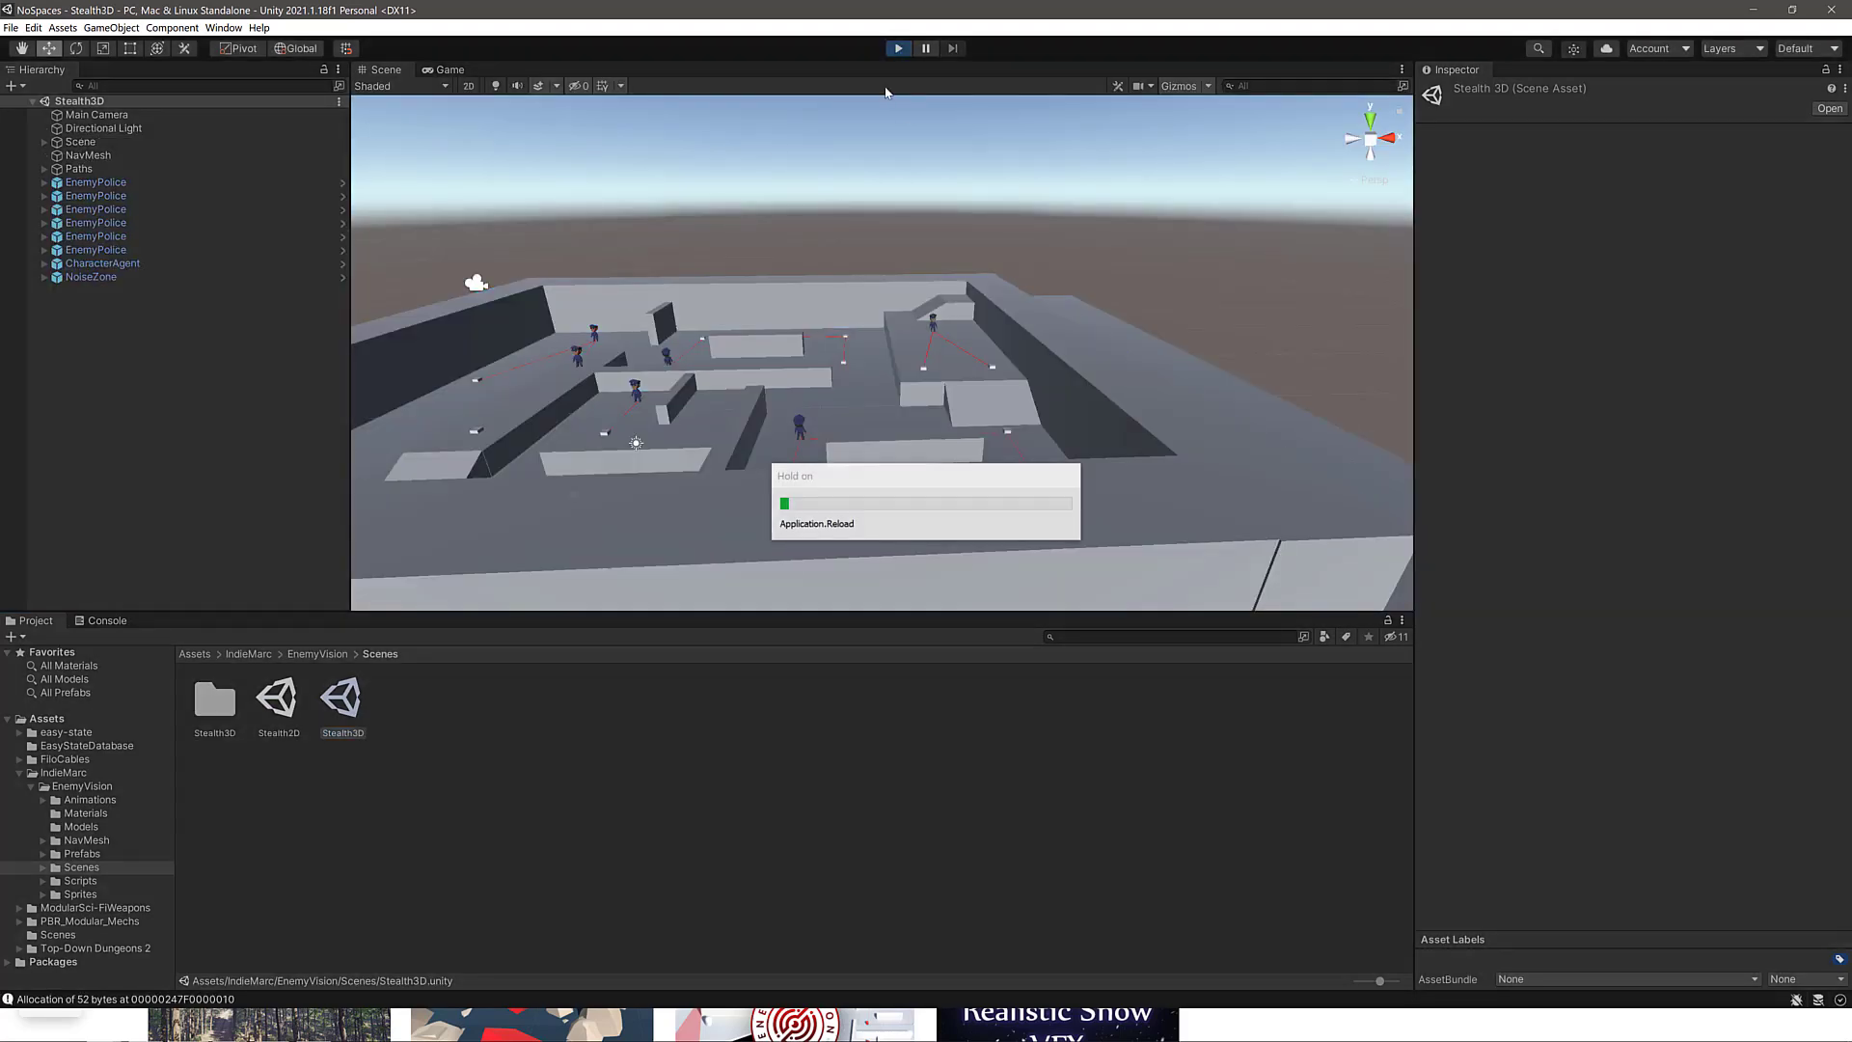
left_click(438, 70)
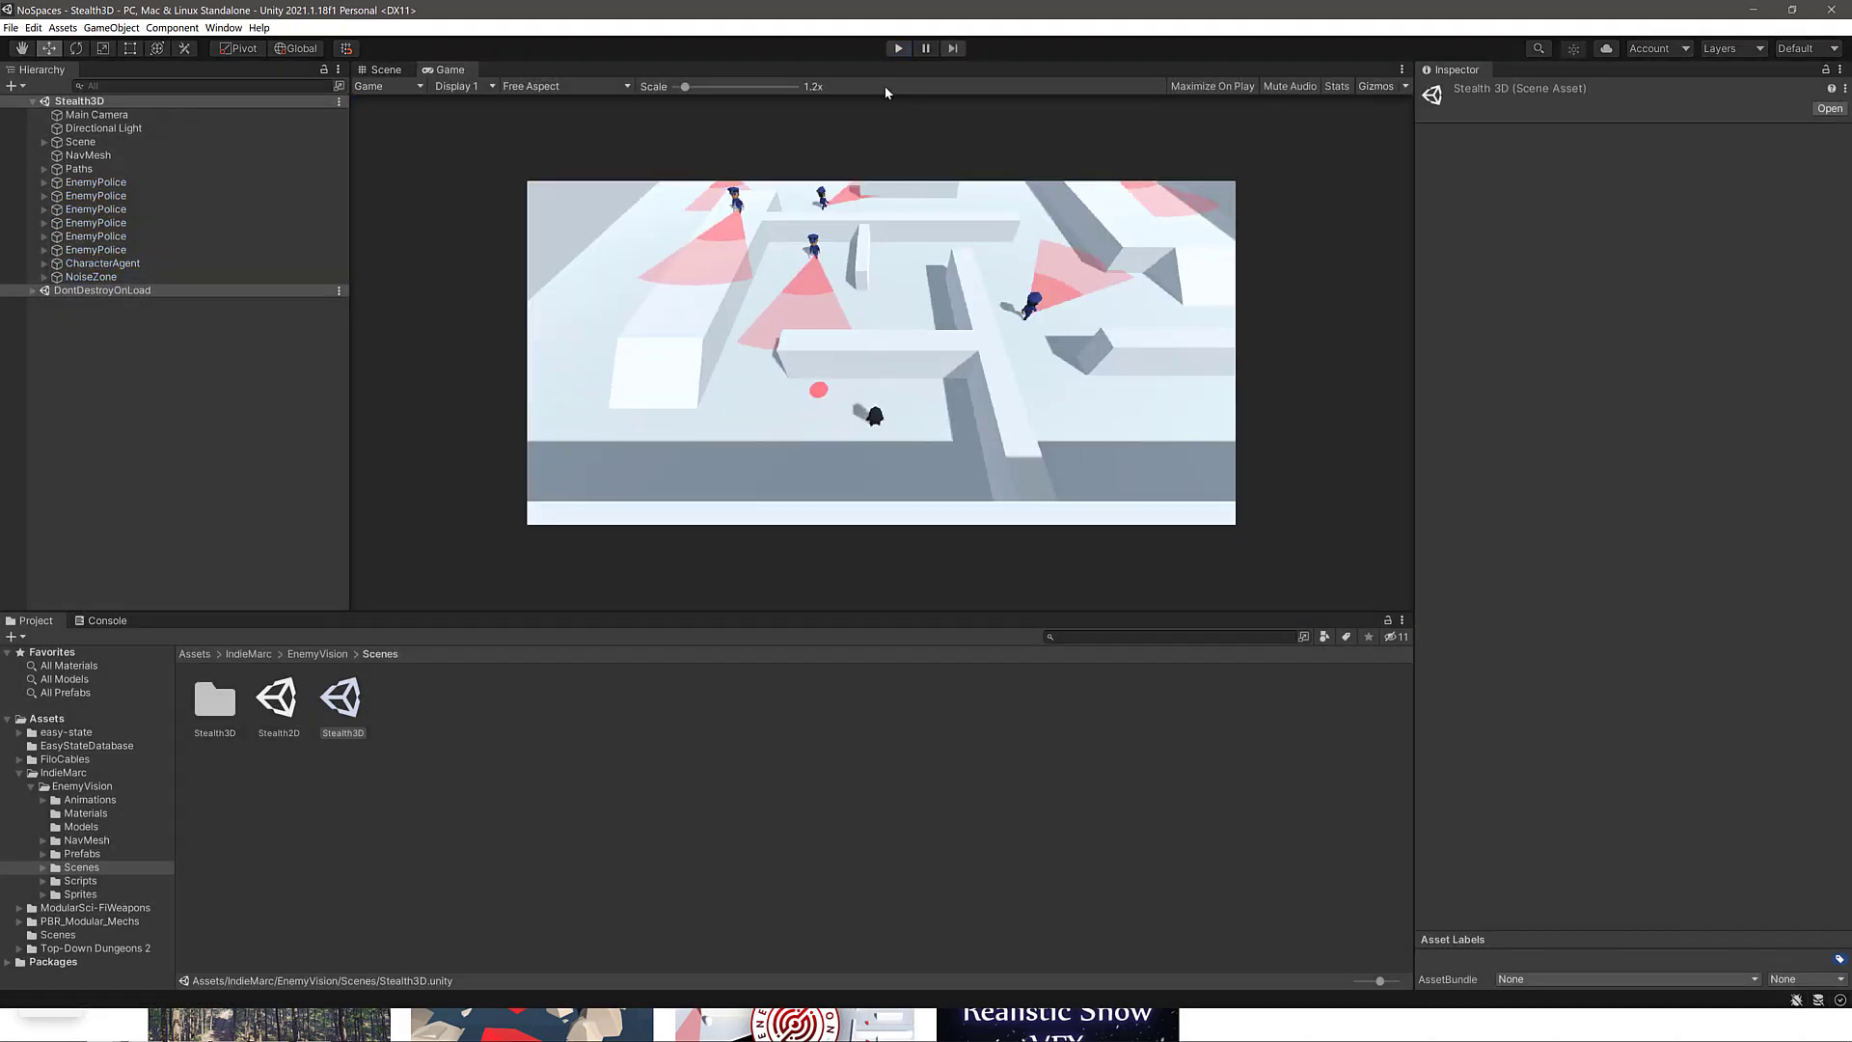
left_click(377, 69)
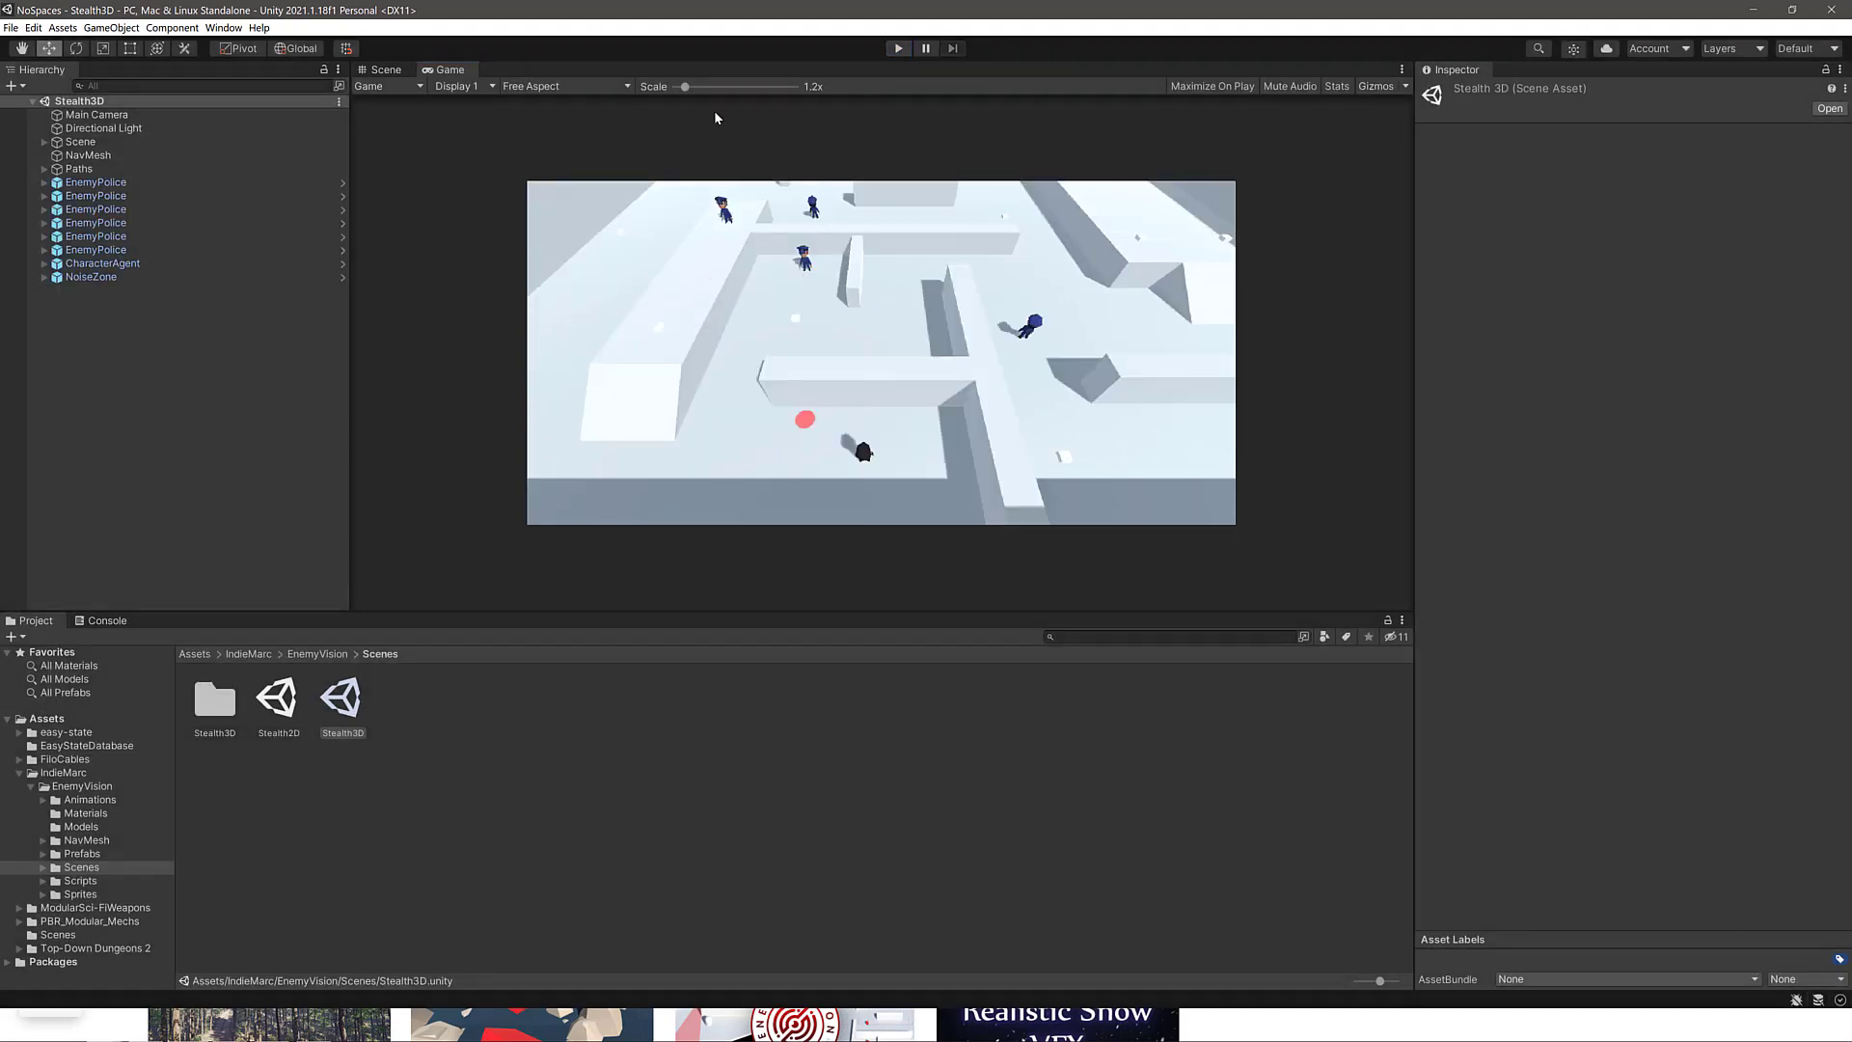
Inspect an EnemyPolice guard's Enemy and Enemy Vision scripts, checking its available State values.
left_click(97, 197)
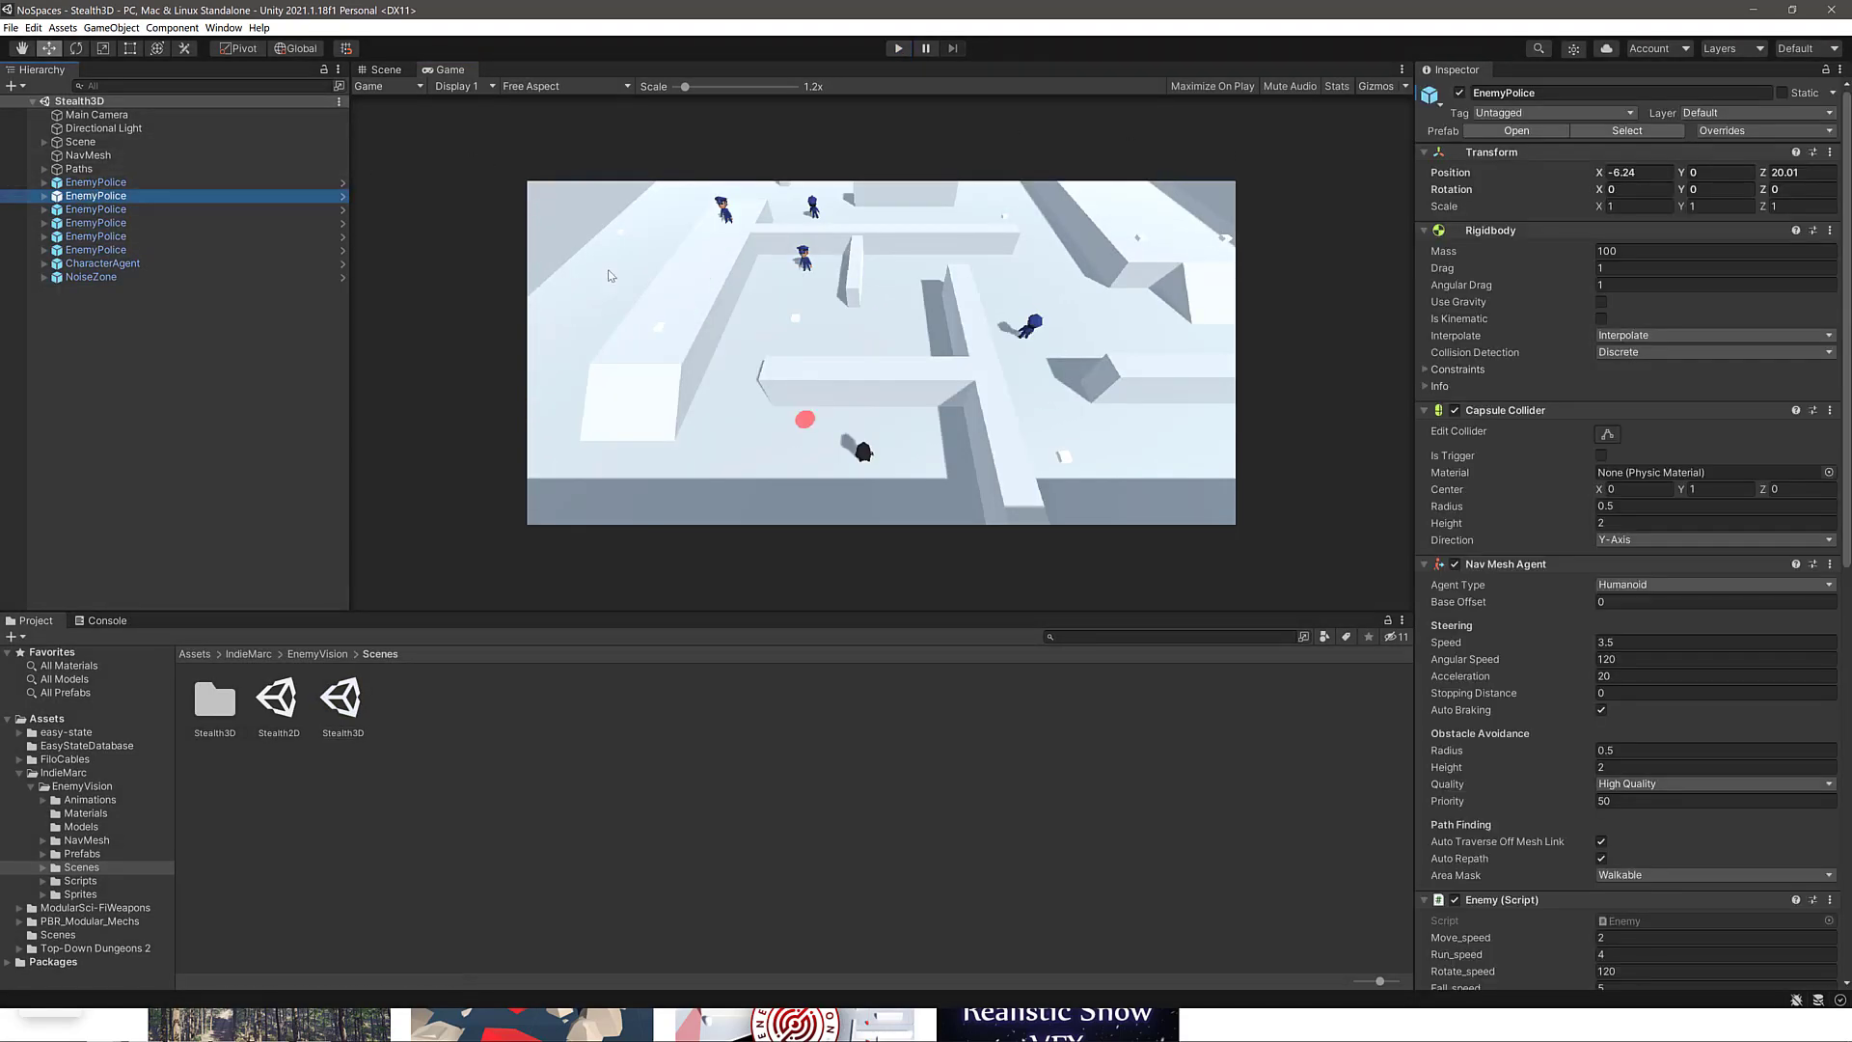
scroll("down", 3)
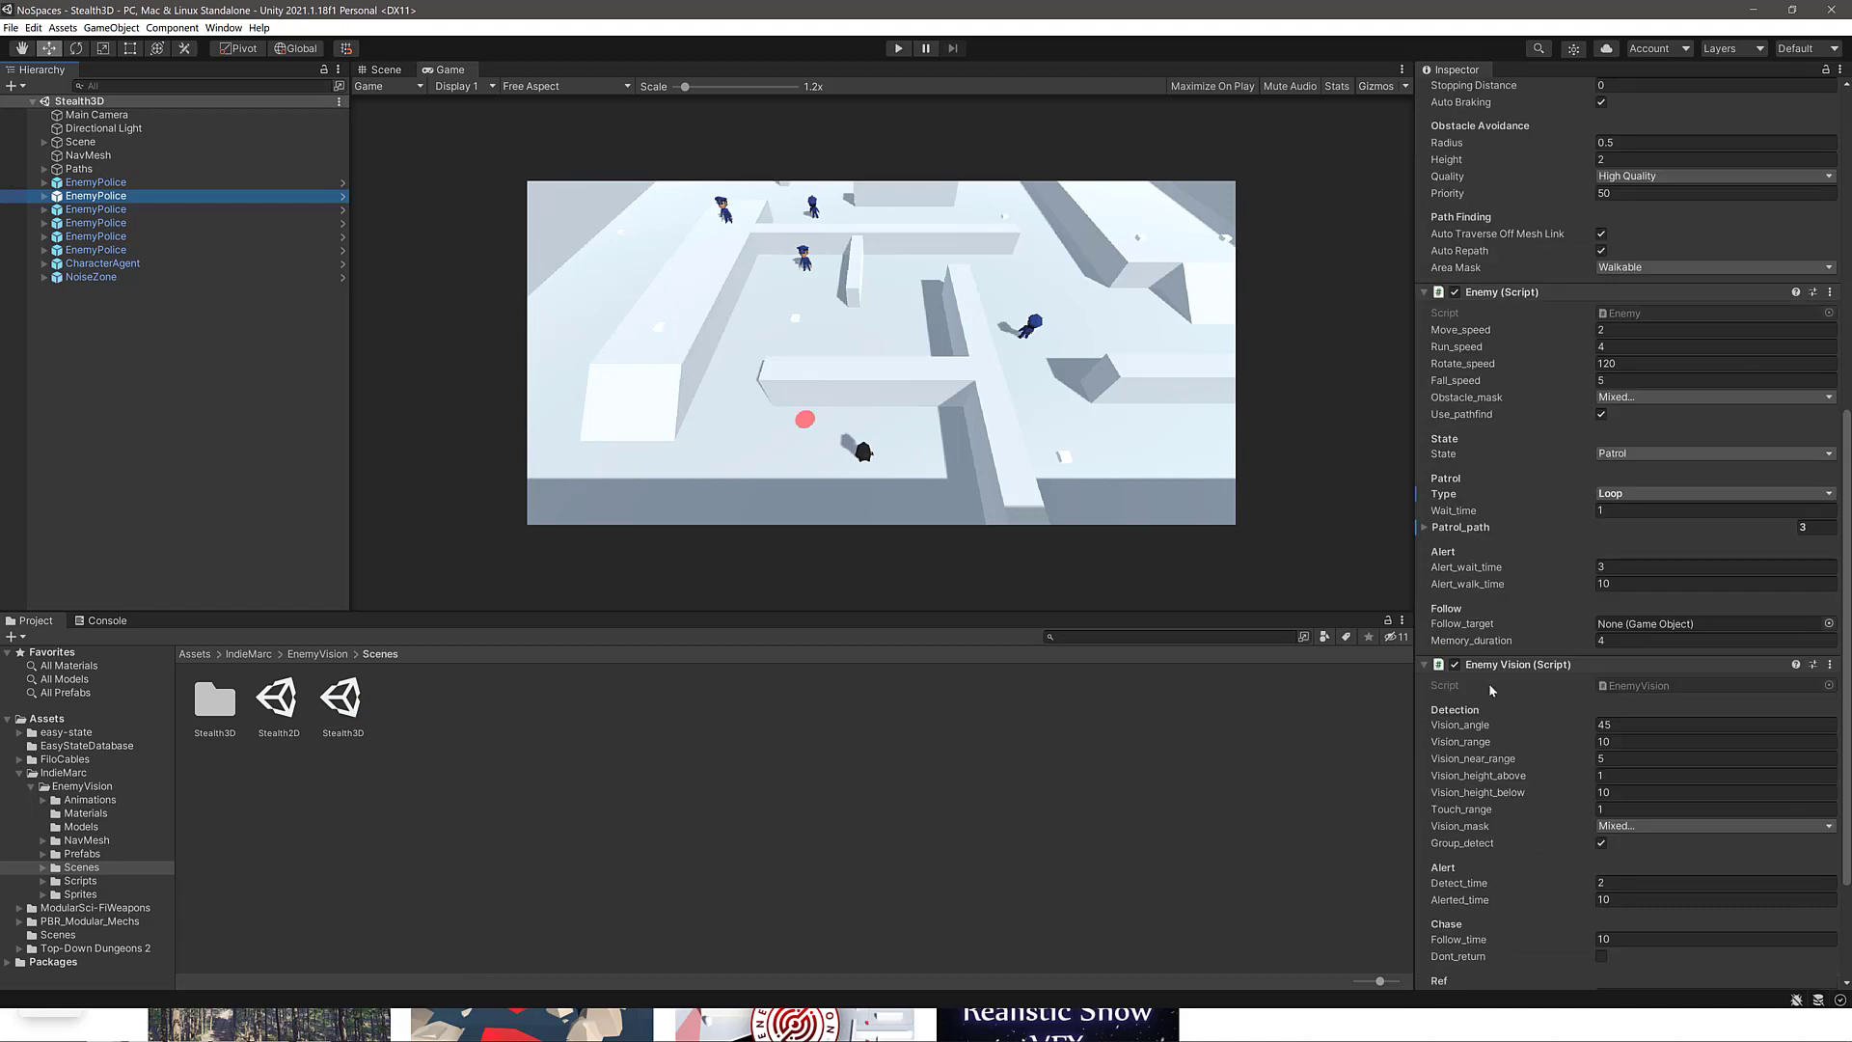
mouse_move(1516, 313)
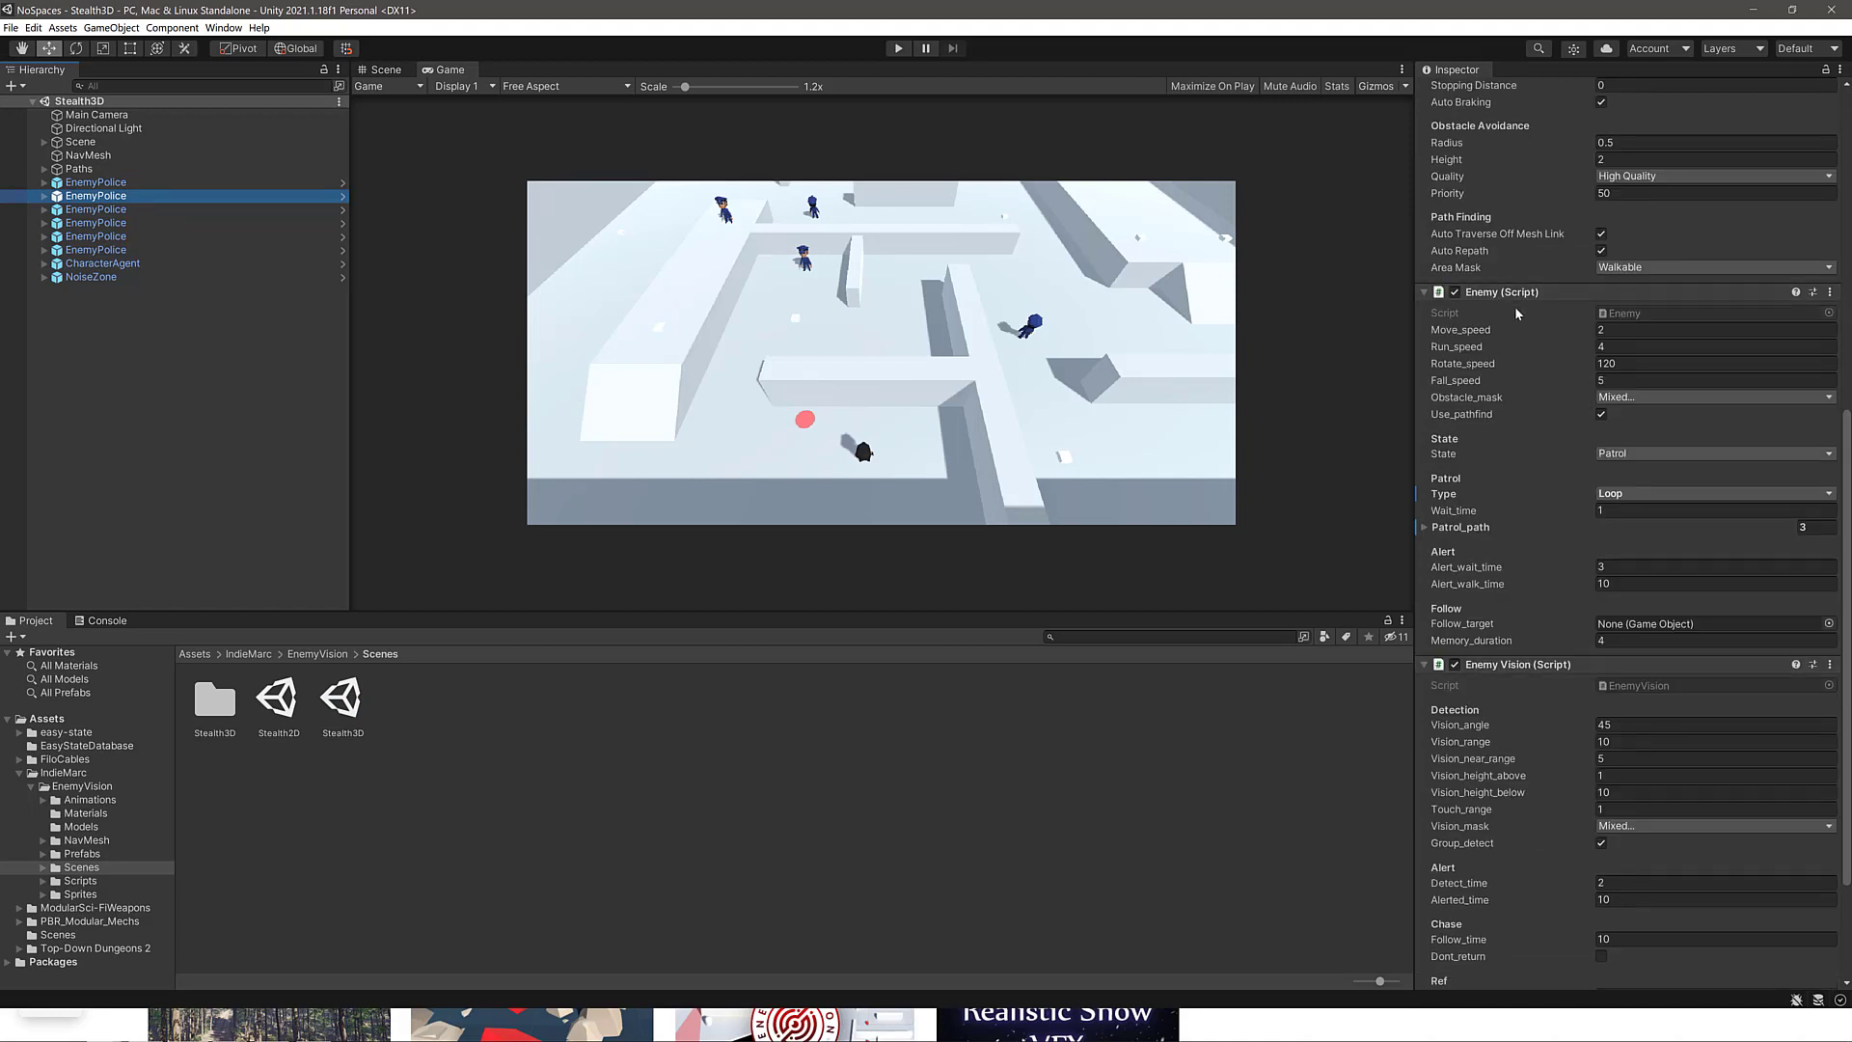
left_click(1715, 454)
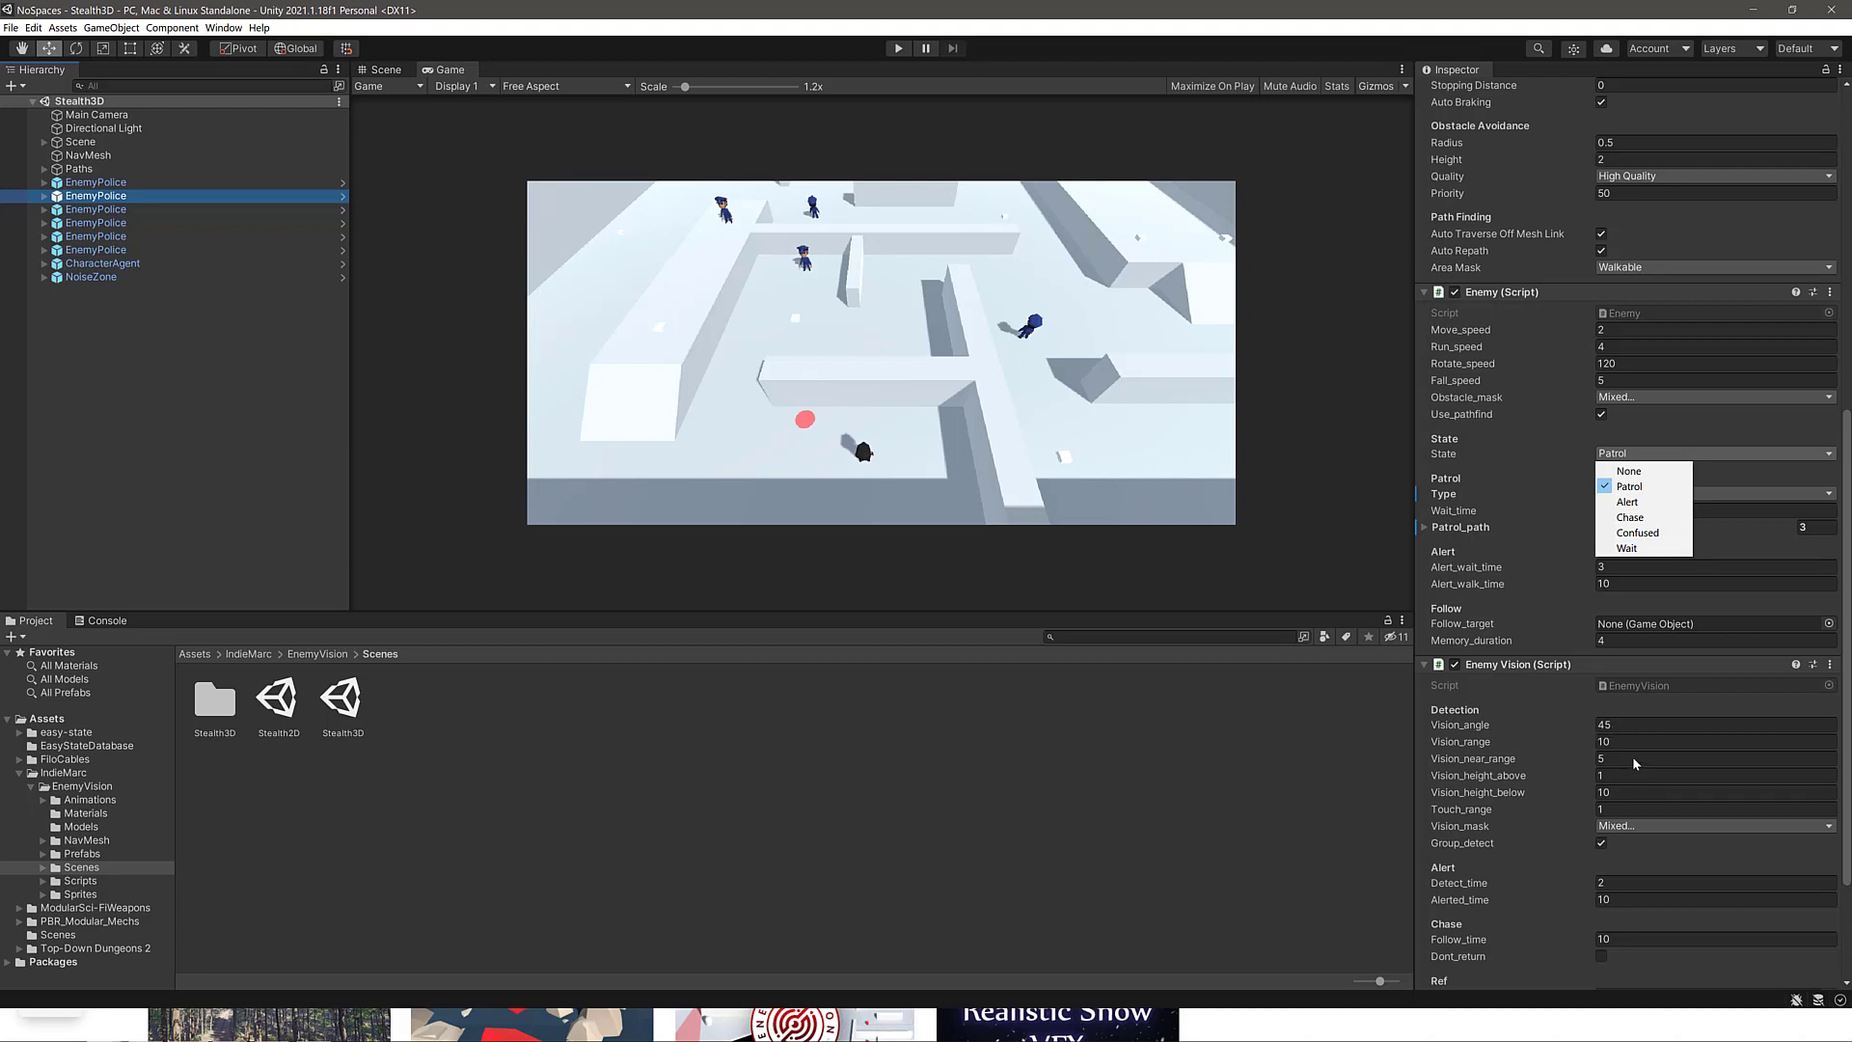
mouse_move(600, 598)
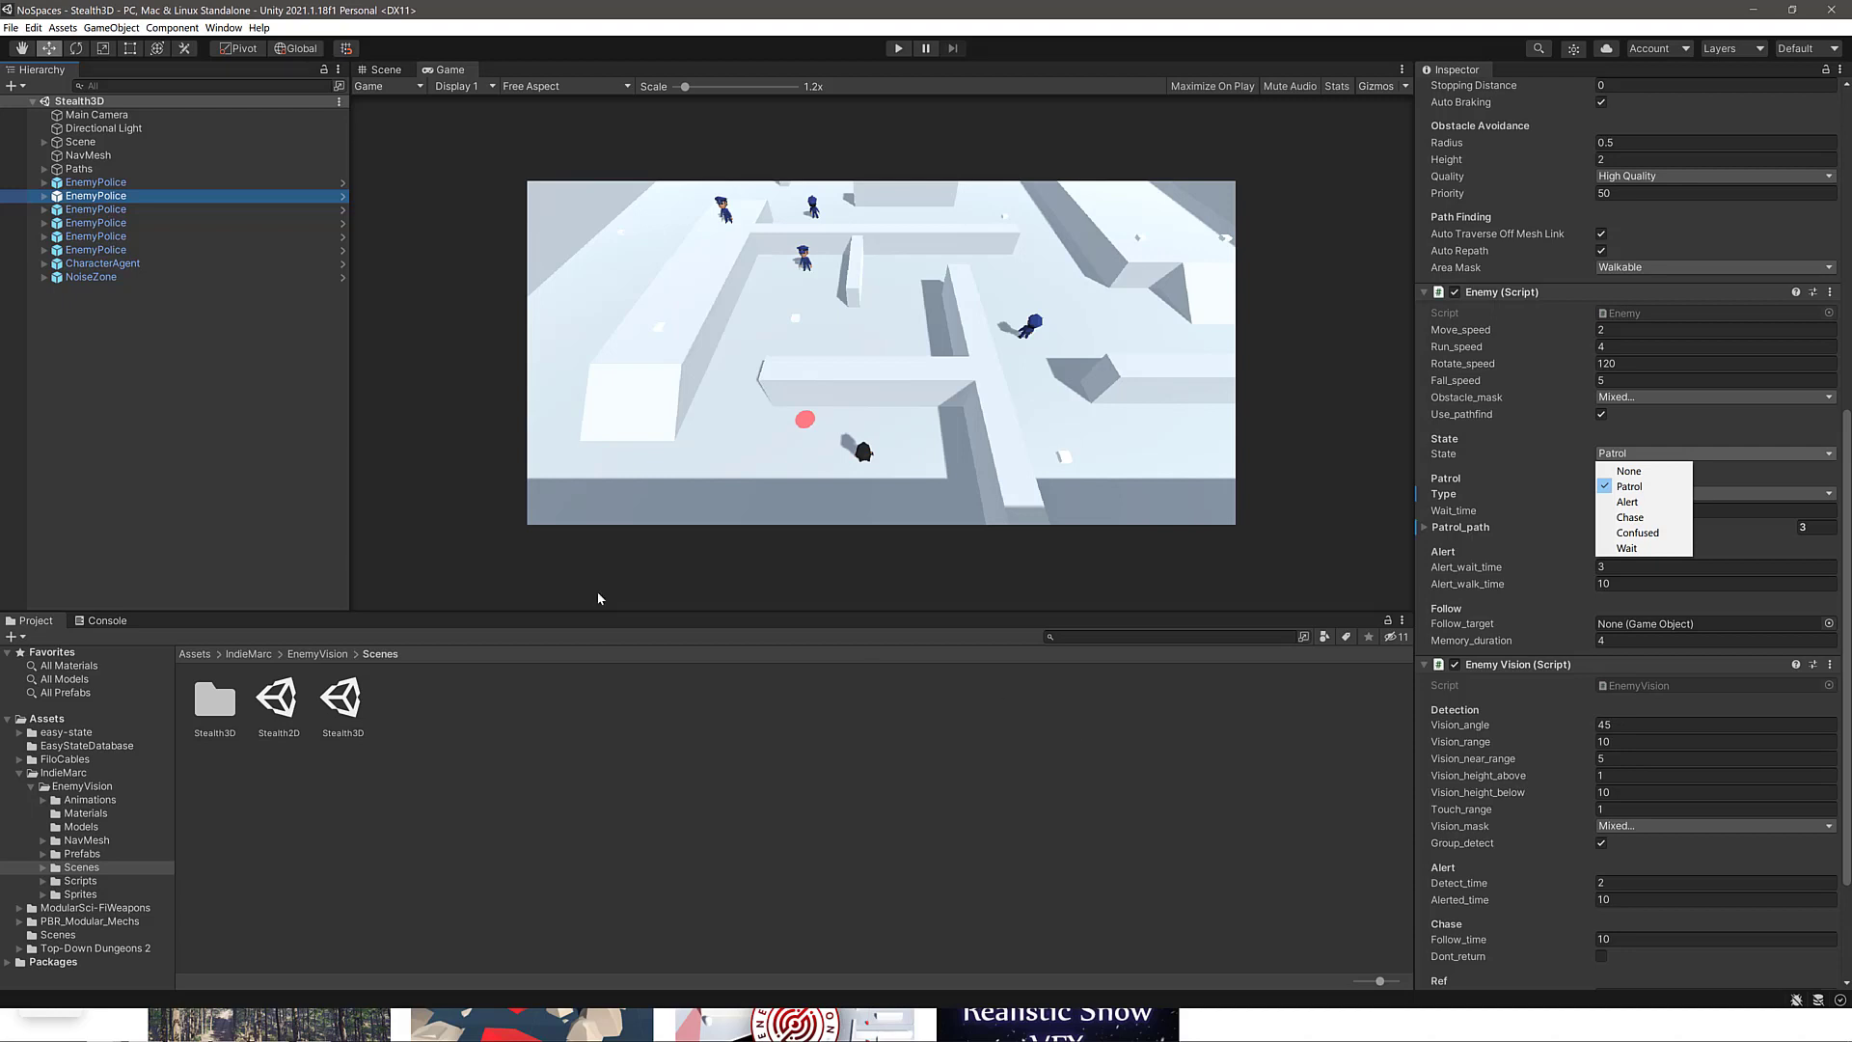
mouse_move(266, 656)
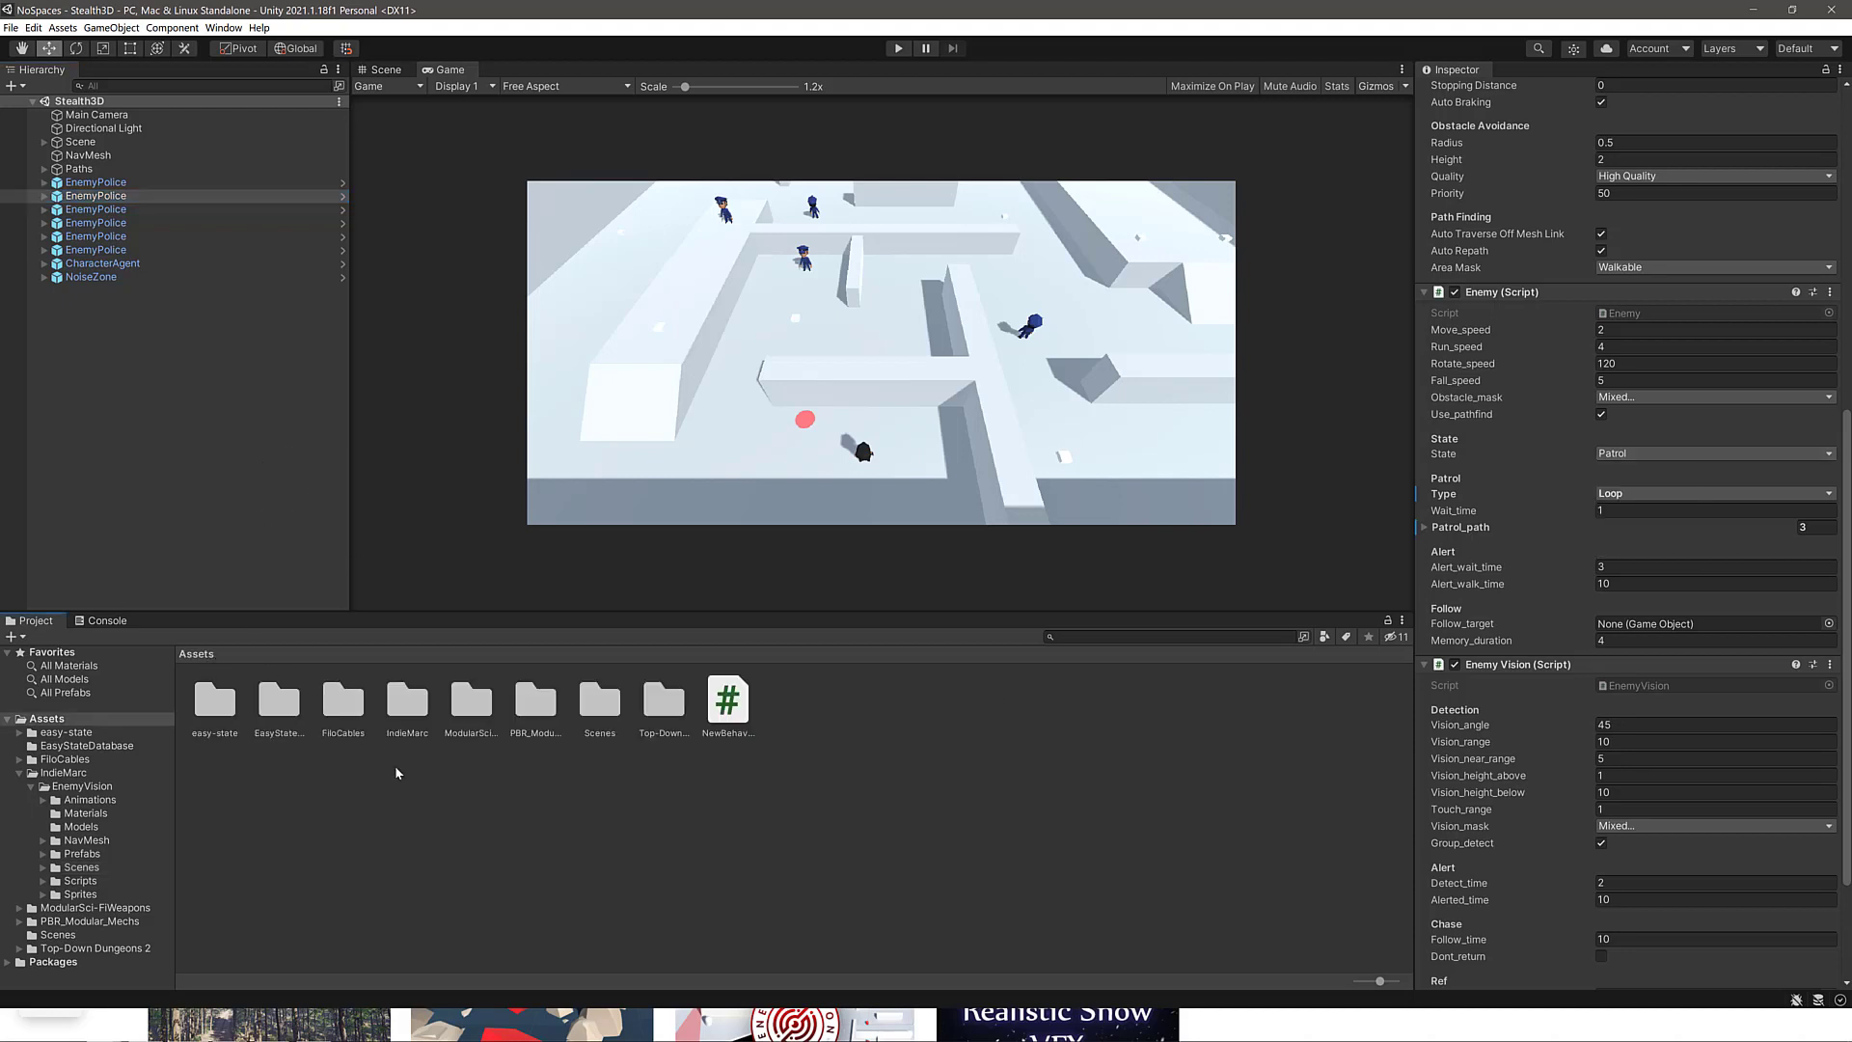
Load the RobotArm scene from FiloCables' SampleScenes folder.
double_click(344, 702)
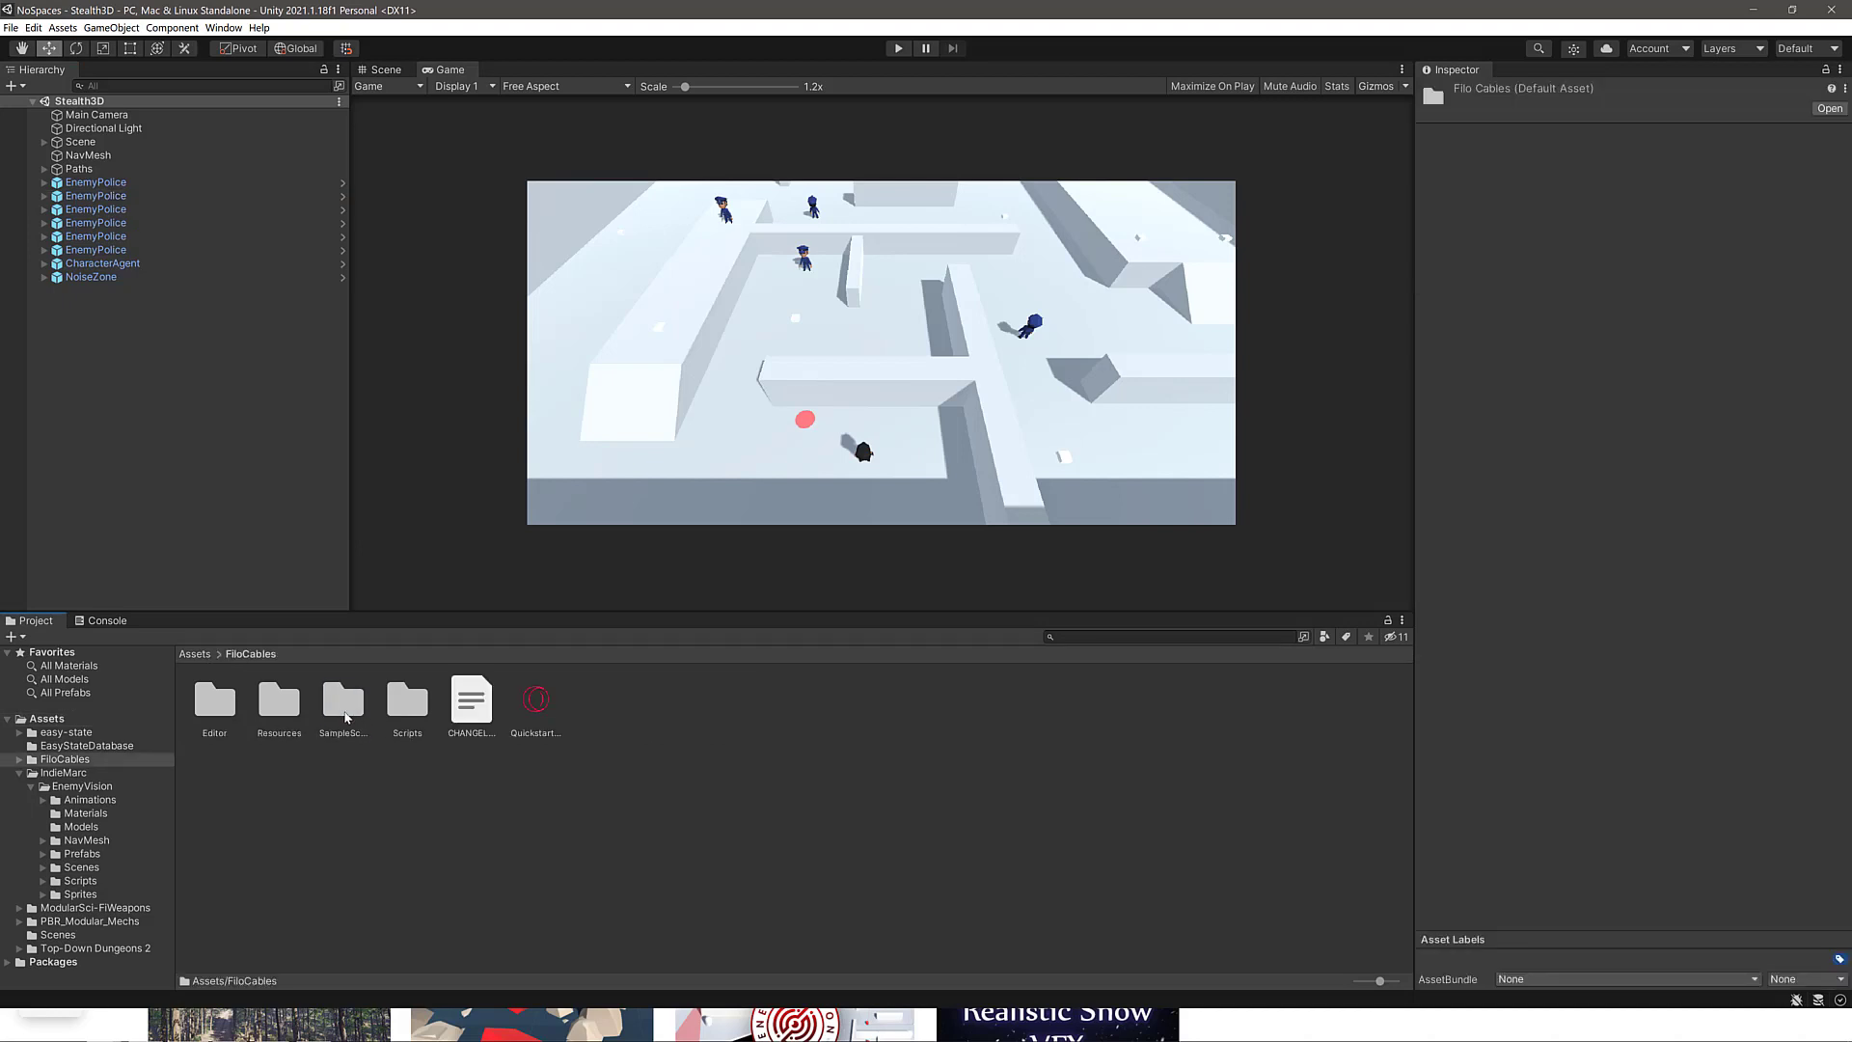
double_click(343, 702)
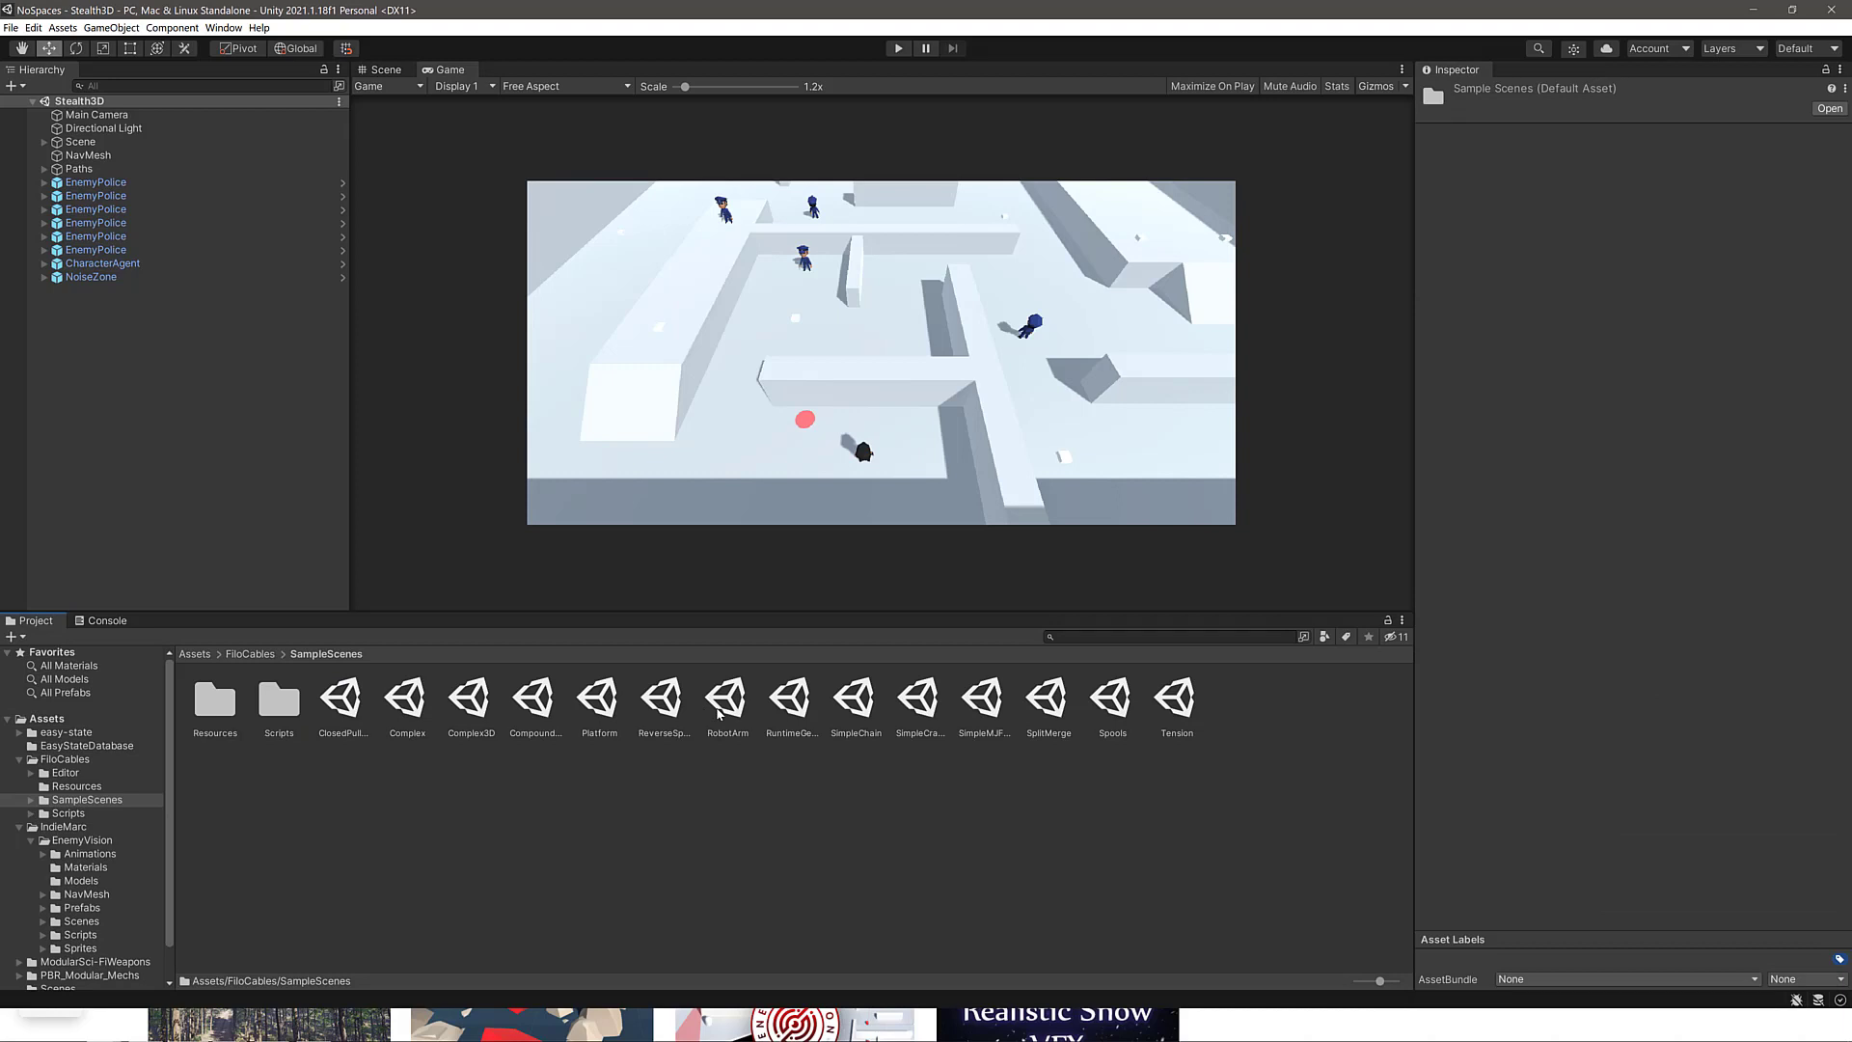
double_click(728, 700)
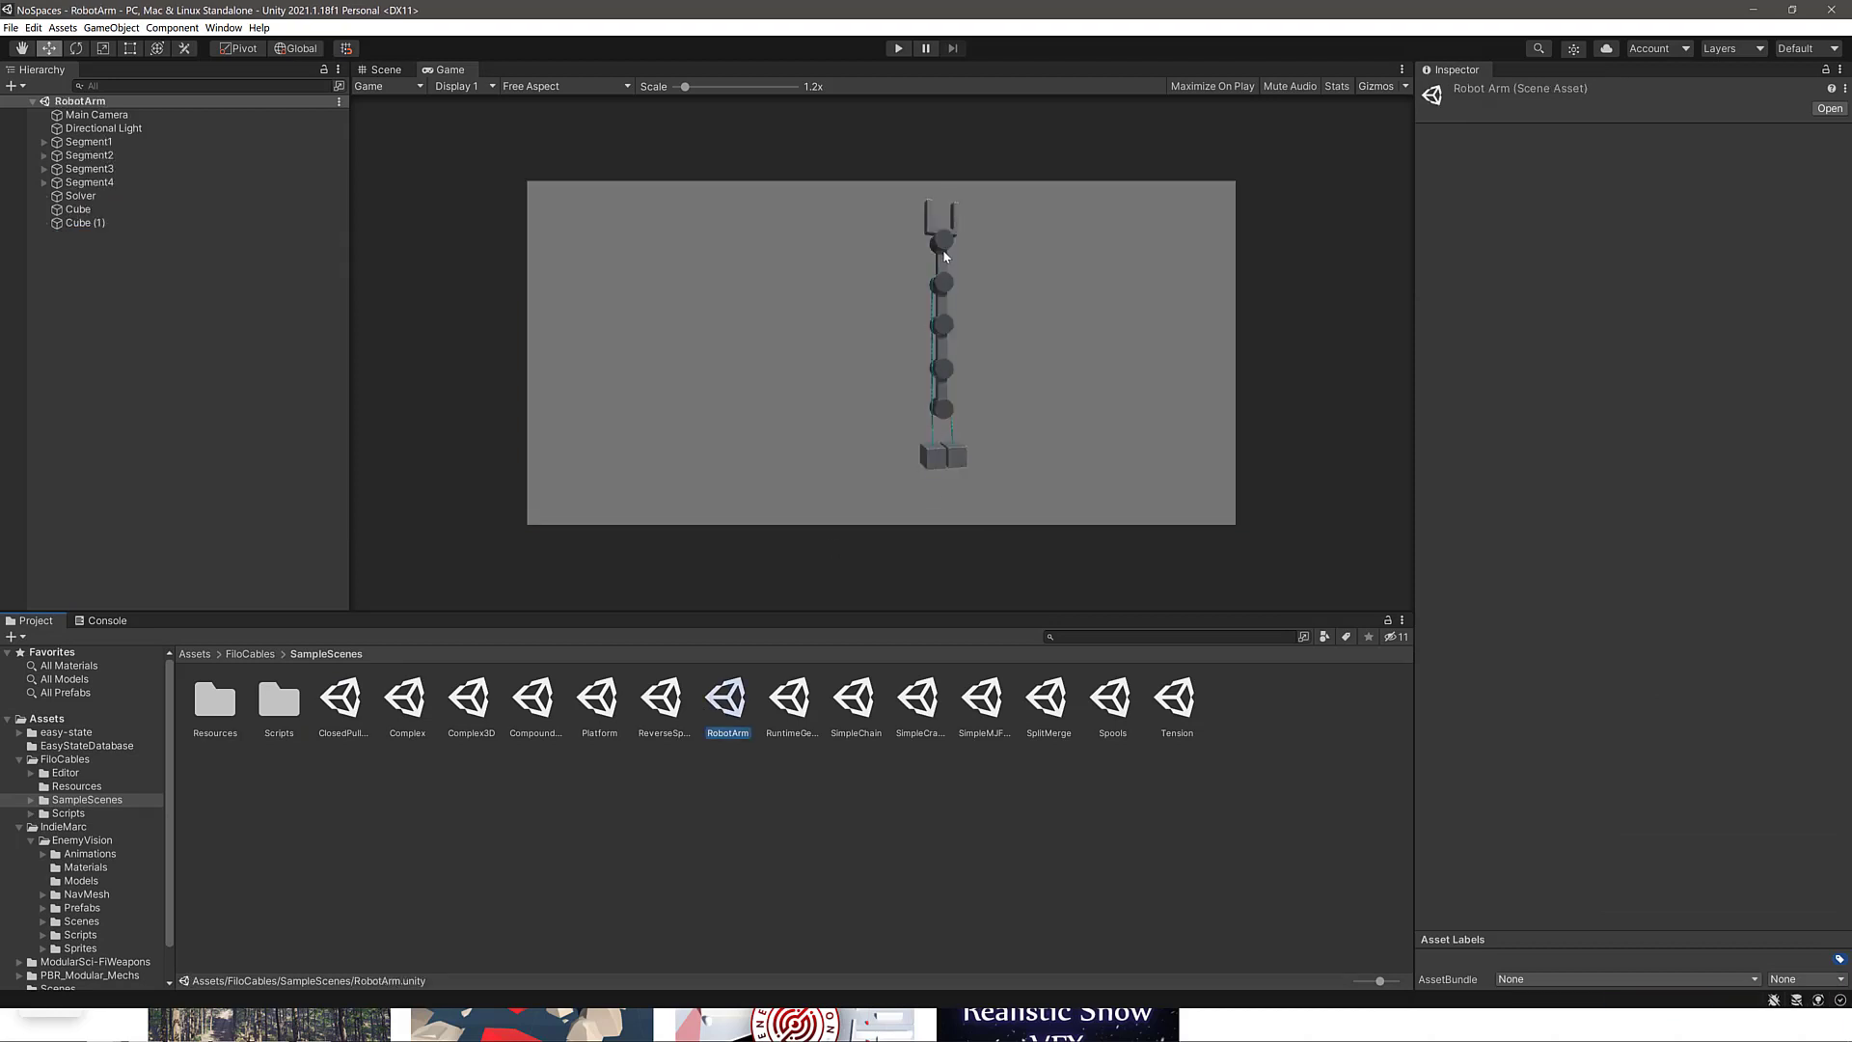
mouse_move(961, 375)
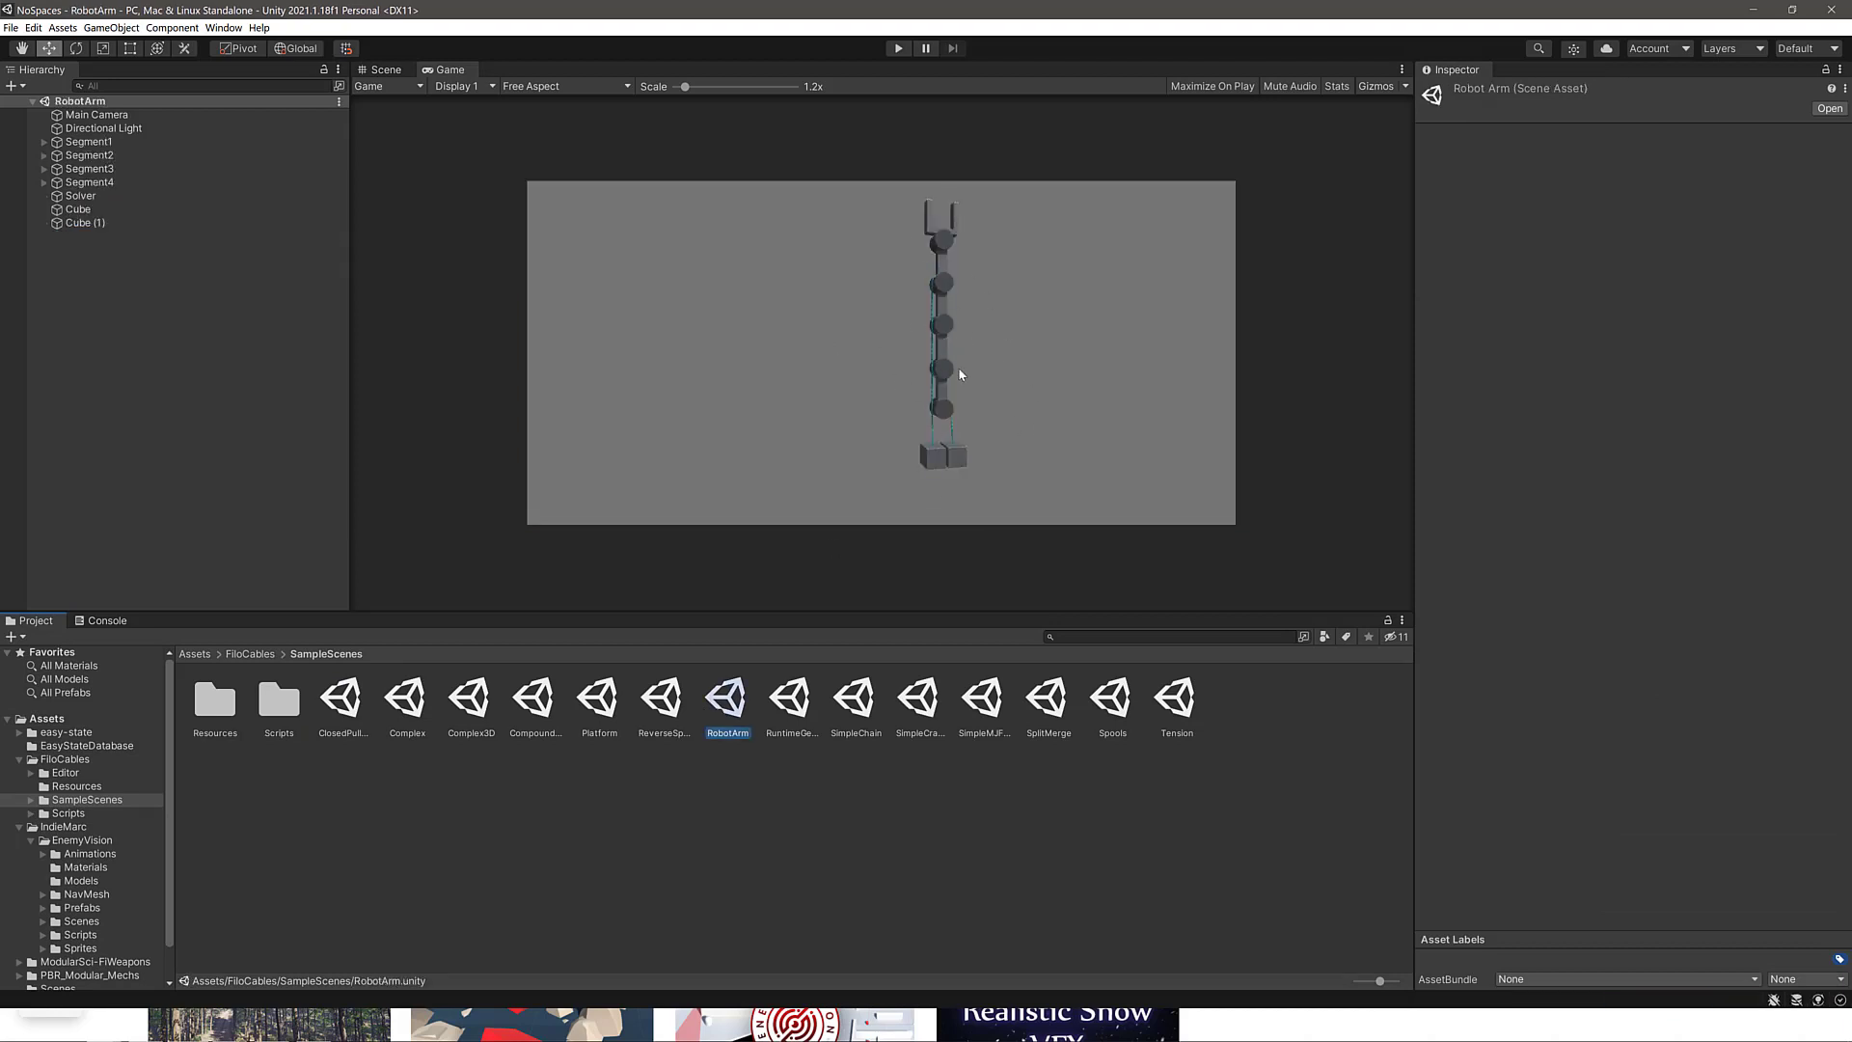
Run the robot arm cable demo briefly and stop it again.
left_click(895, 47)
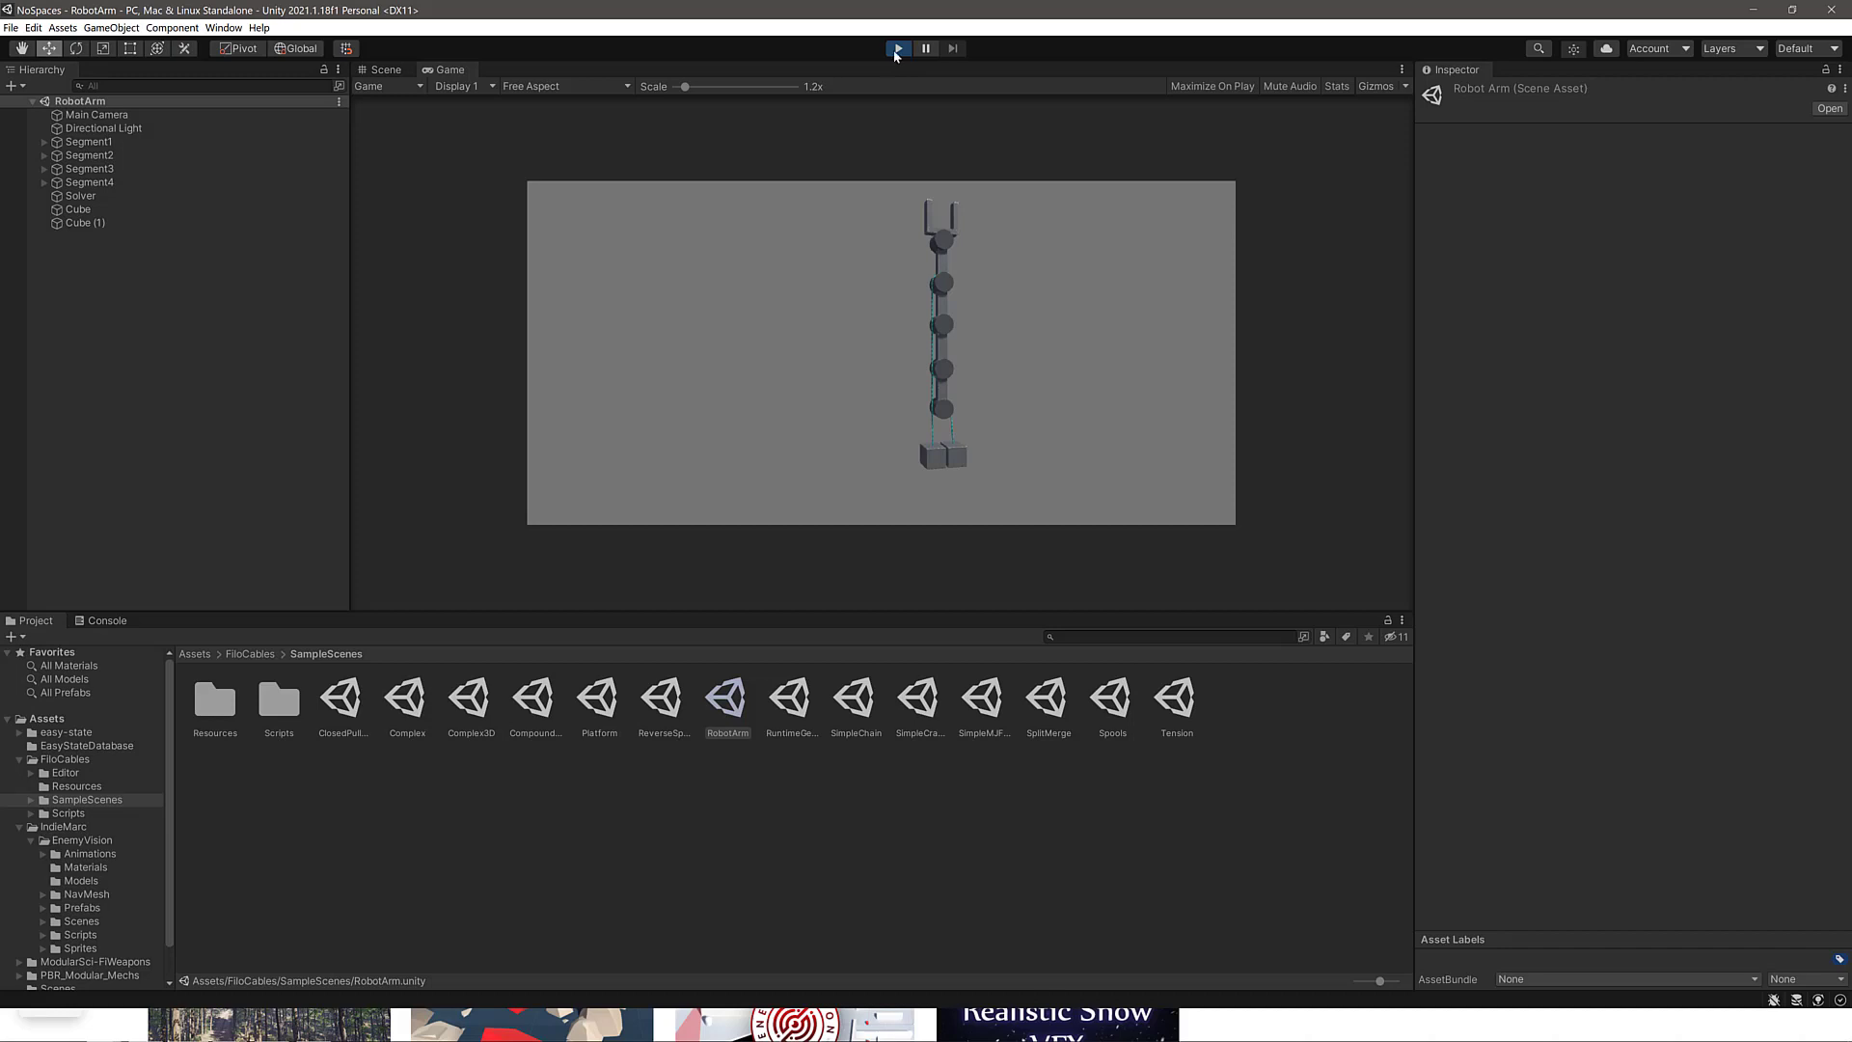
left_click(897, 47)
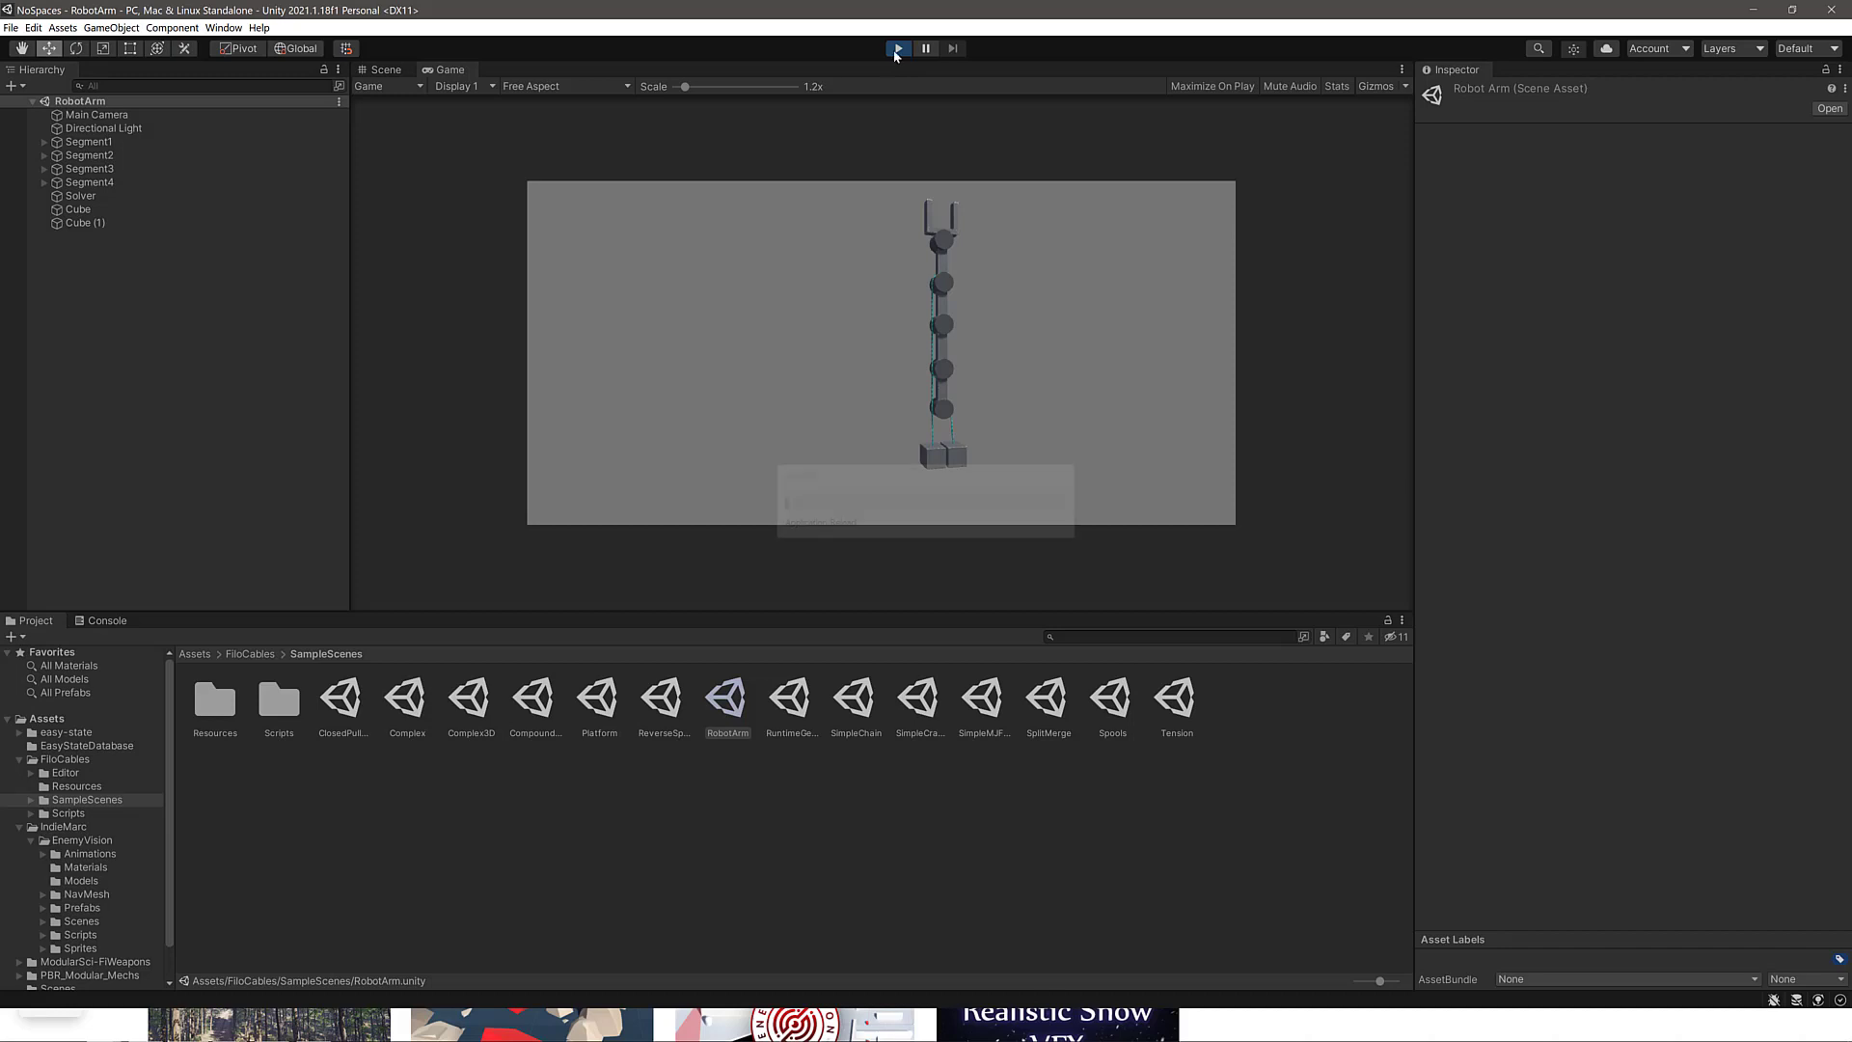
left_click(899, 46)
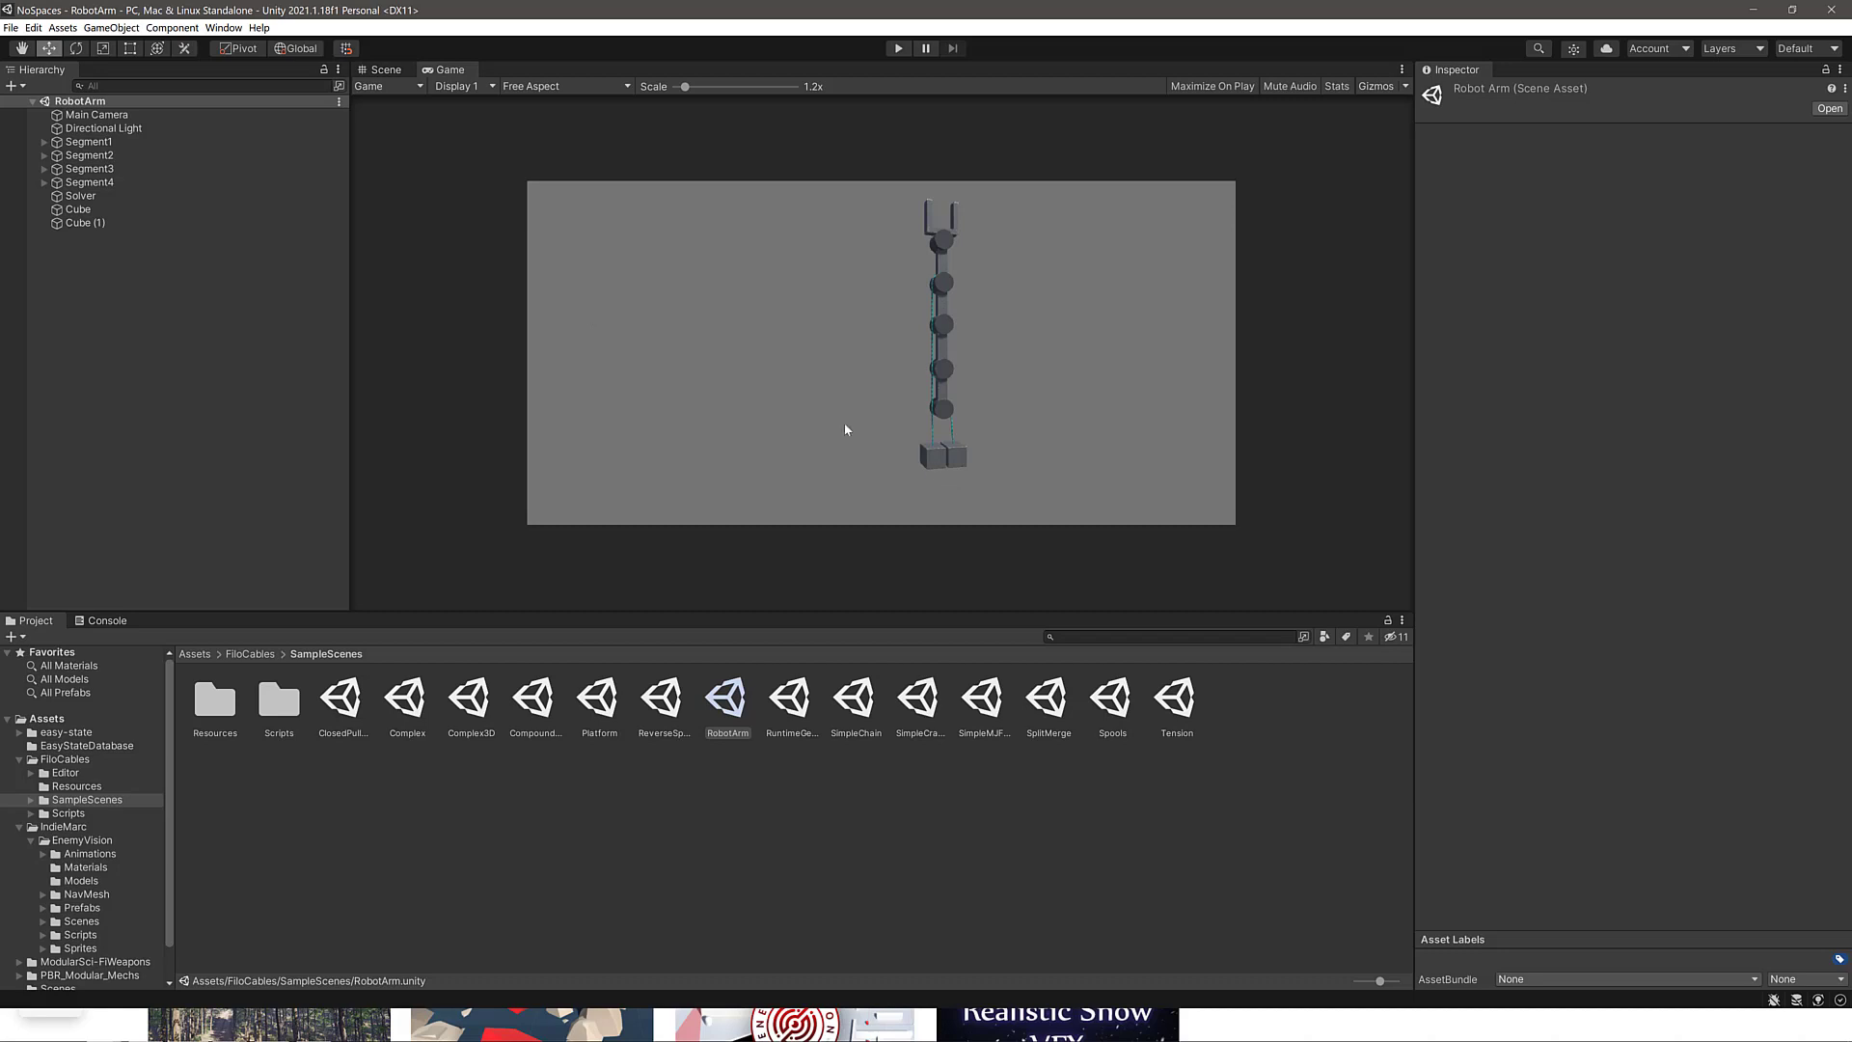
Move Cube (1) up and to the right in the Scene view, stretching the cable to it.
left_click(384, 69)
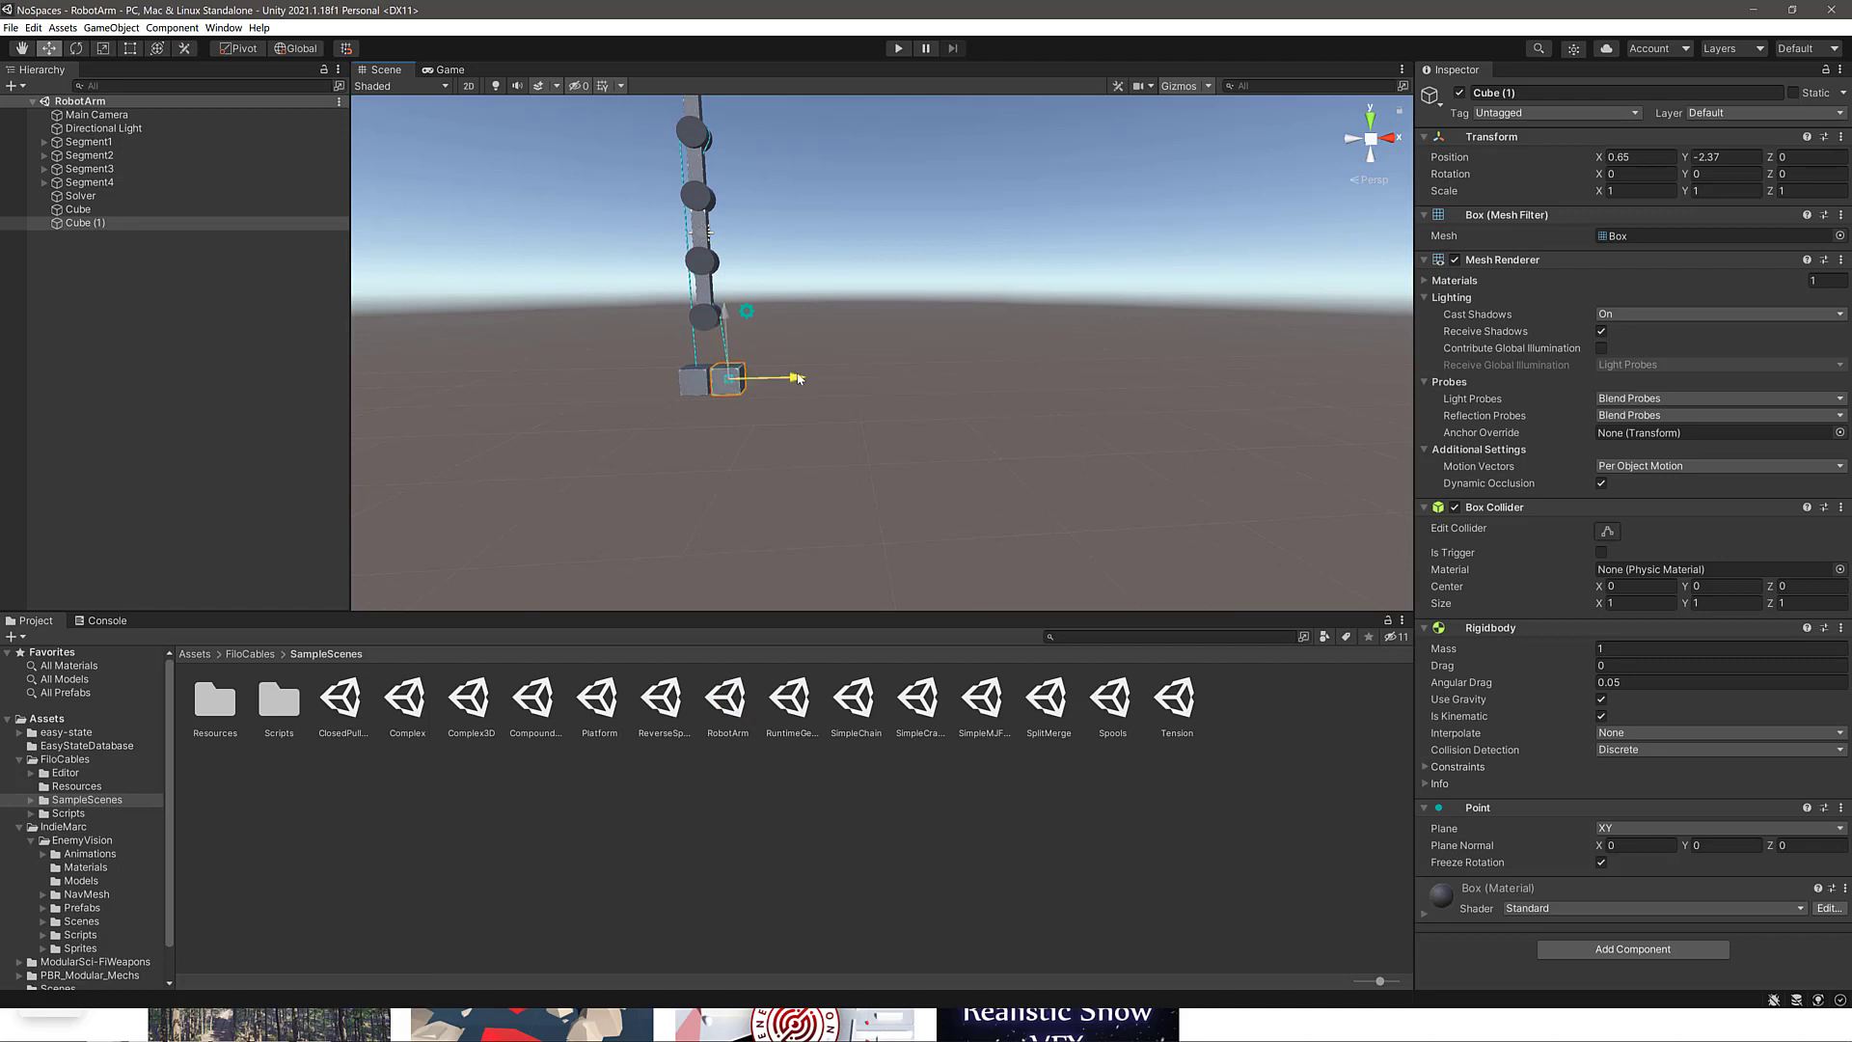
left_click_drag(727, 378, 777, 378)
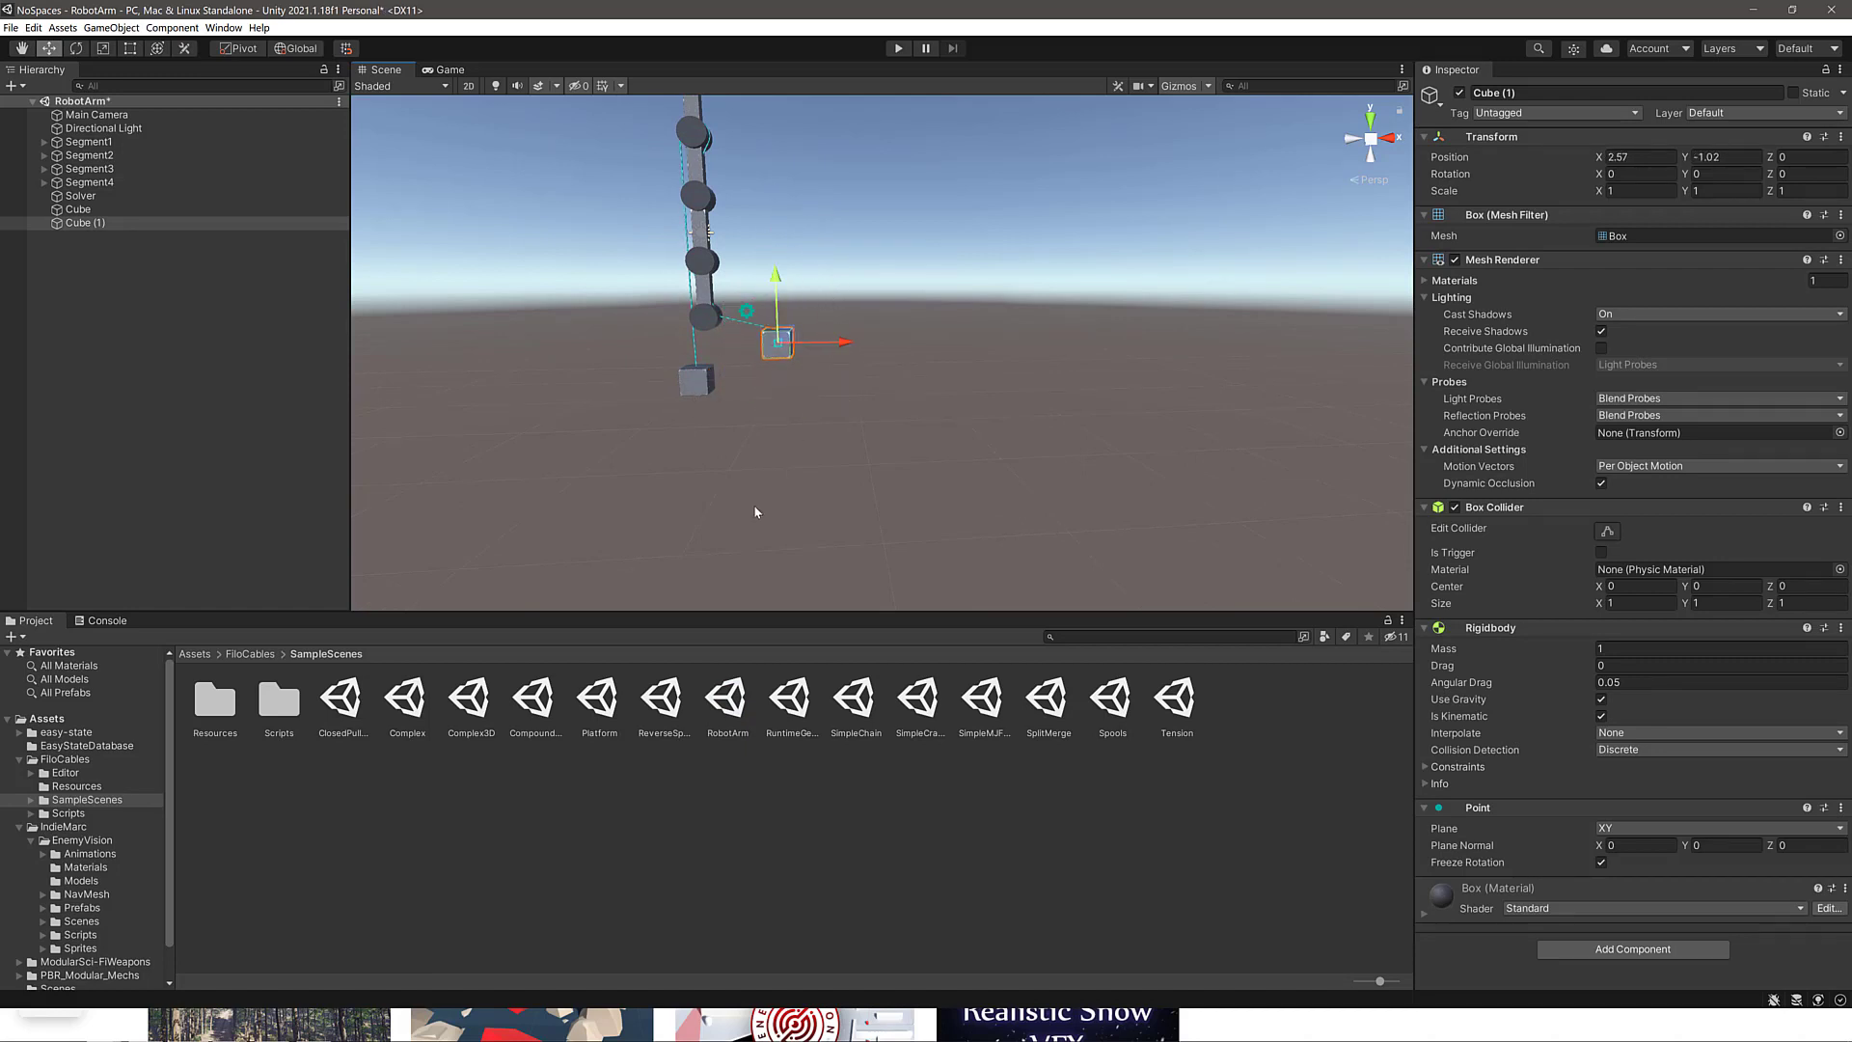
Preview the other FiloCables sample scenes: Complex3D, compound cable, Reverse Spool, Simple Chain and Simple MJF.
left_click(342, 702)
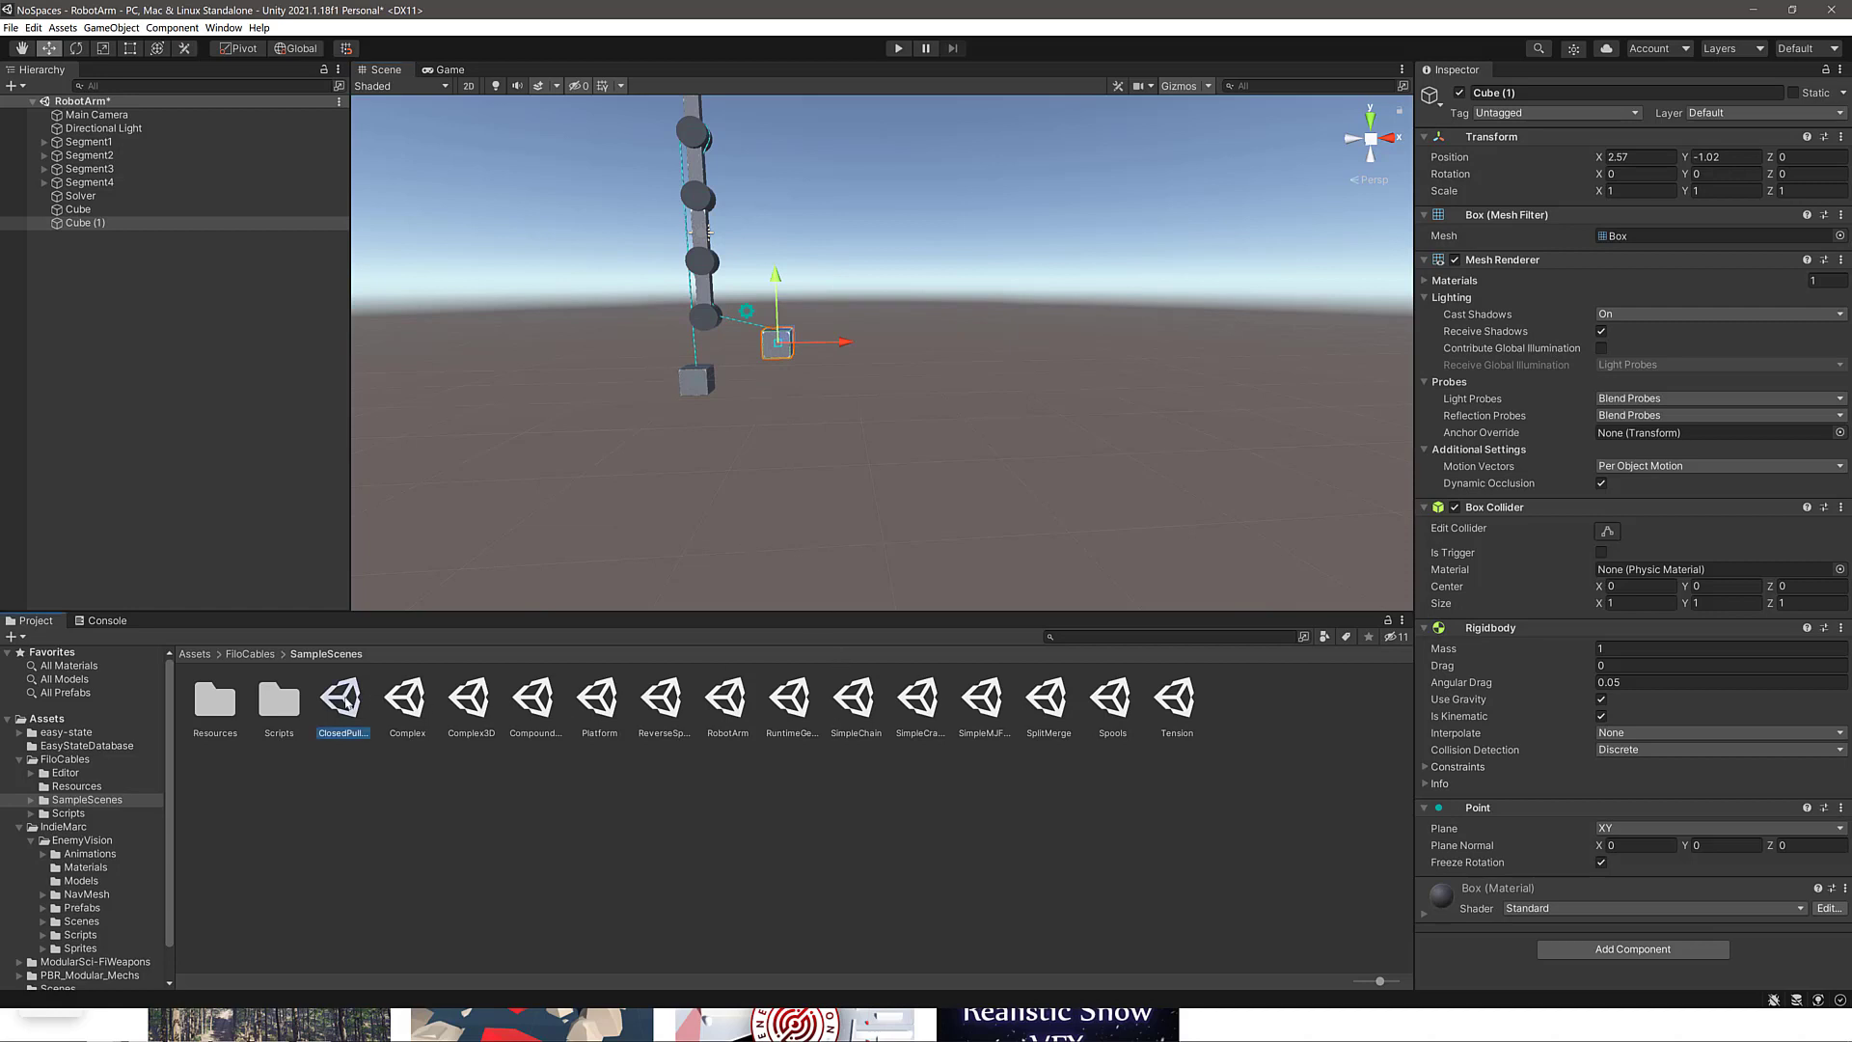
left_click(471, 702)
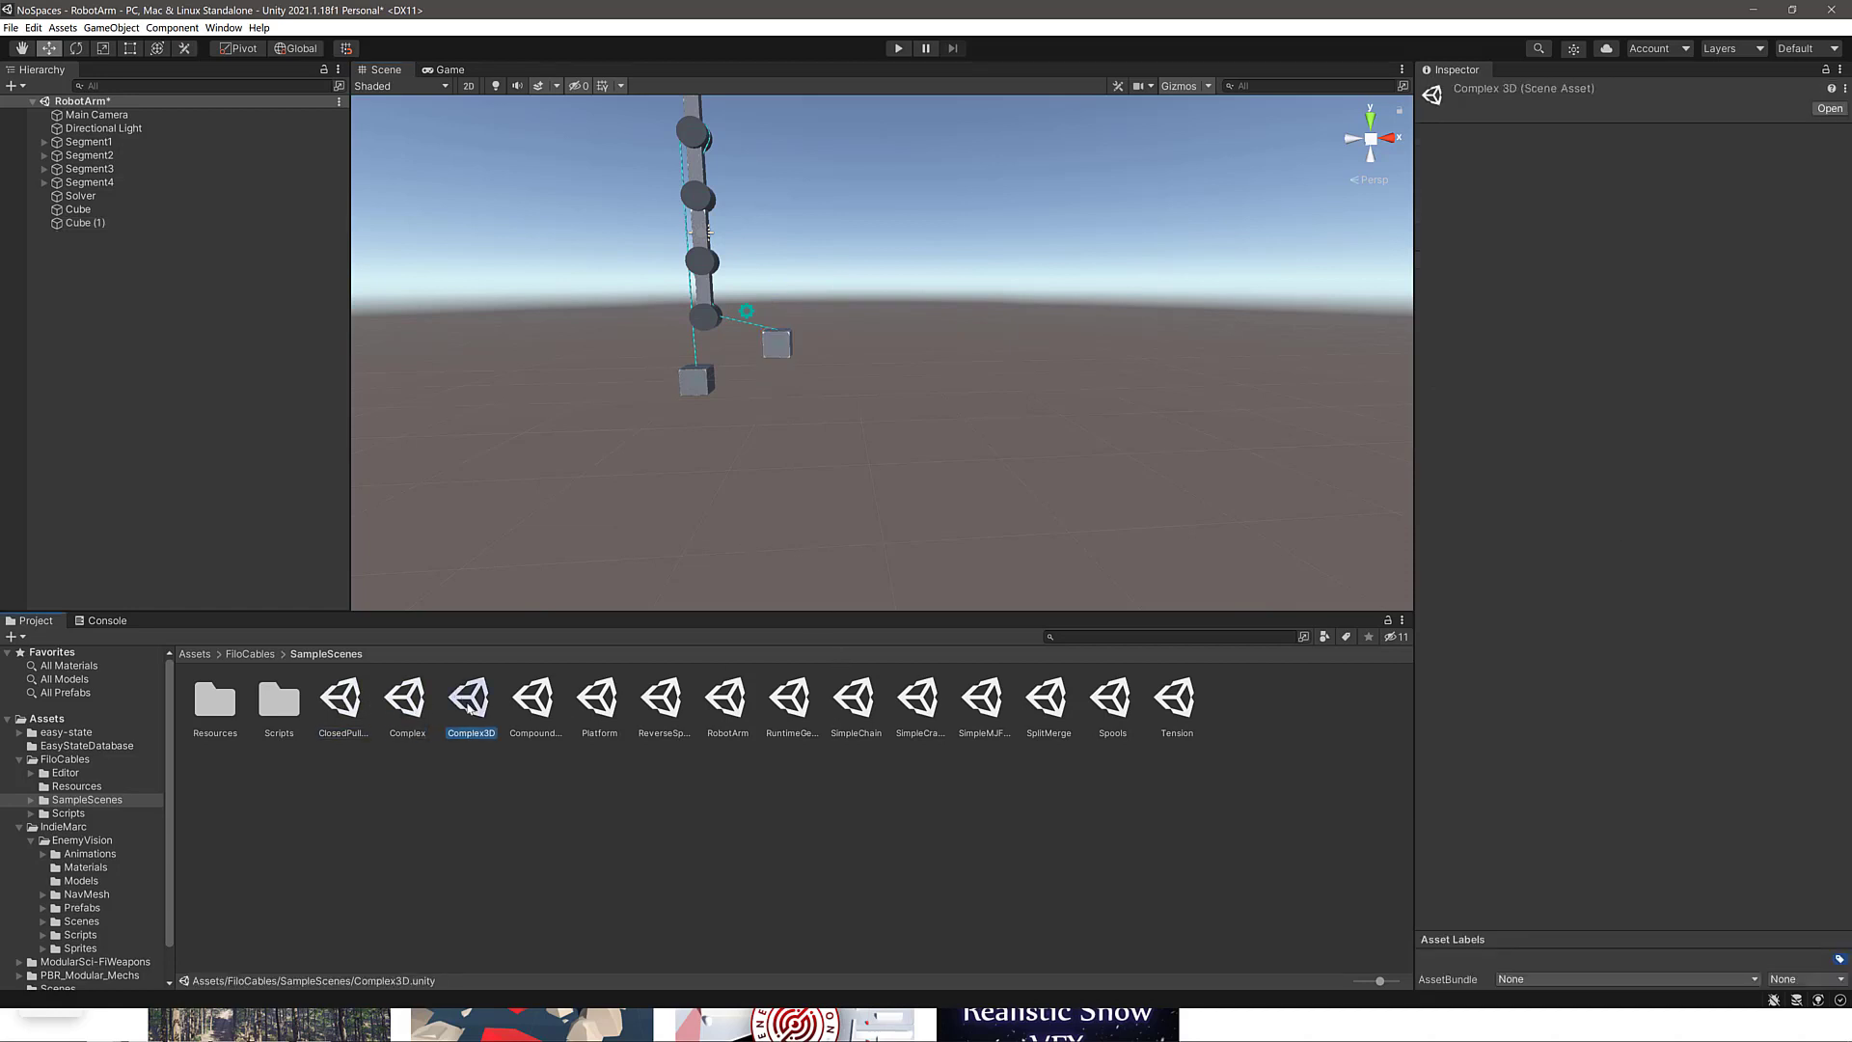
left_click(534, 700)
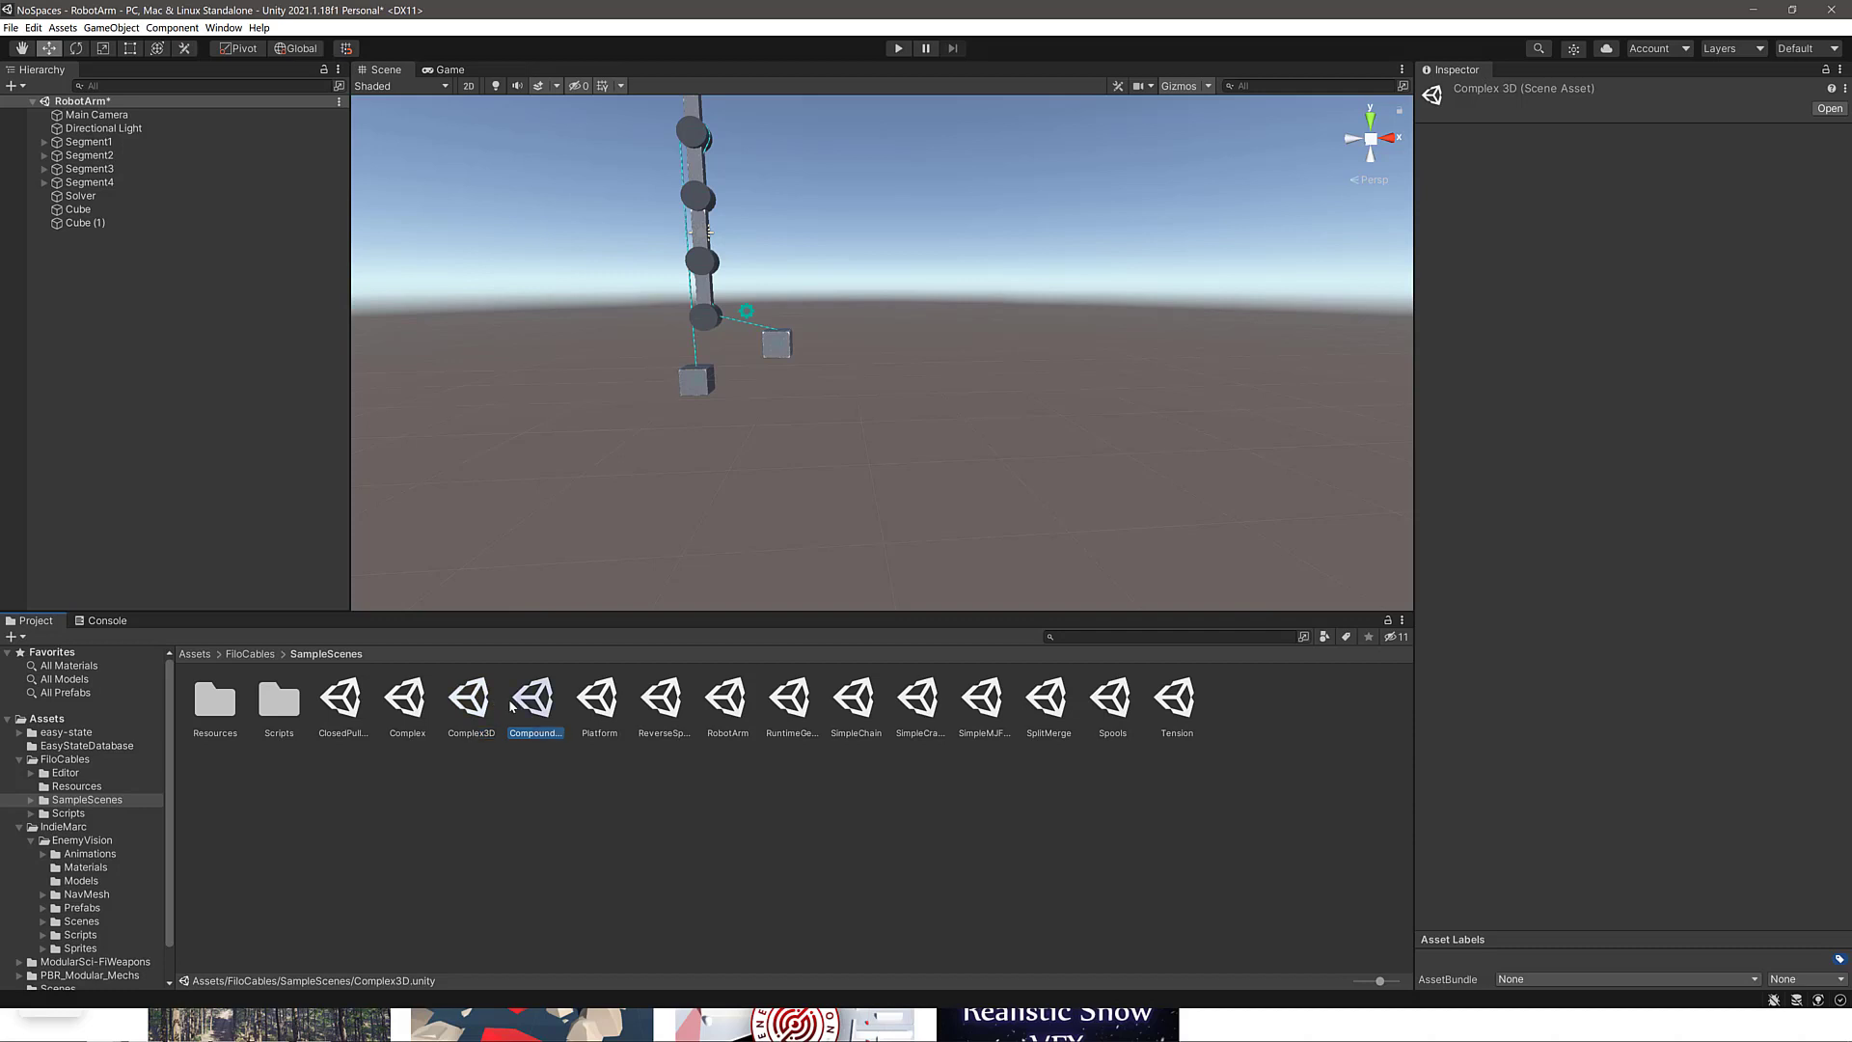
left_click(664, 696)
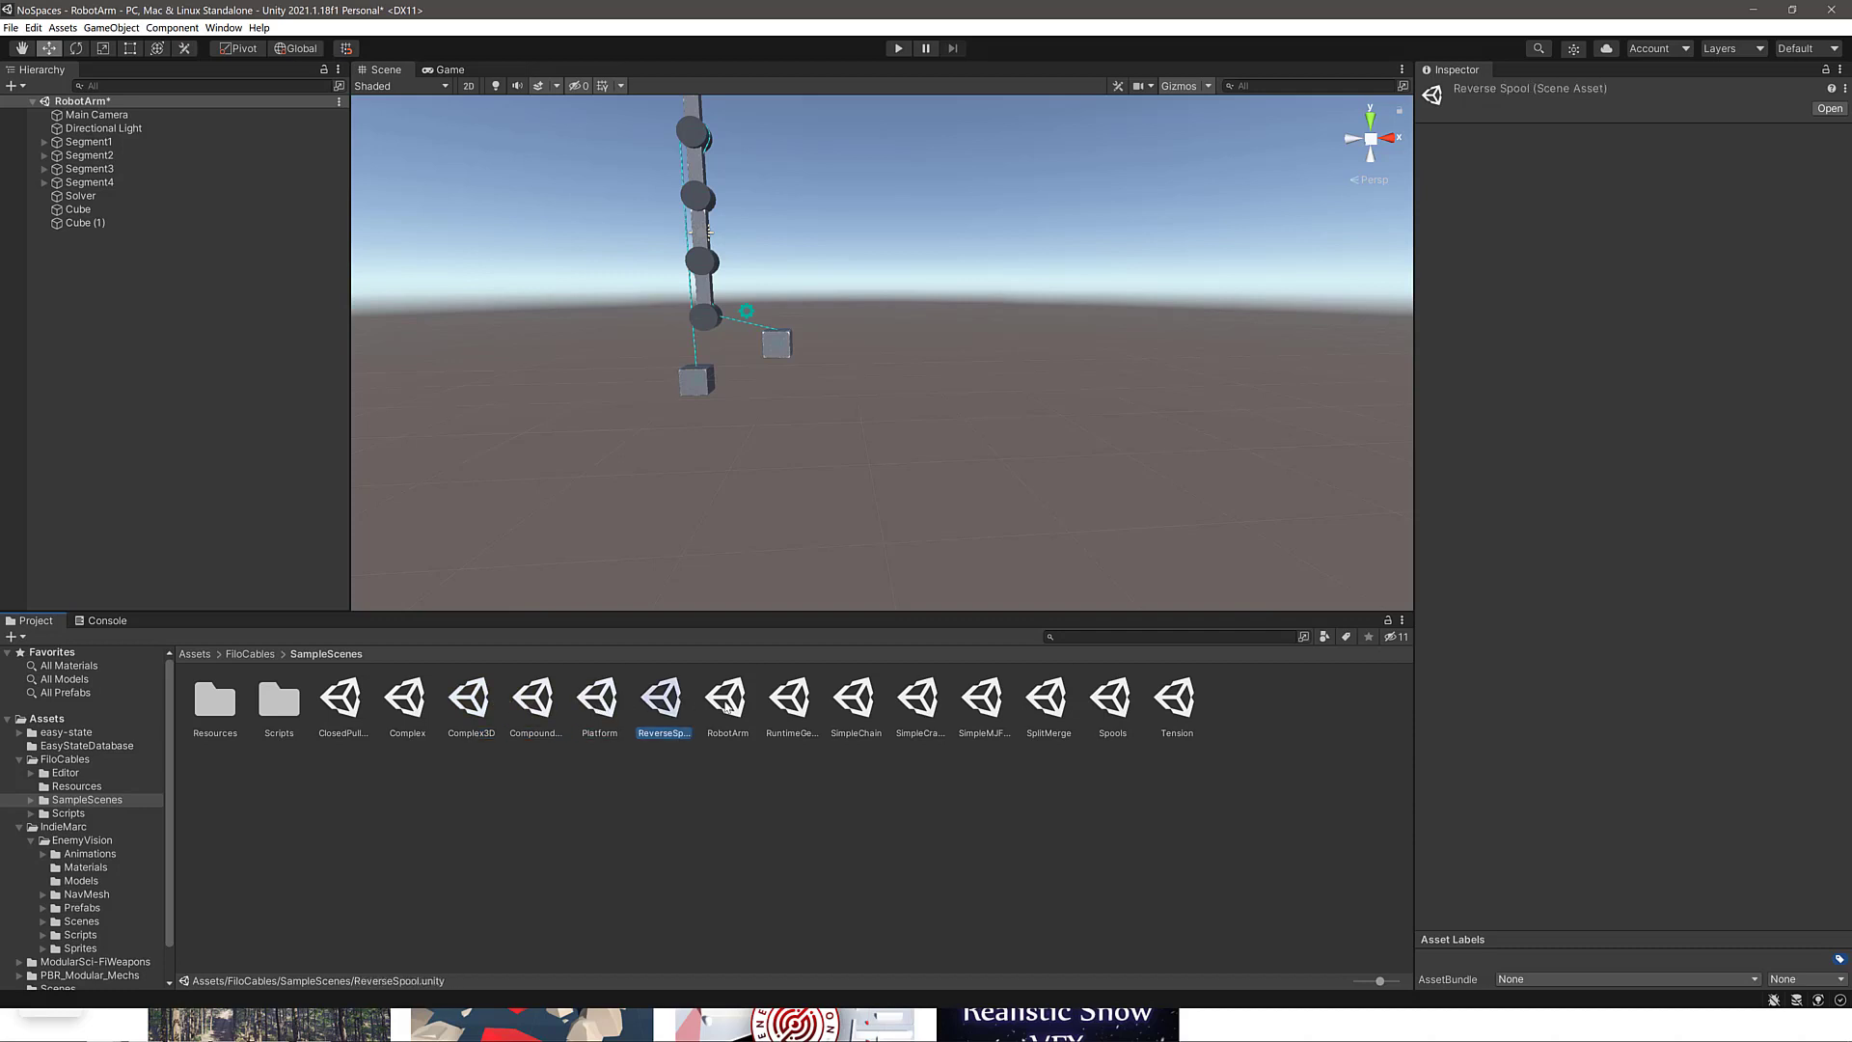
left_click(857, 702)
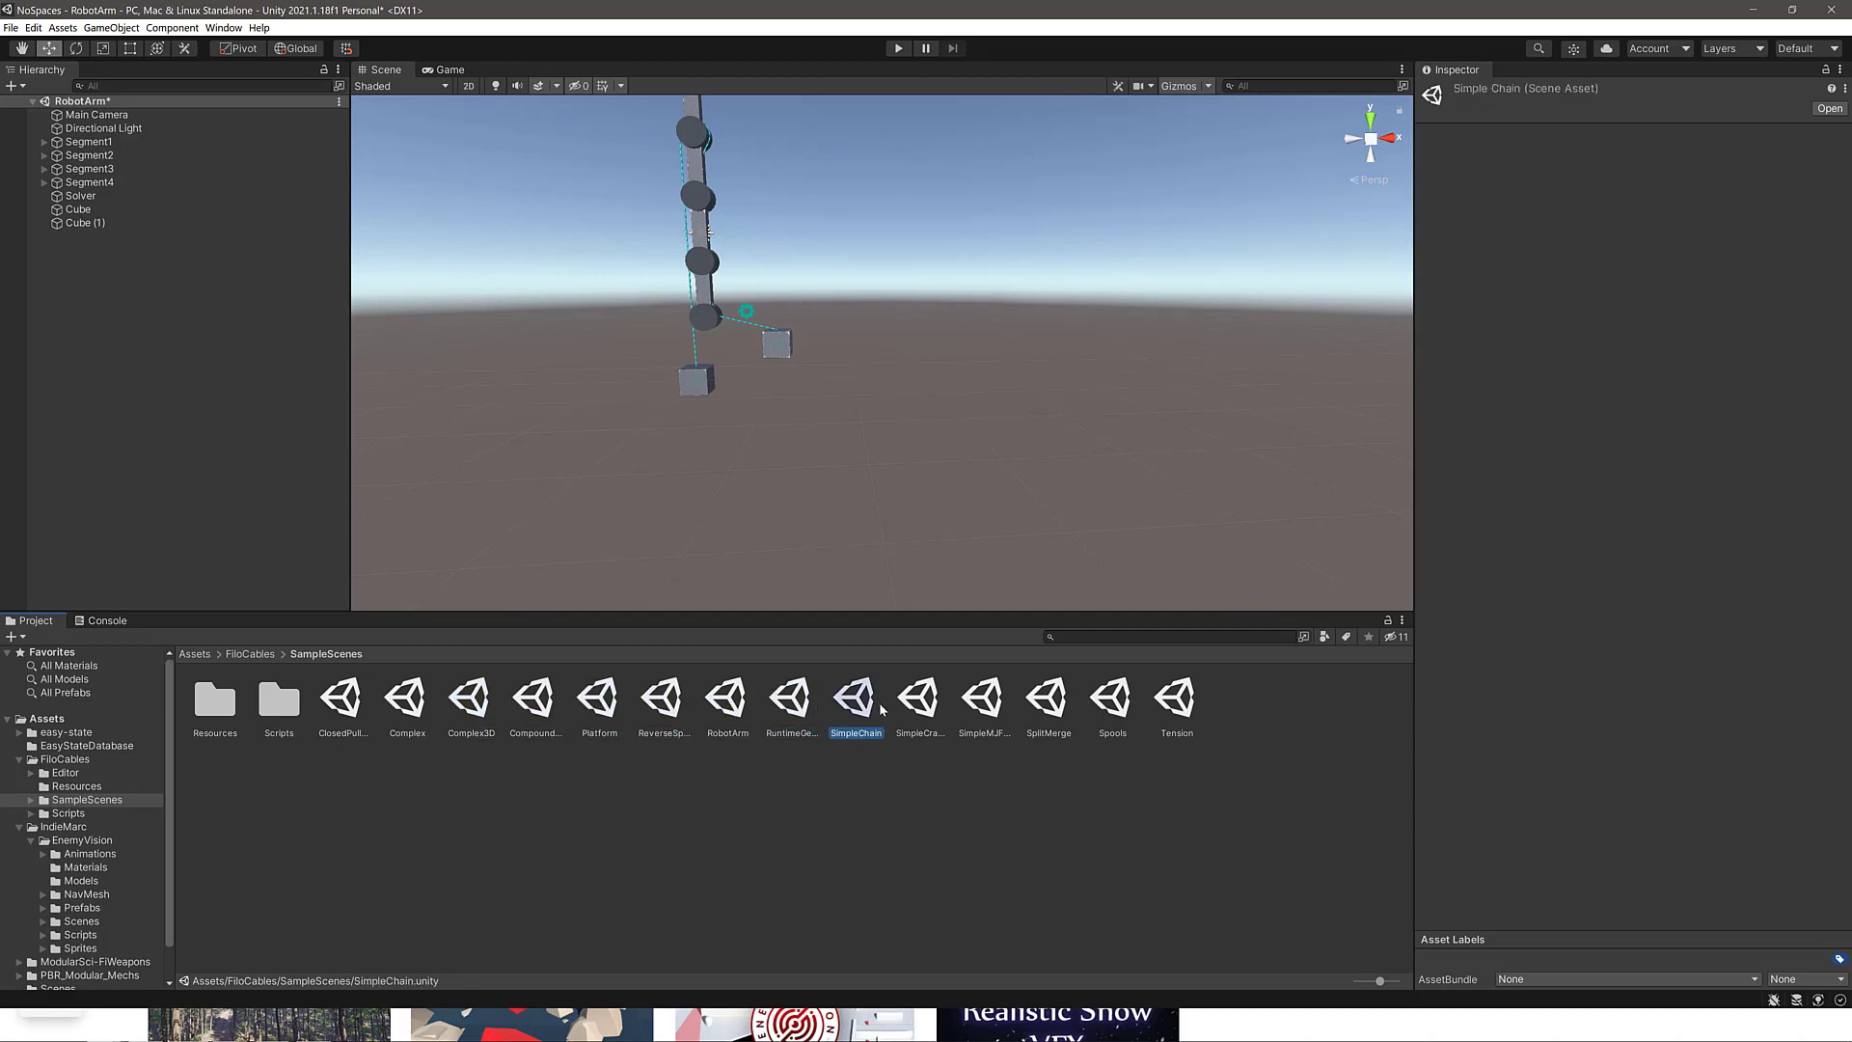
left_click(984, 702)
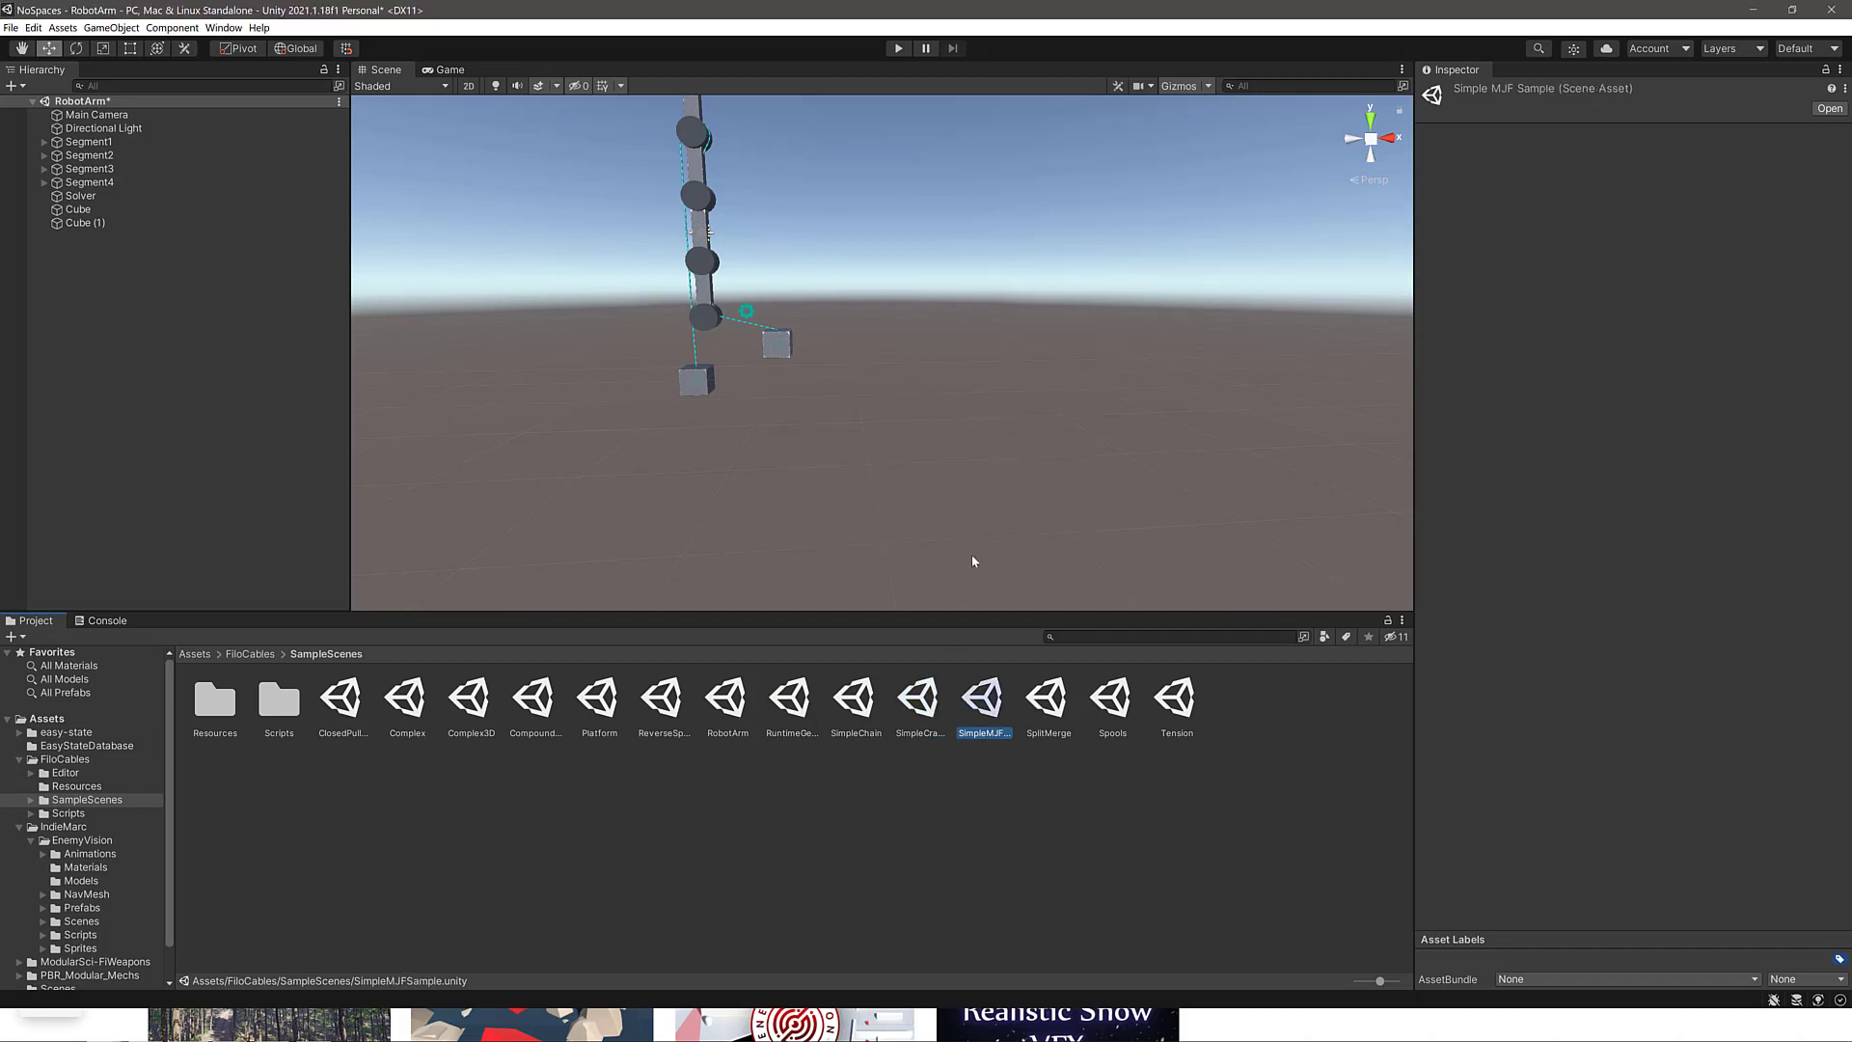
Load SimpleMJFSample, drag its Weight block up and right to stretch the cable, and run the pulley demo.
double_click(981, 697)
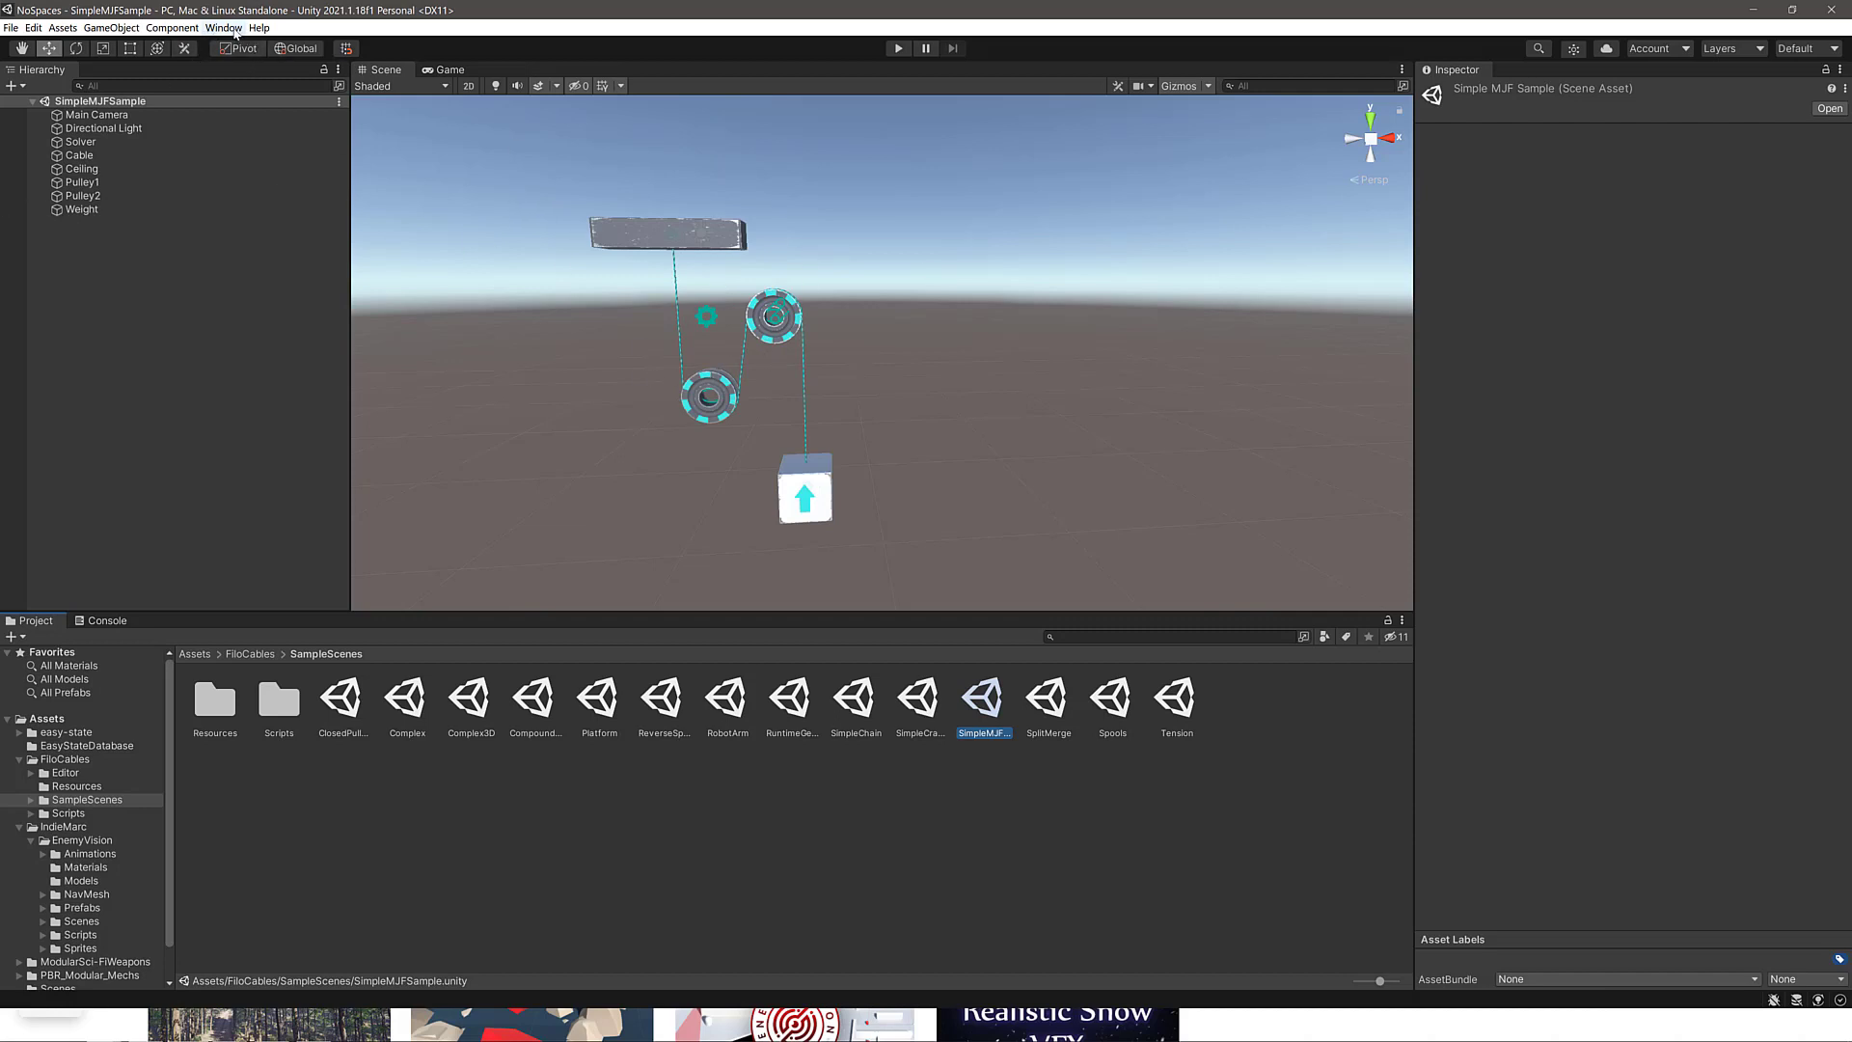
left_click(220, 27)
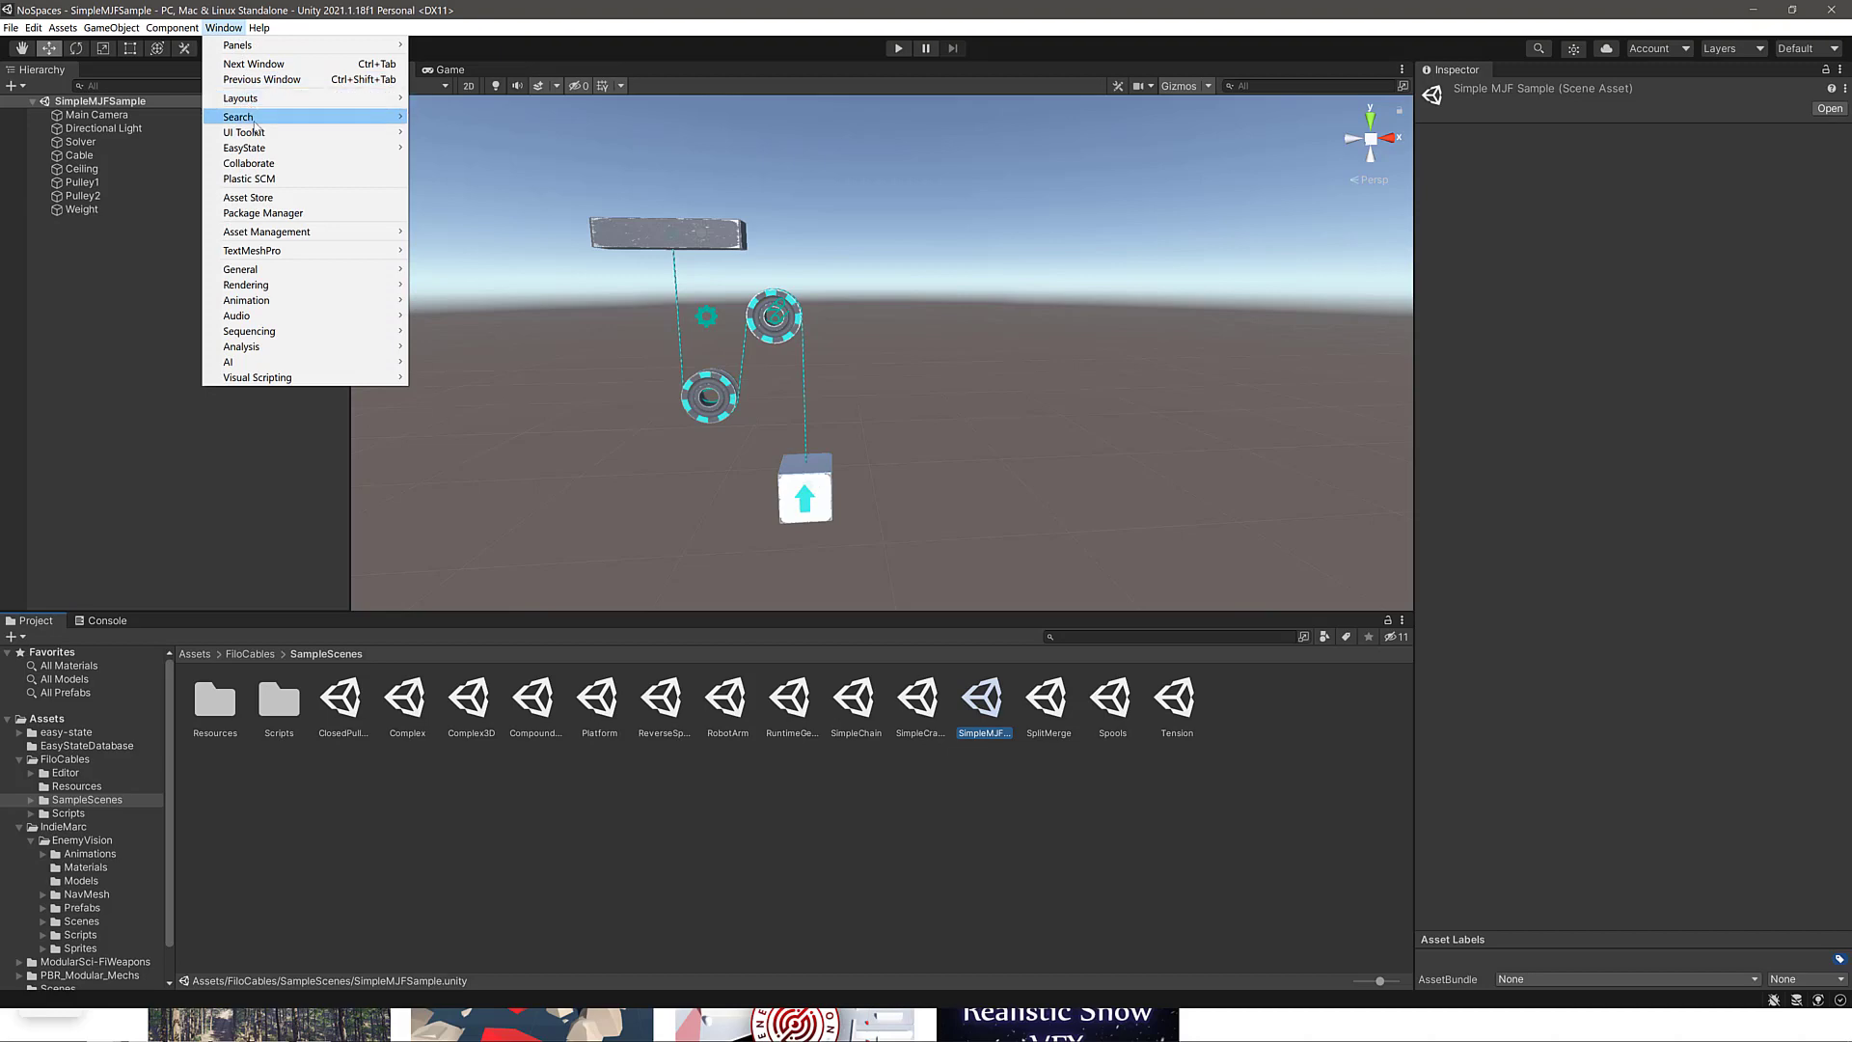
mouse_move(985, 427)
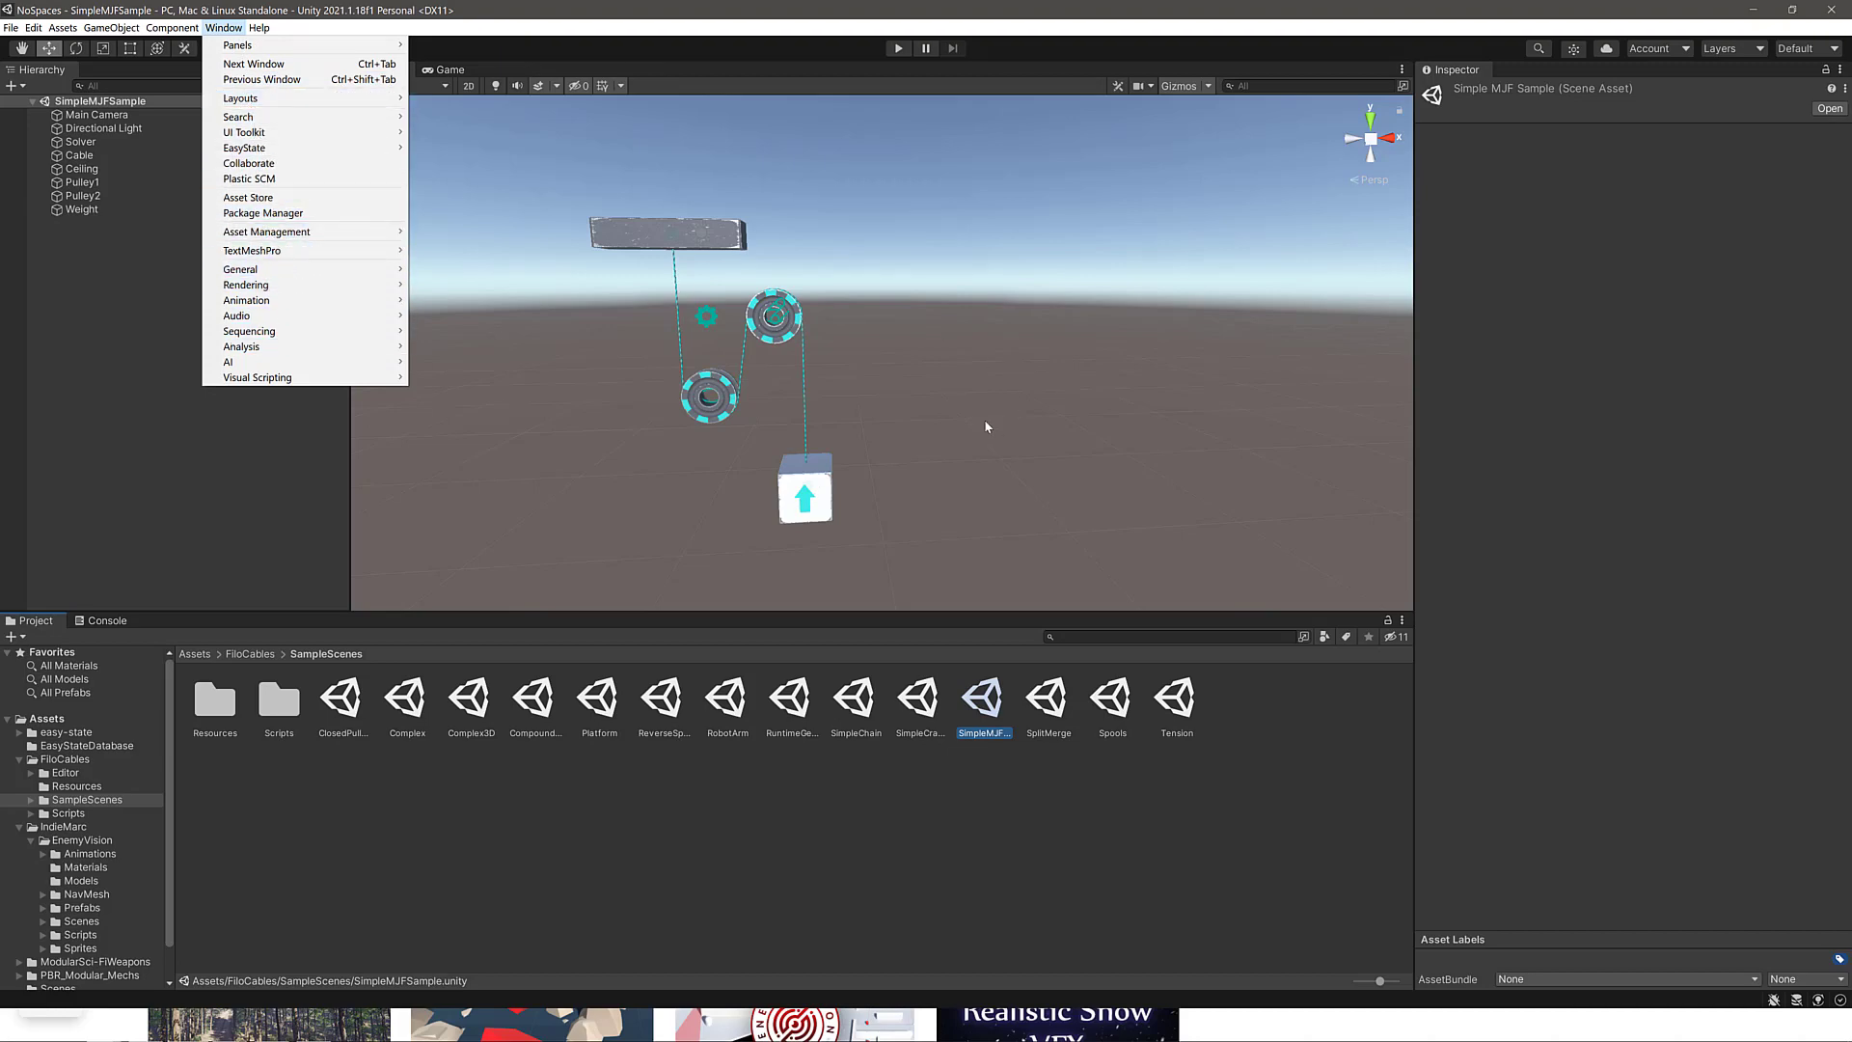
left_click(81, 208)
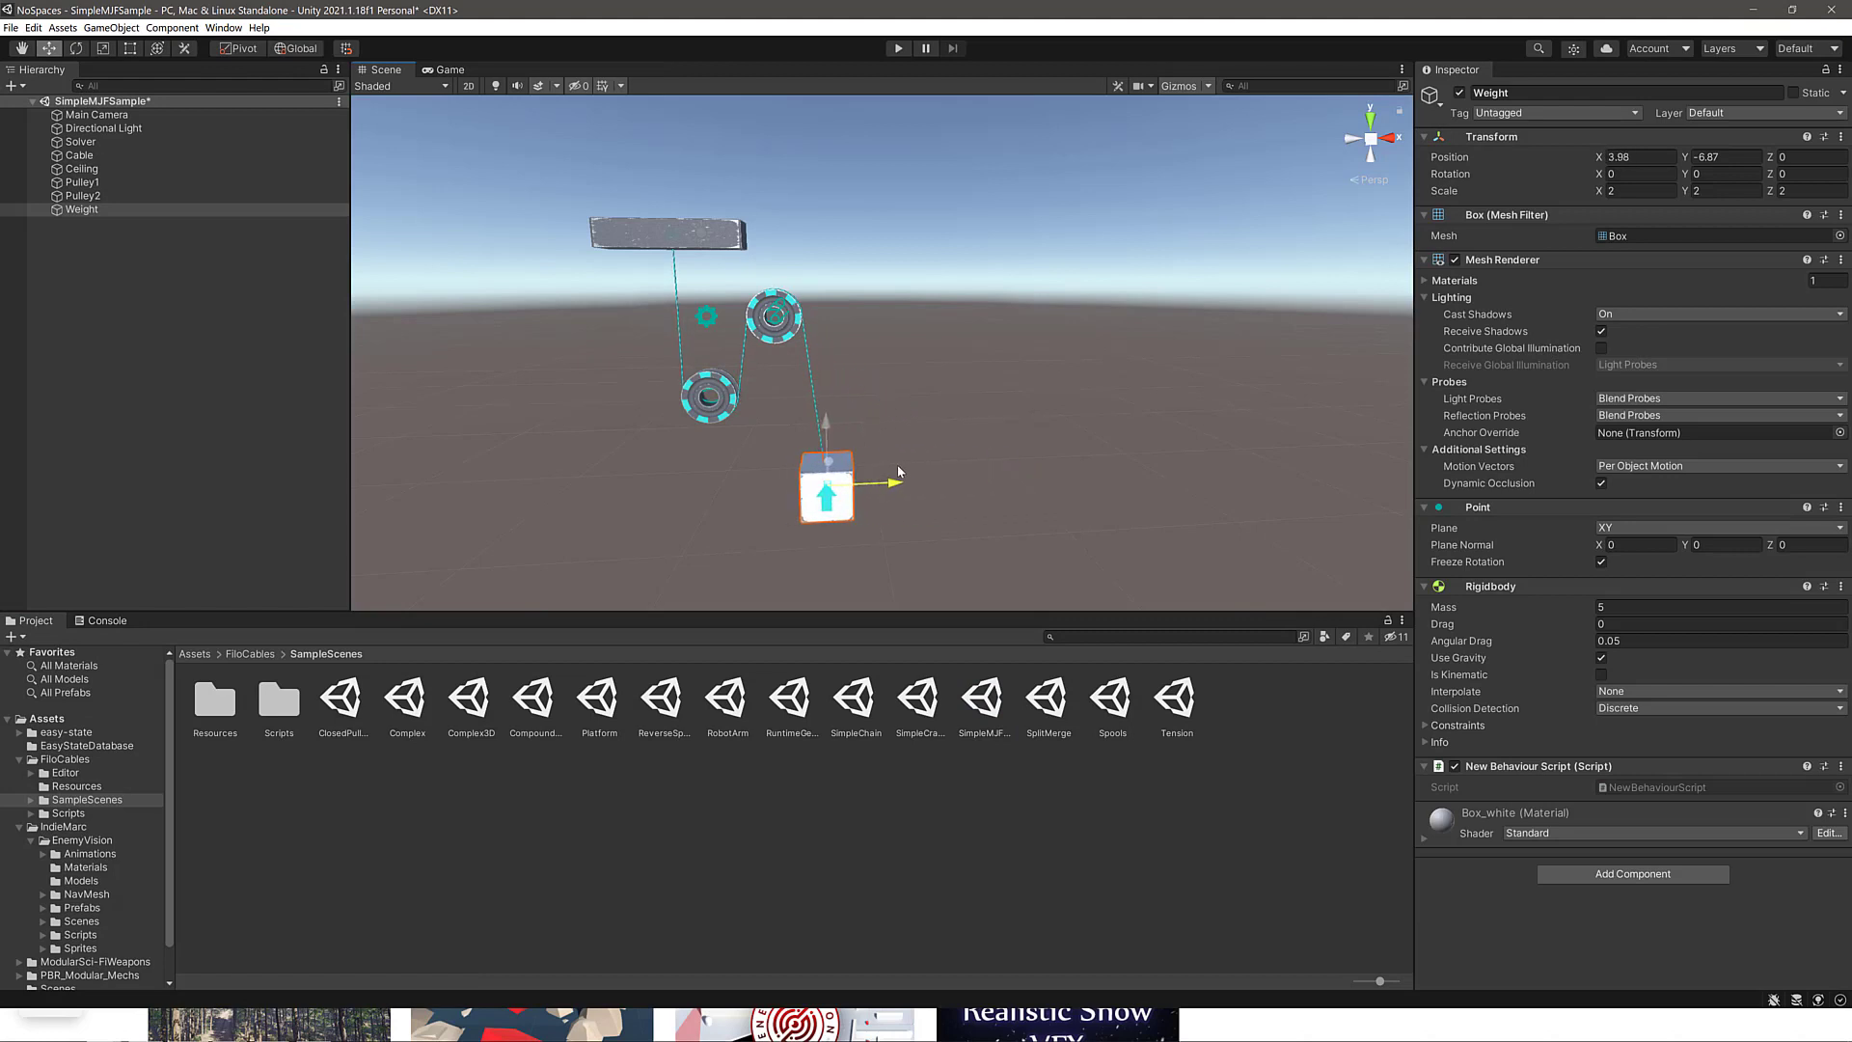
left_click_drag(828, 485, 862, 439)
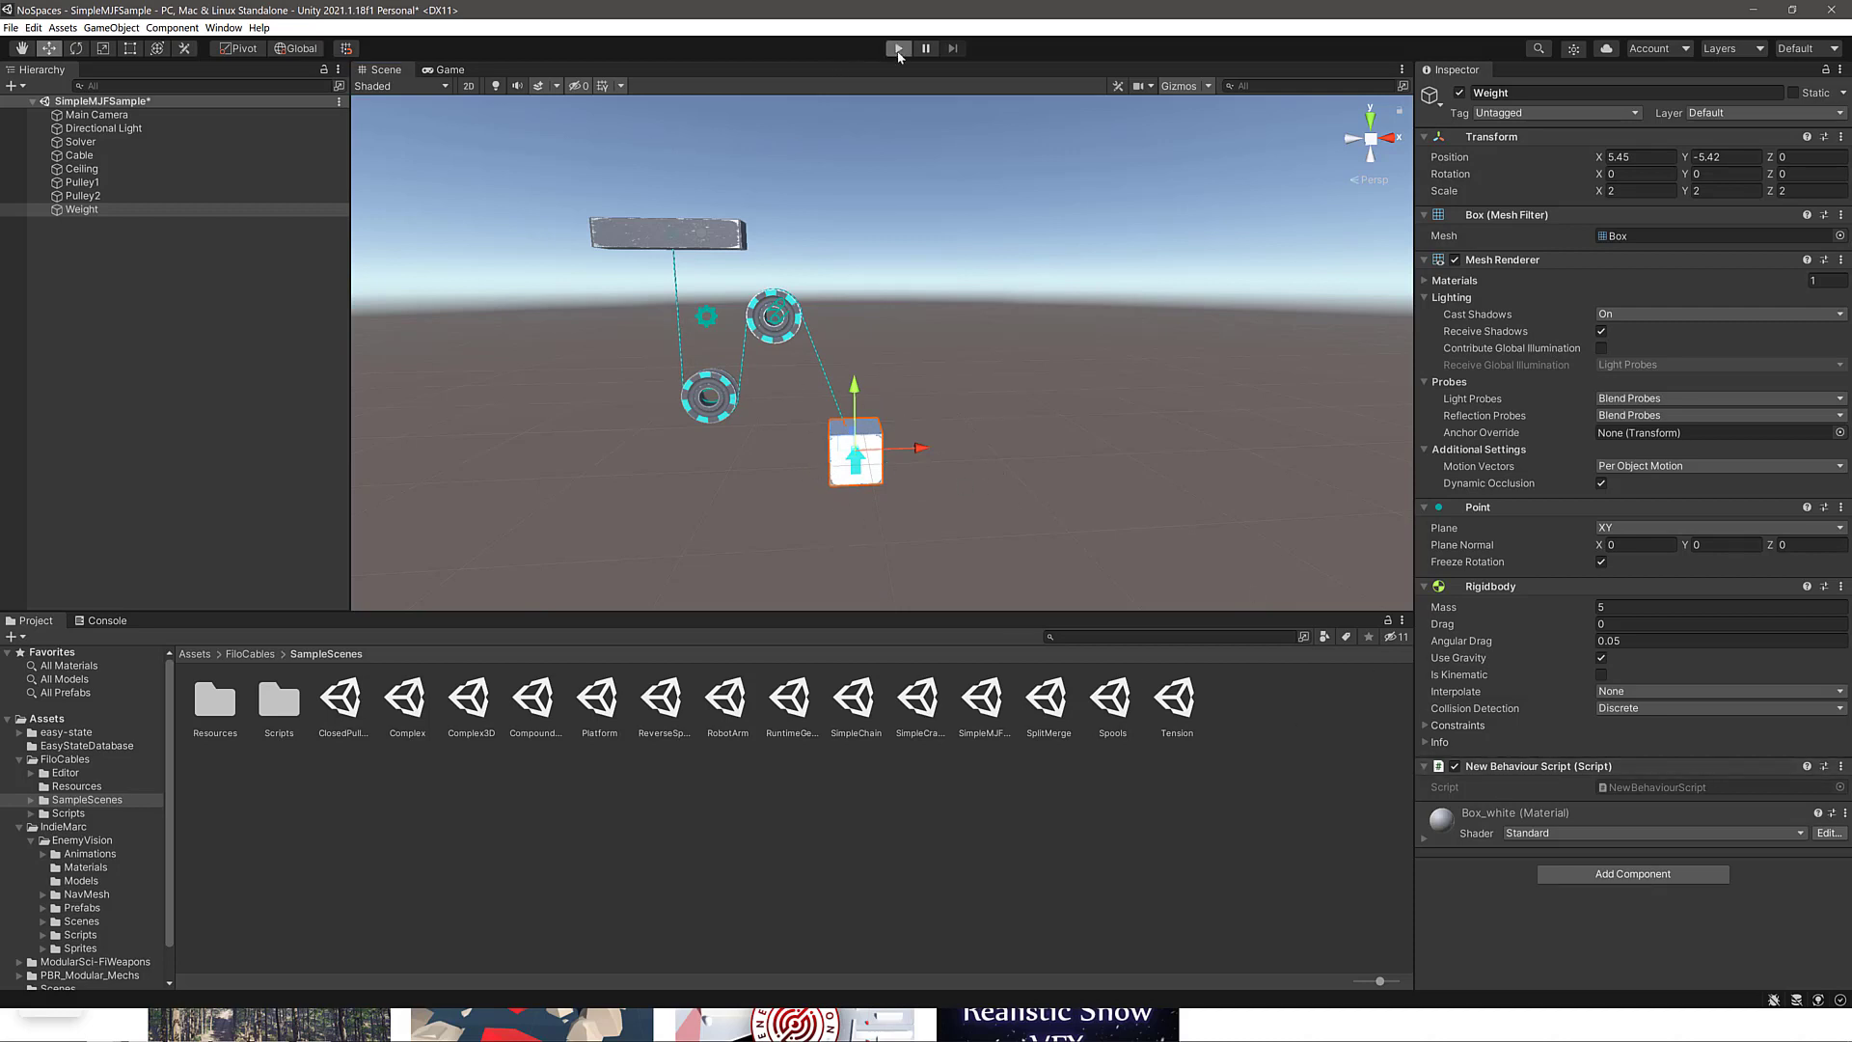
left_click(897, 48)
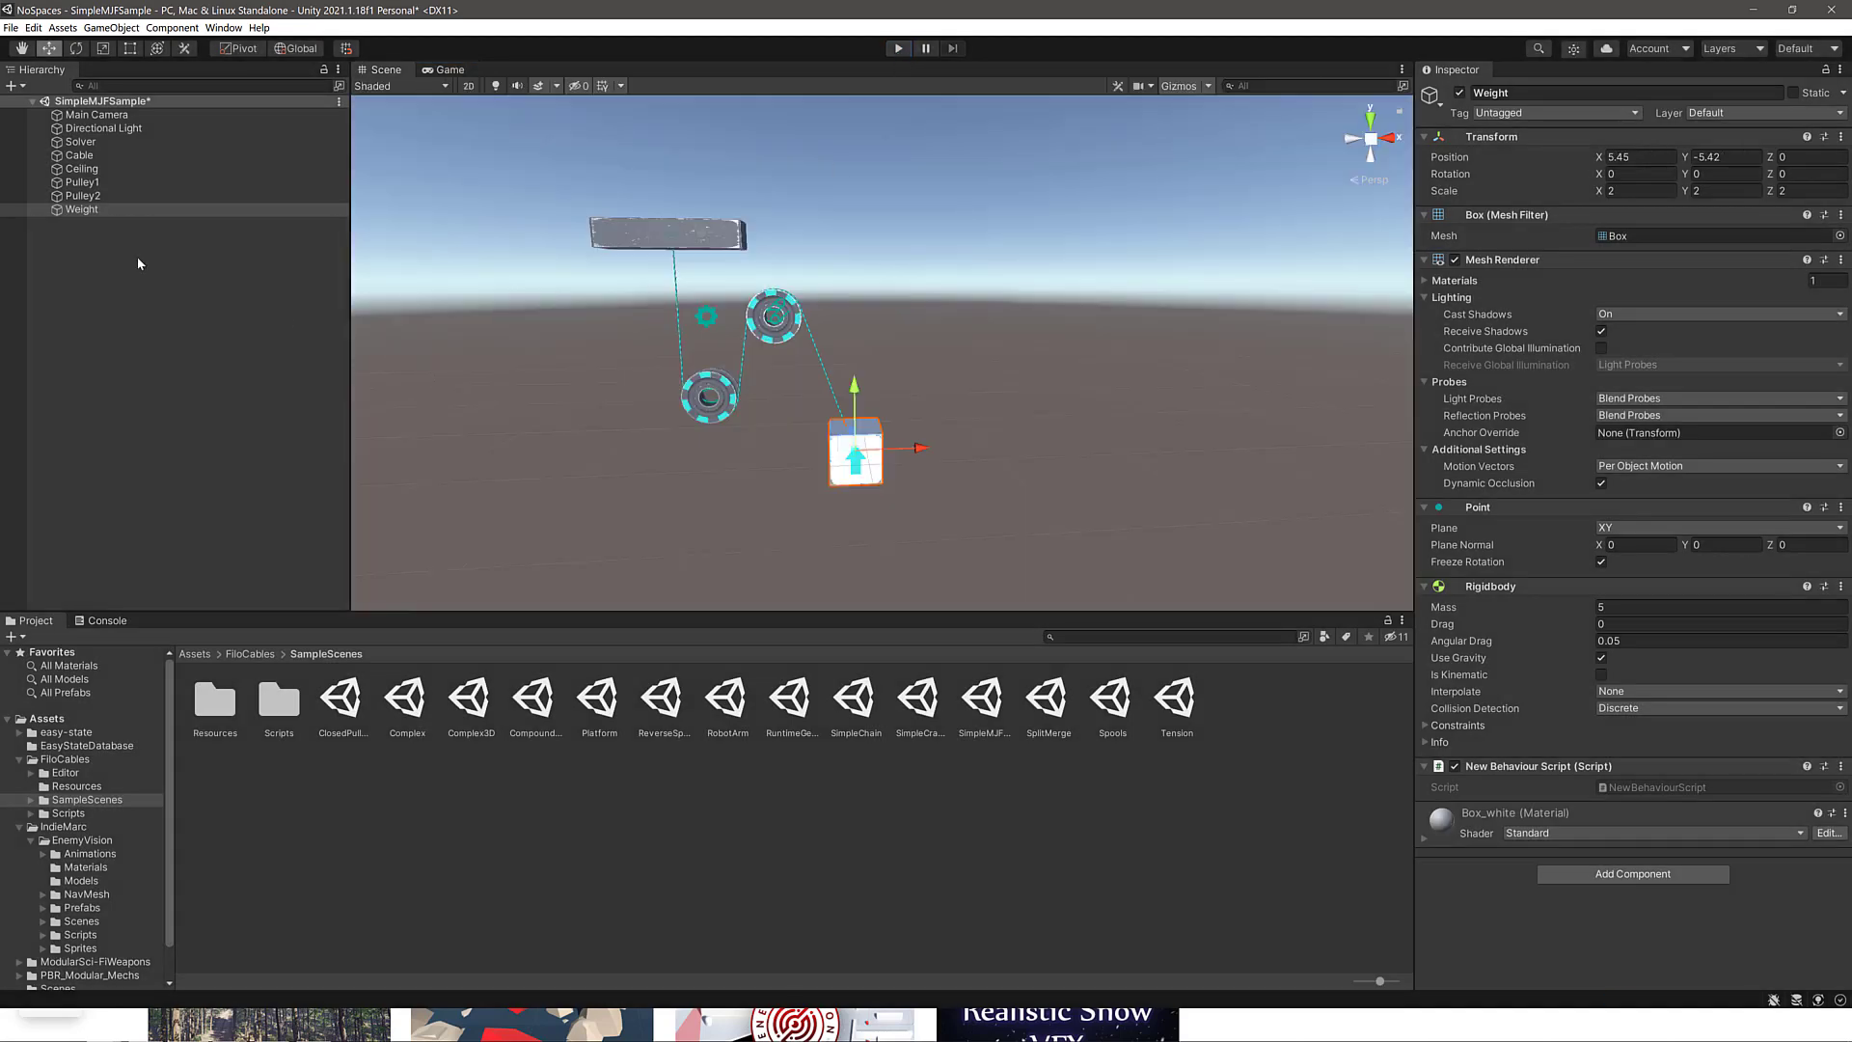
Inspect the Cable's links from Ceiling over Pulley1 and Pulley2 to Weight, then Pulley1's disc settings.
left_click(74, 154)
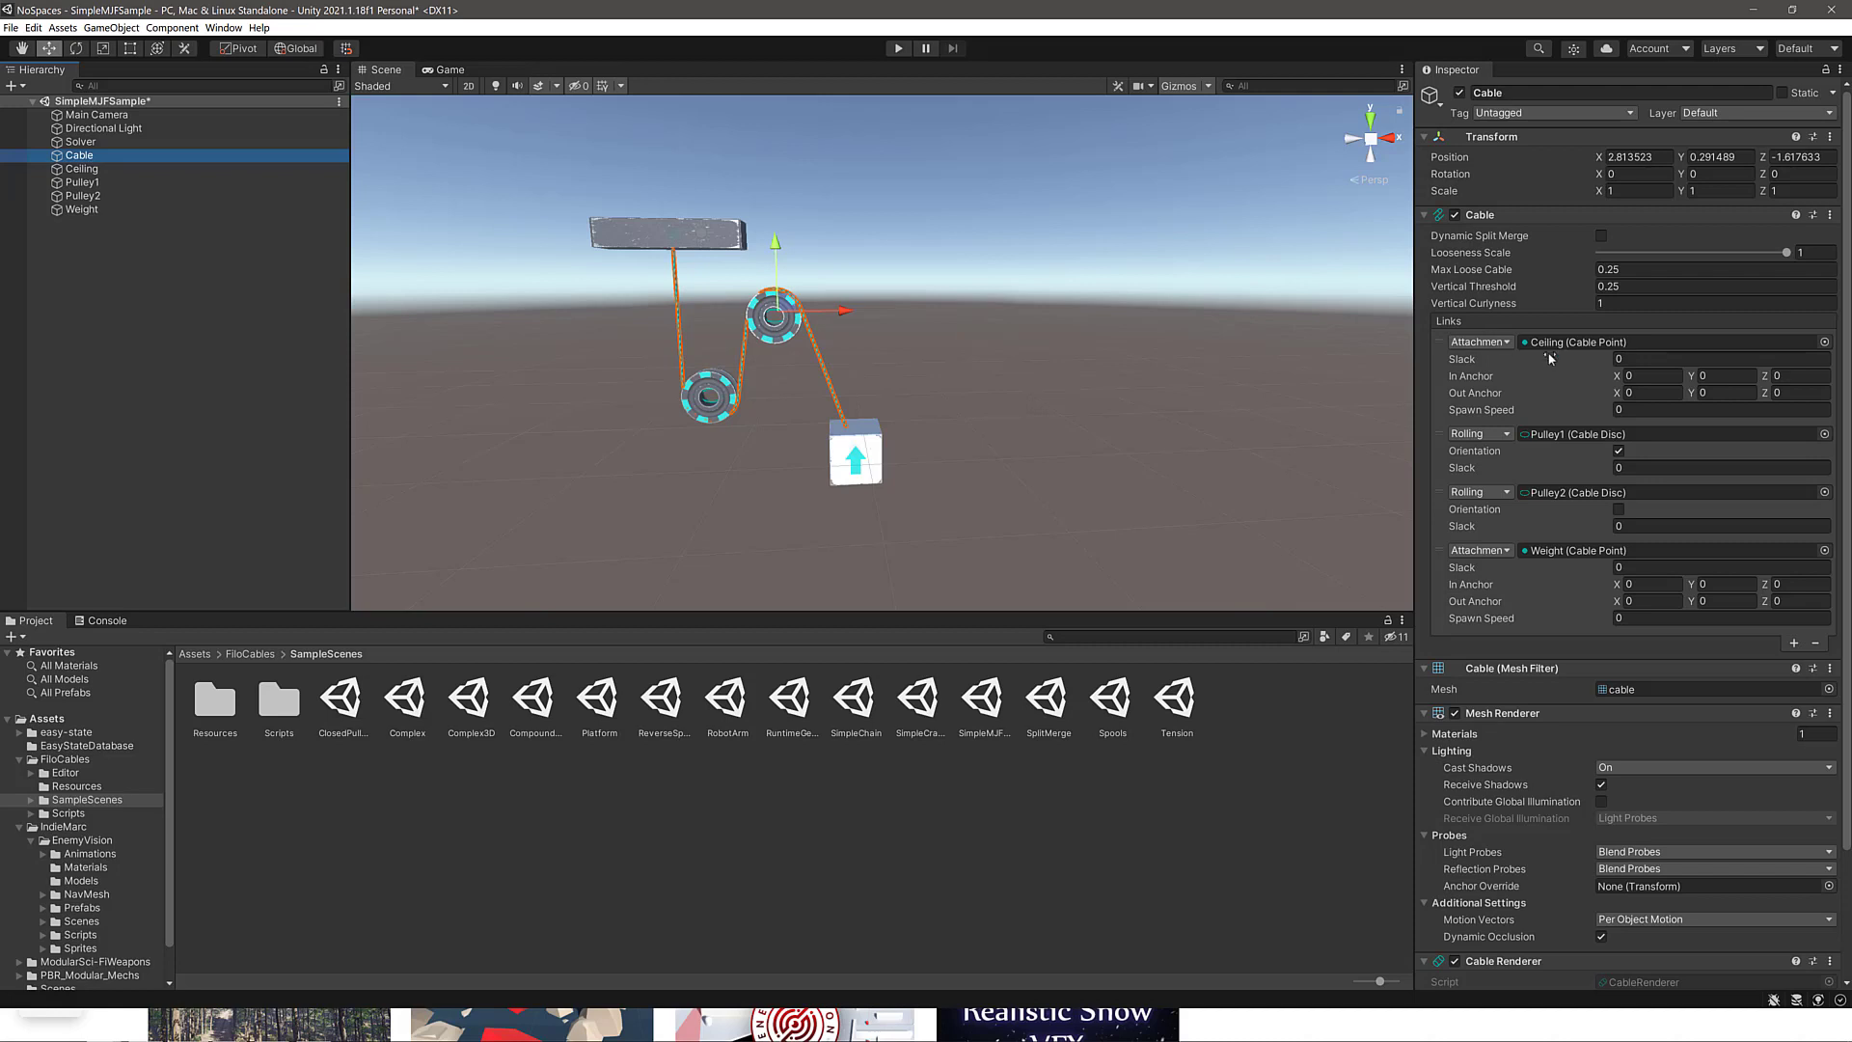
scroll("down", 3)
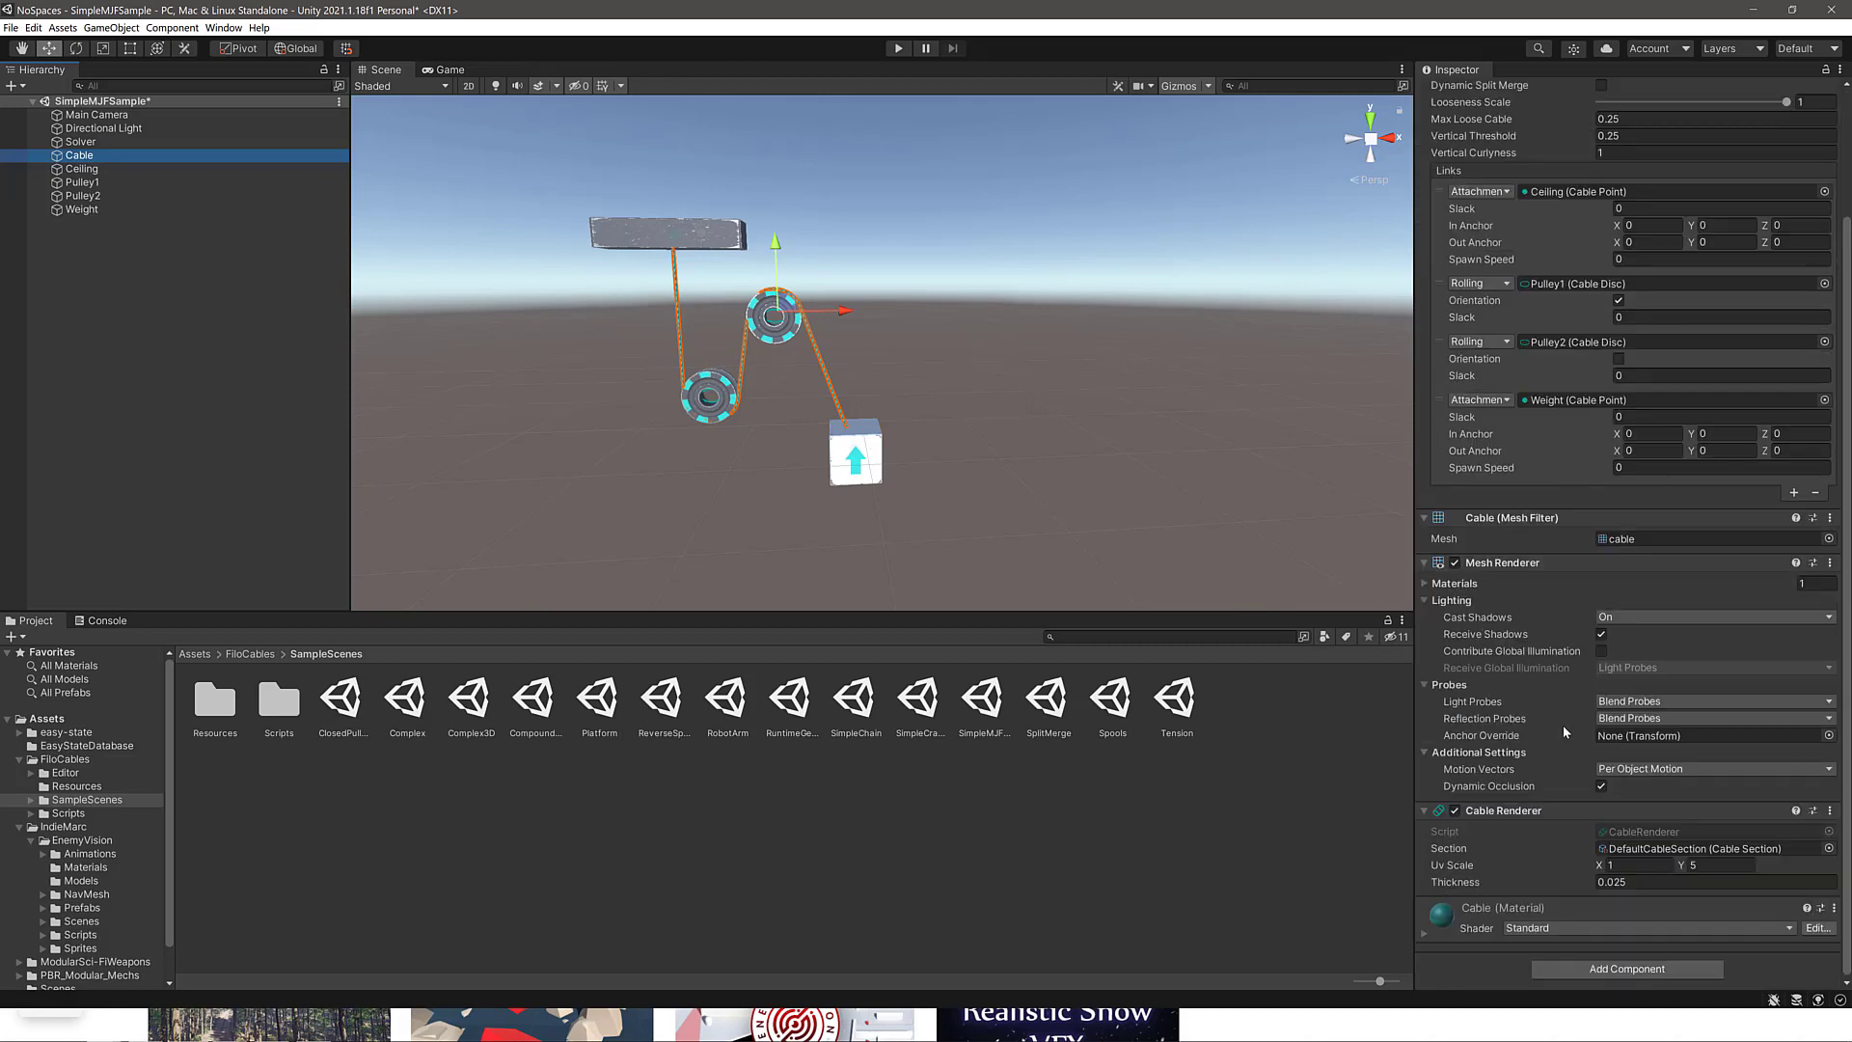
left_click(81, 181)
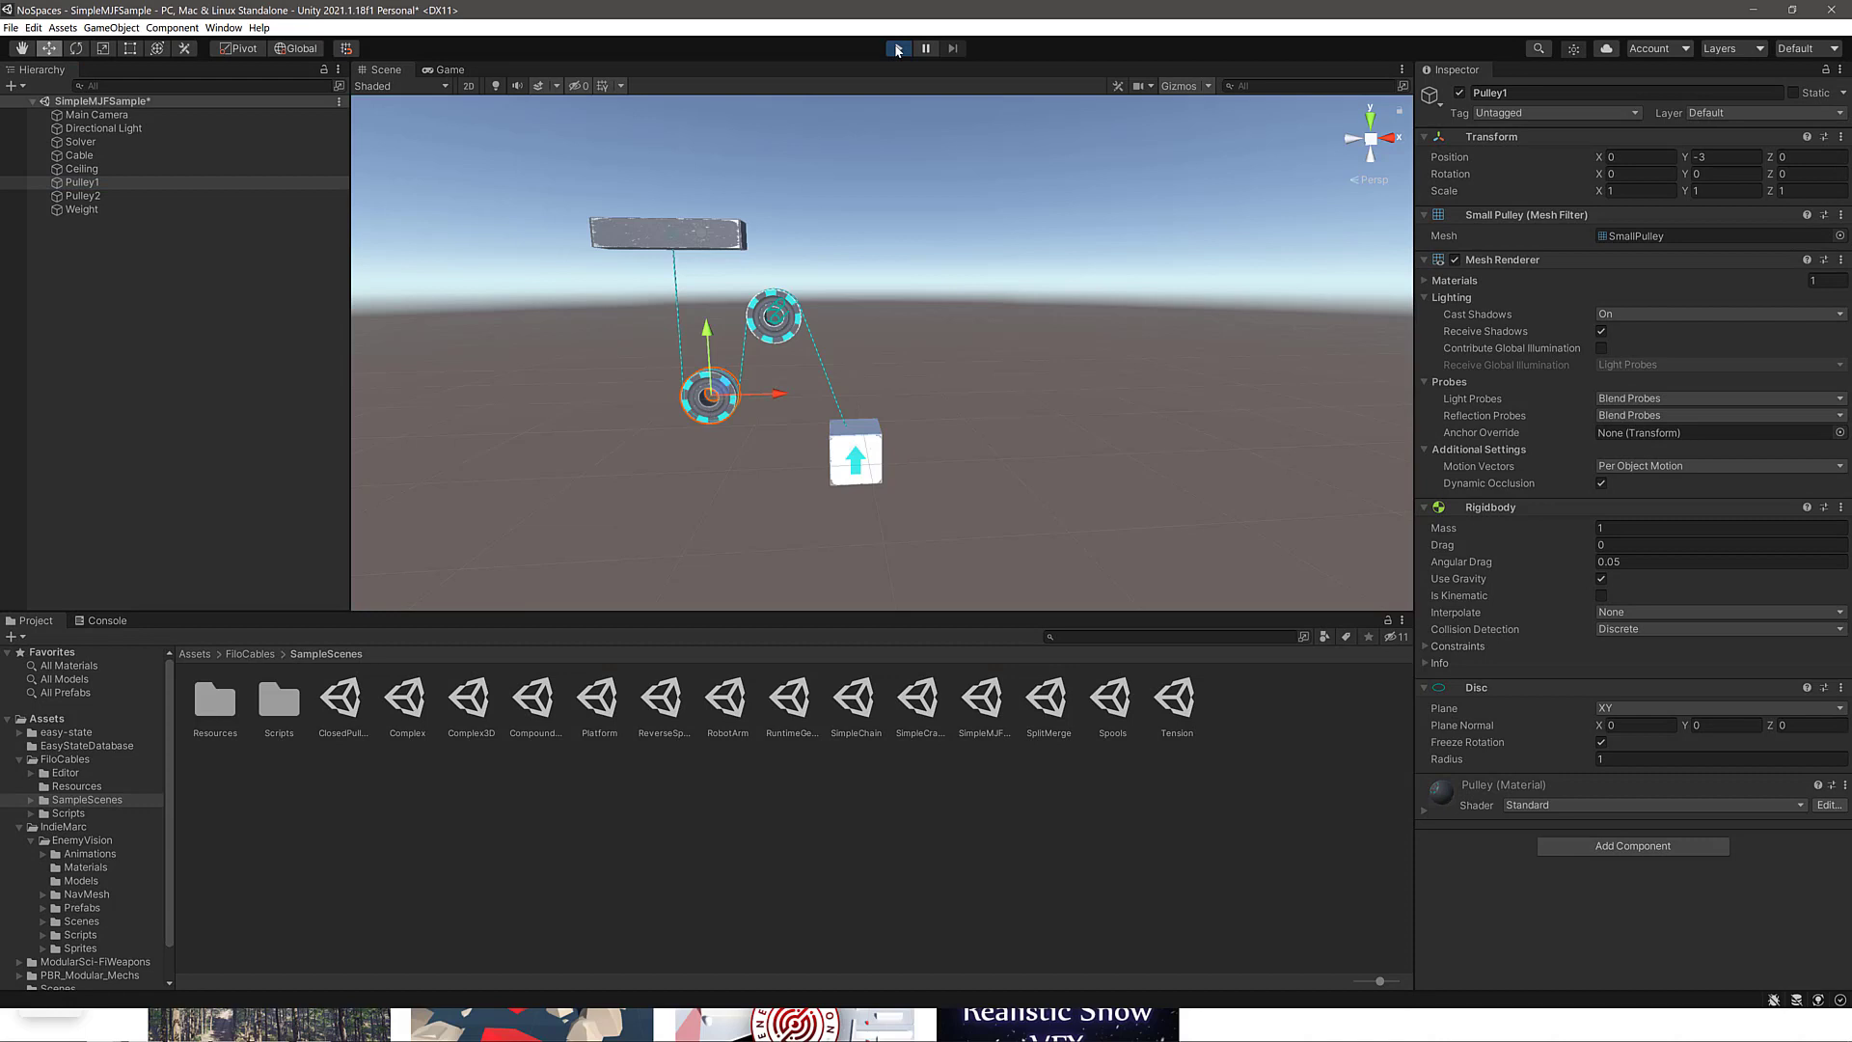
Play the pulley scene so the cable, weight and pulleys animate, then return to the Asset Store page.
left_click(899, 48)
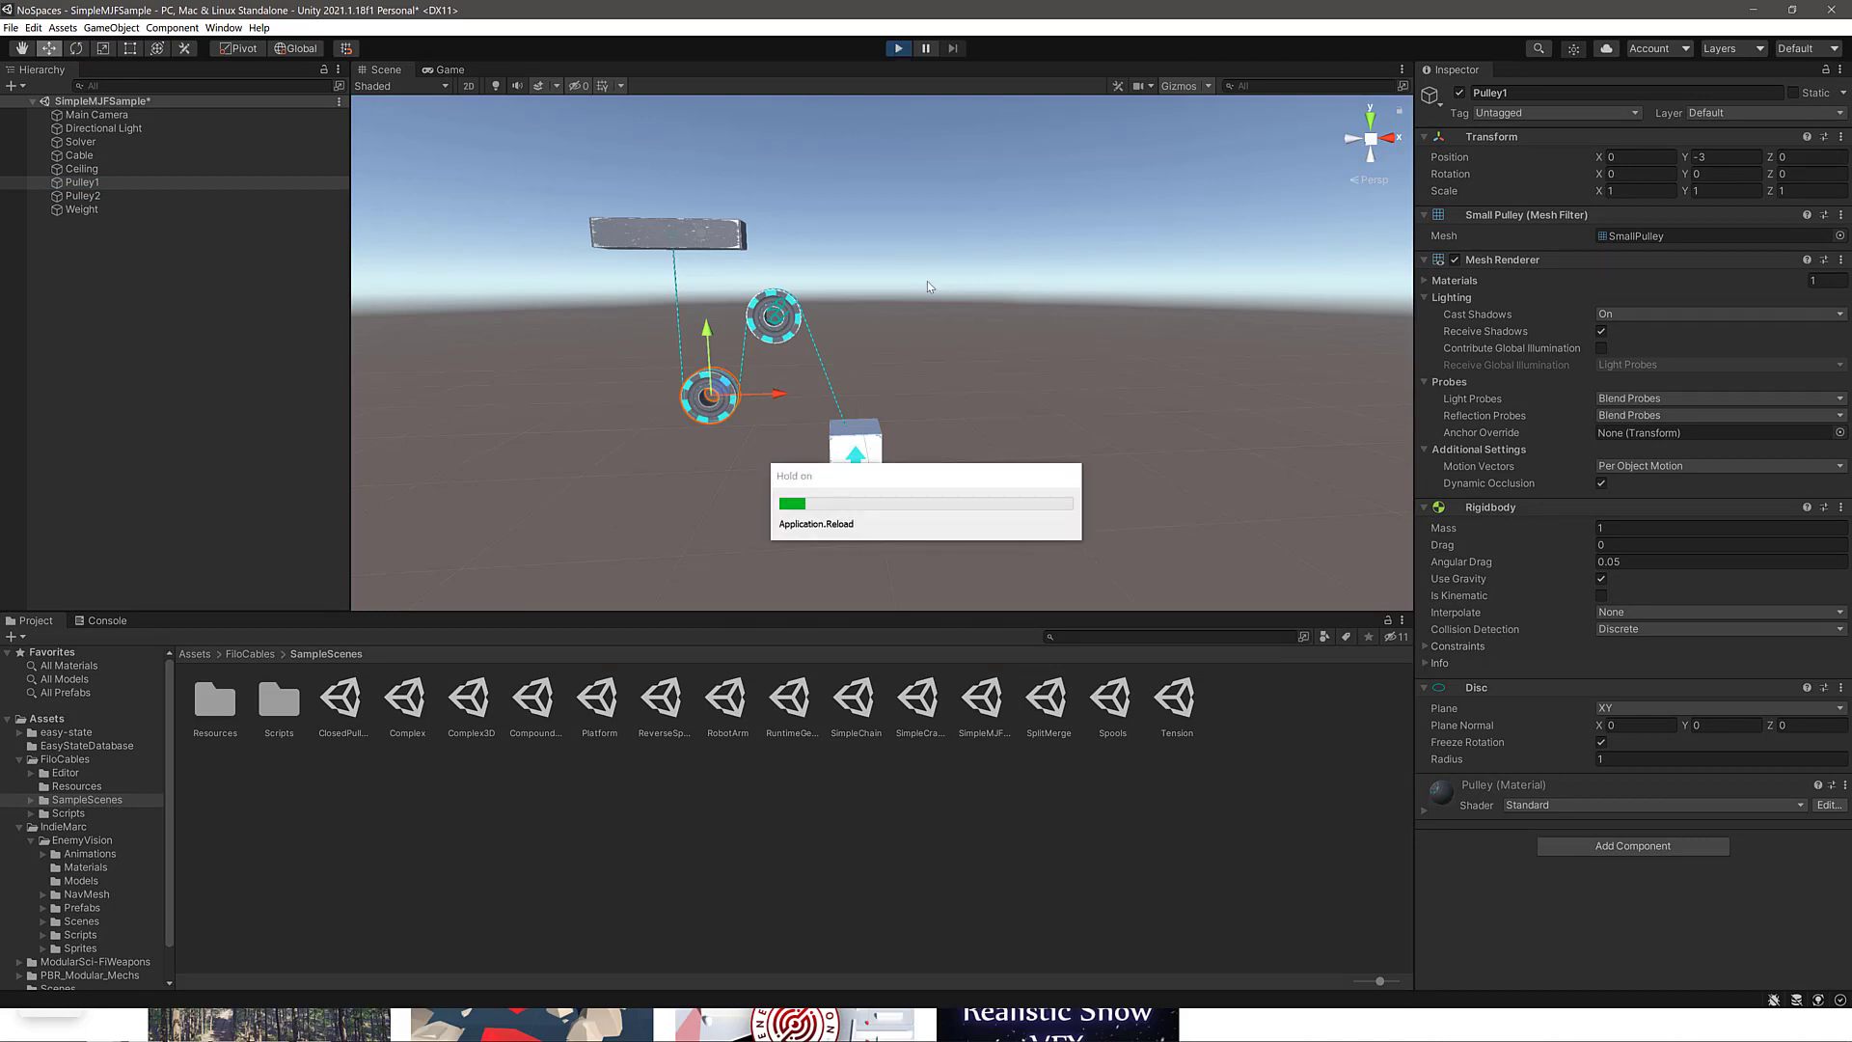
left_click(442, 70)
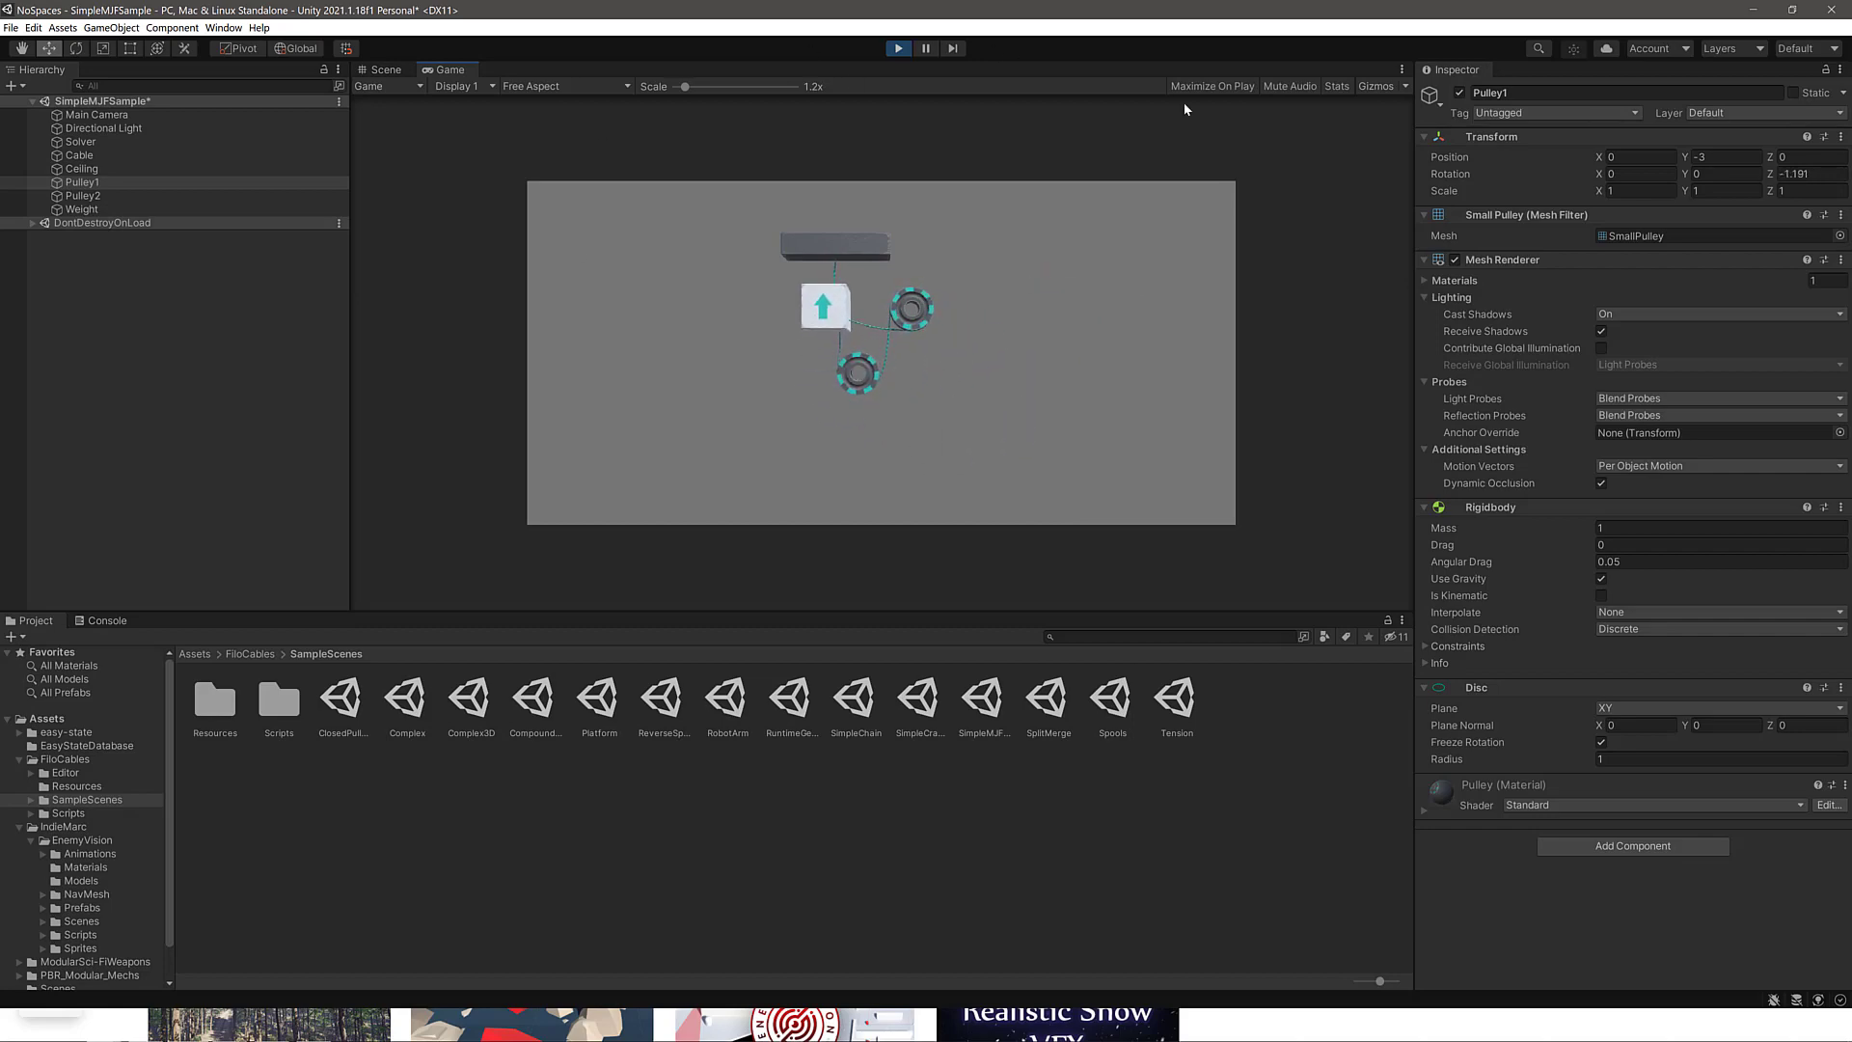
key("alt+tab")
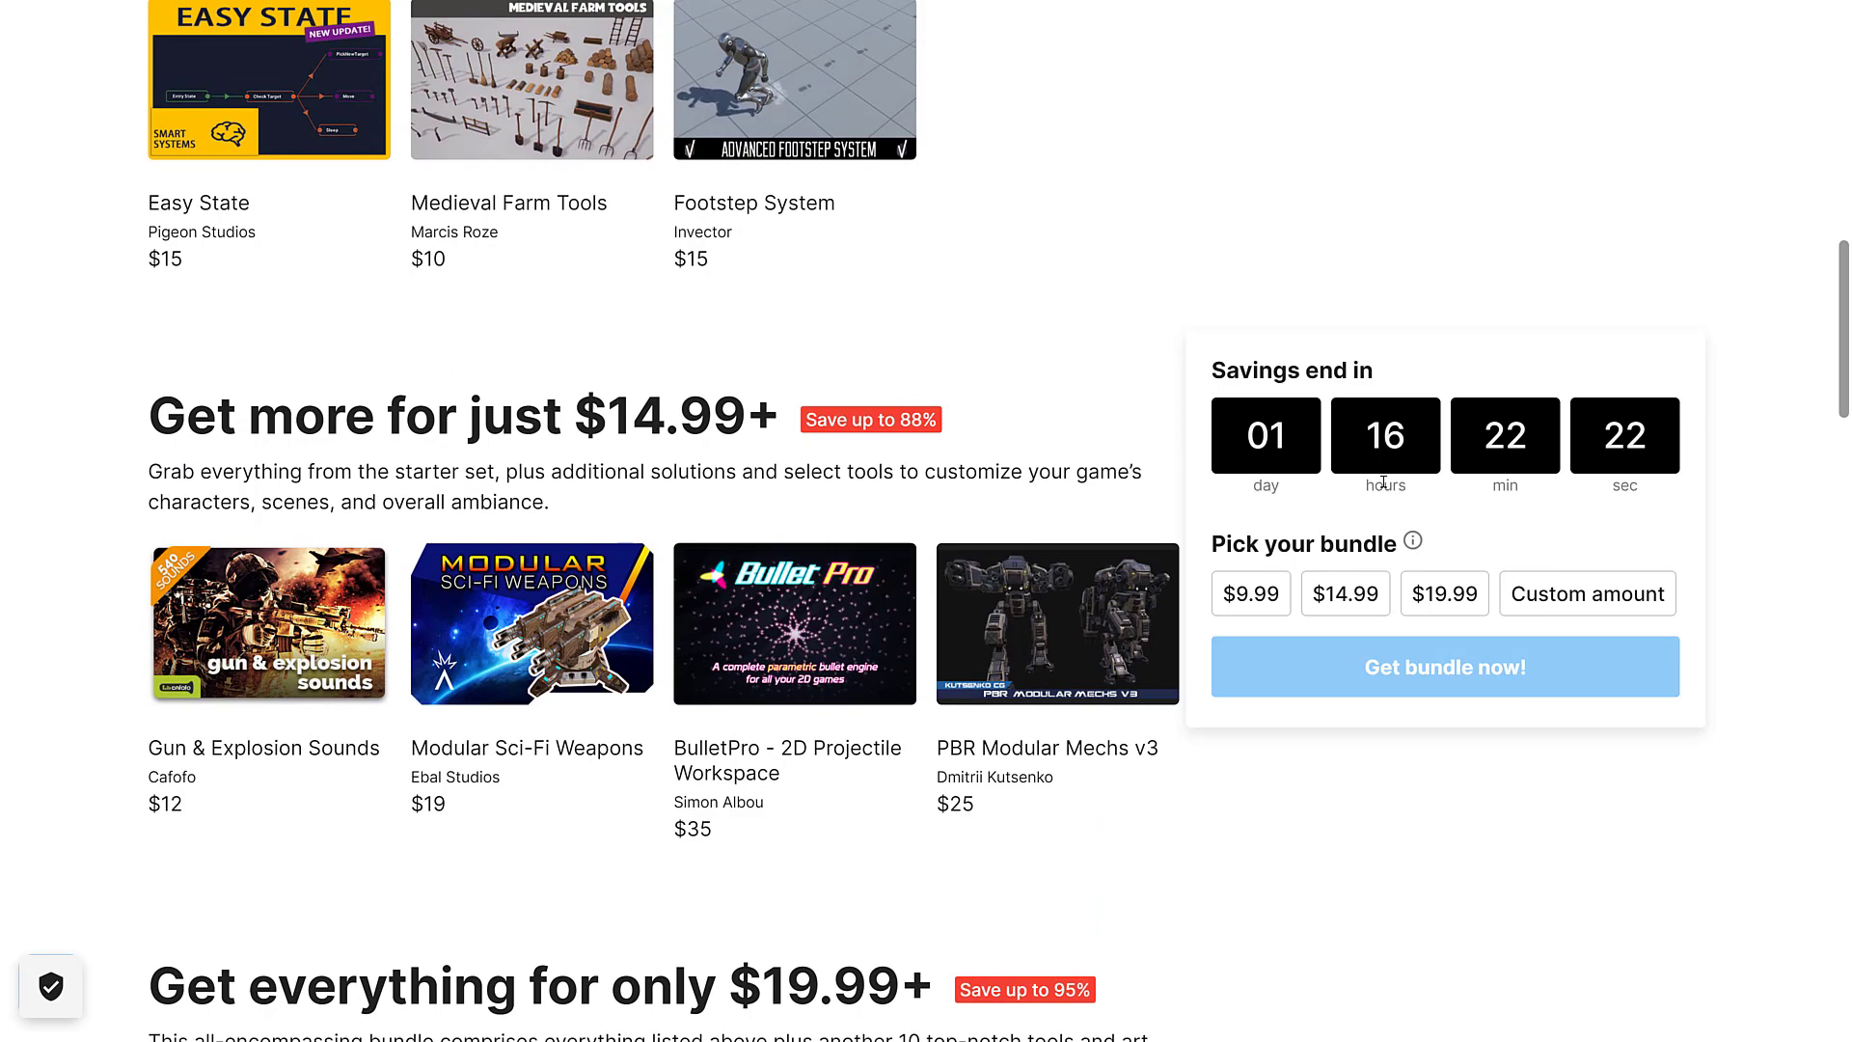
scroll("down", 3)
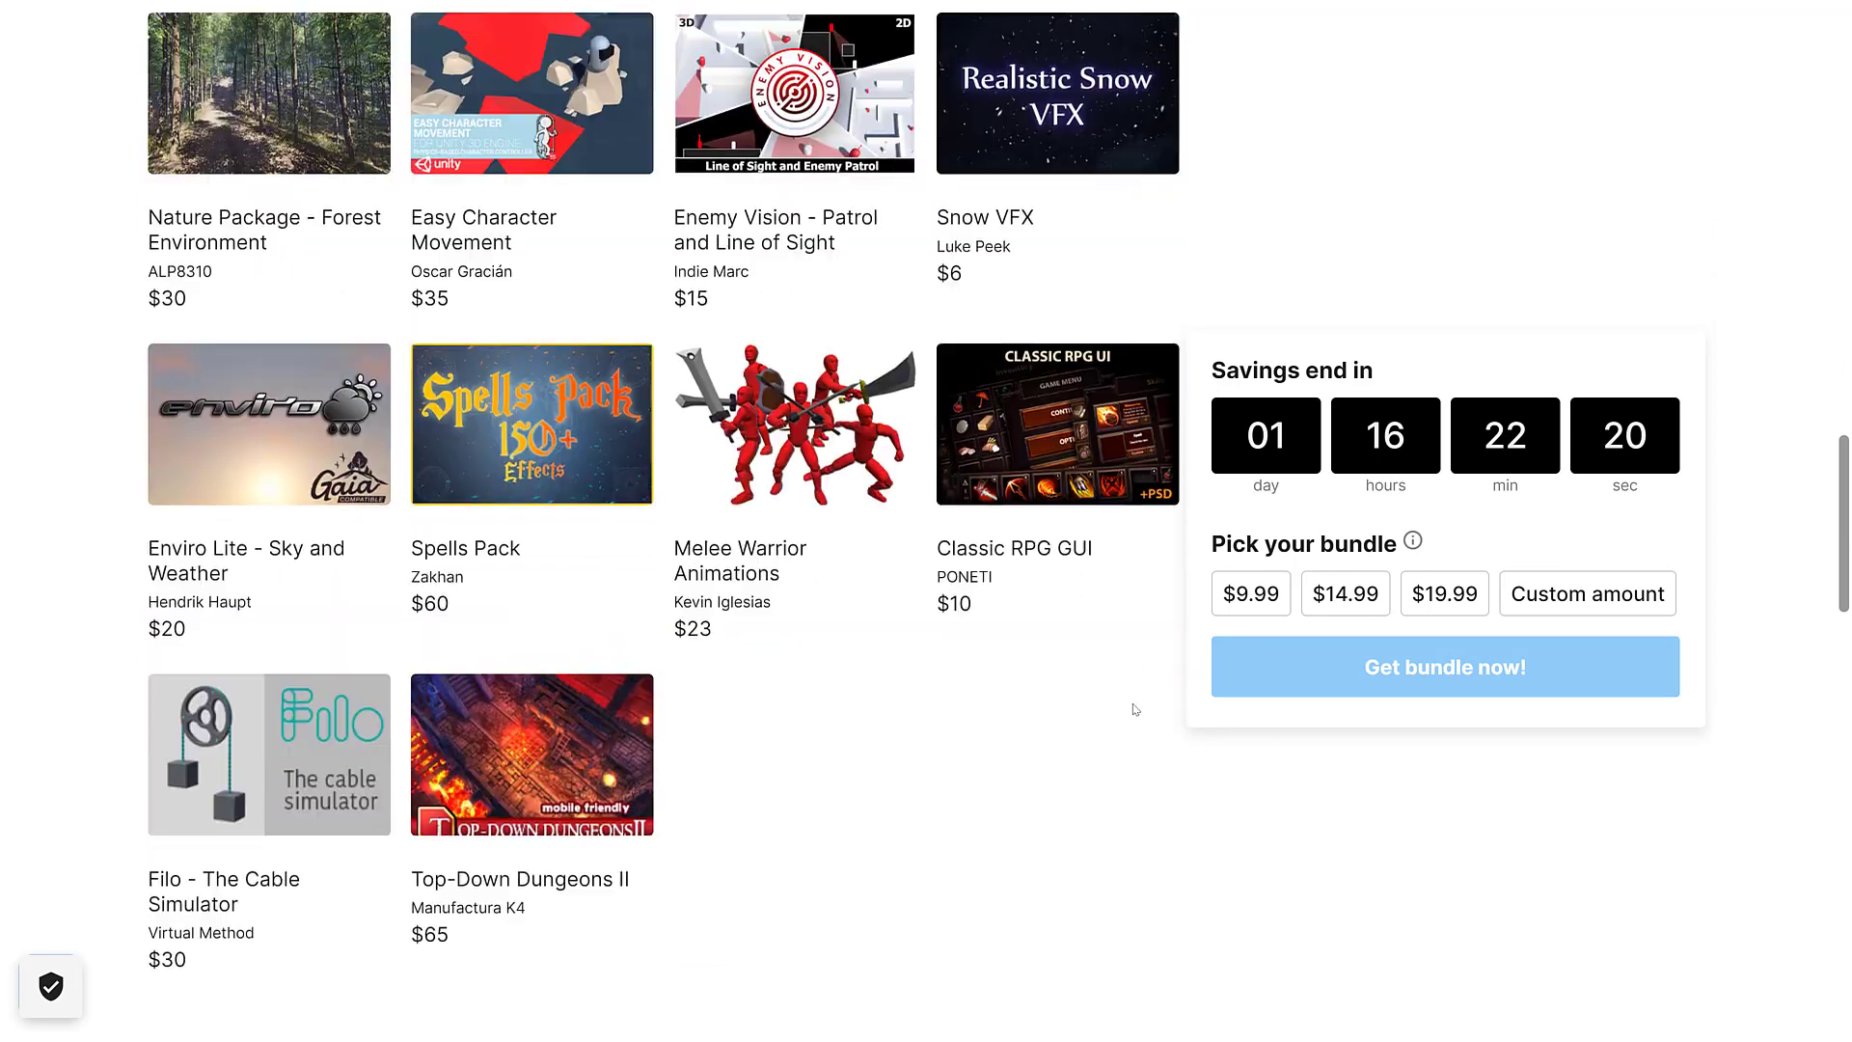
scroll("down", 3)
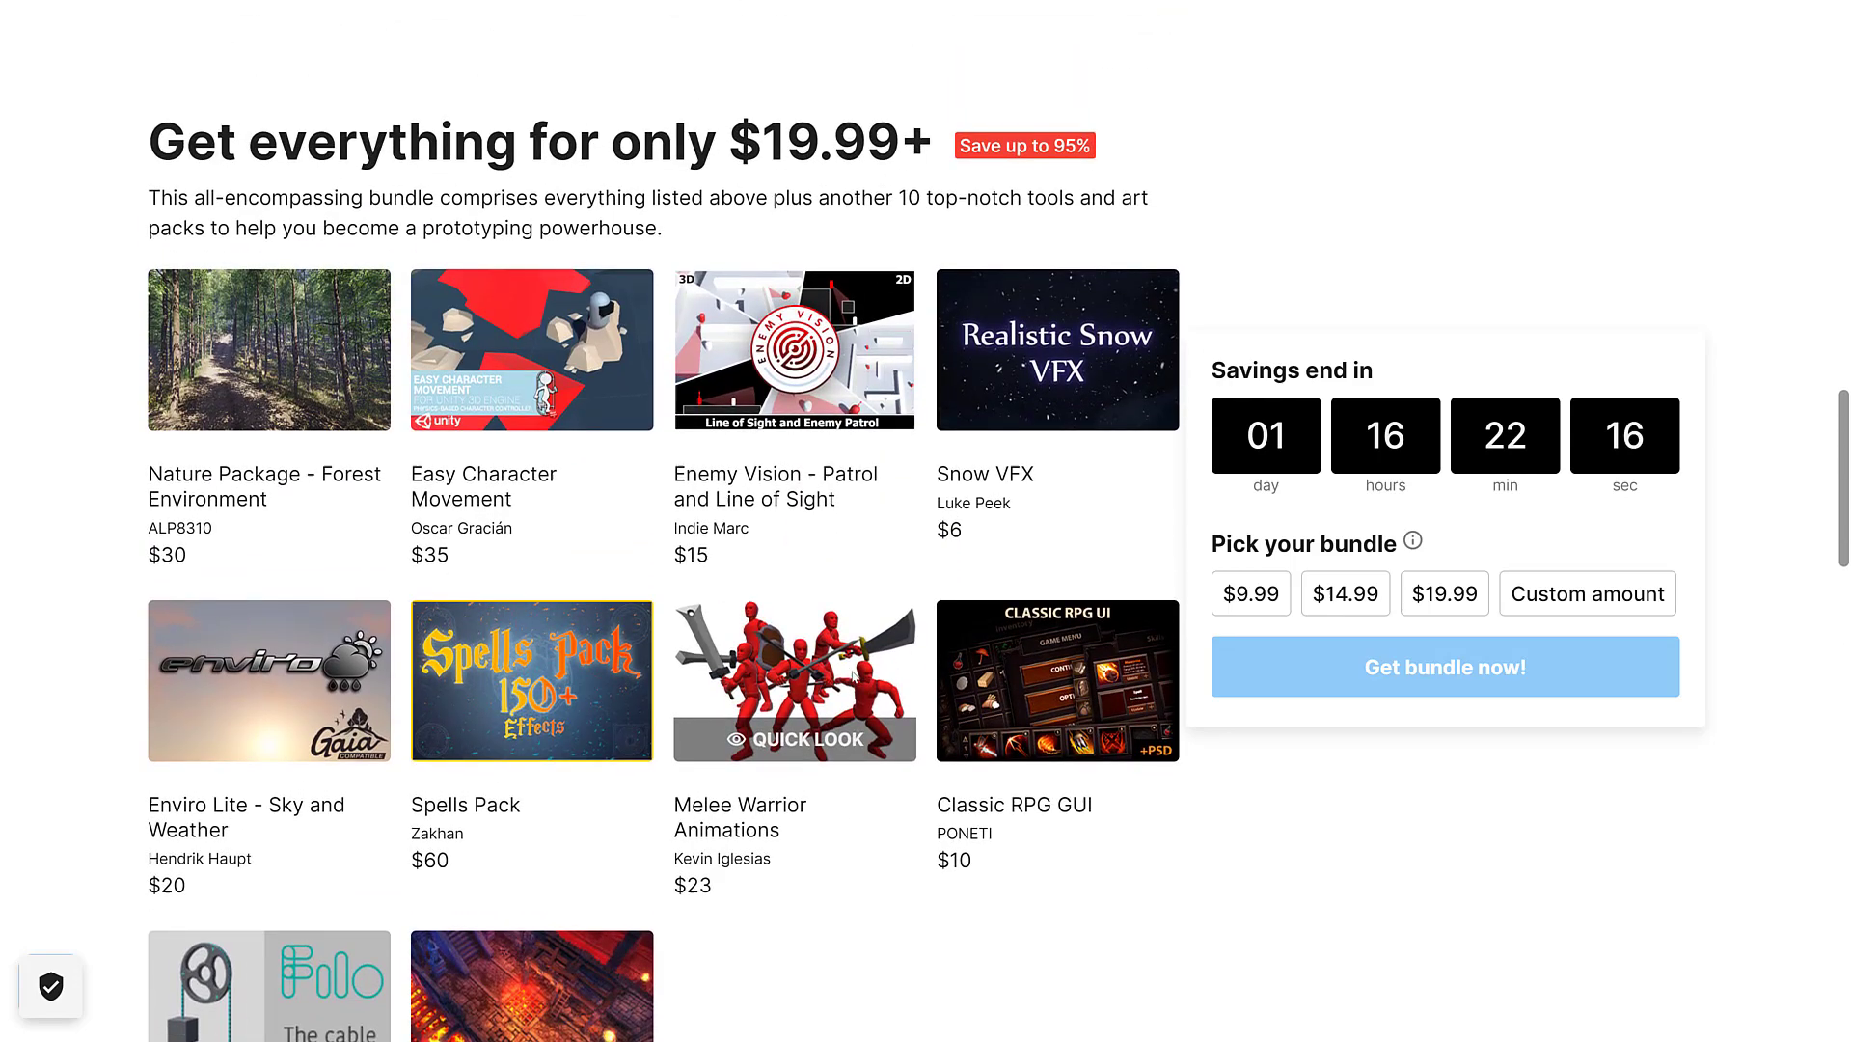
scroll("down", 3)
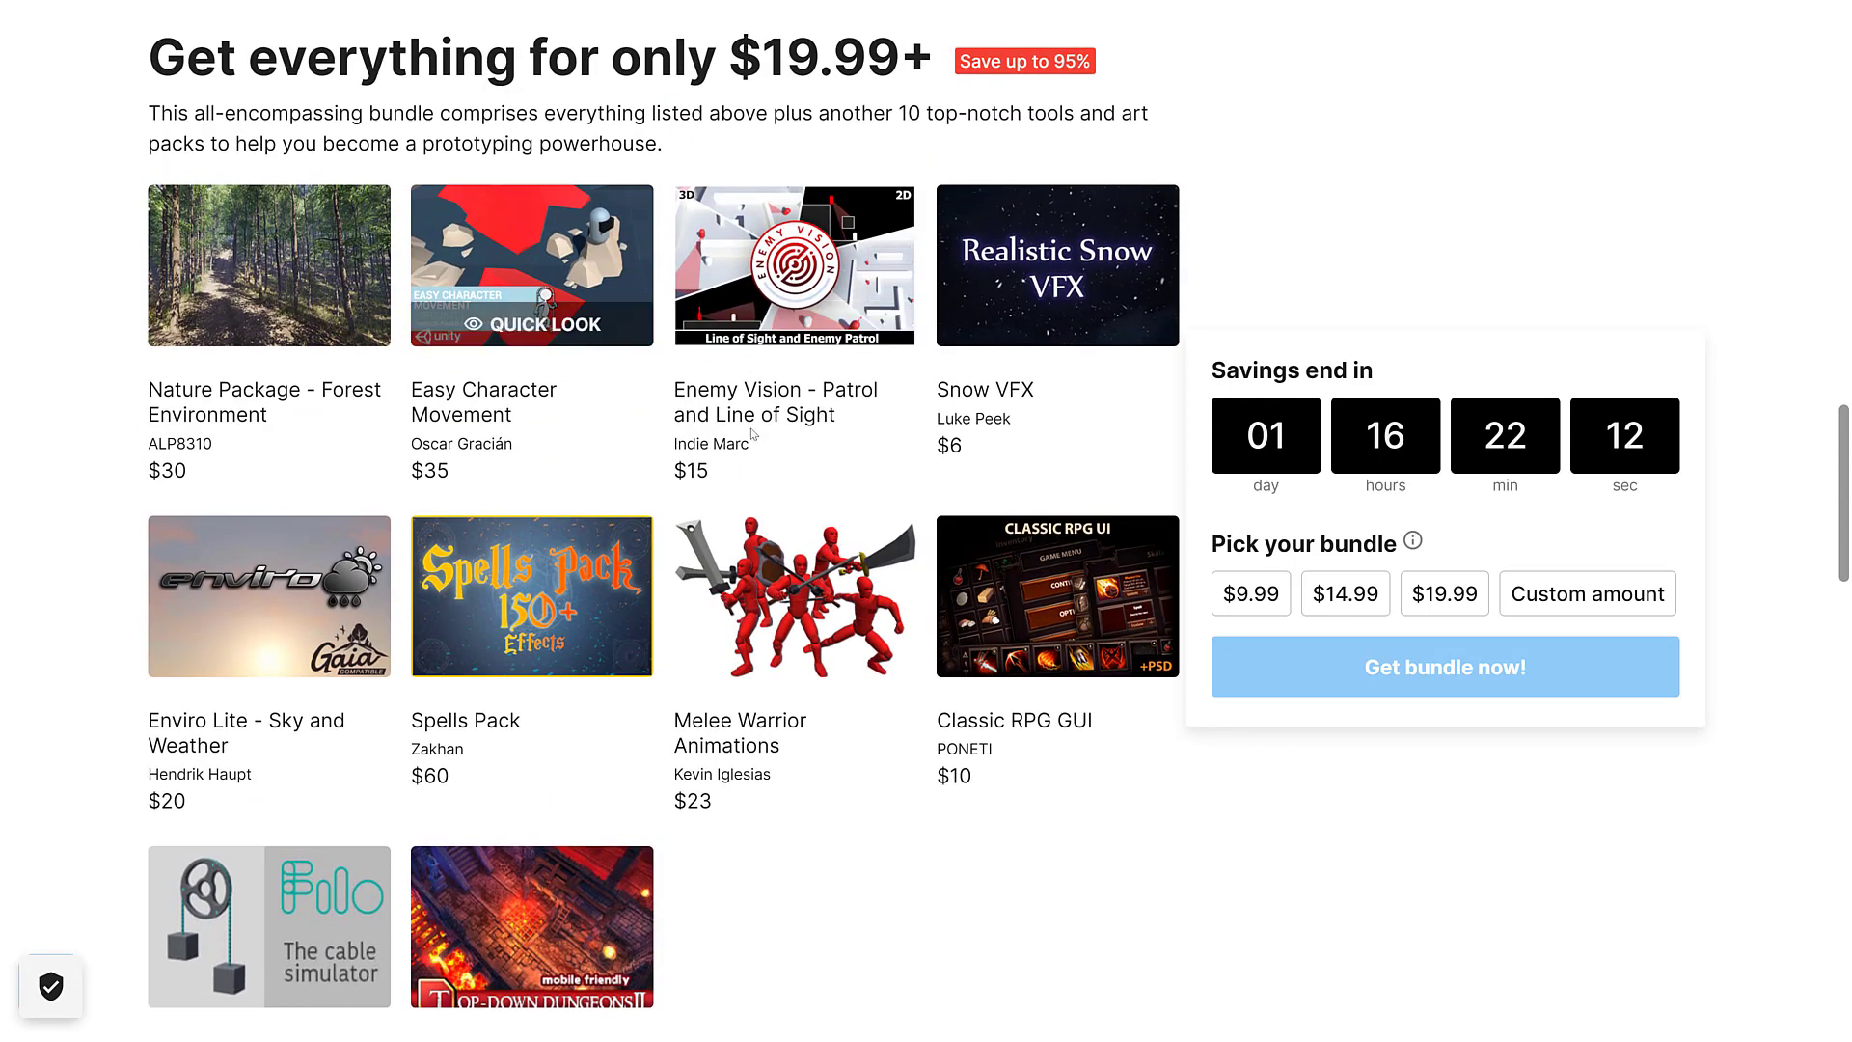
scroll("up", 3)
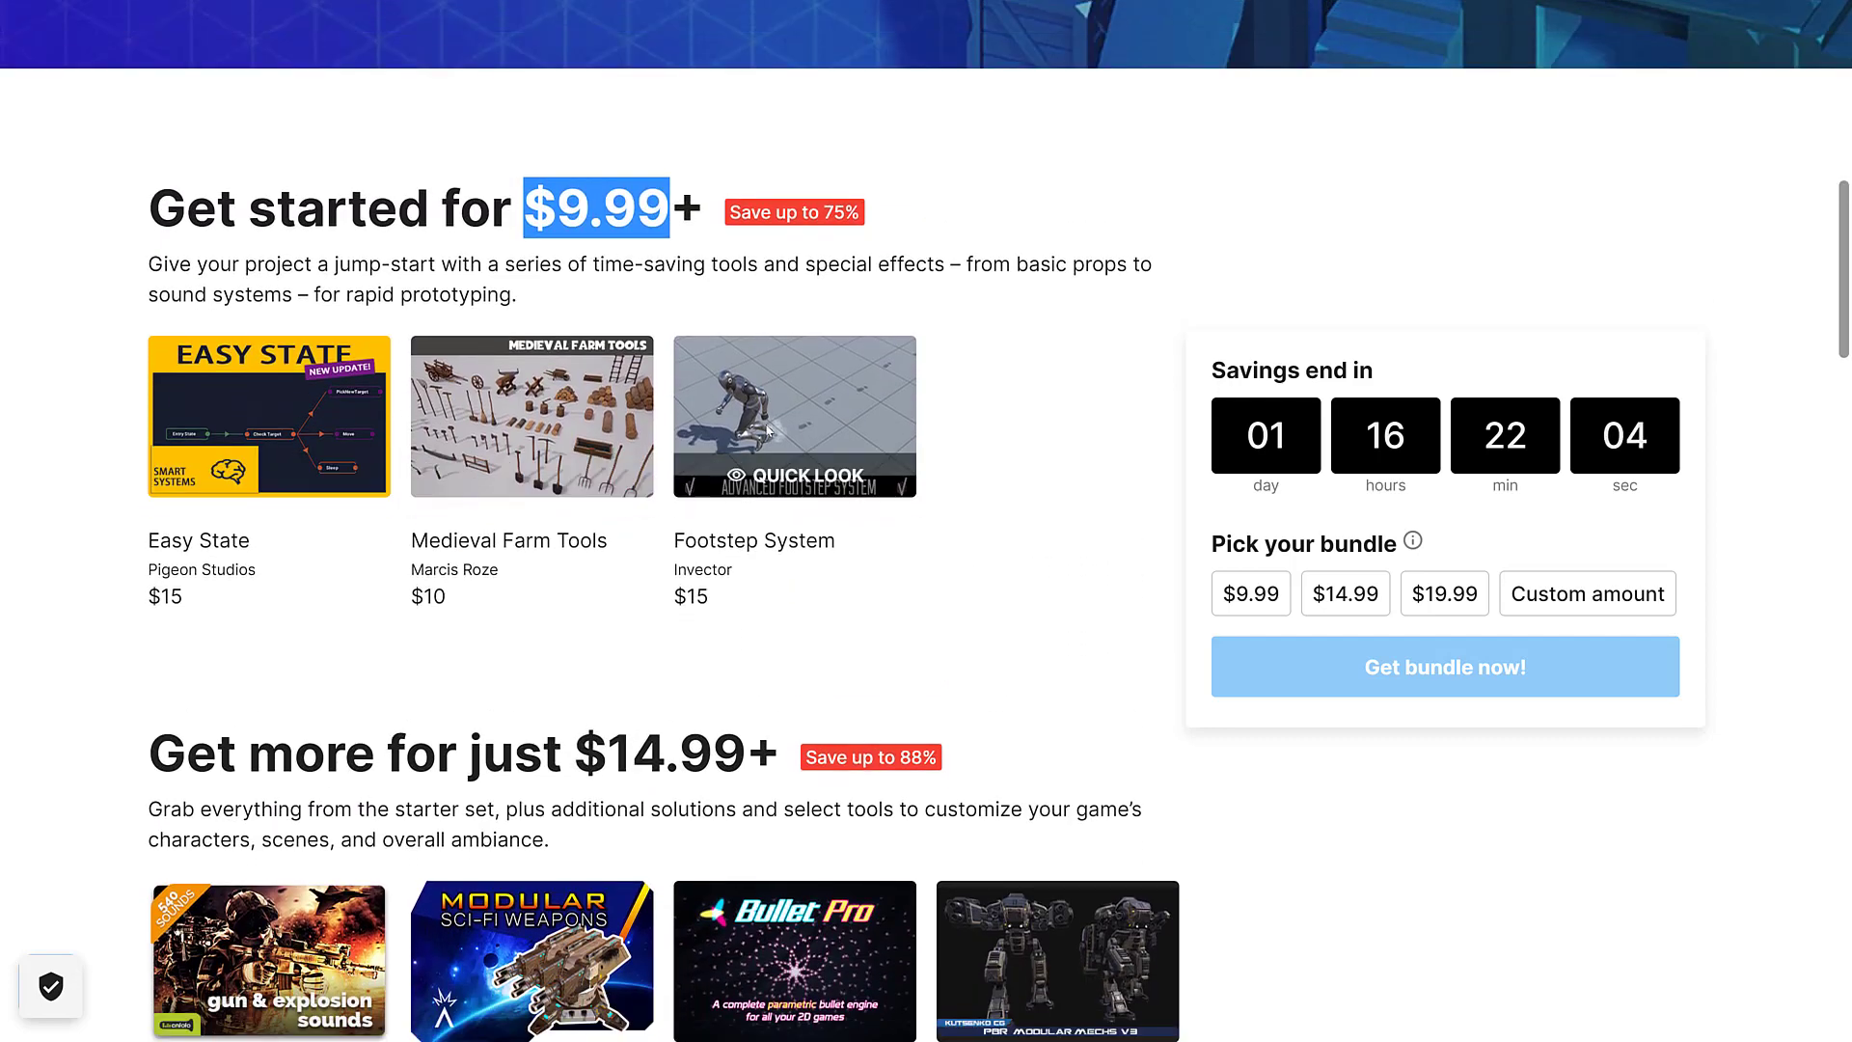
scroll("down", 3)
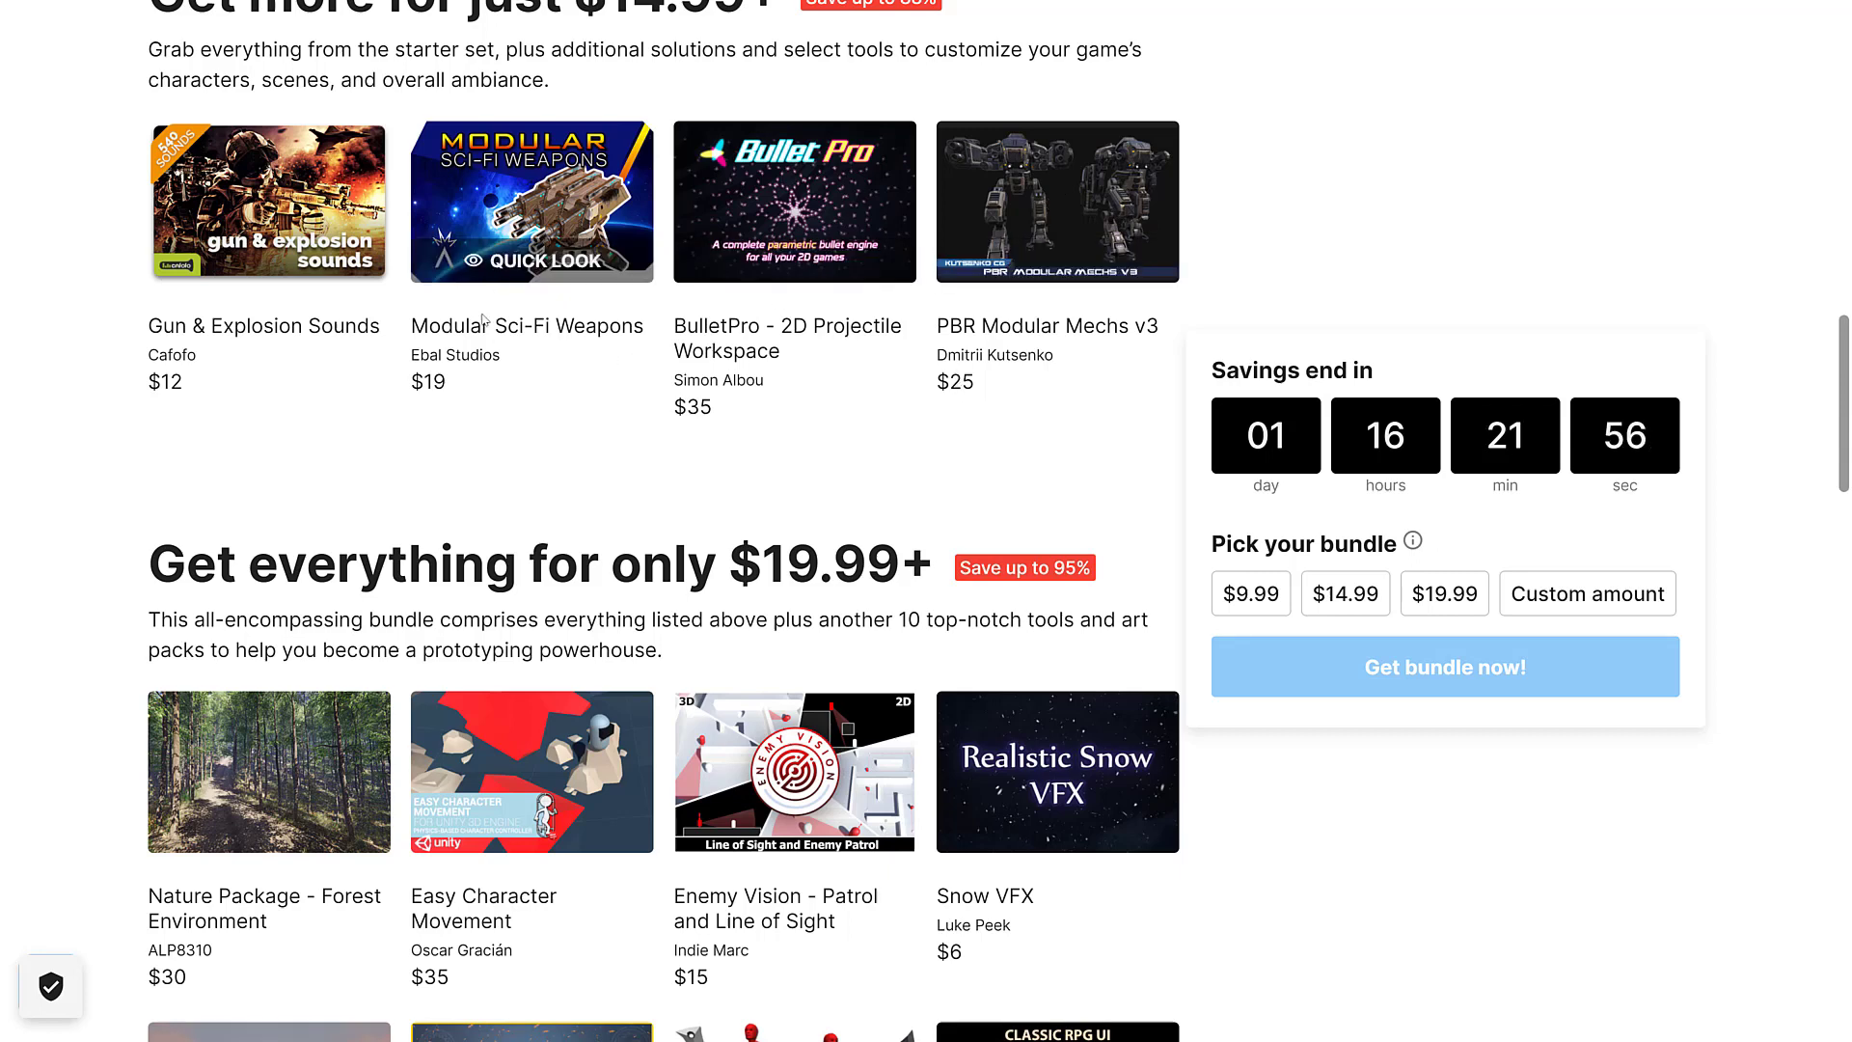
scroll("down", 3)
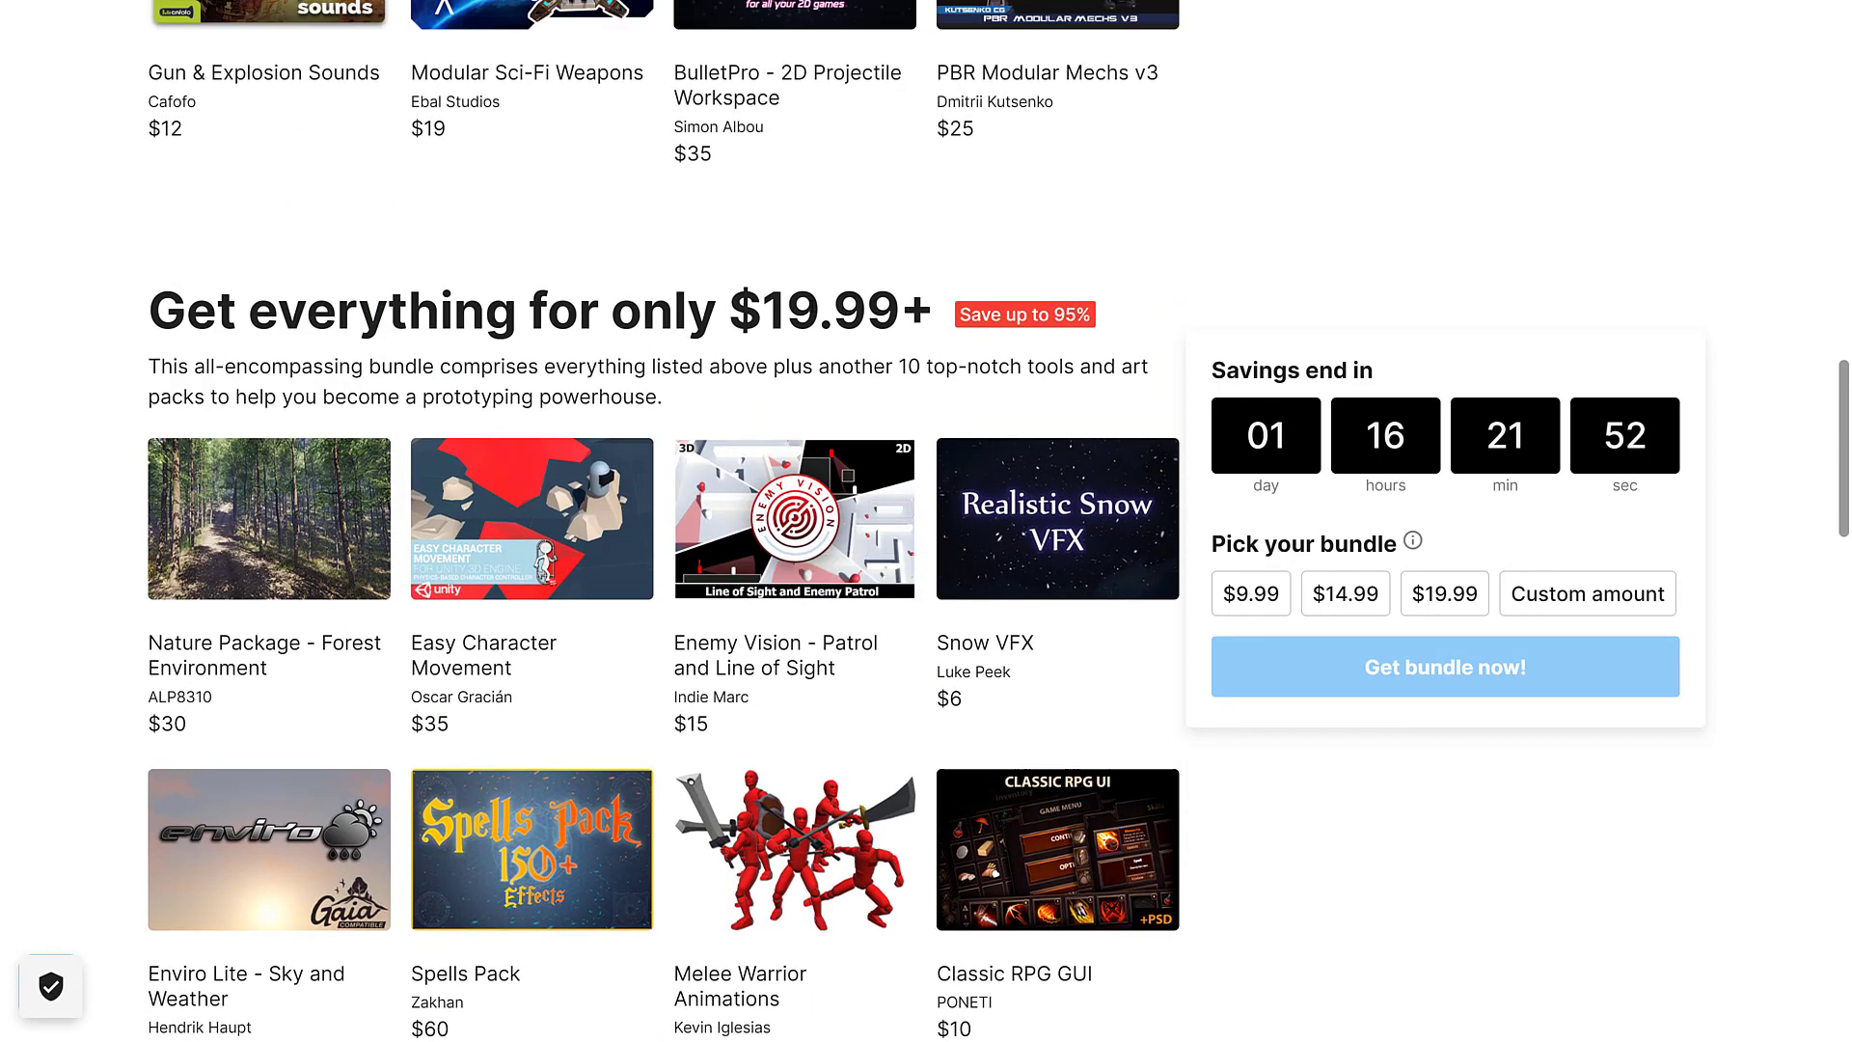
mouse_move(853, 353)
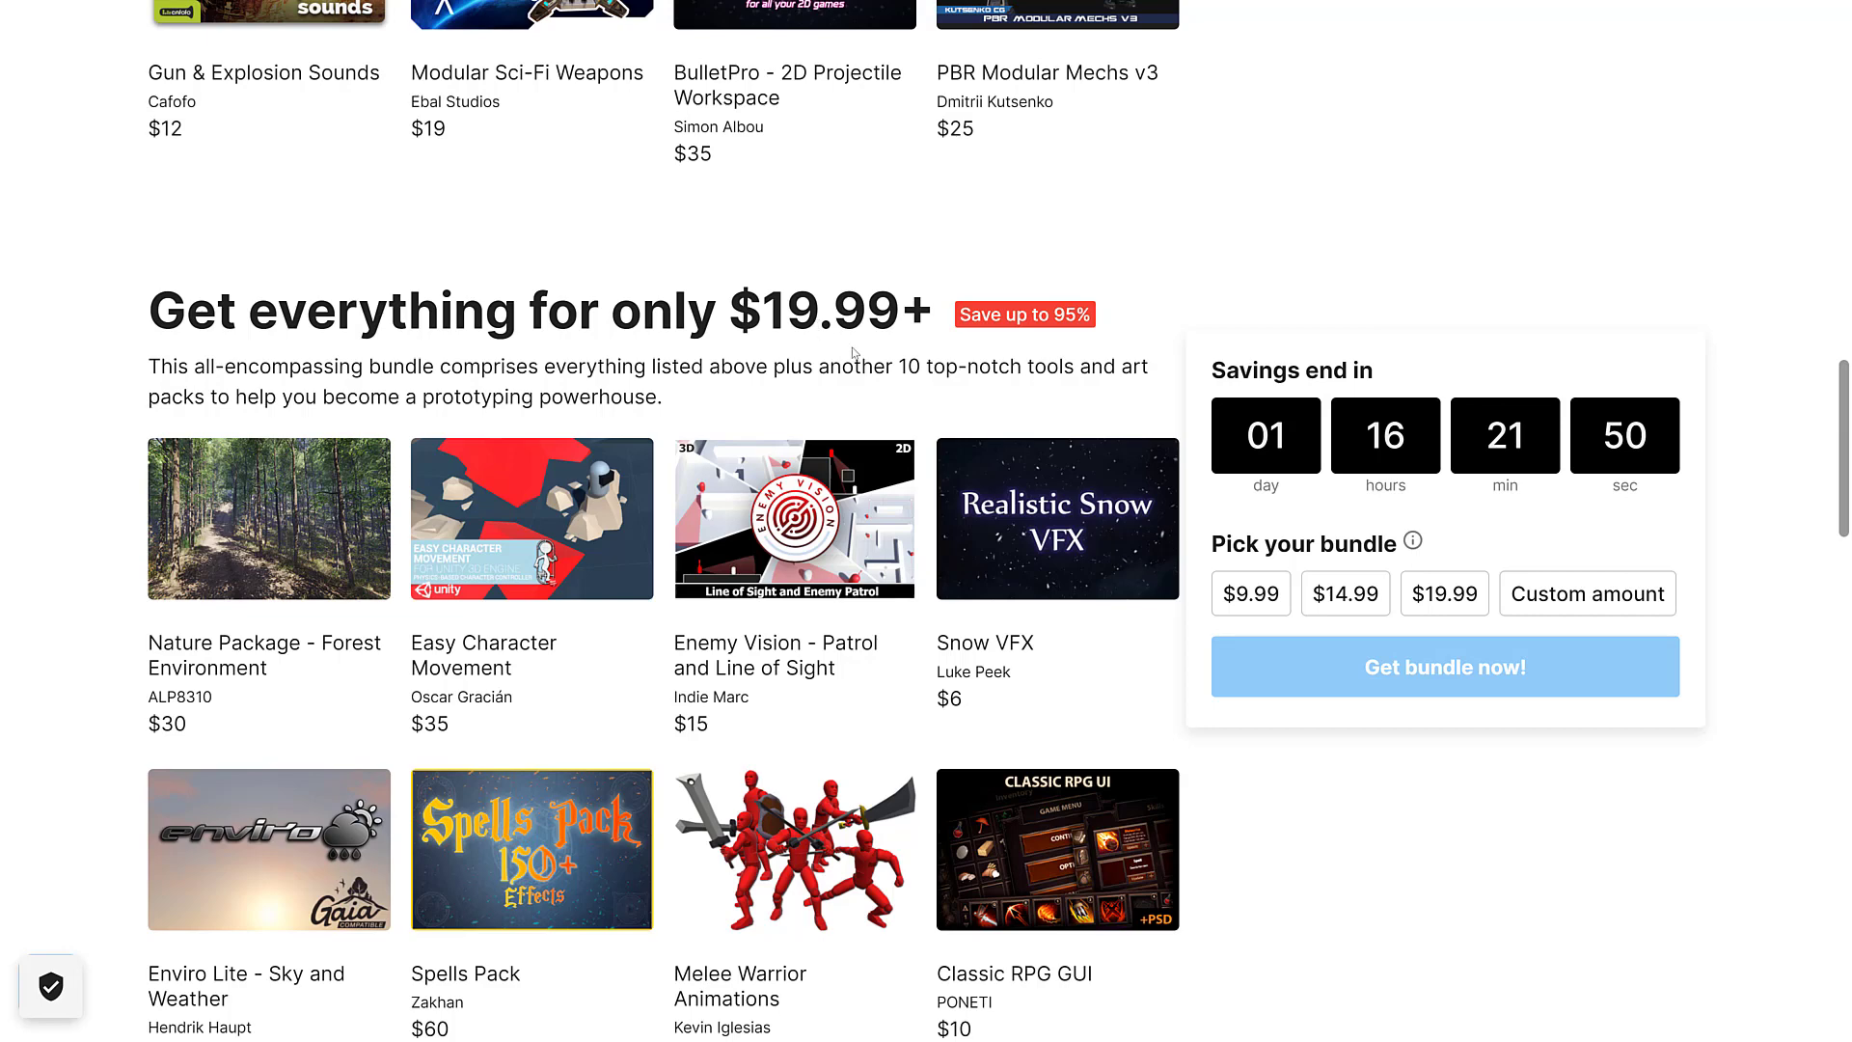
scroll("down", 3)
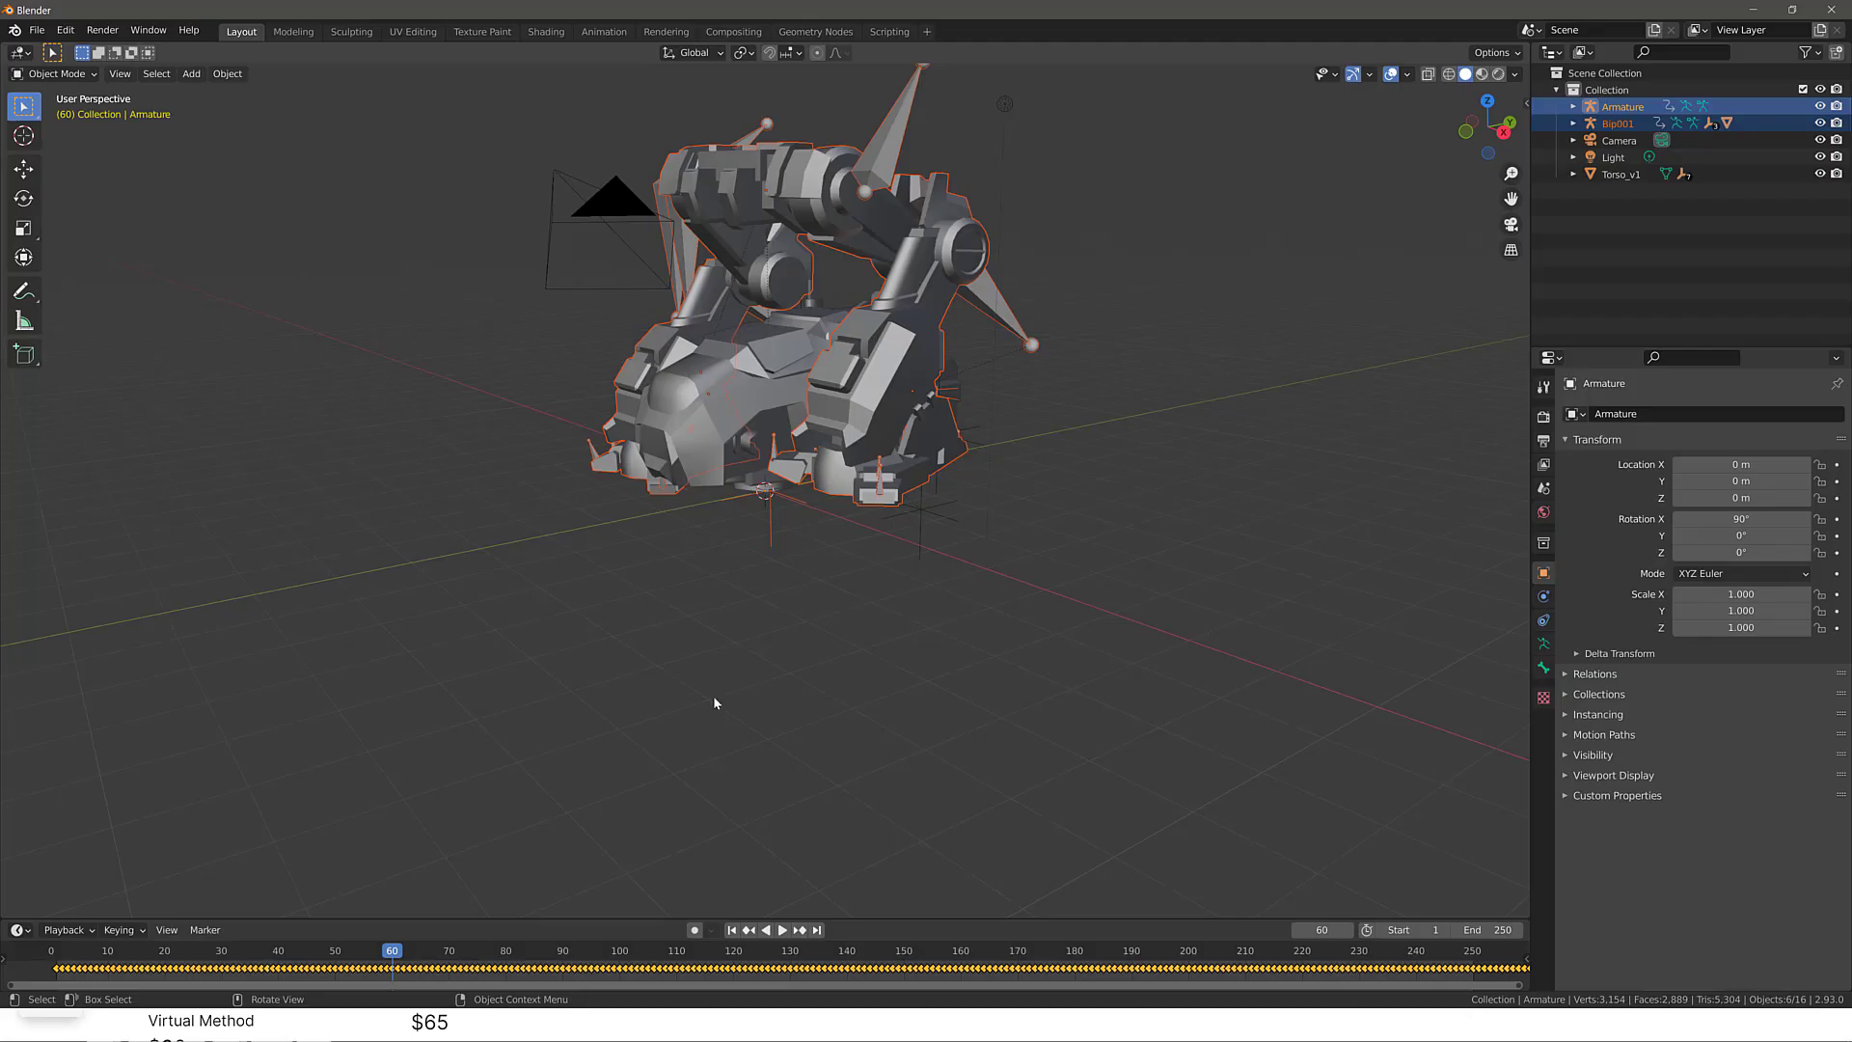
Play the rigged mech armature animation from the Timeline and watch it move.
left_click(787, 932)
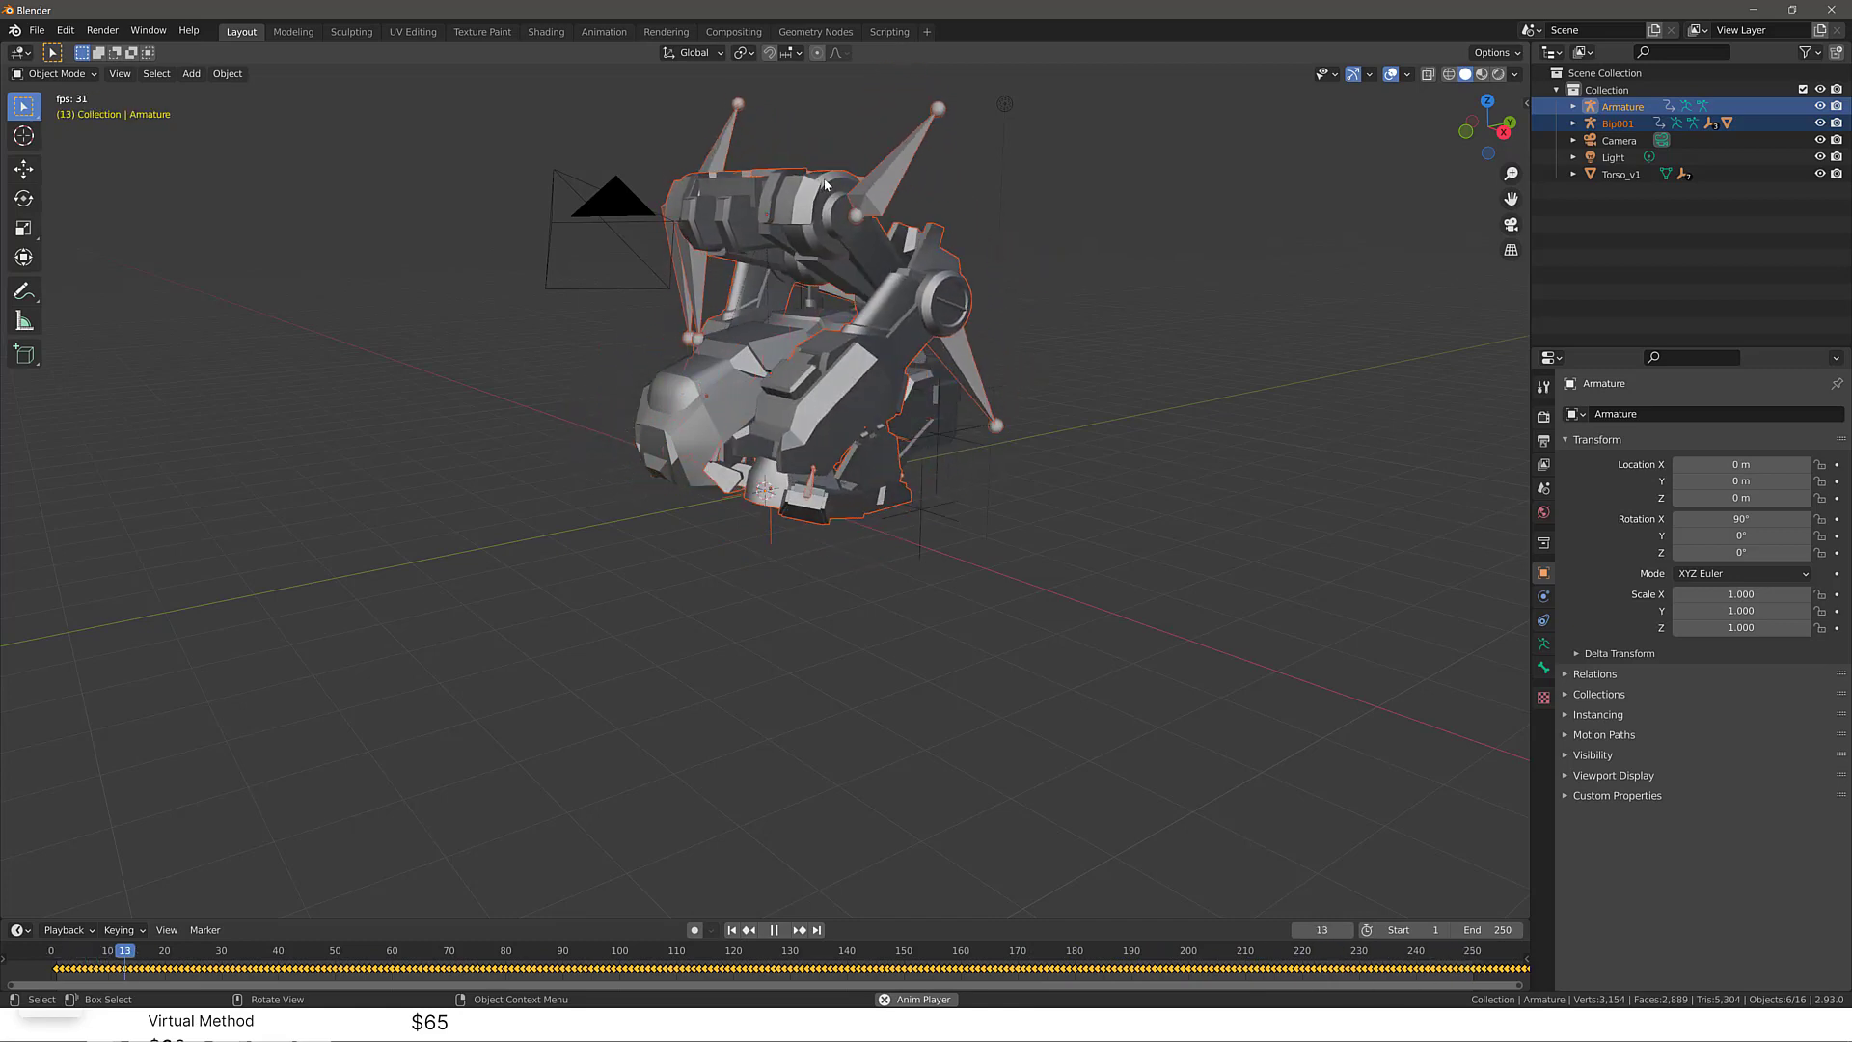
left_click(776, 930)
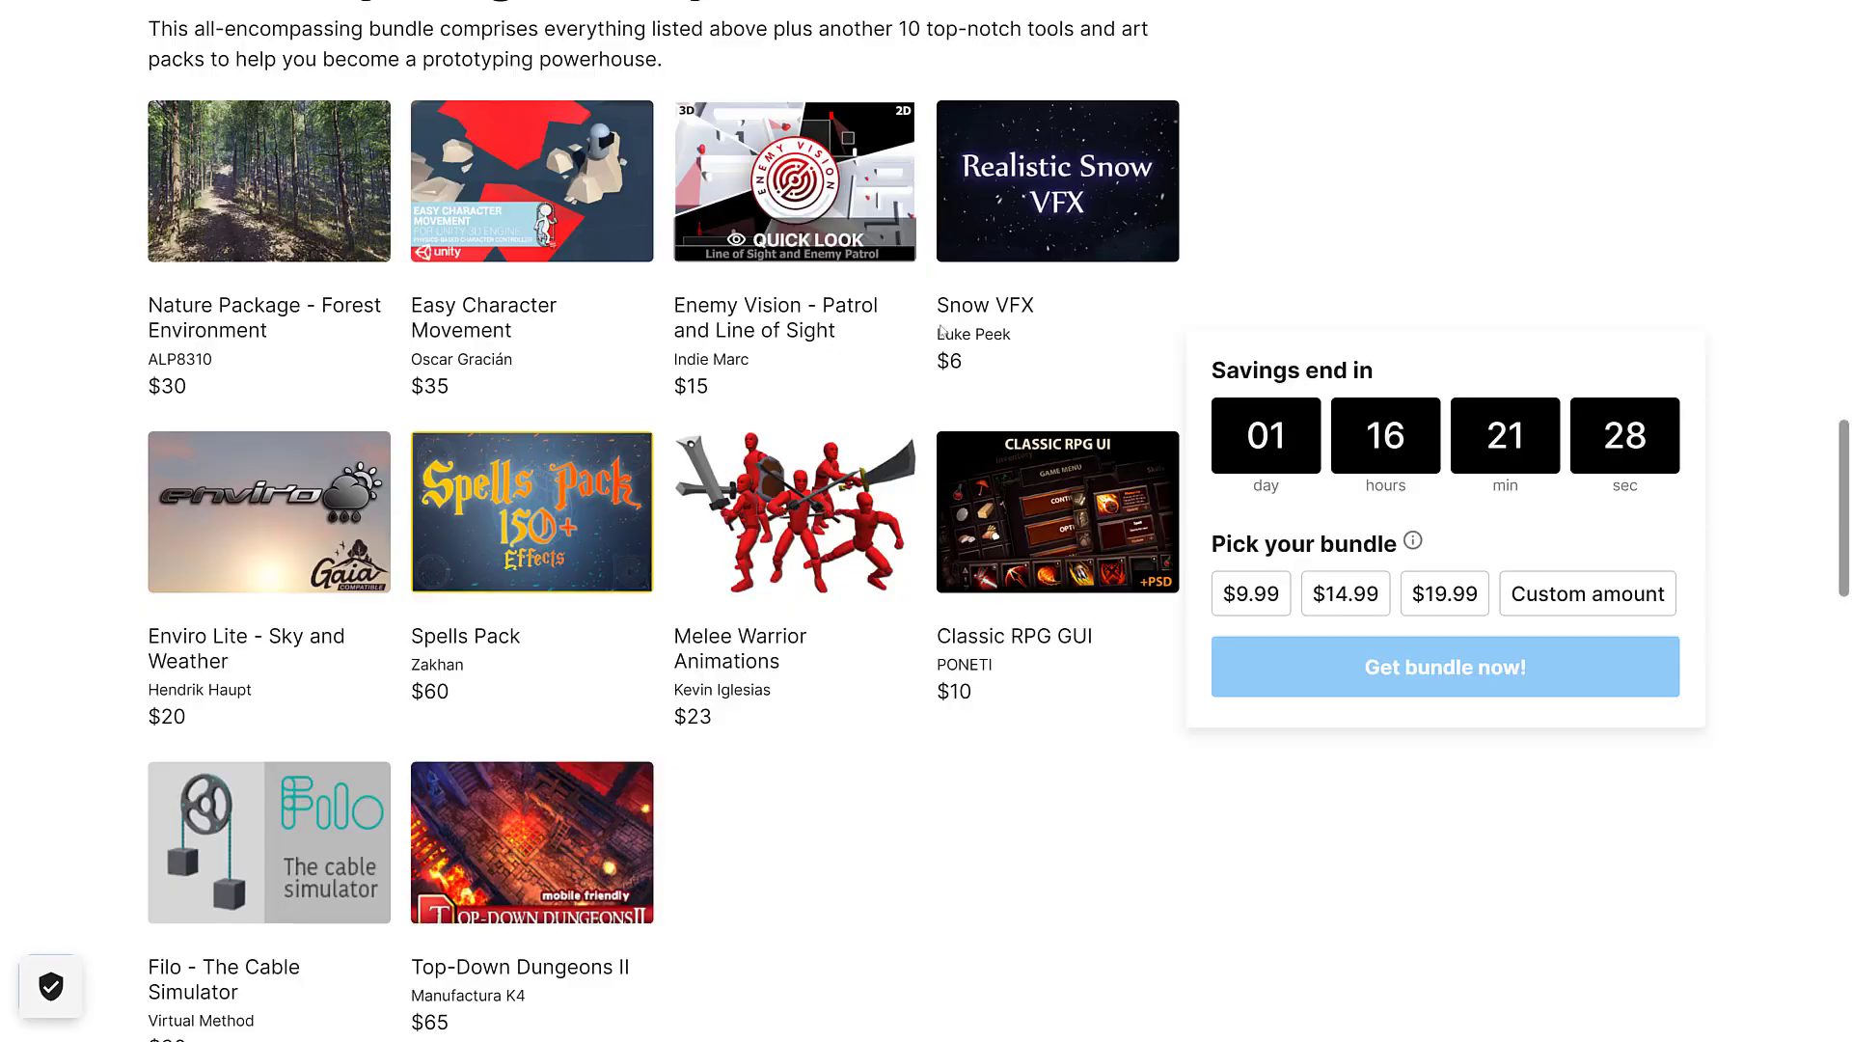
scroll("up", 3)
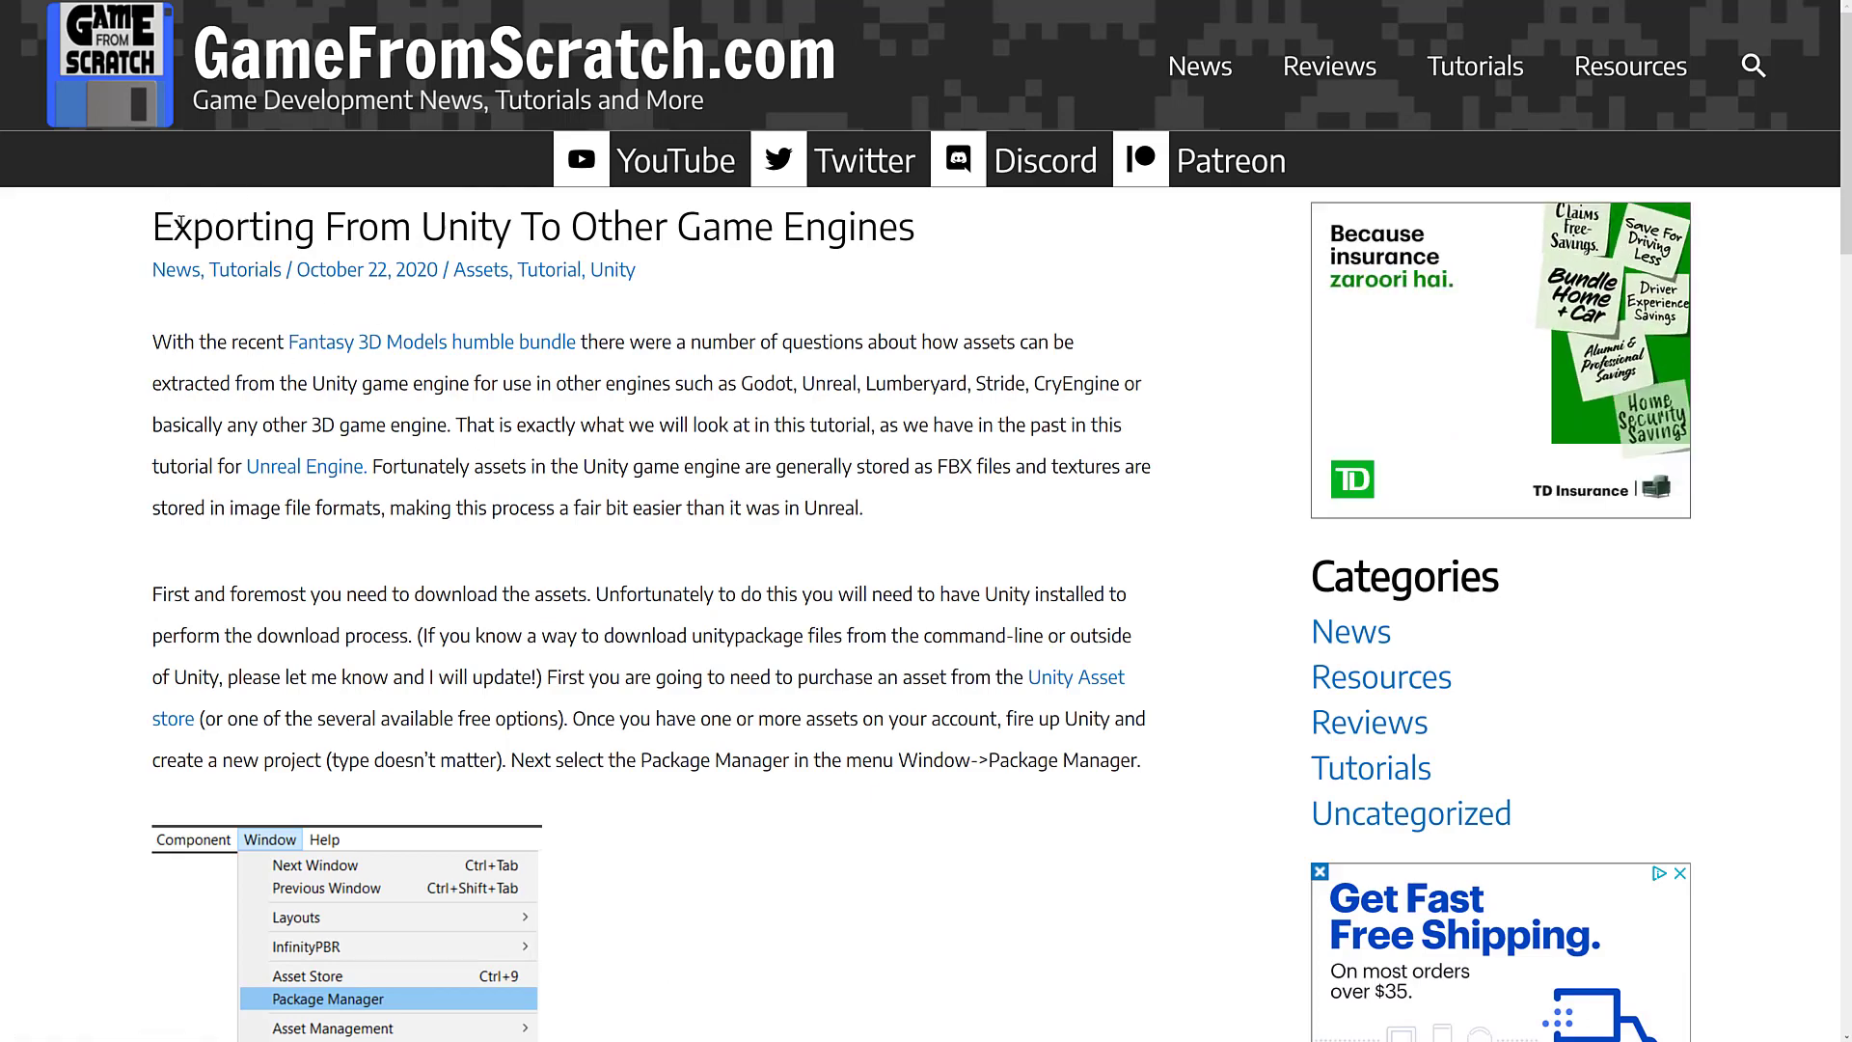
Skim the export article through the Package Manager and %APPDATA% steps, ending back at the top.
scroll("down", 3)
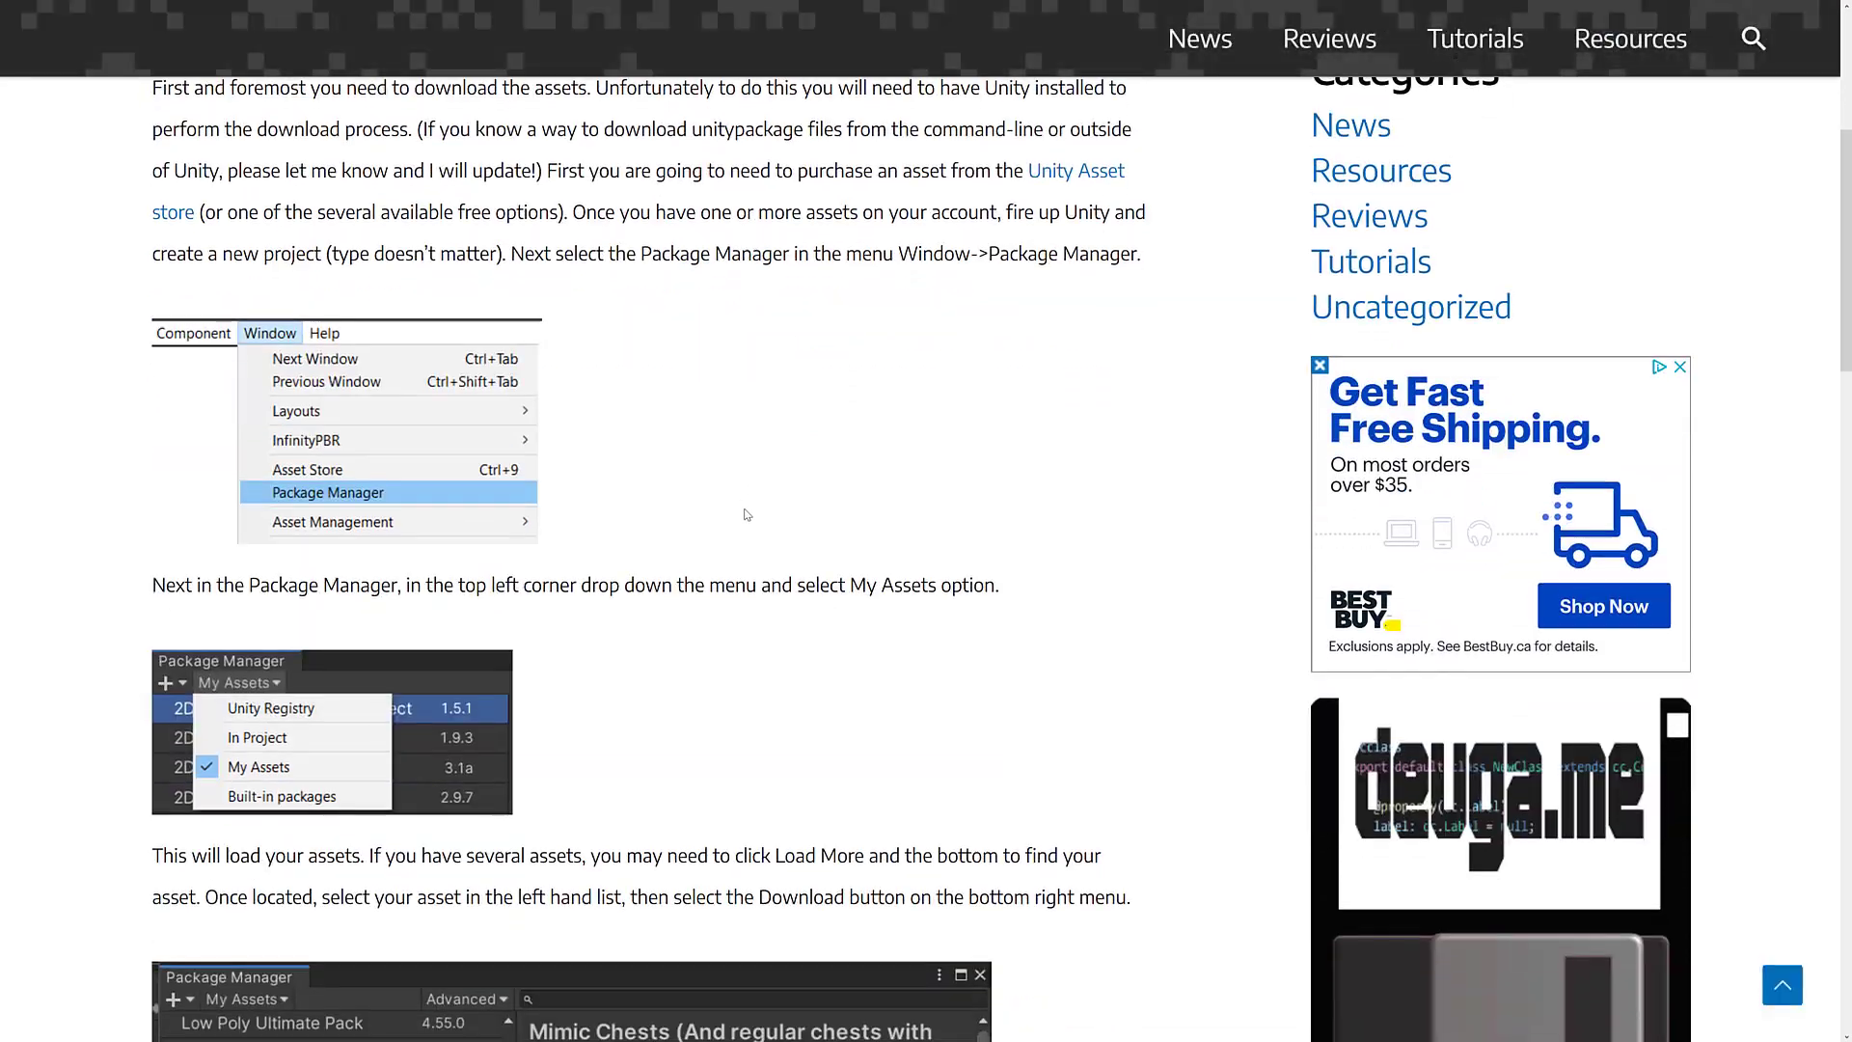
scroll("down", 3)
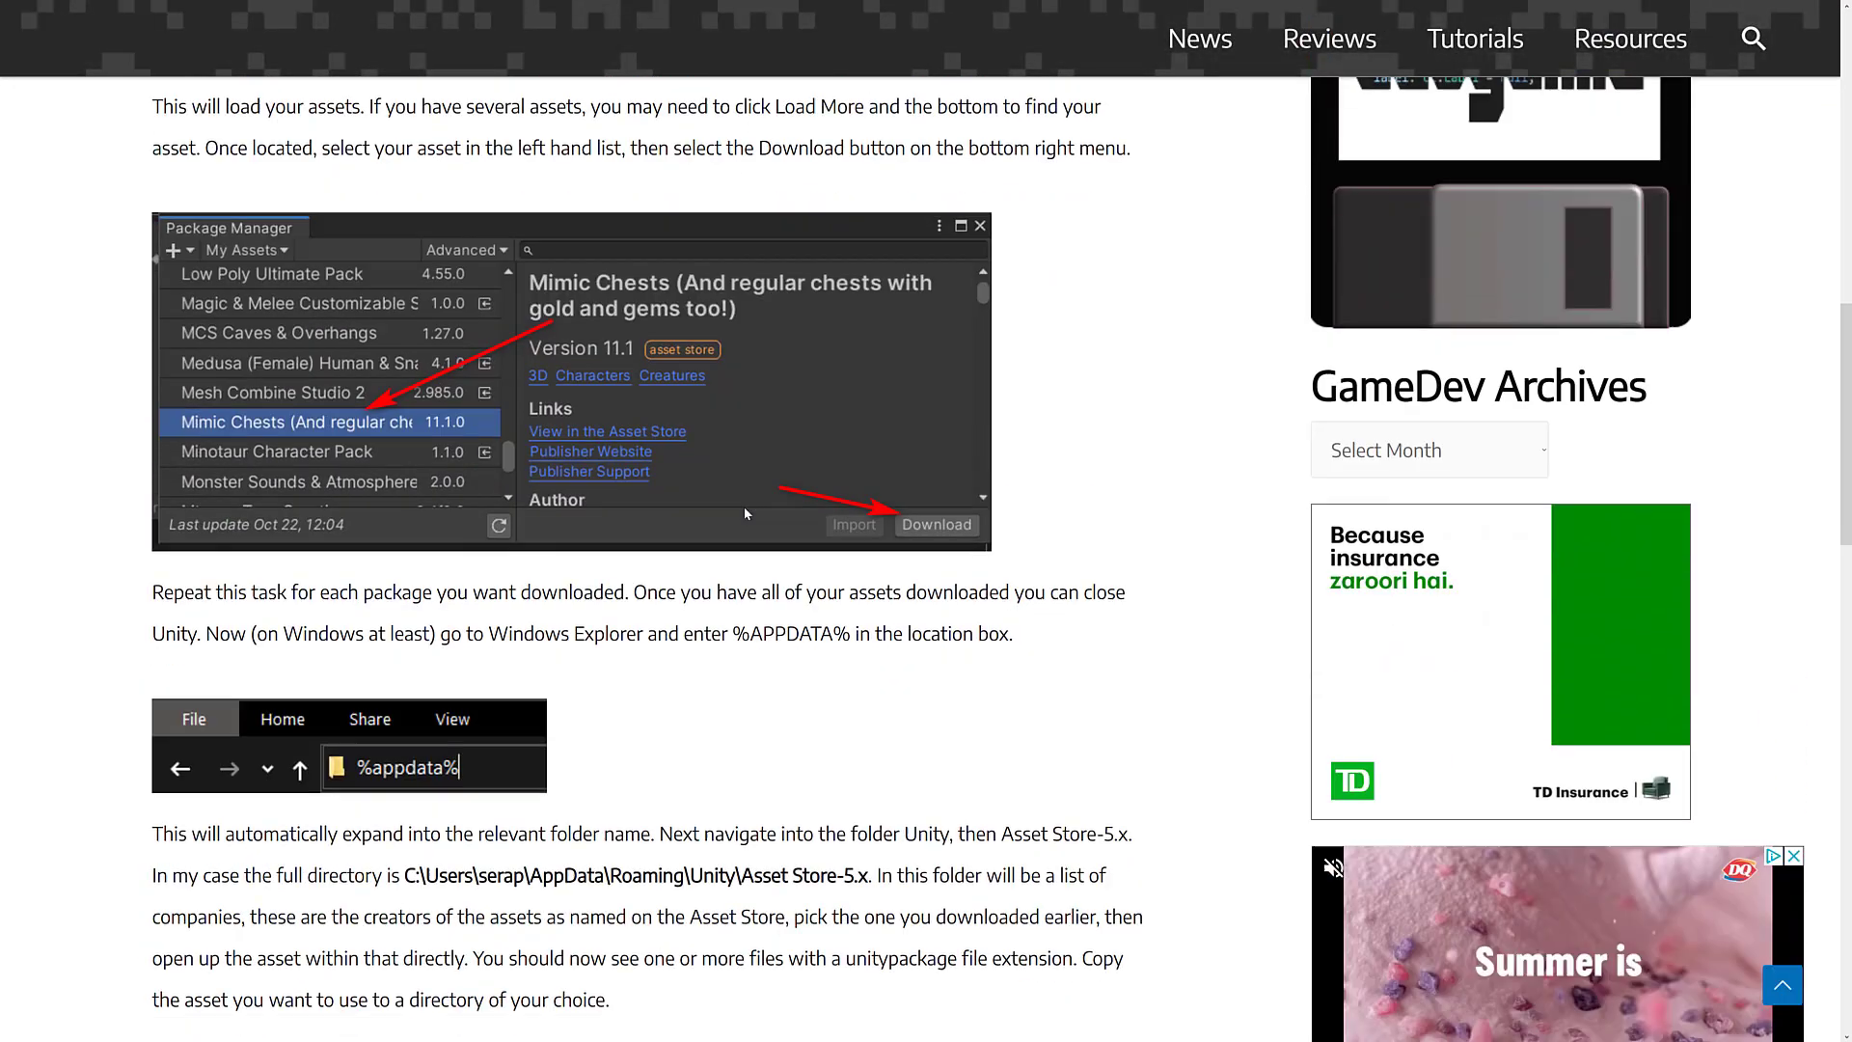
scroll("down", 3)
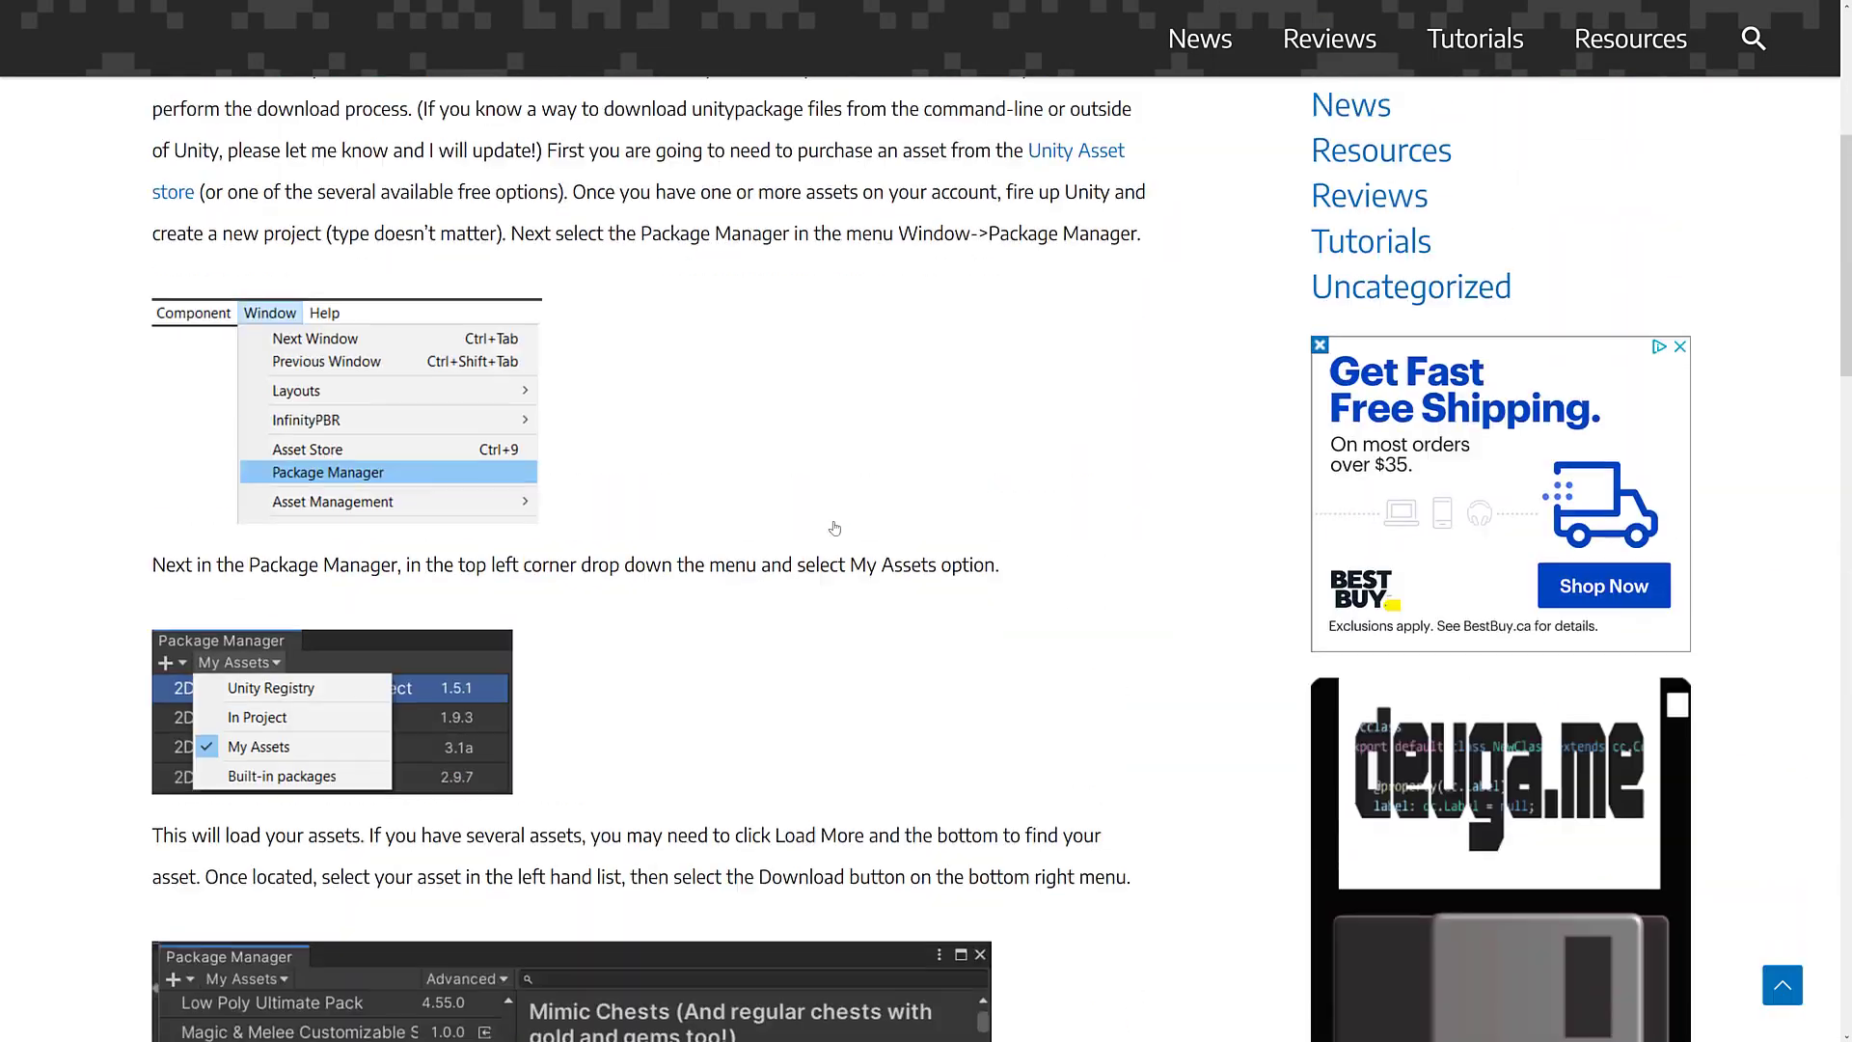
scroll("up", 3)
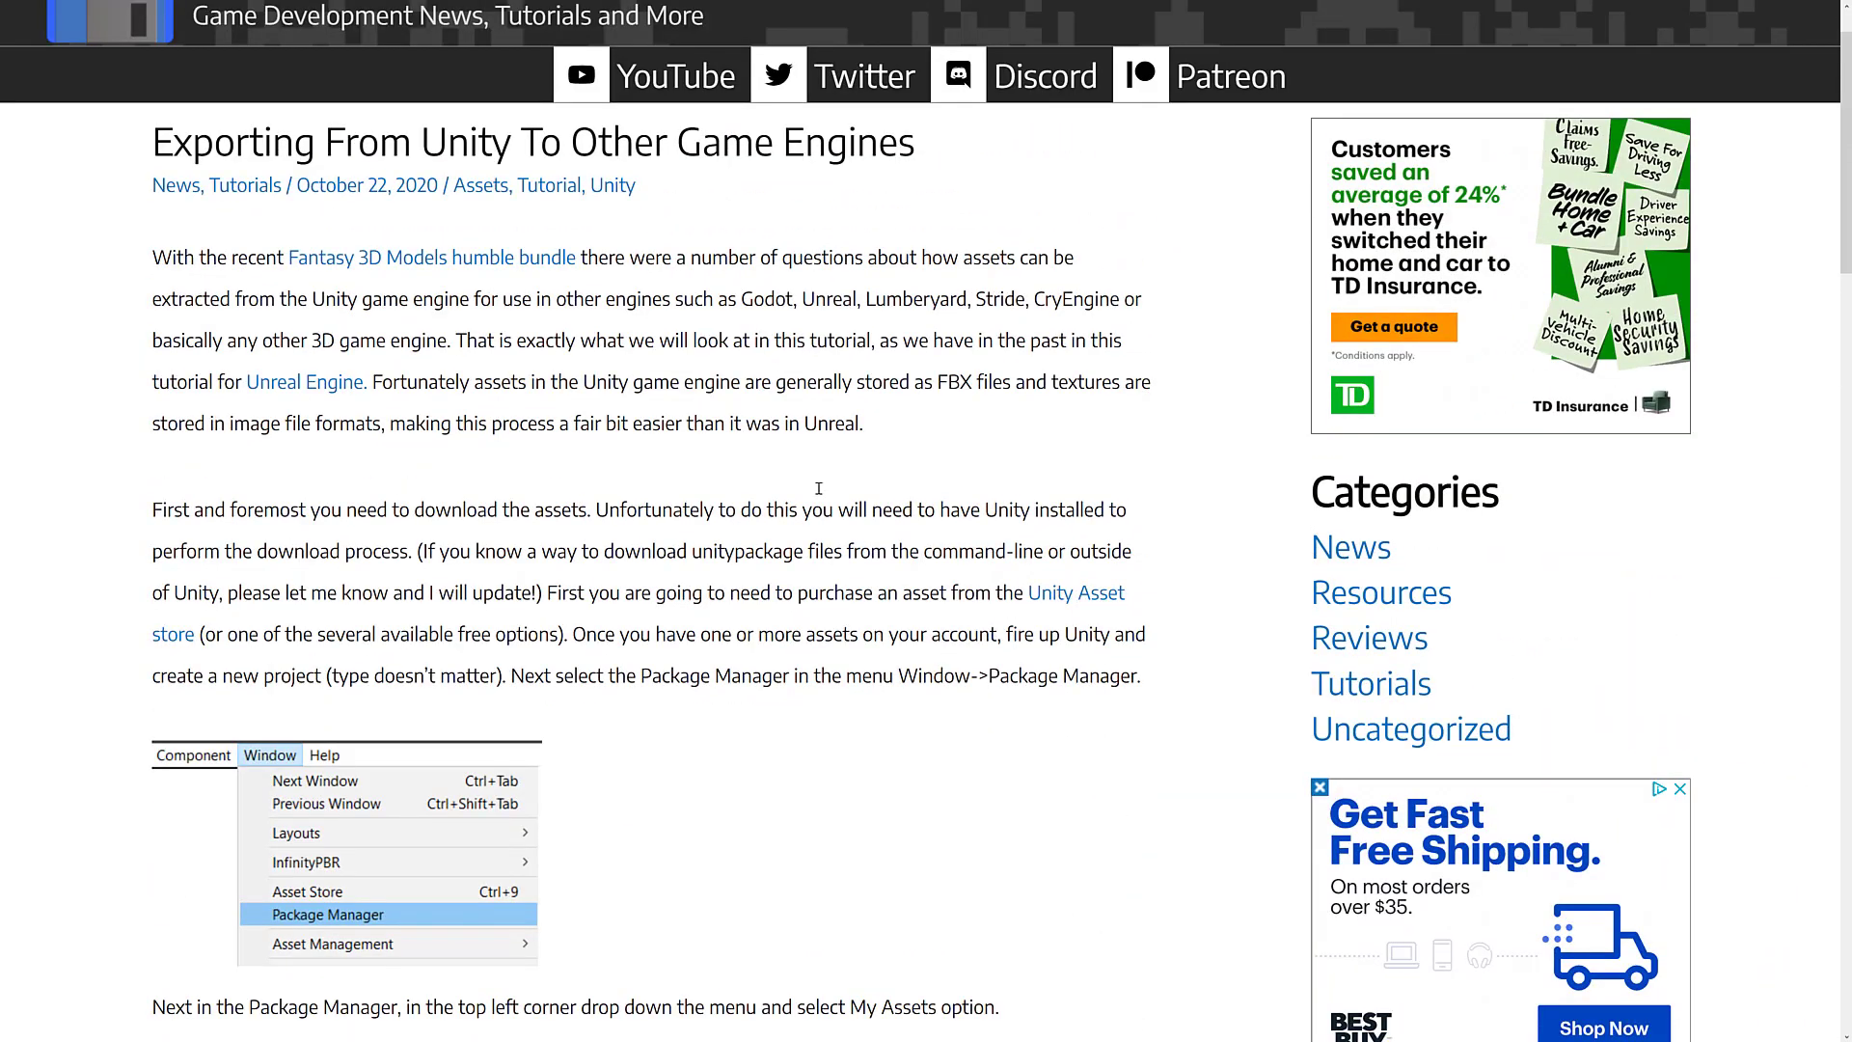
mouse_move(926, 228)
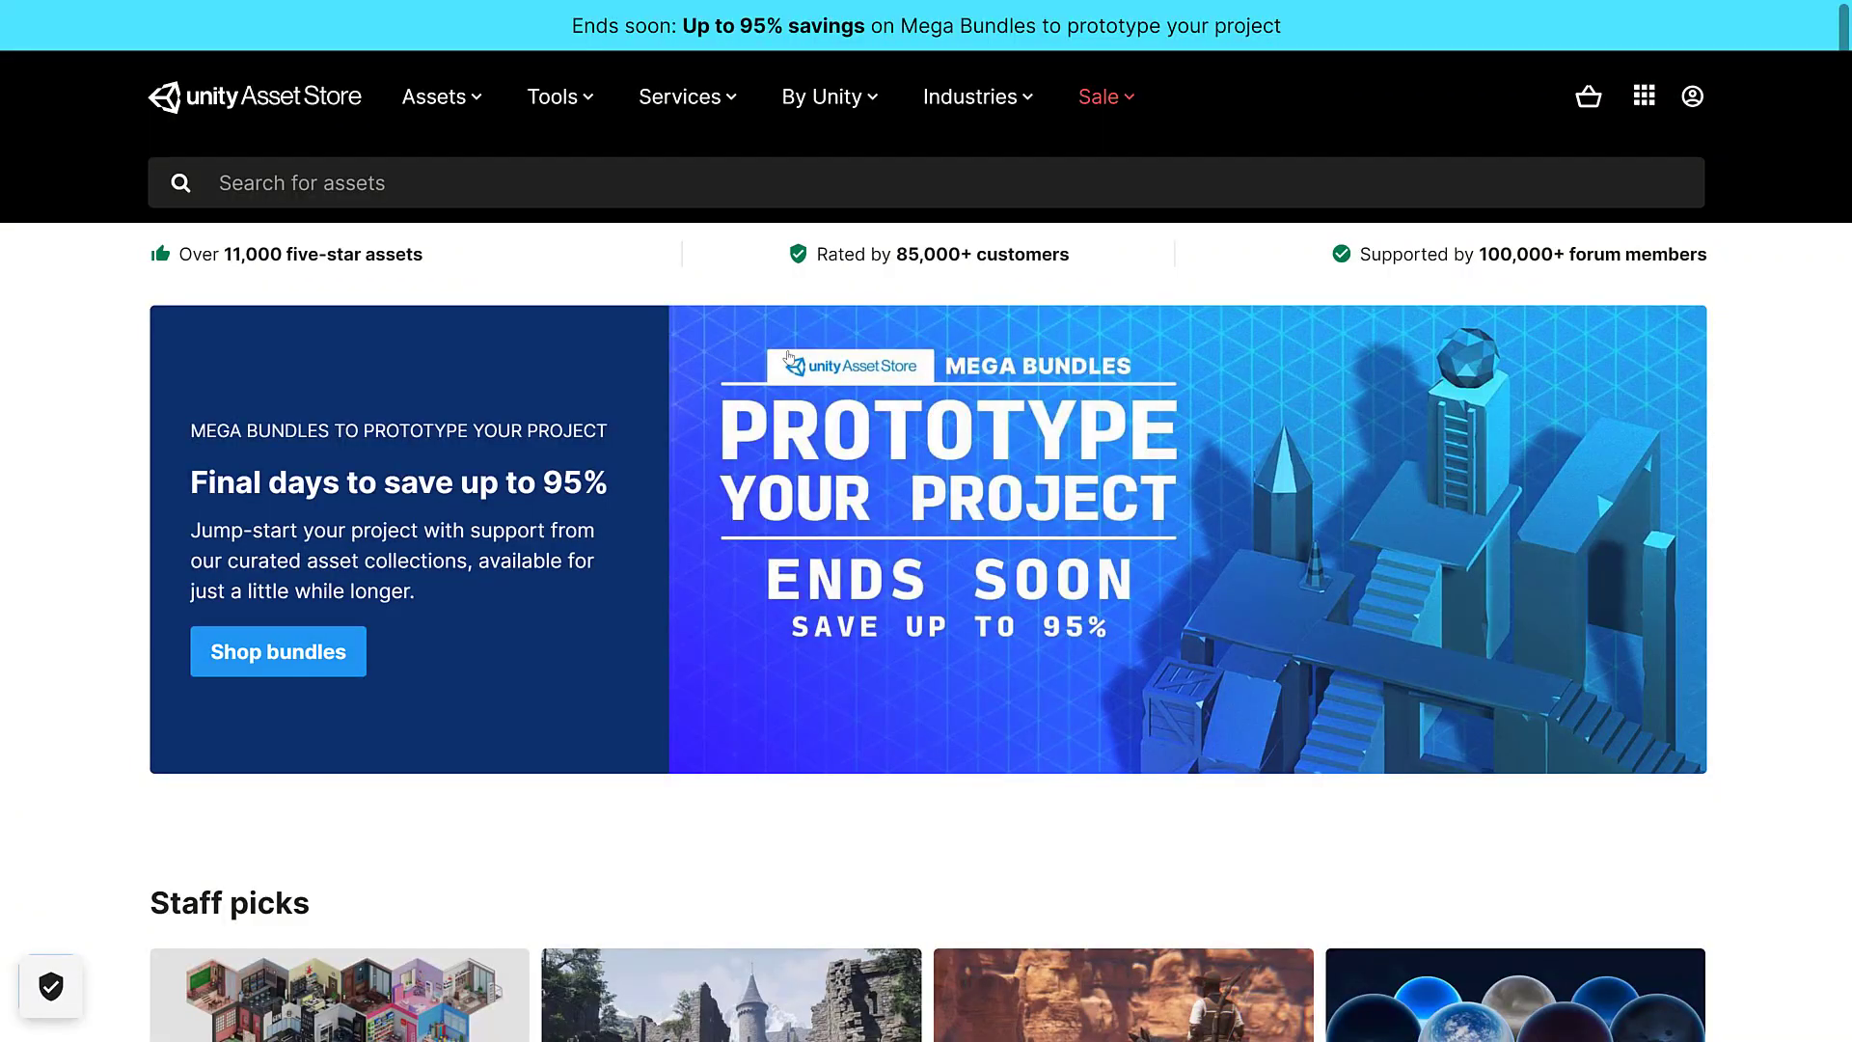
mouse_move(1366, 366)
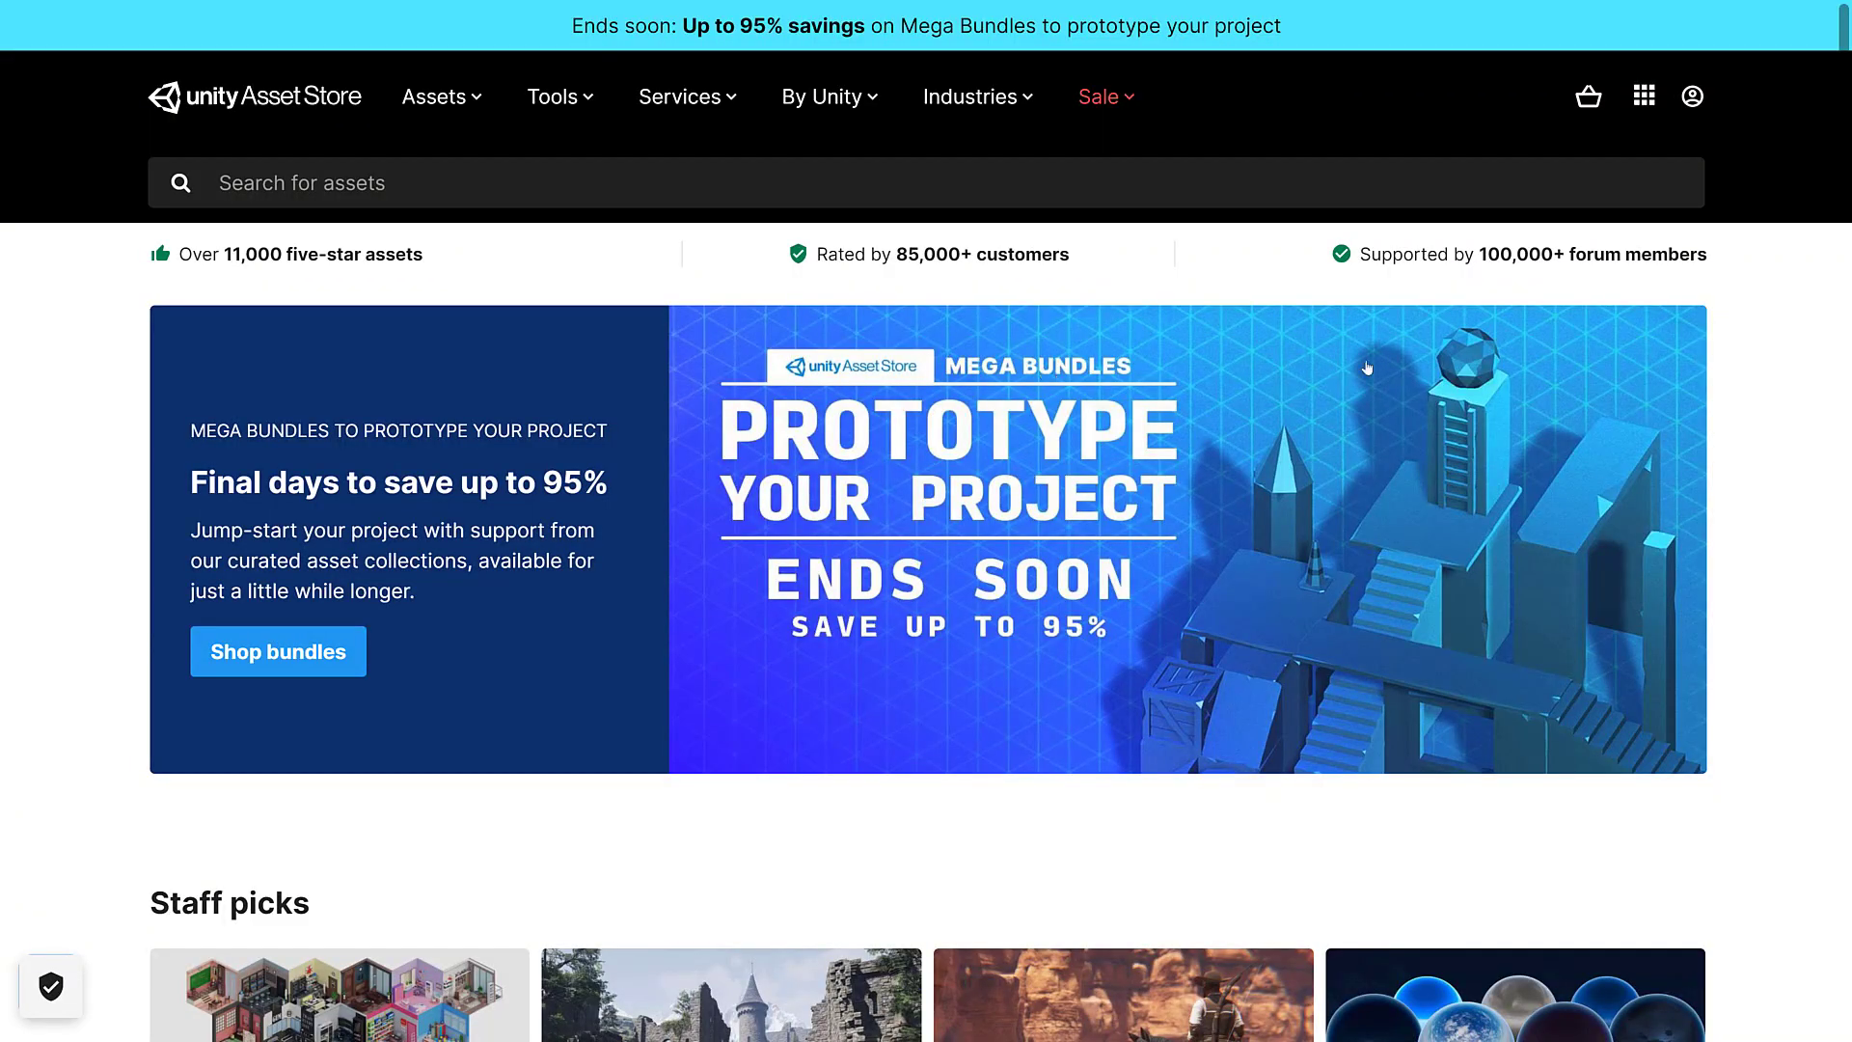